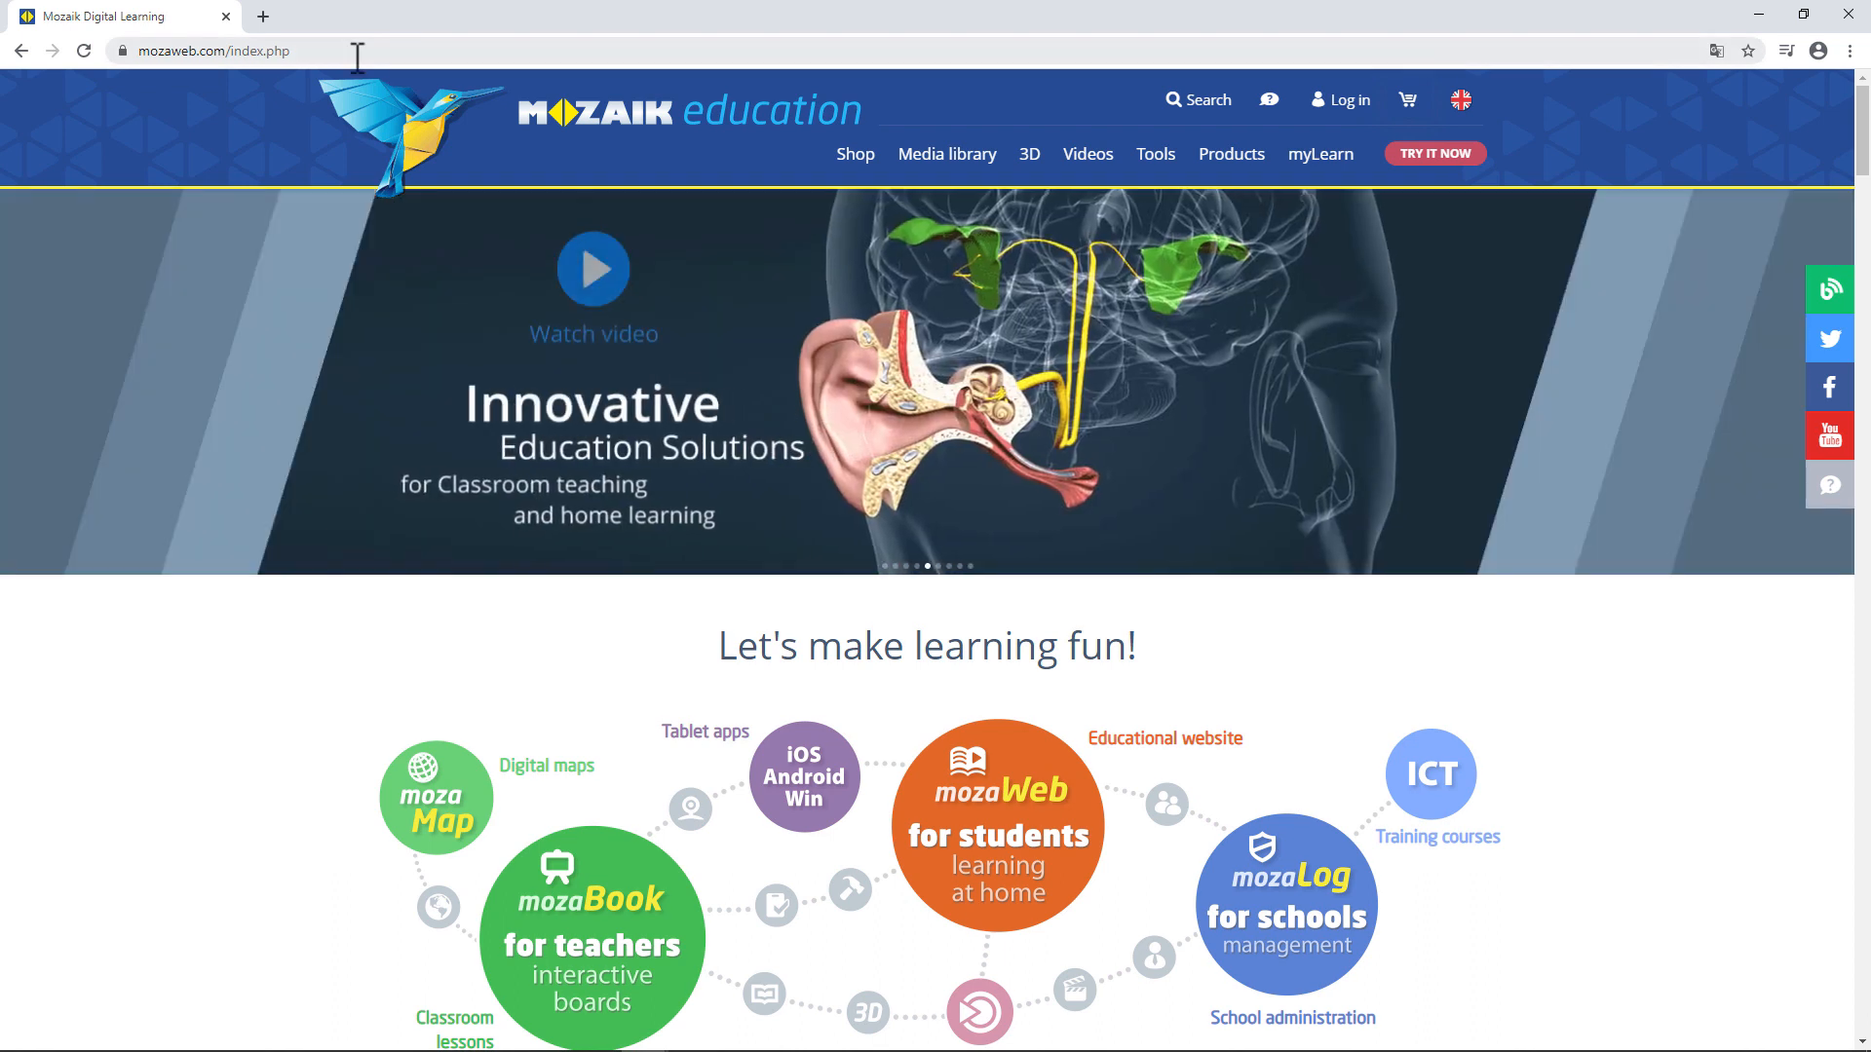
Step: Go to the mozaWeb site and bring up the login panel from the header
{"action": "left_click", "coordinate": [214, 51]}
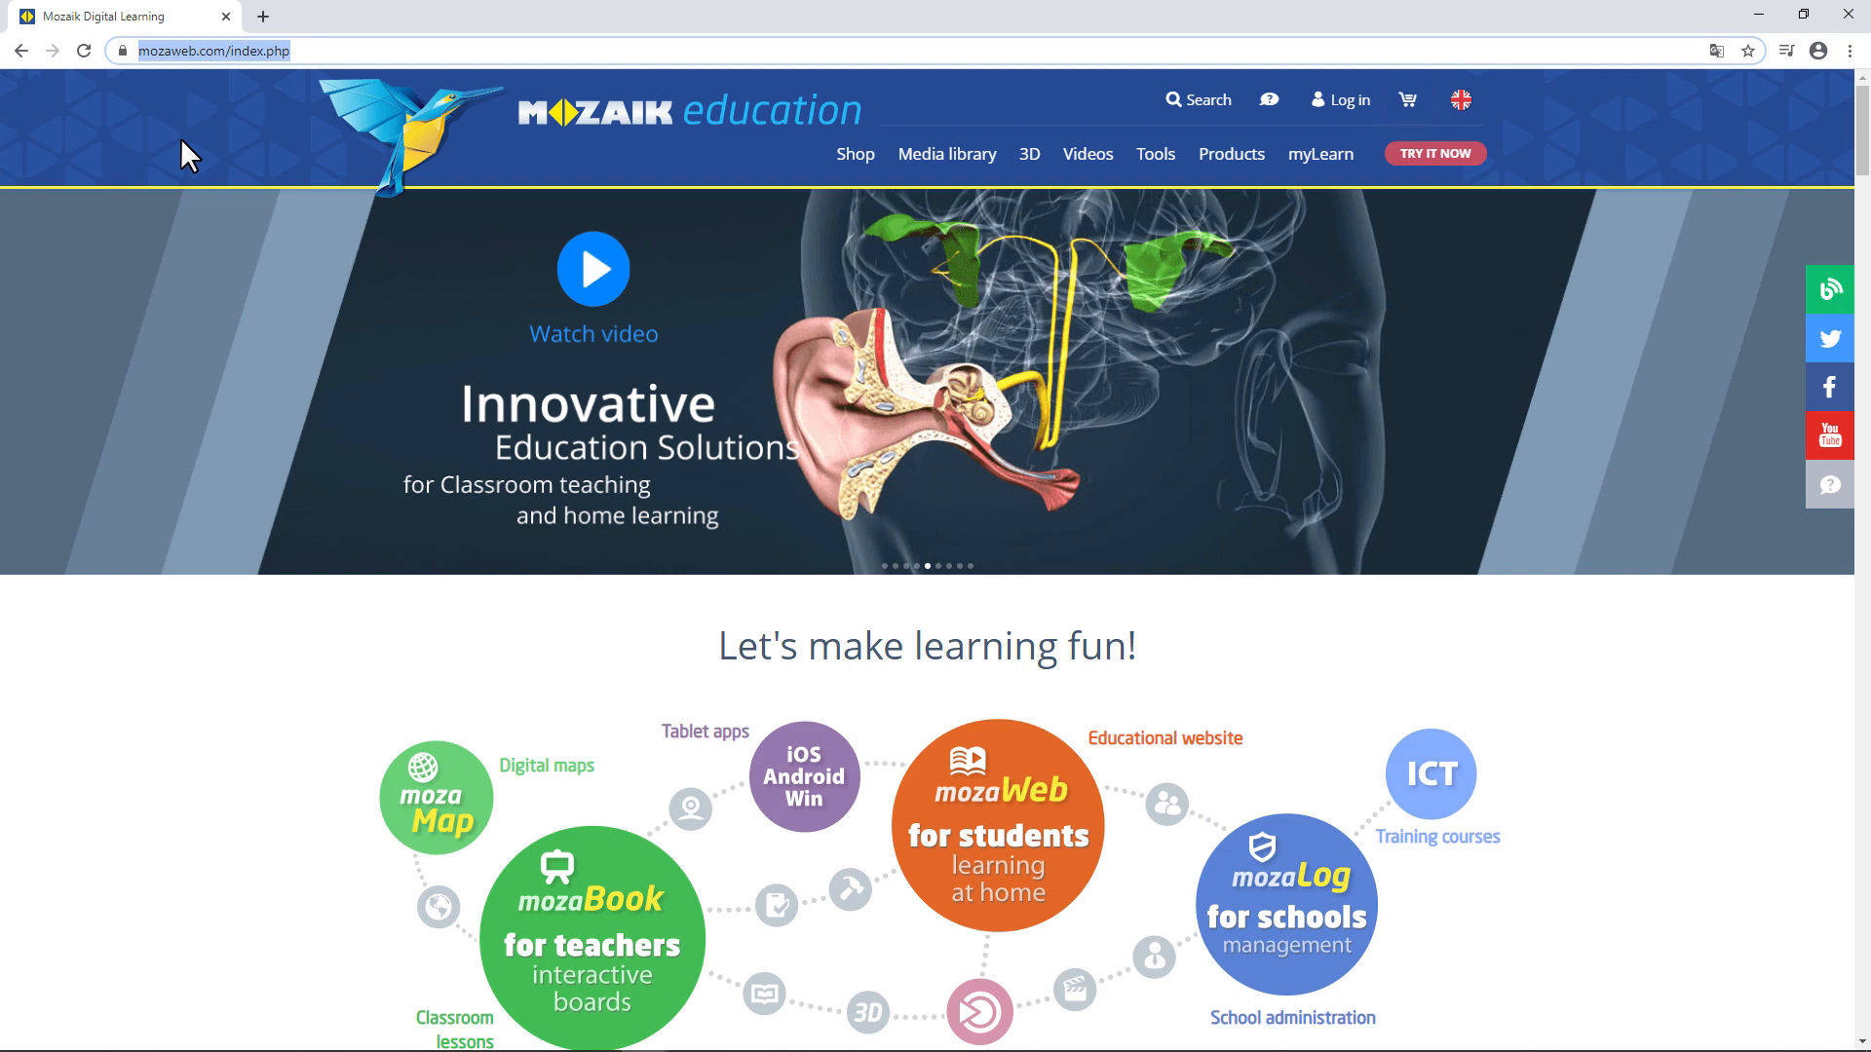
{"action": "mouse_move", "coordinate": [448, 152]}
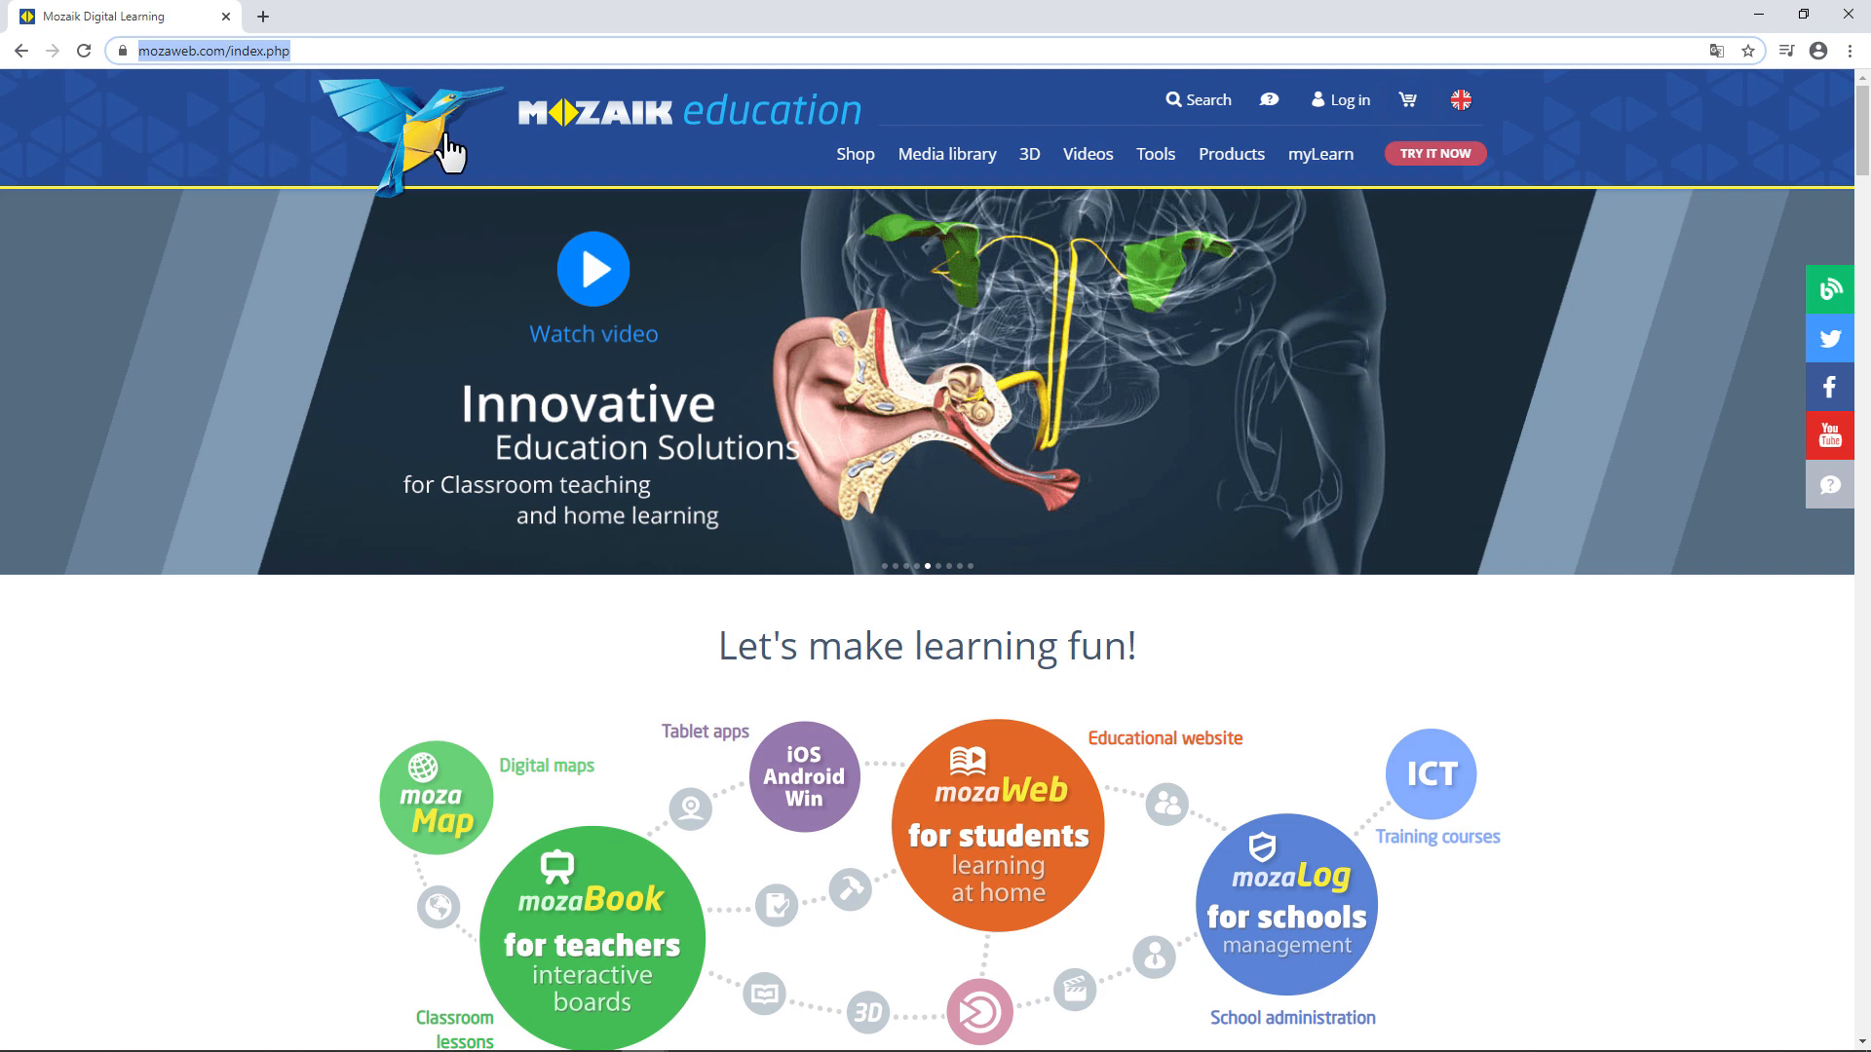
{"action": "mouse_move", "coordinate": [1340, 99]}
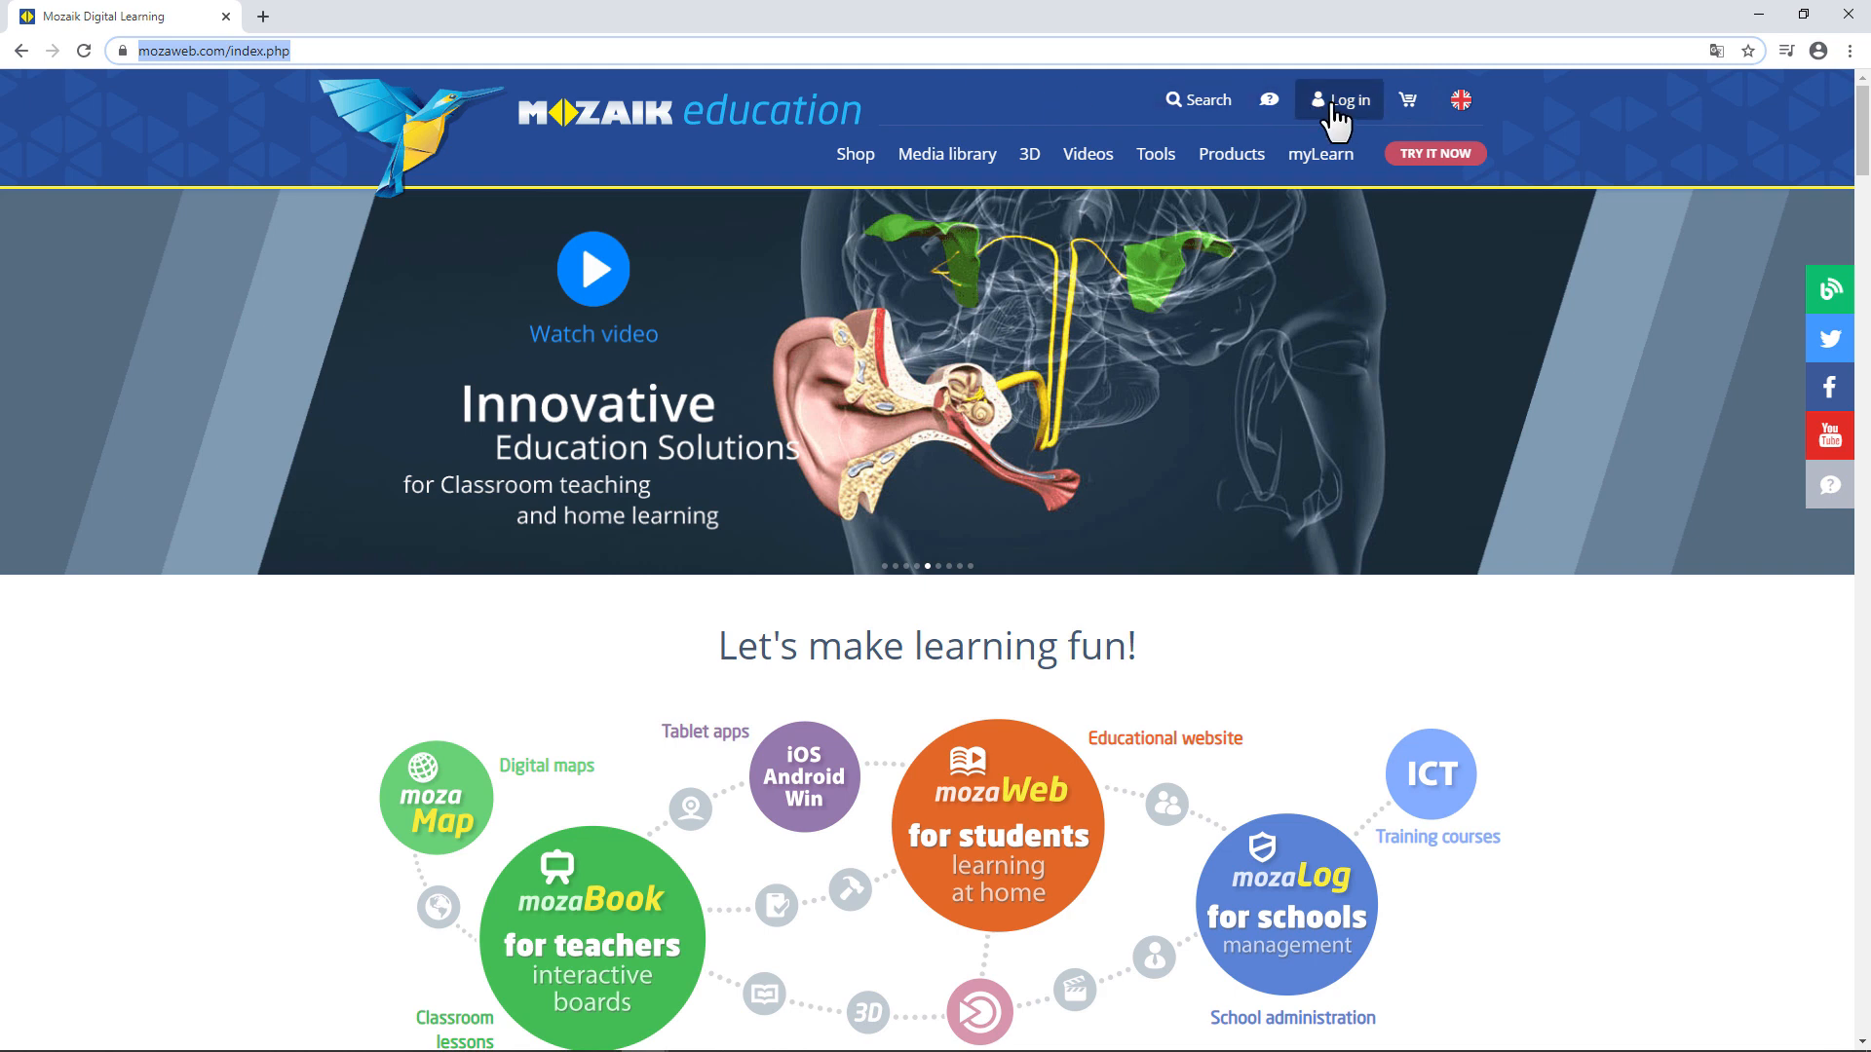
{"action": "left_click", "coordinate": [1338, 99]}
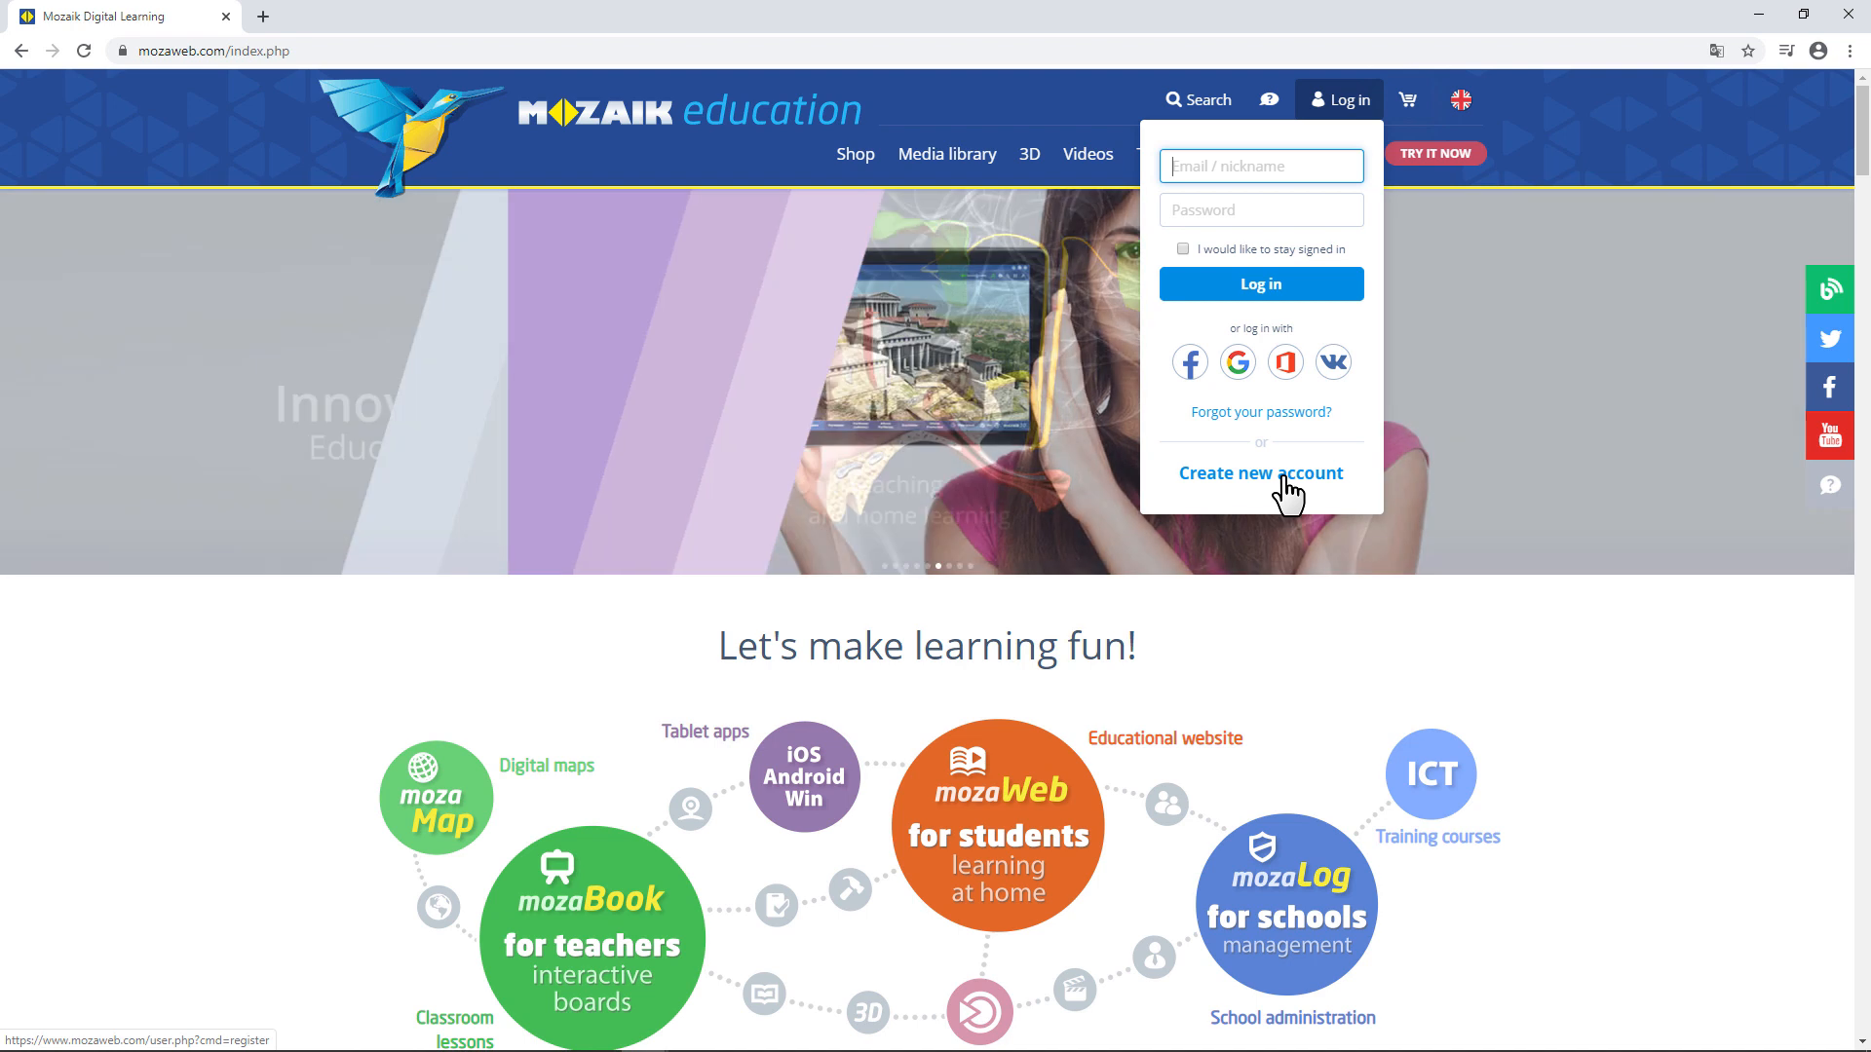
Step: Start a new account and set the institution to Mozaik School by searching 'MOZAIK'
{"action": "left_click", "coordinate": [1259, 471]}
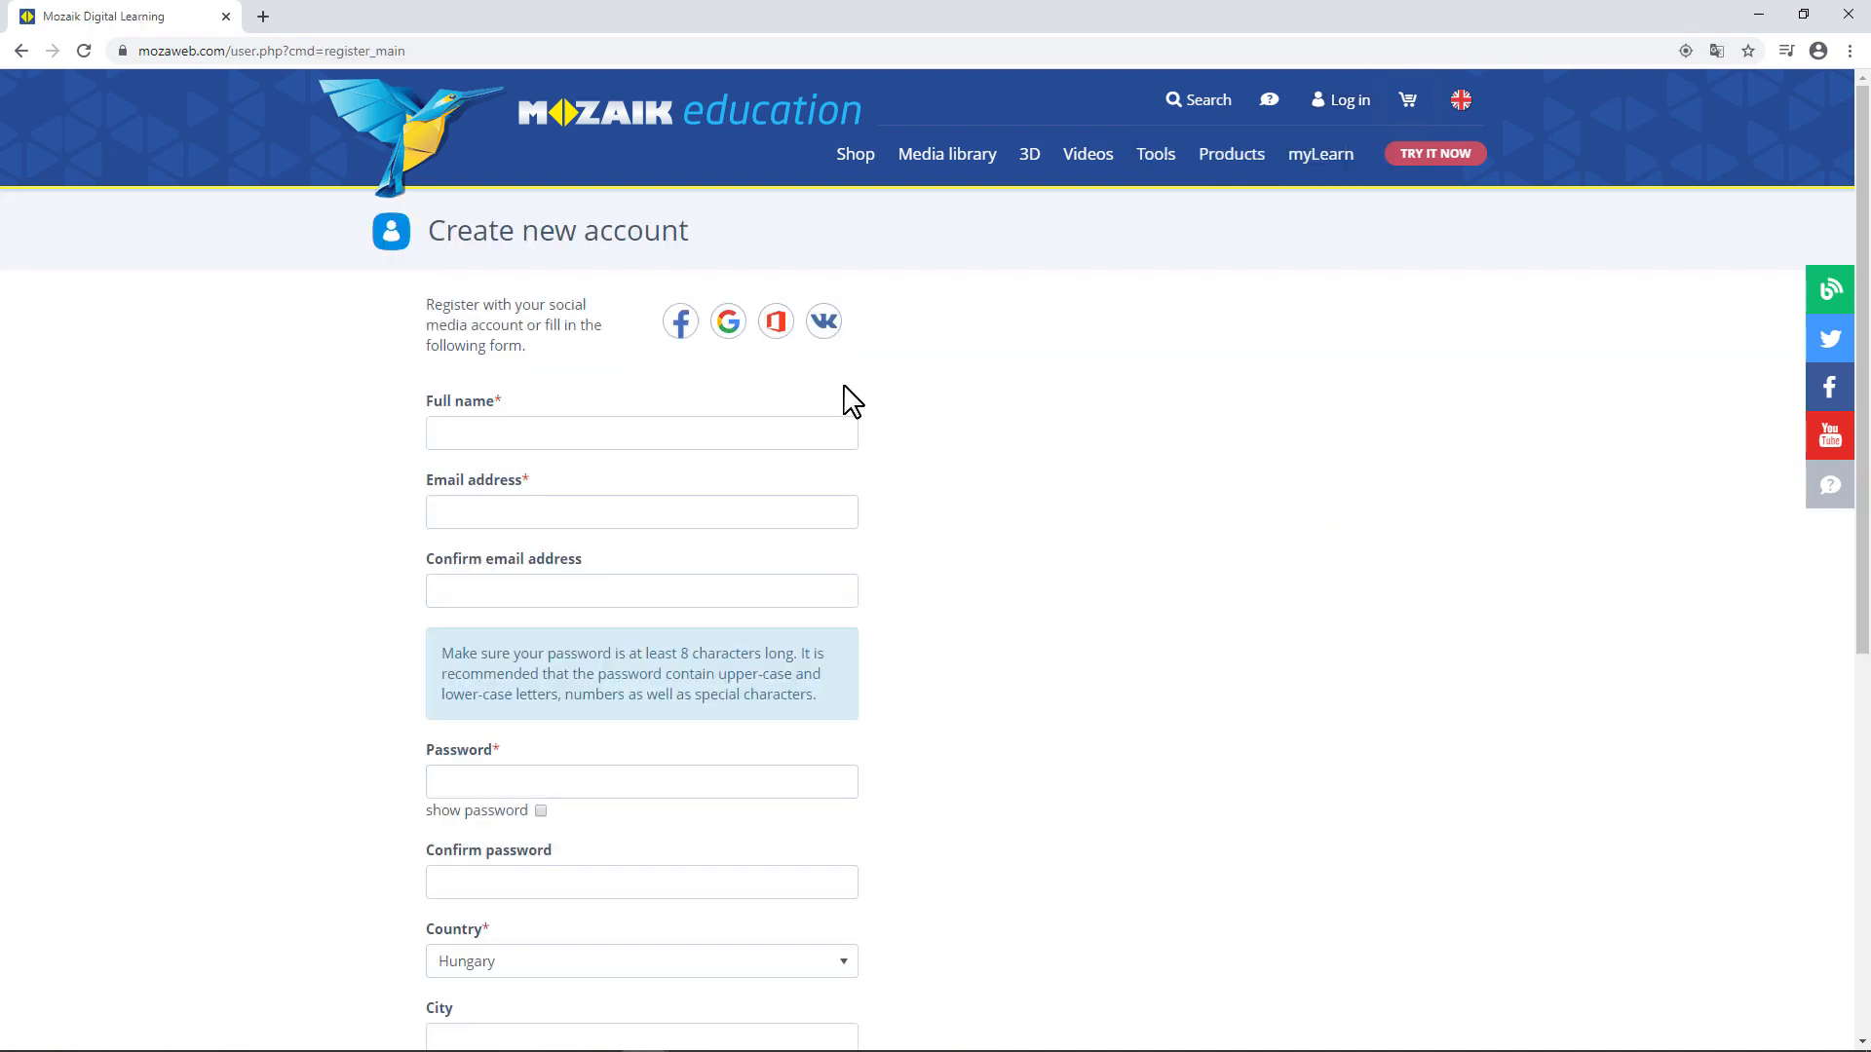
{"action": "mouse_move", "coordinate": [514, 392]}
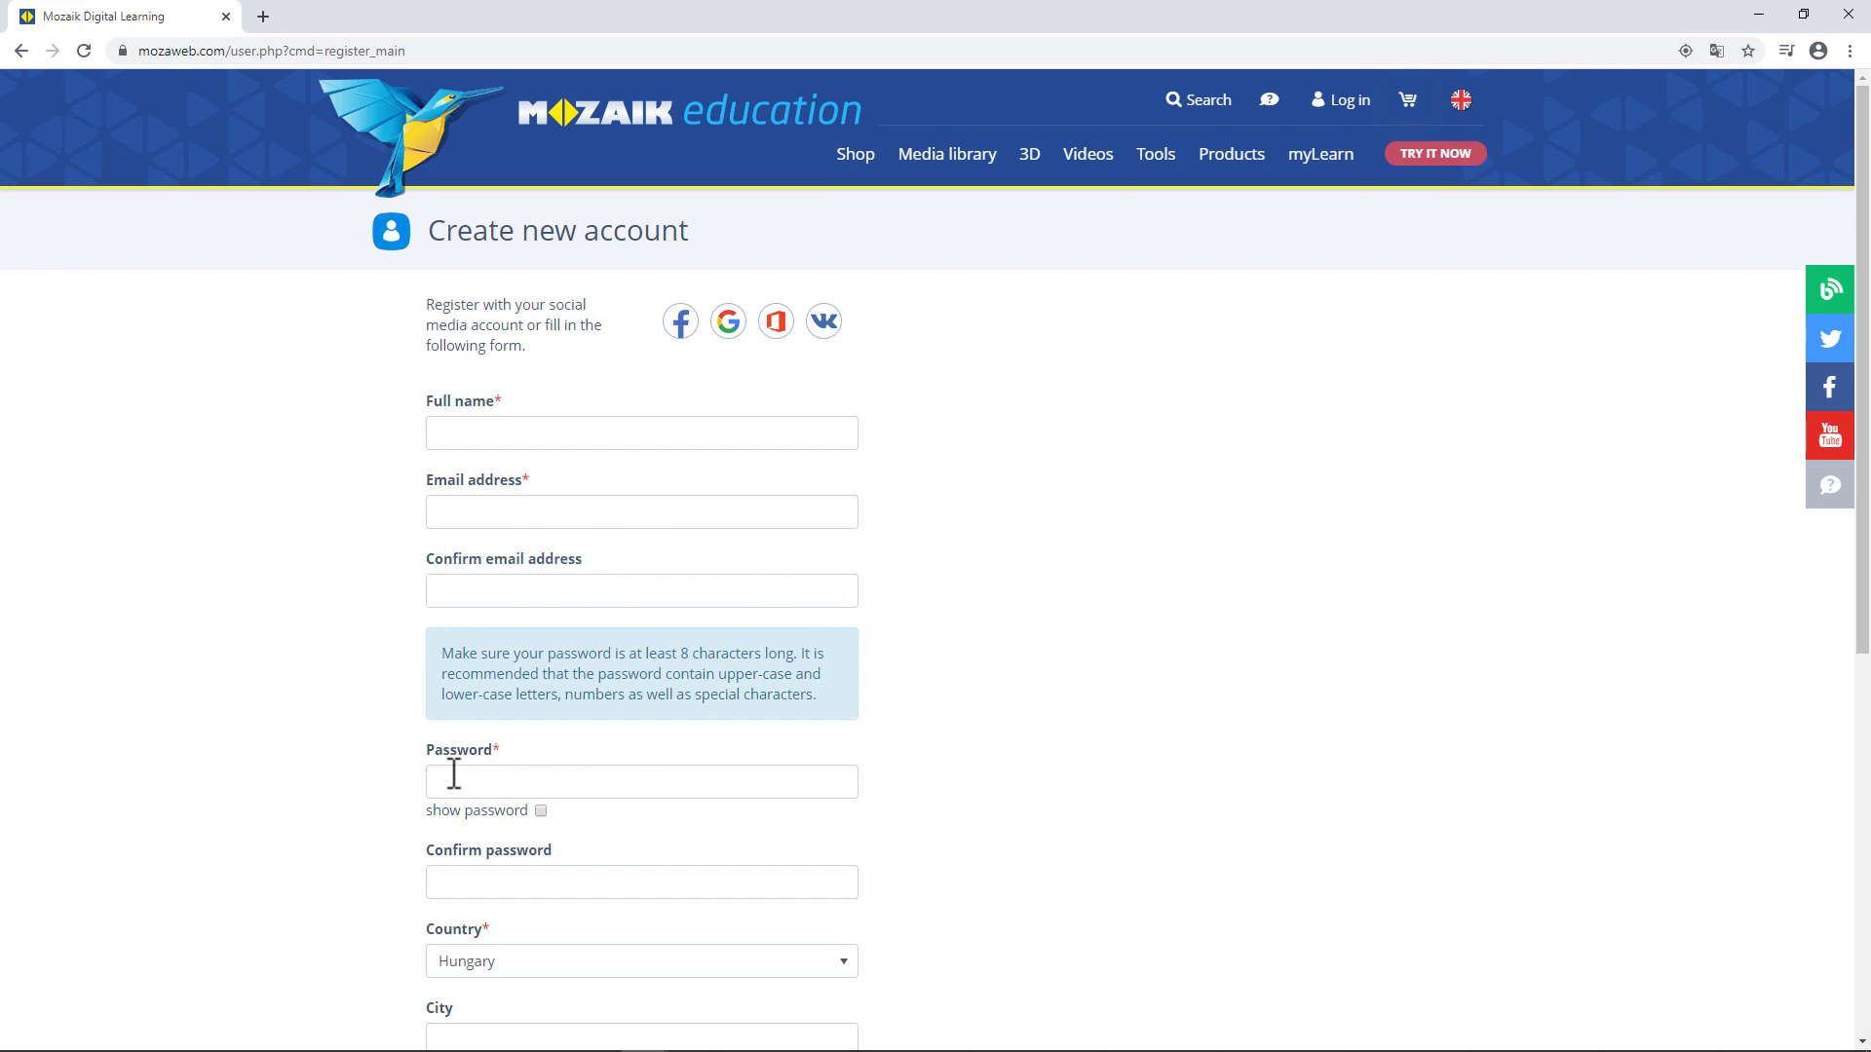
{"action": "mouse_move", "coordinate": [1214, 831]}
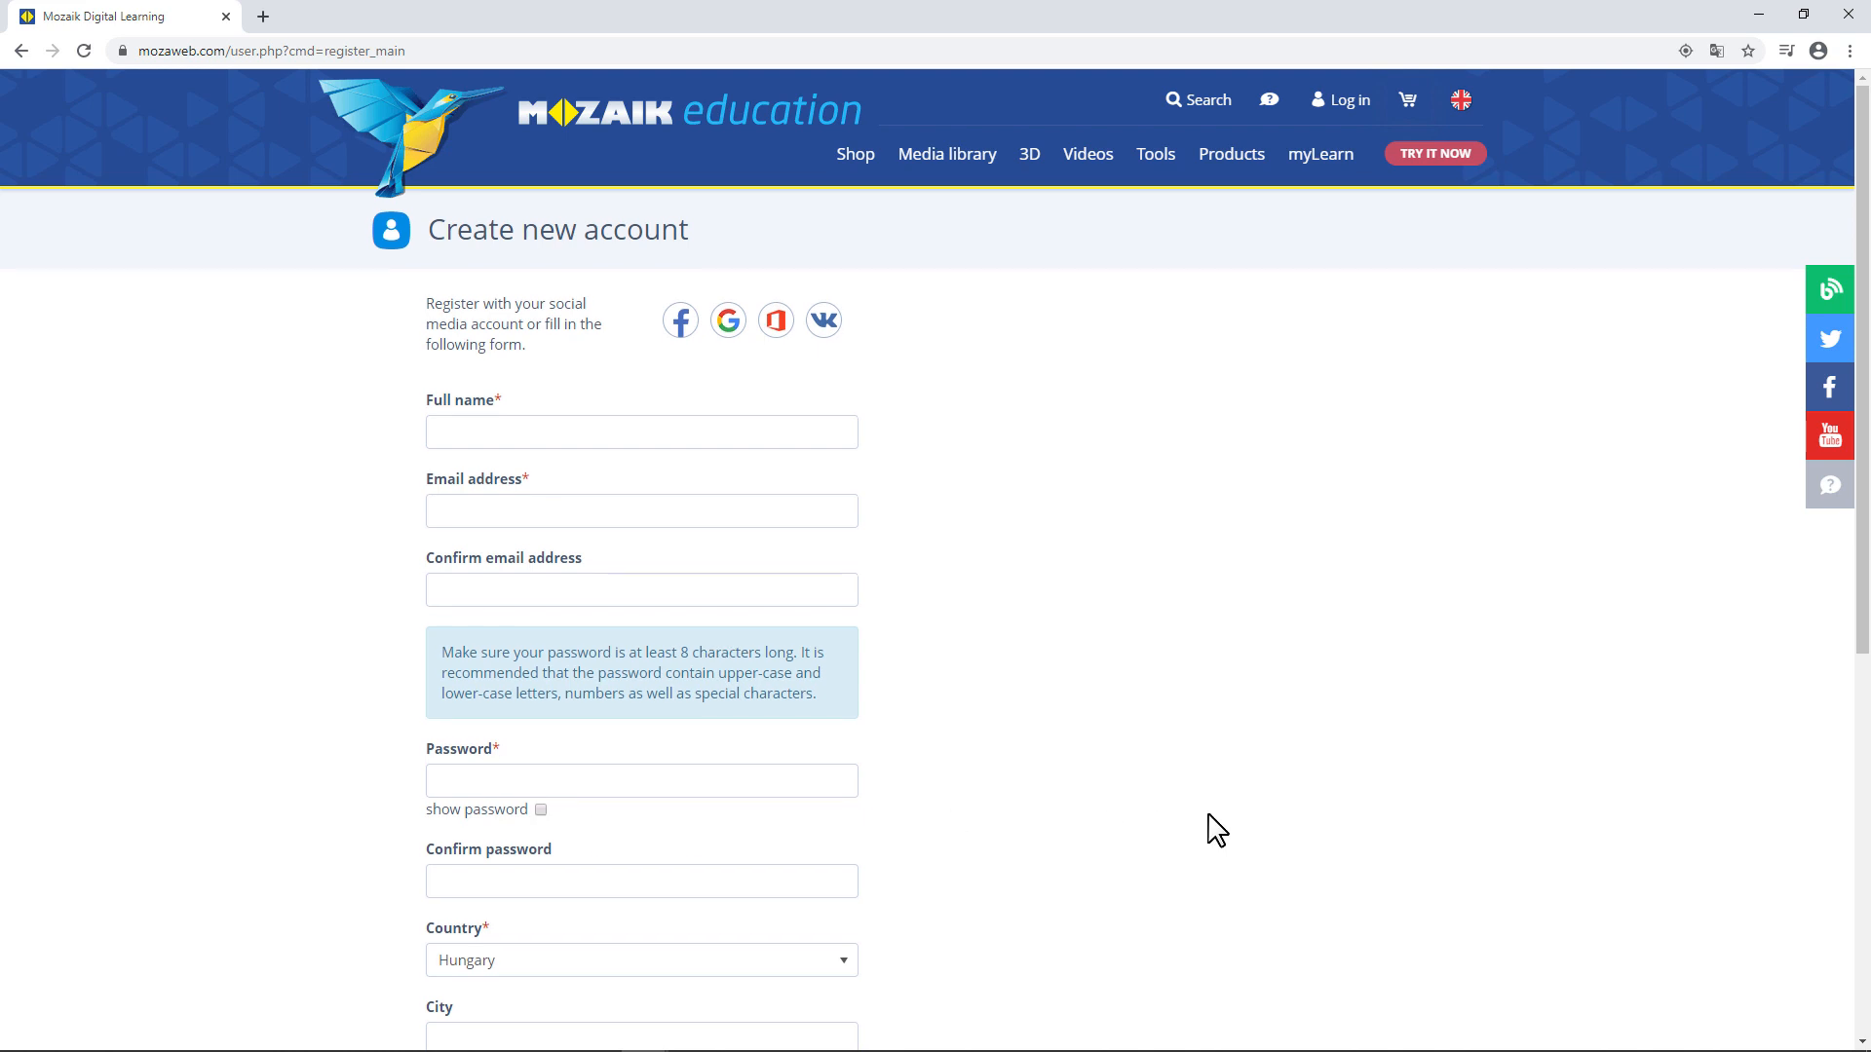
{"action": "scroll", "scroll_direction": "down", "scroll_amount": 3}
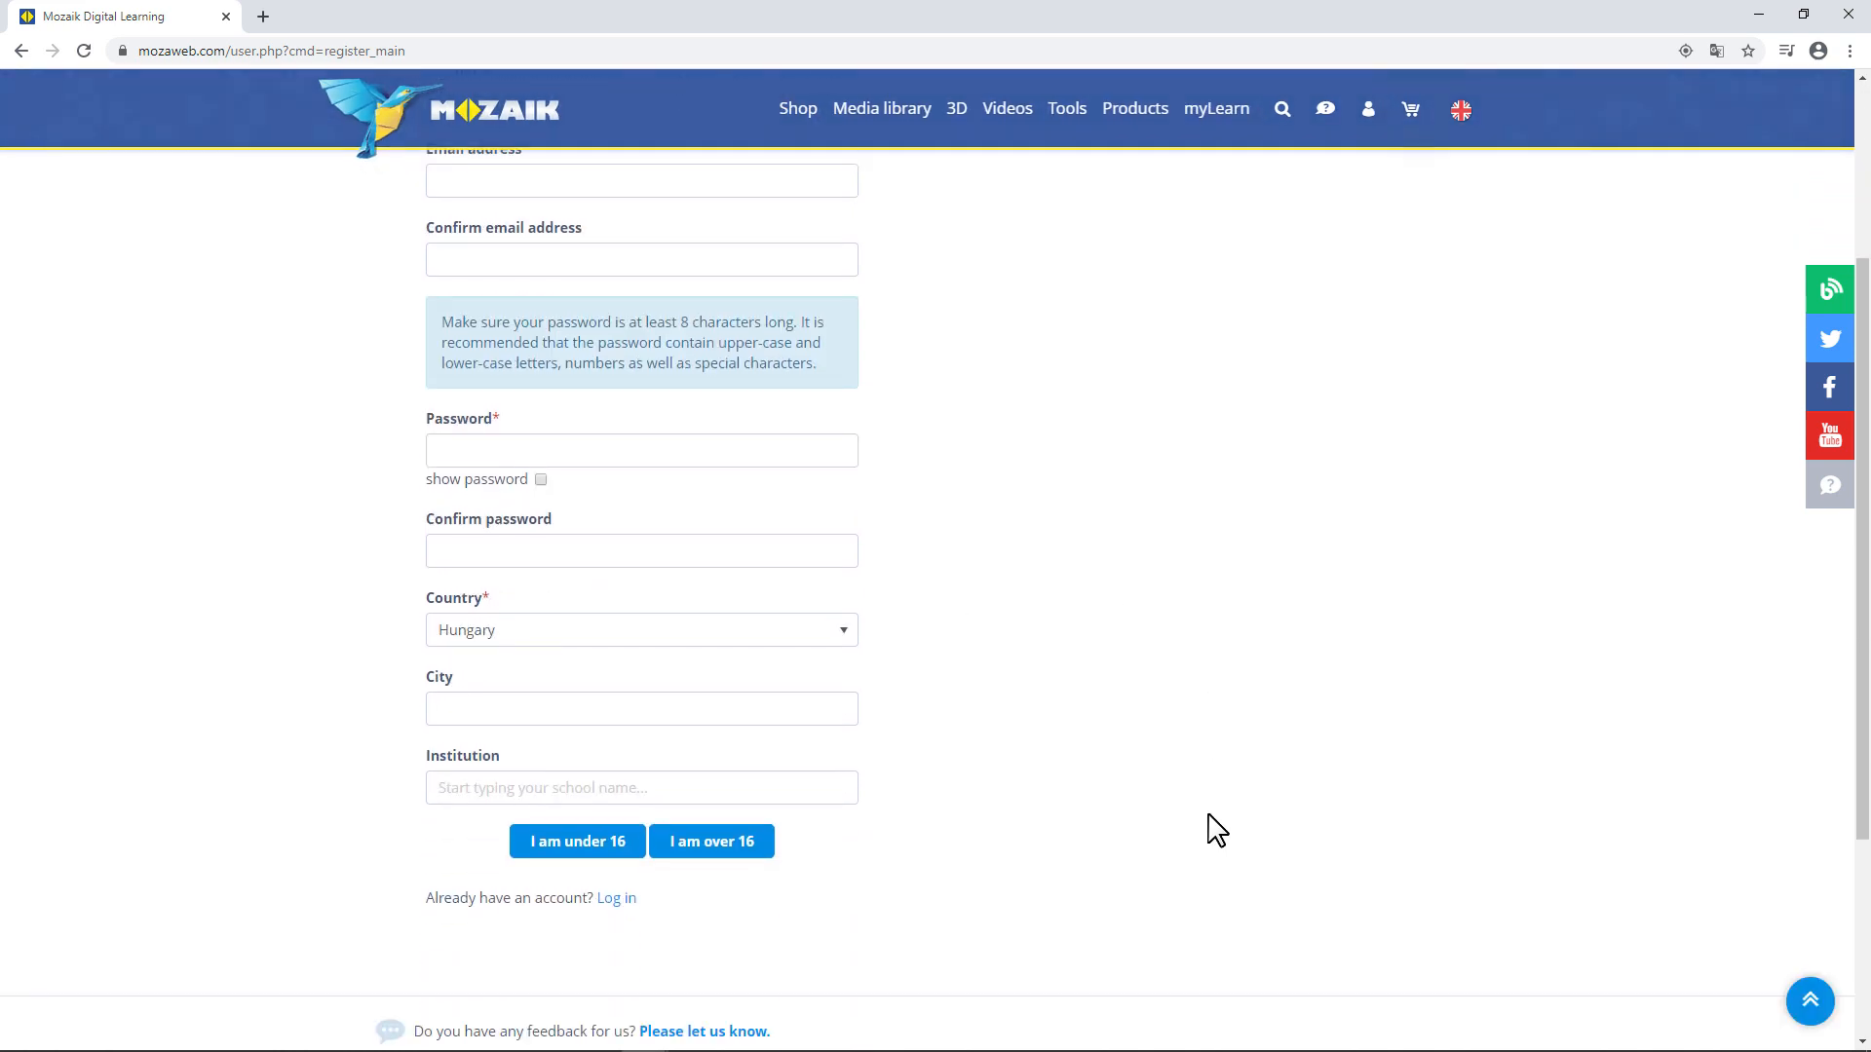
{"action": "scroll", "scroll_direction": "down", "scroll_amount": 3}
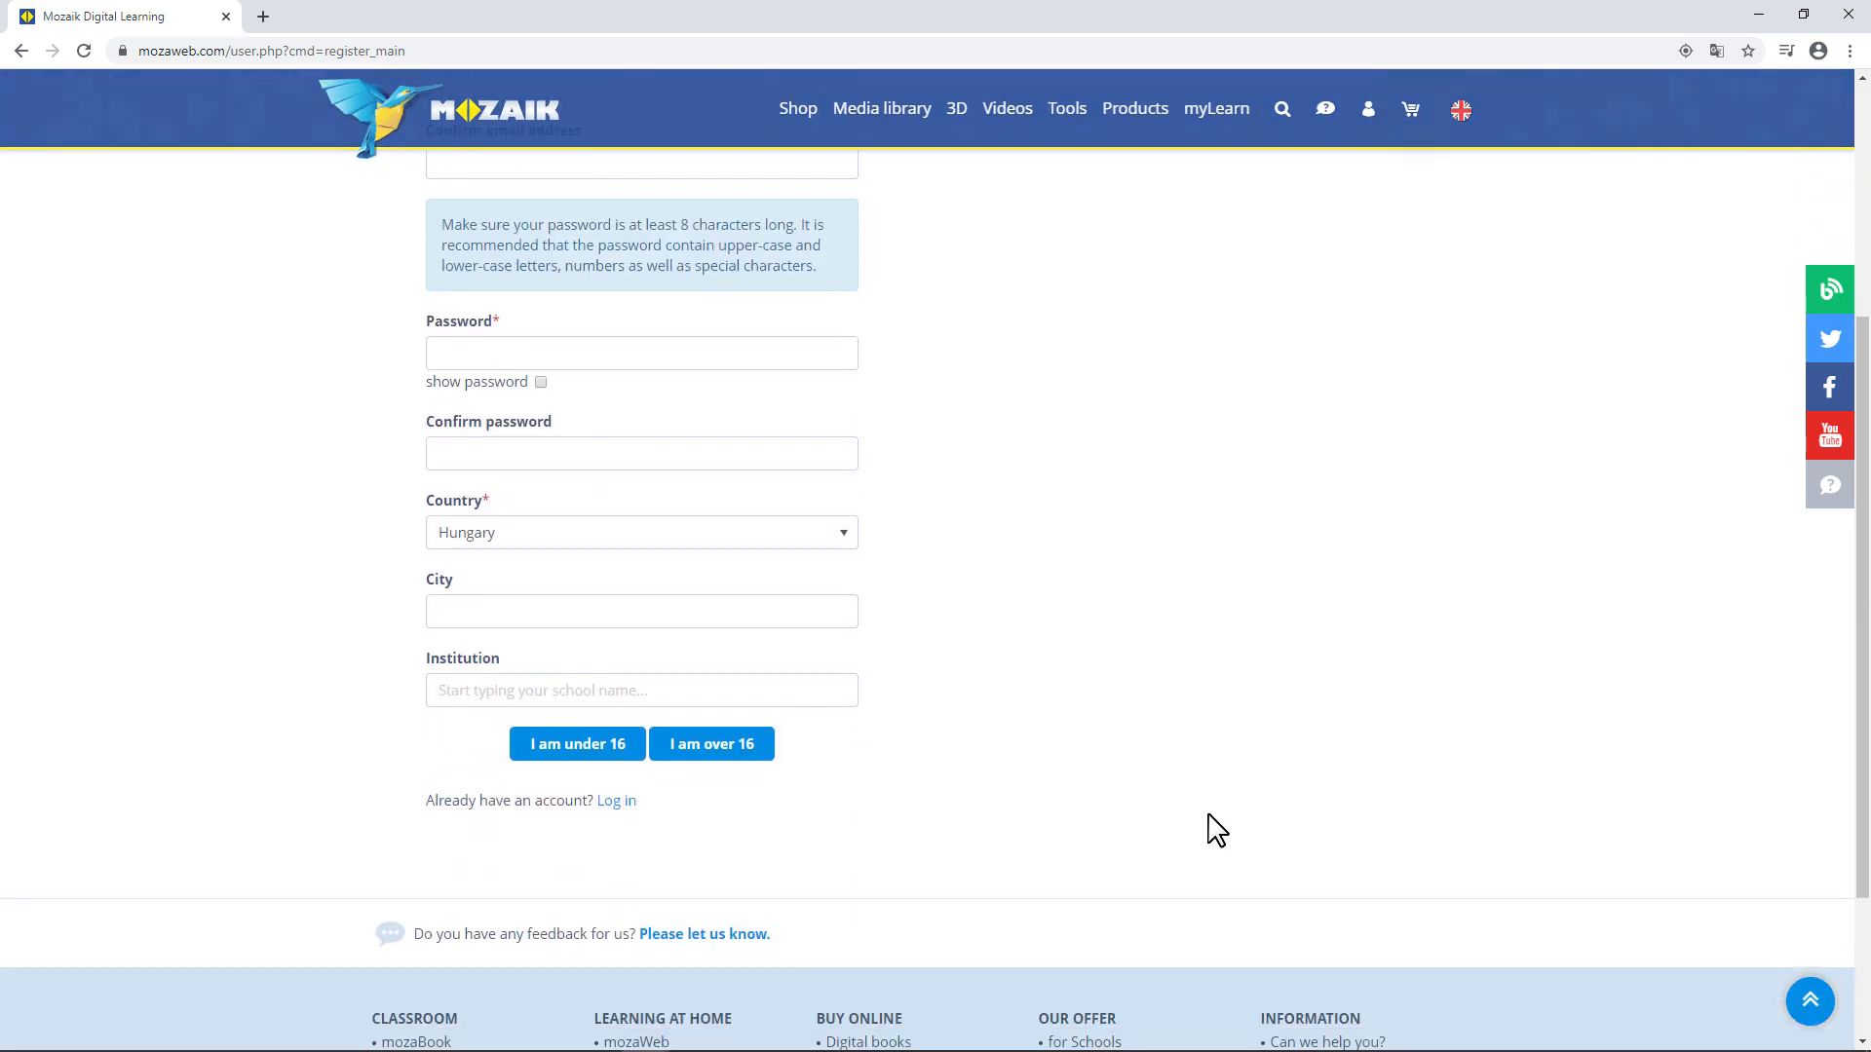
{"action": "mouse_move", "coordinate": [443, 600]}
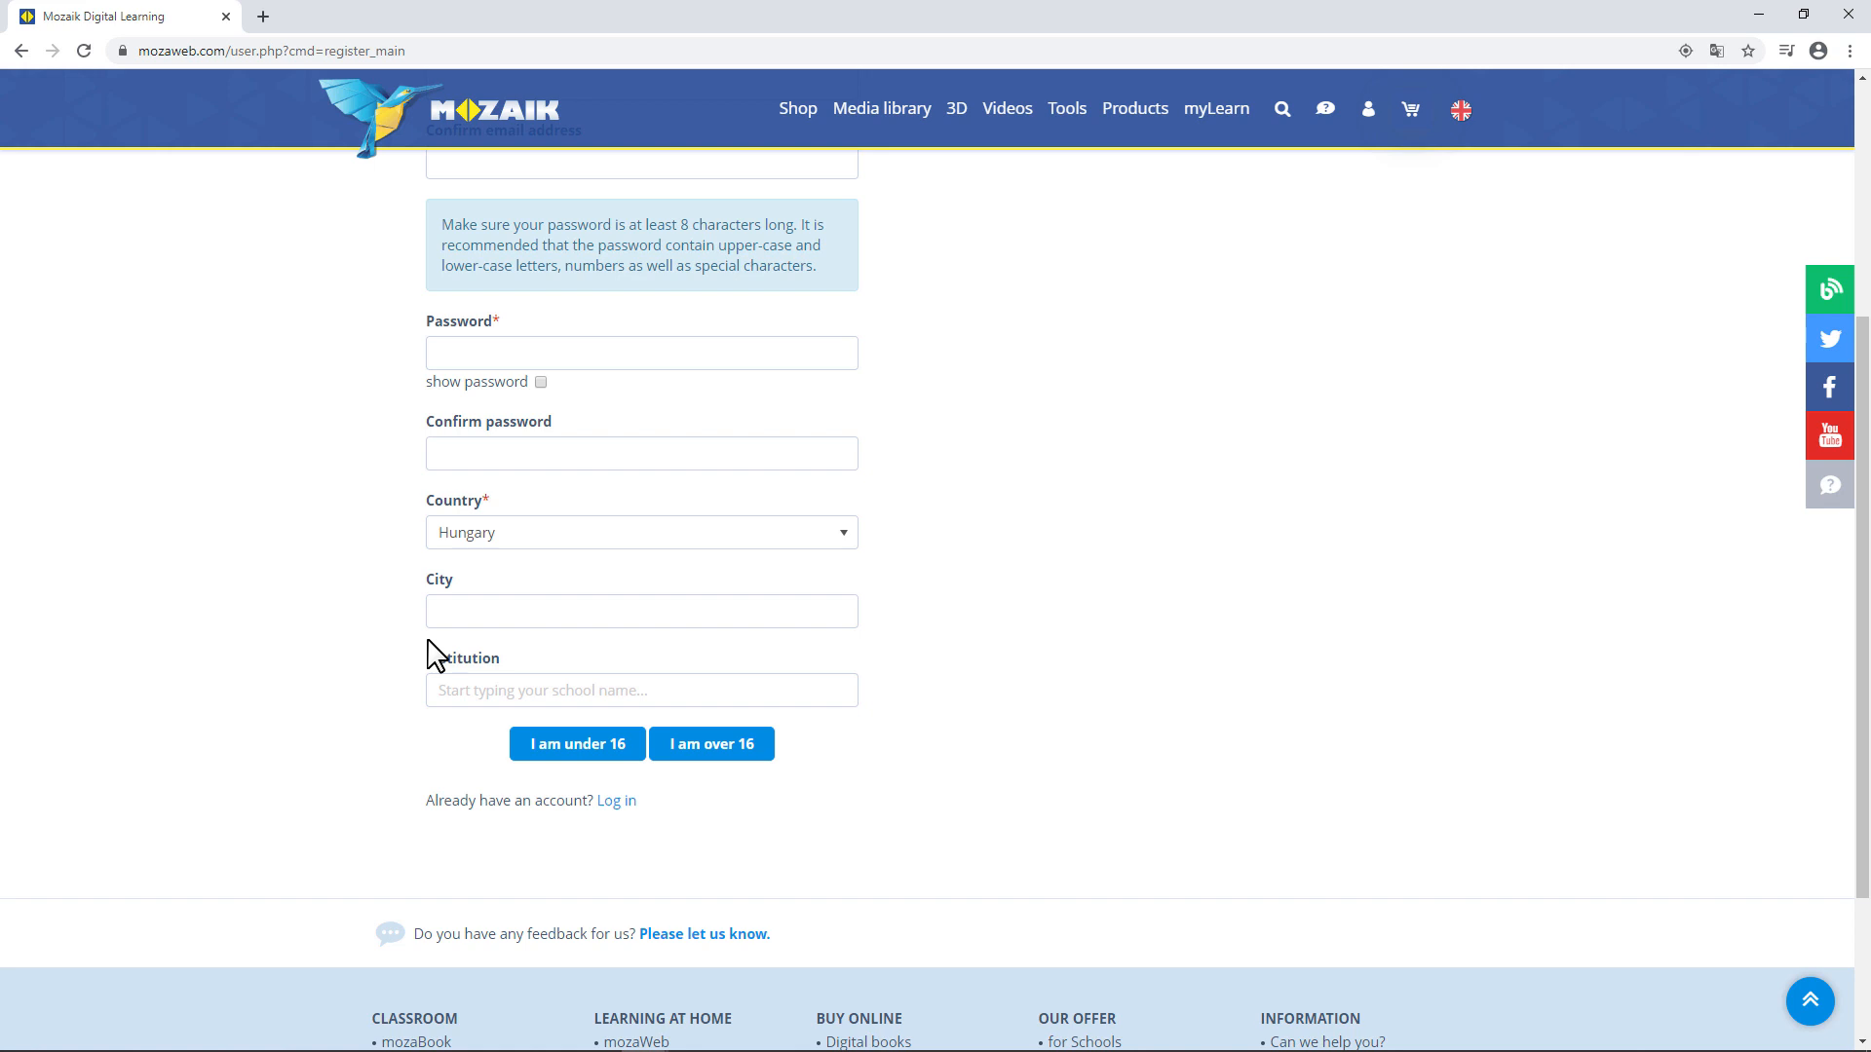
{"action": "left_click", "coordinate": [641, 690]}
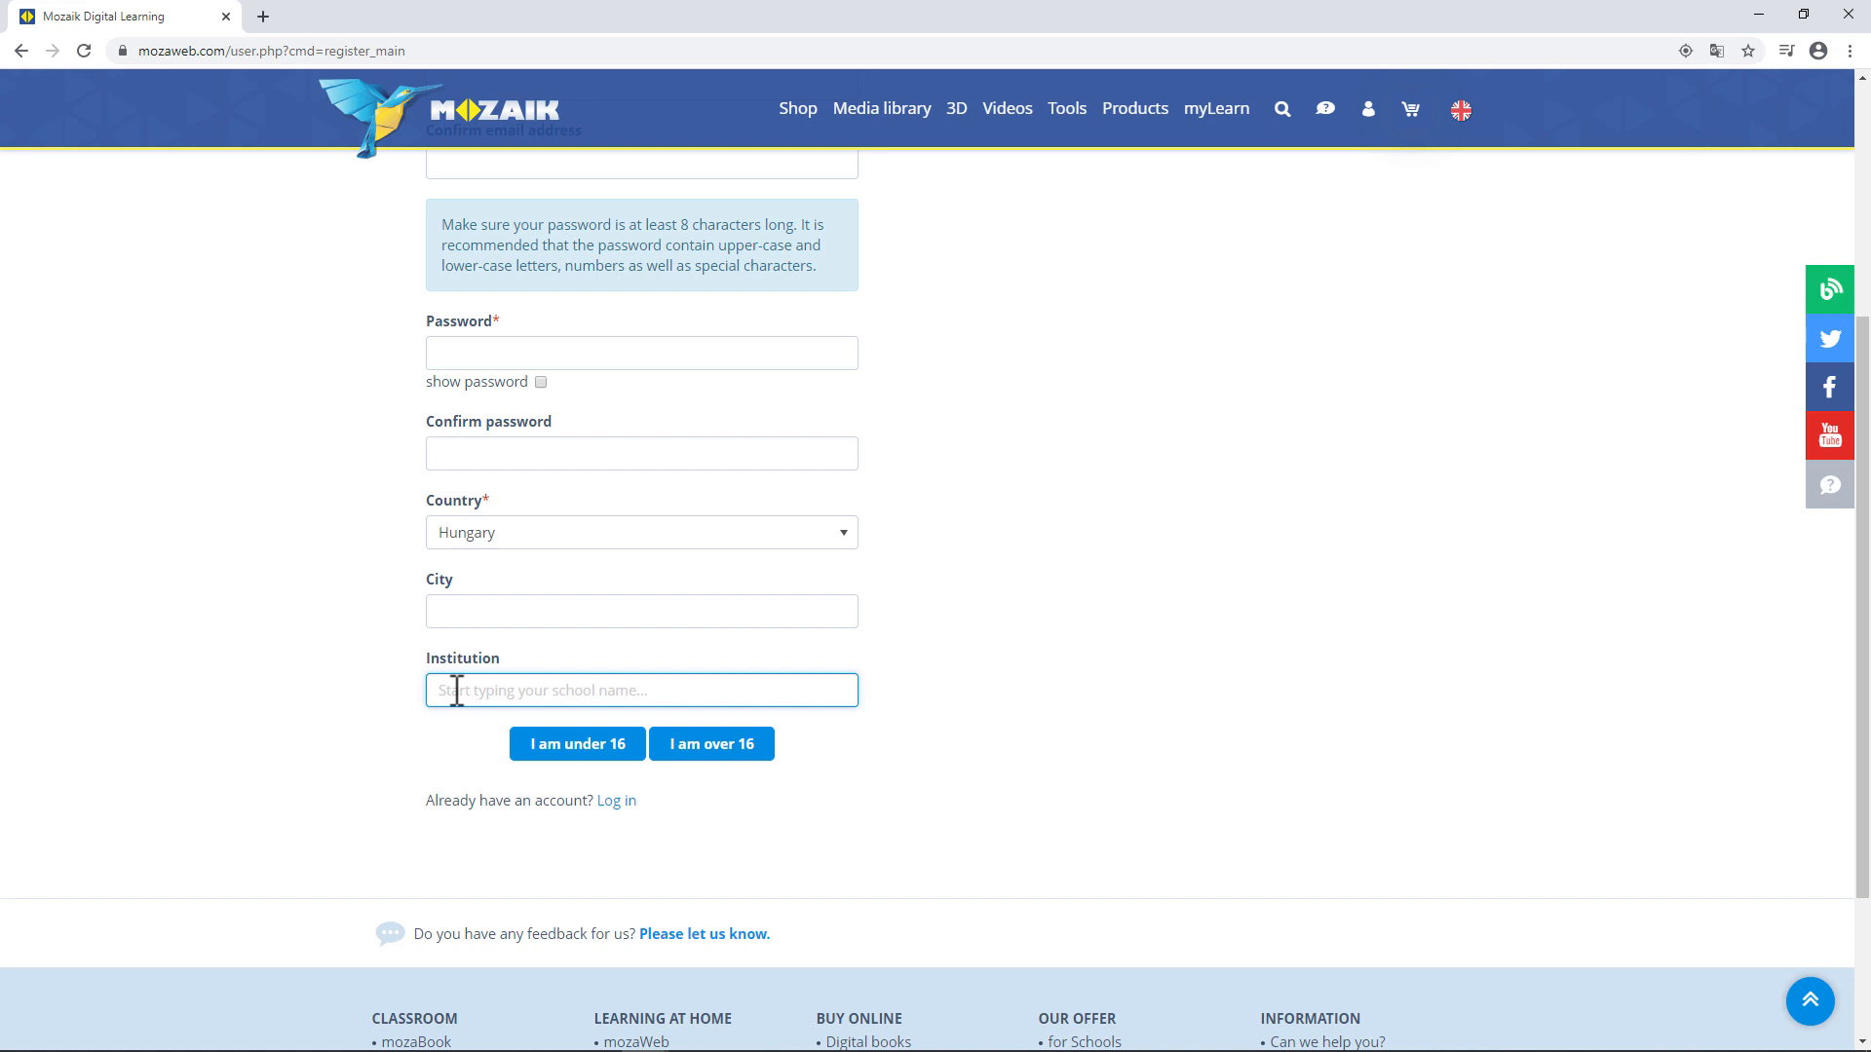
{"action": "type", "text": "MOZAIK"}
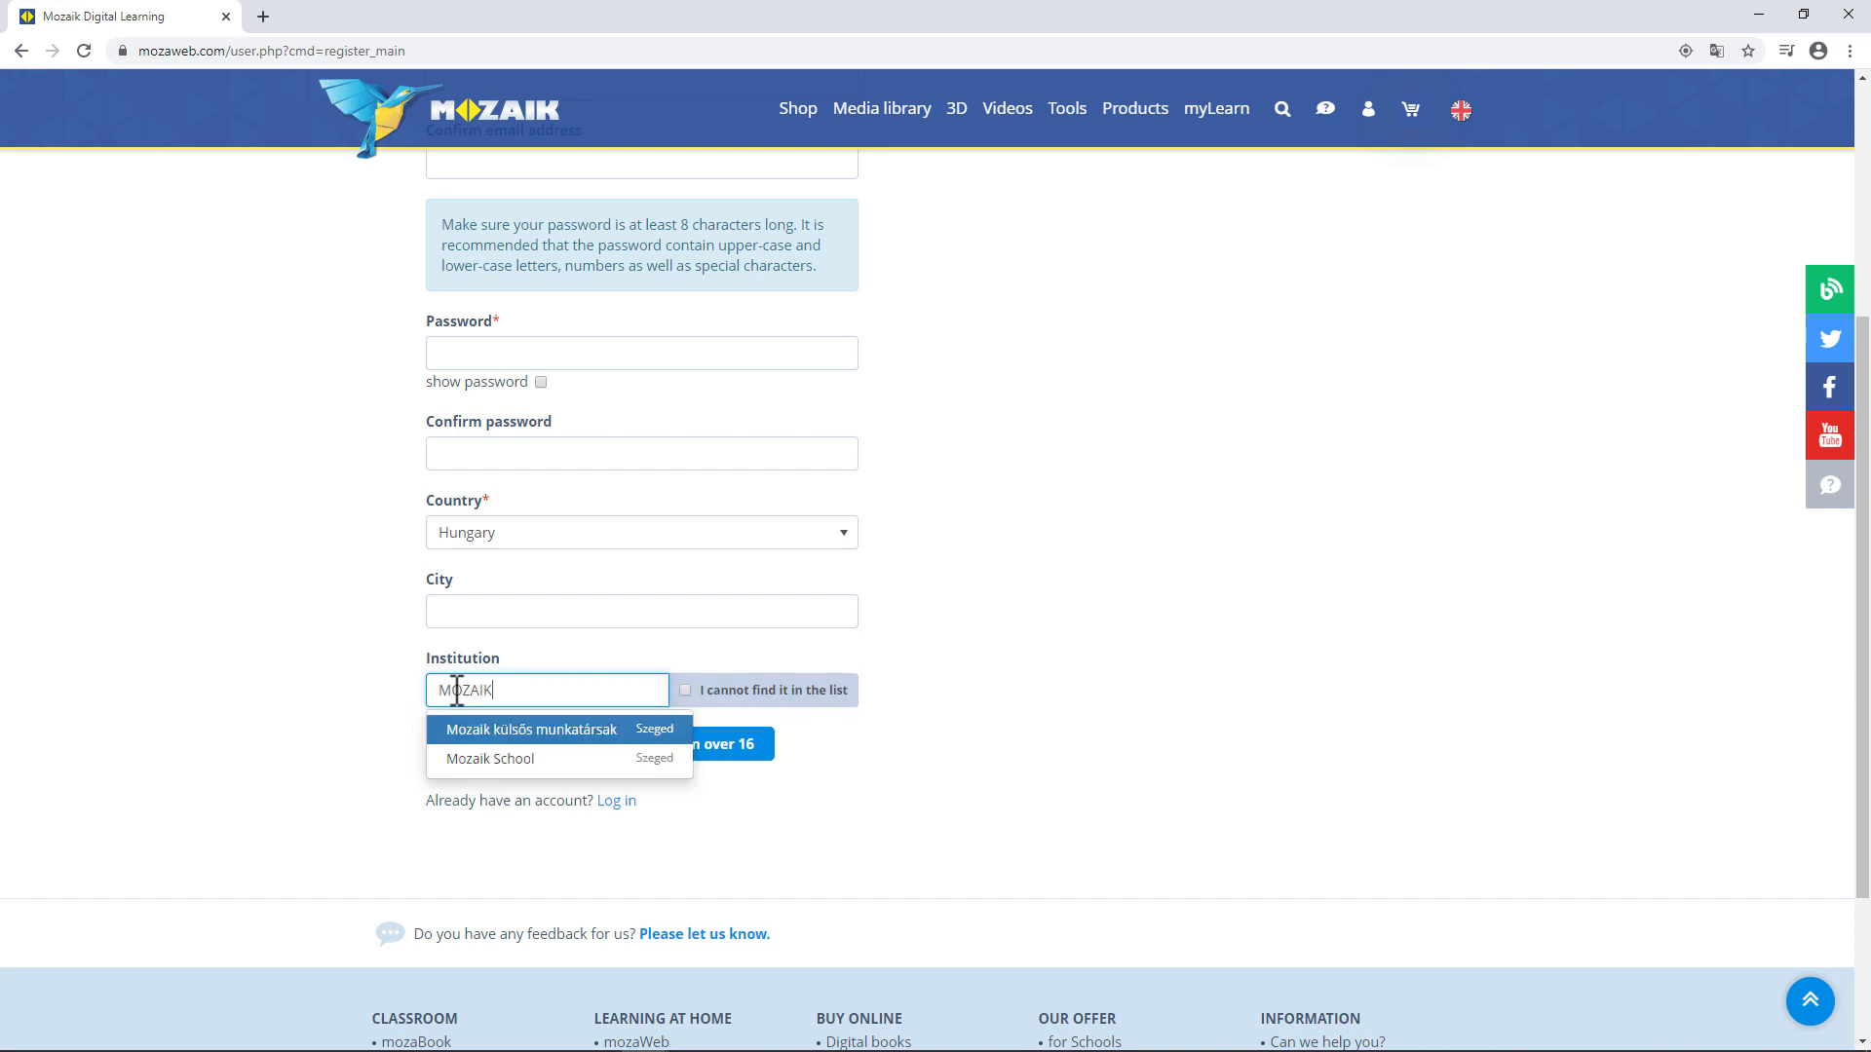
{"action": "mouse_move", "coordinate": [489, 758]}
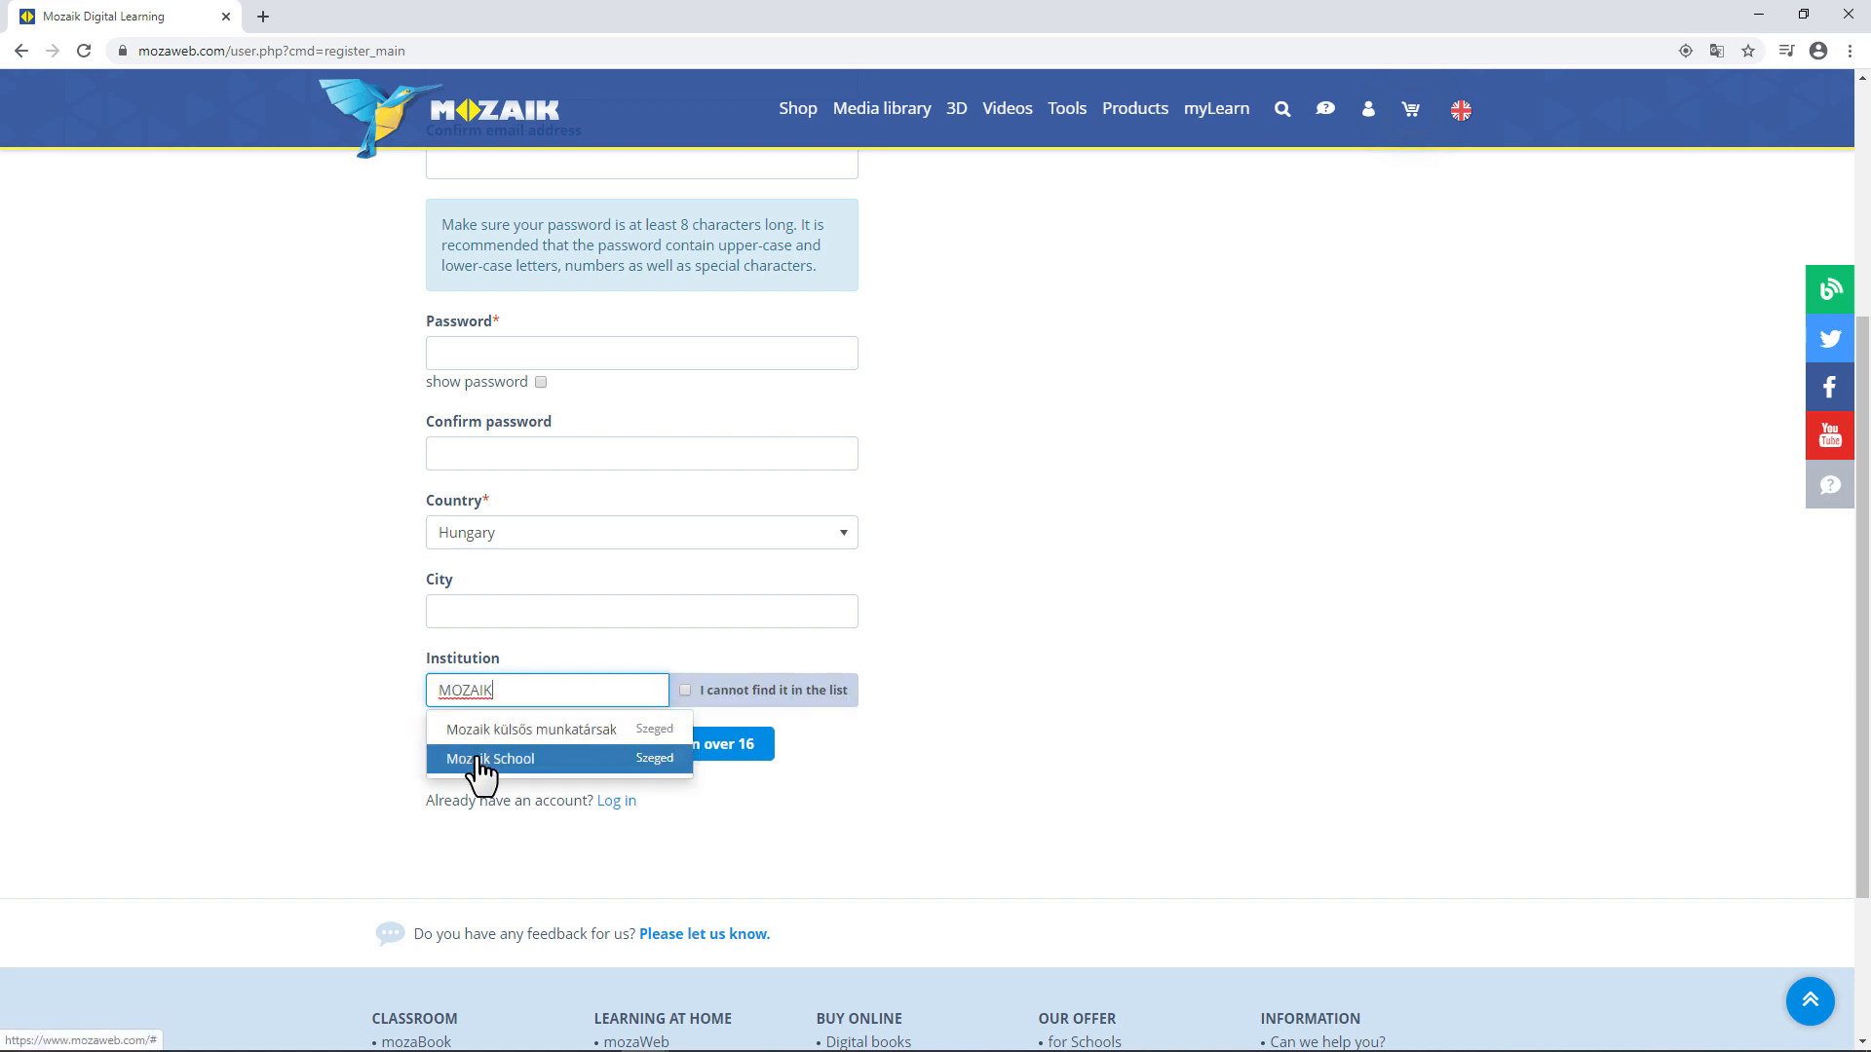
{"action": "left_click", "coordinate": [491, 758]}
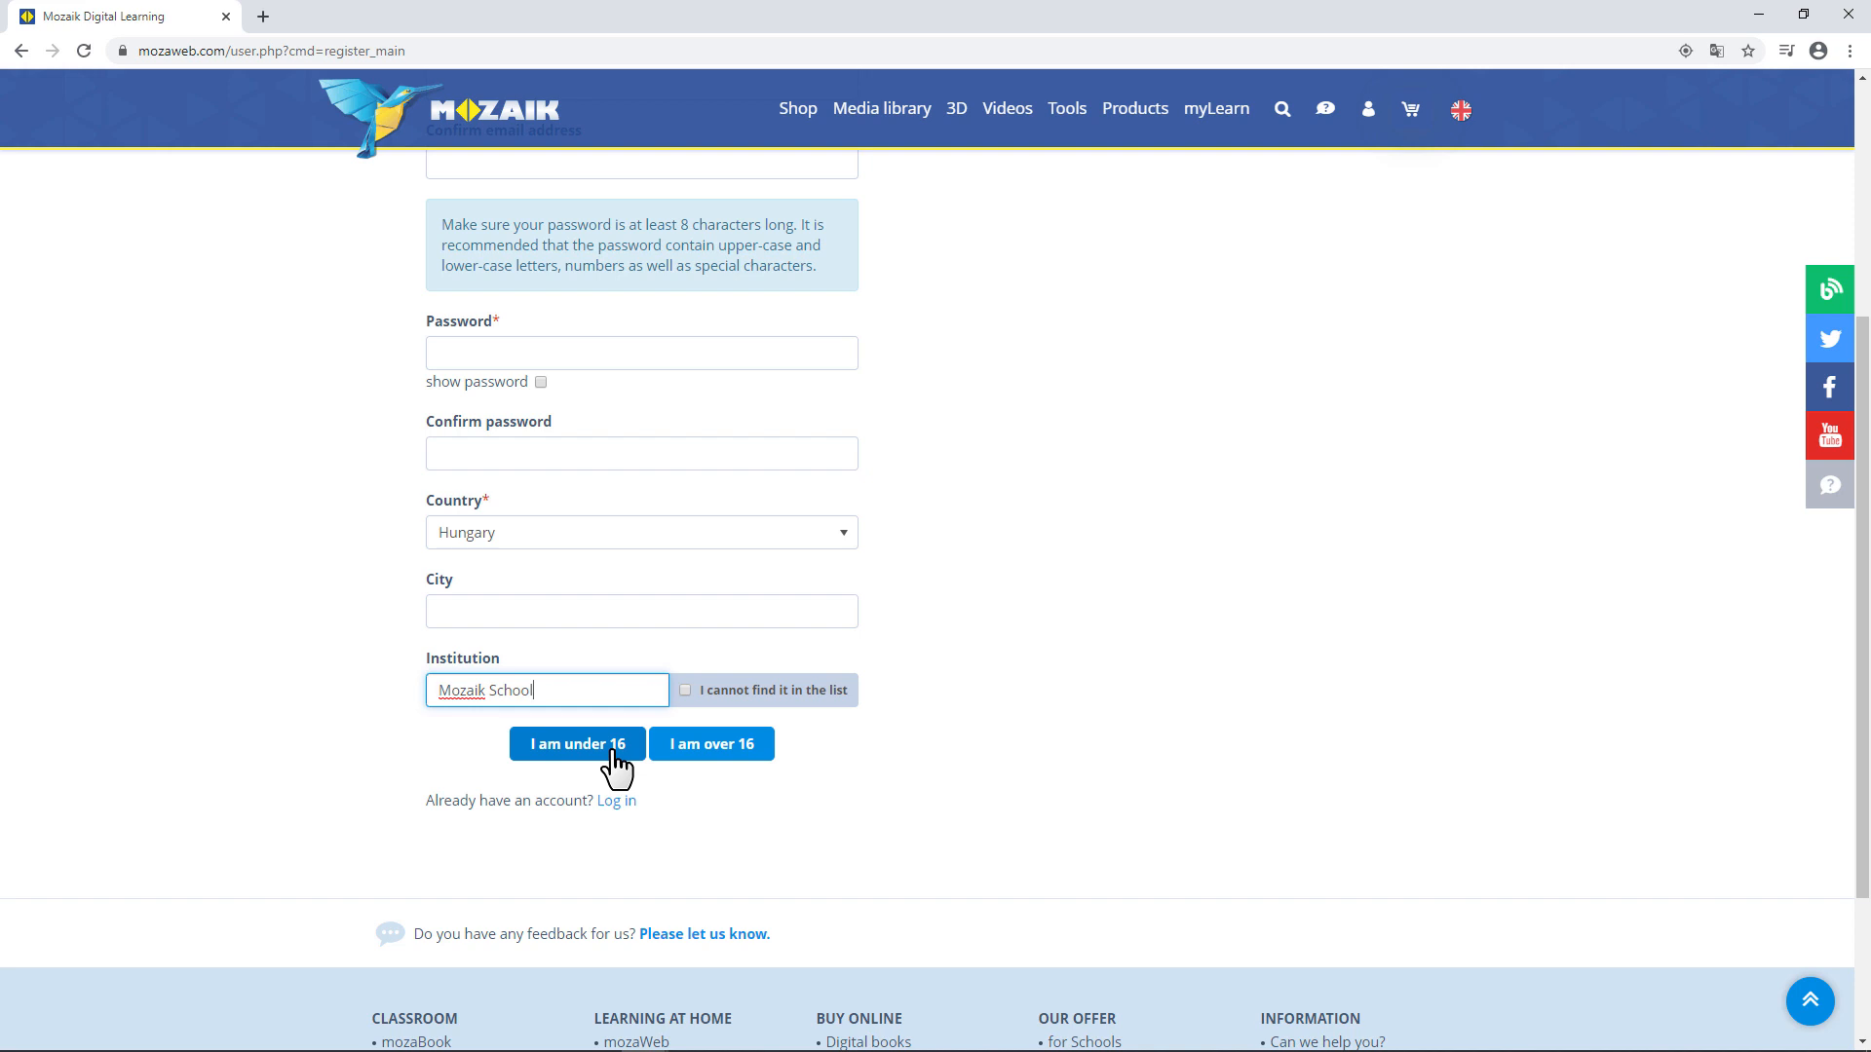
Step: Mark the registrant as under 16, review the parental consent fields, and return to the top
{"action": "left_click", "coordinate": [577, 743]}
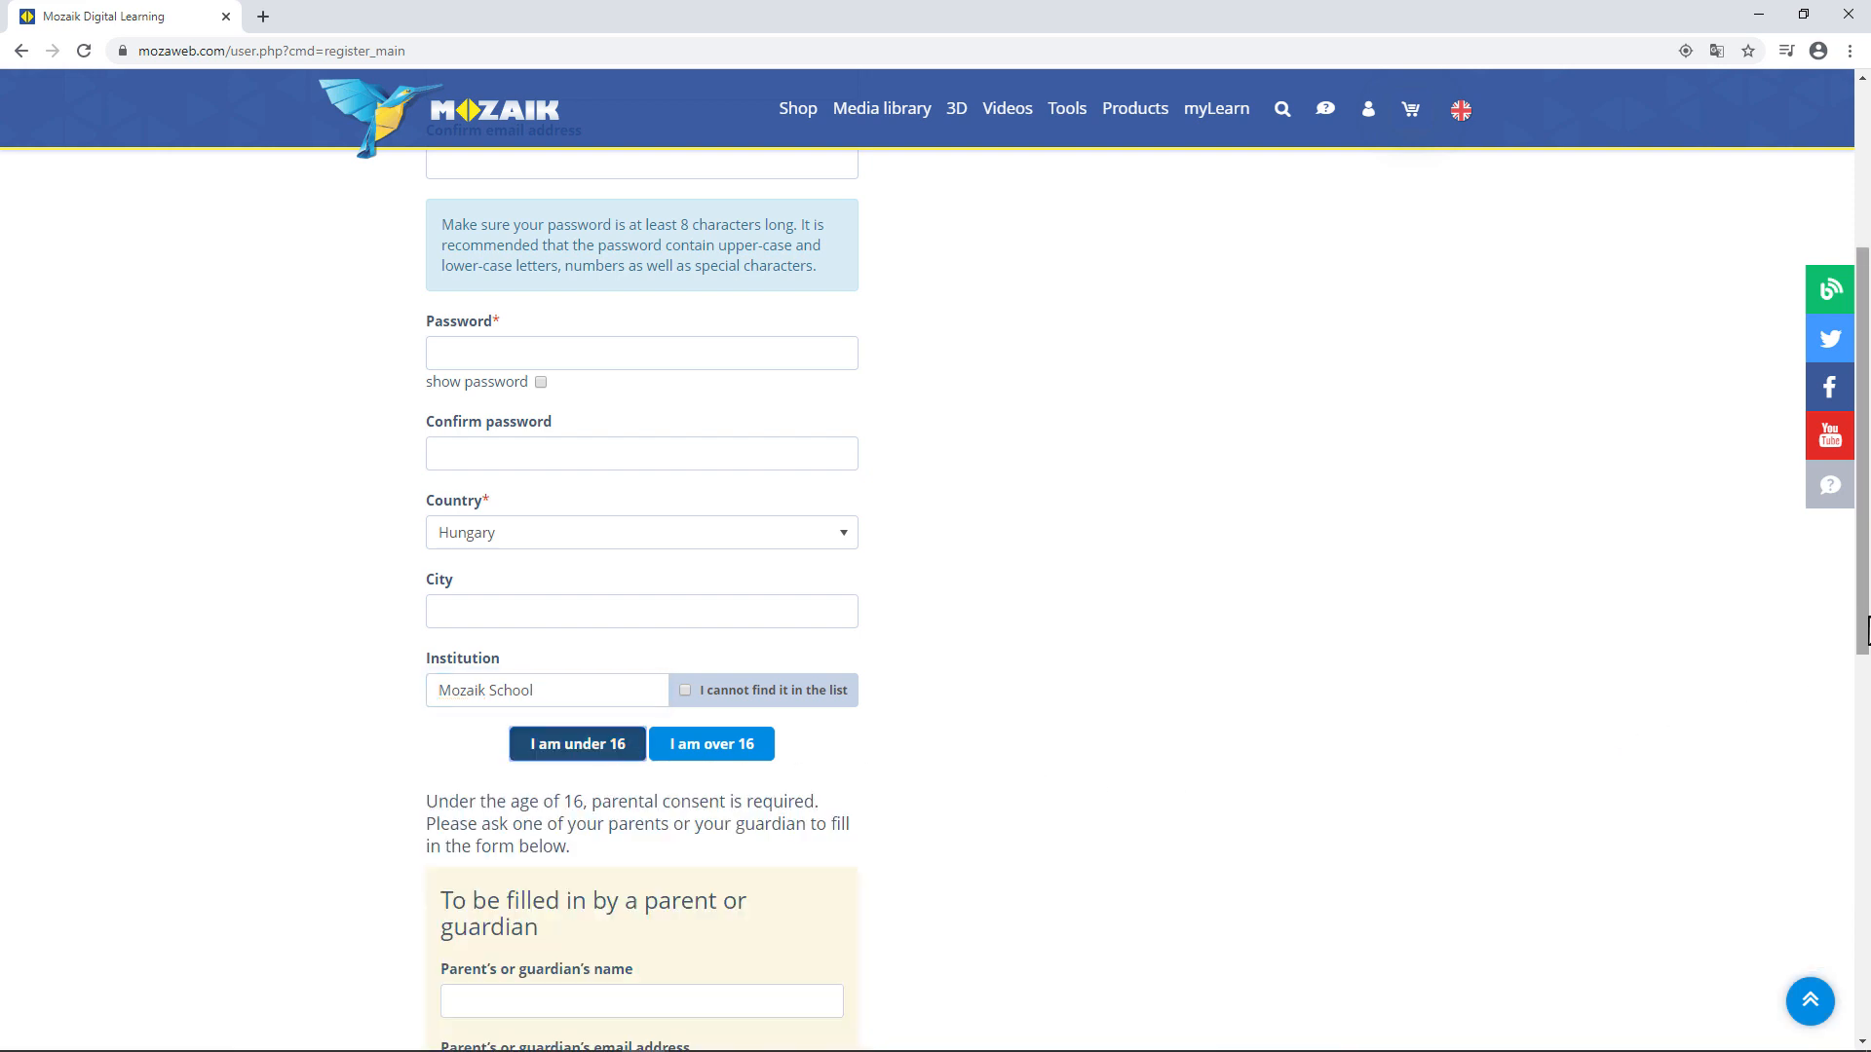
{"action": "scroll", "scroll_direction": "down", "scroll_amount": 3}
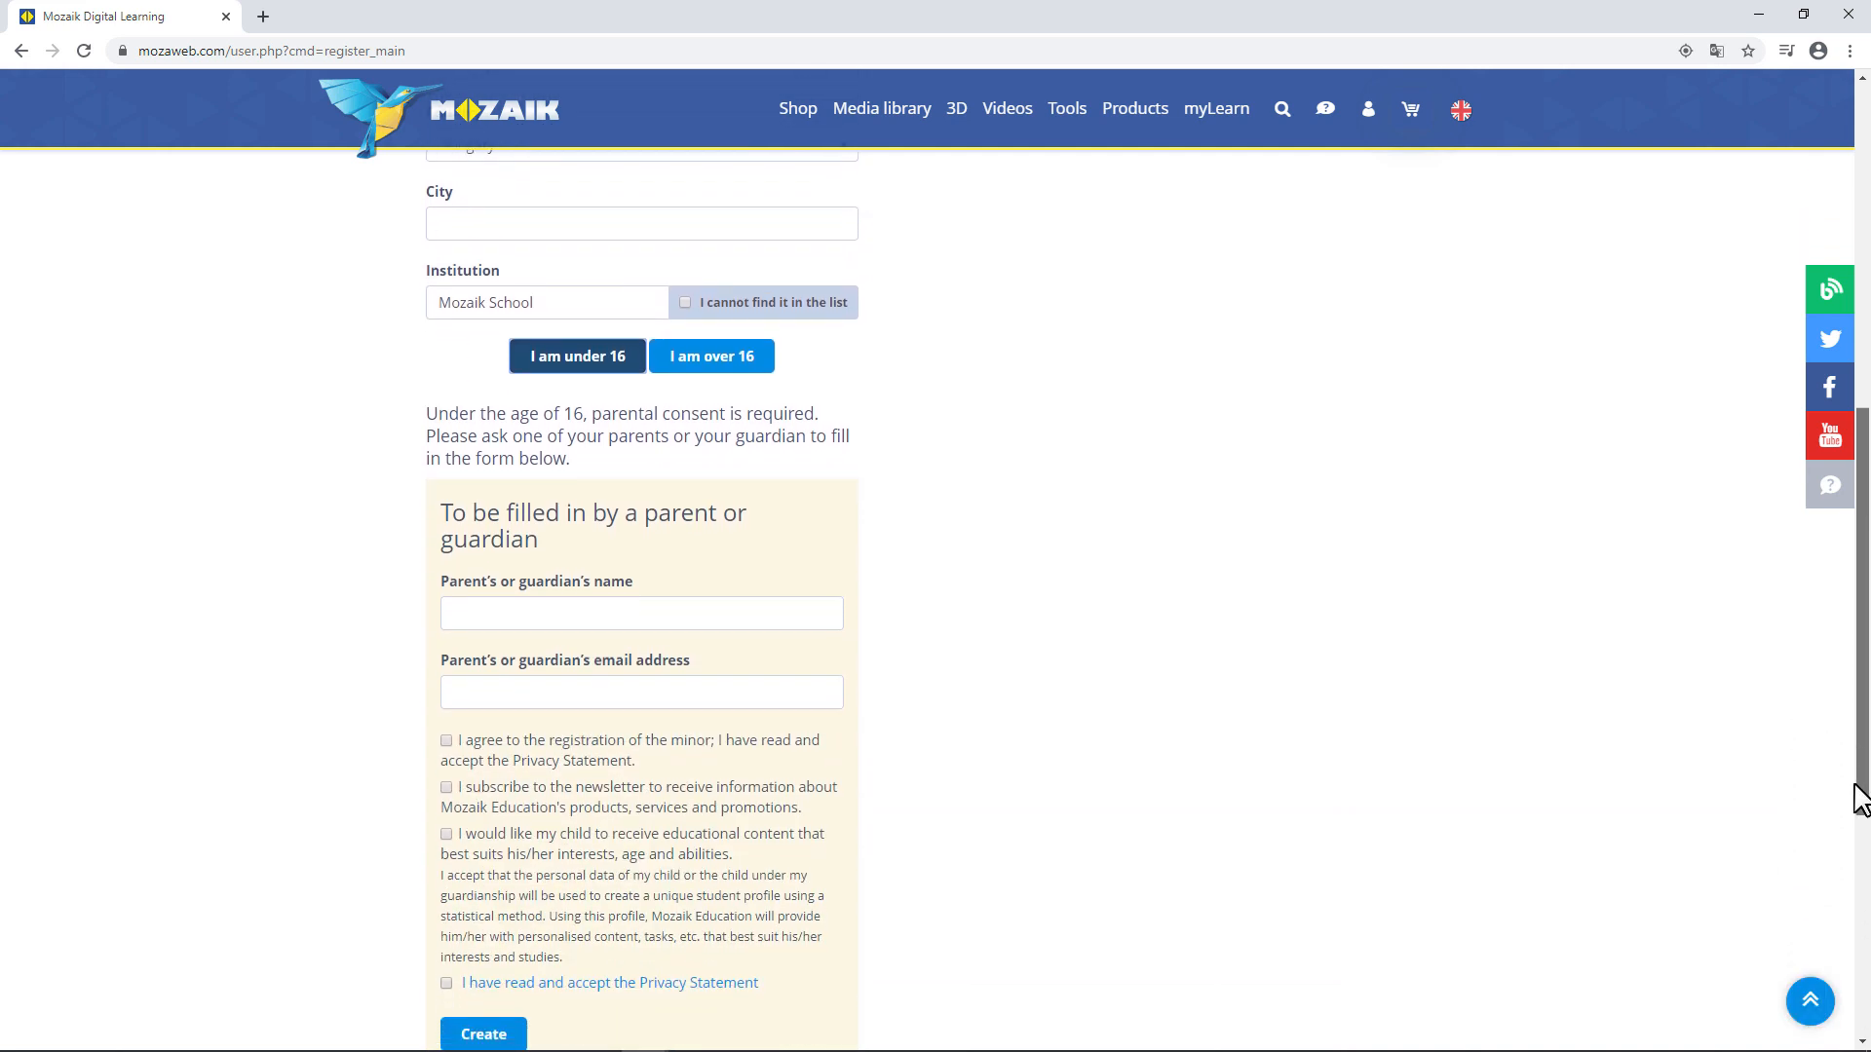
{"action": "scroll", "scroll_direction": "down", "scroll_amount": 3}
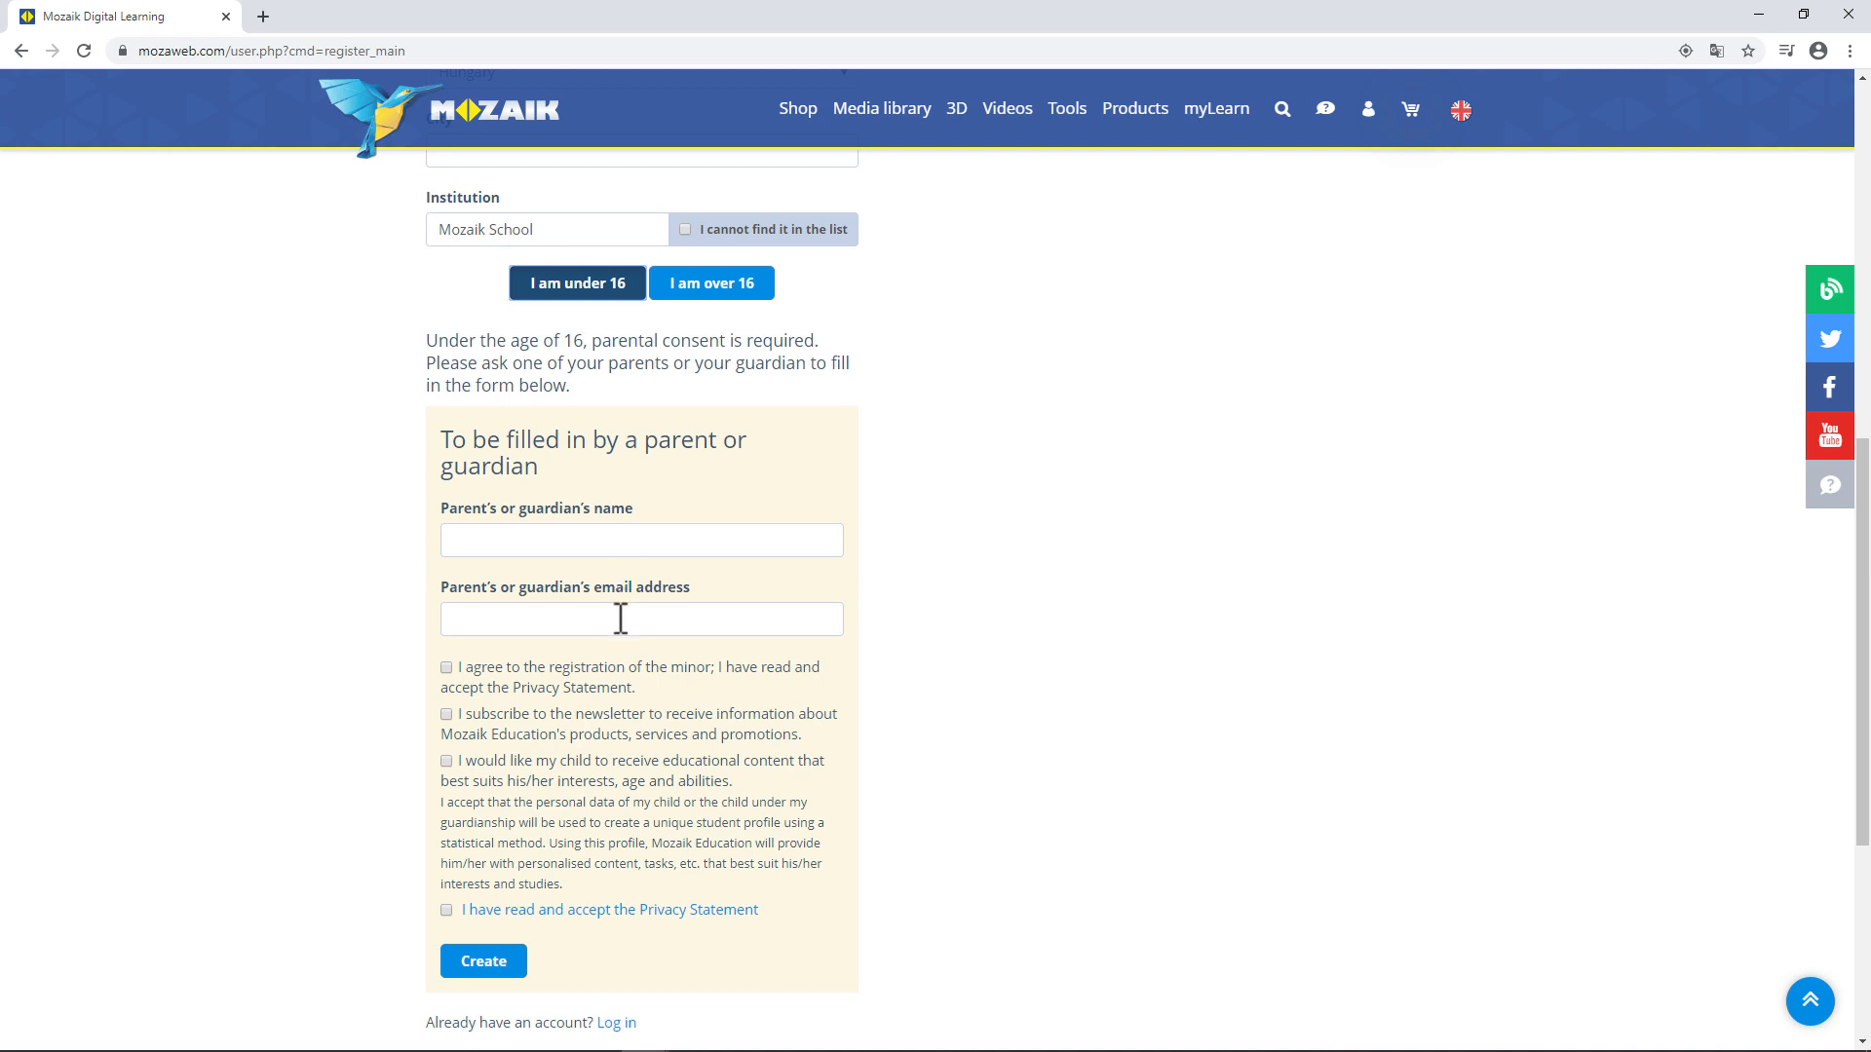
{"action": "mouse_move", "coordinate": [616, 981]}
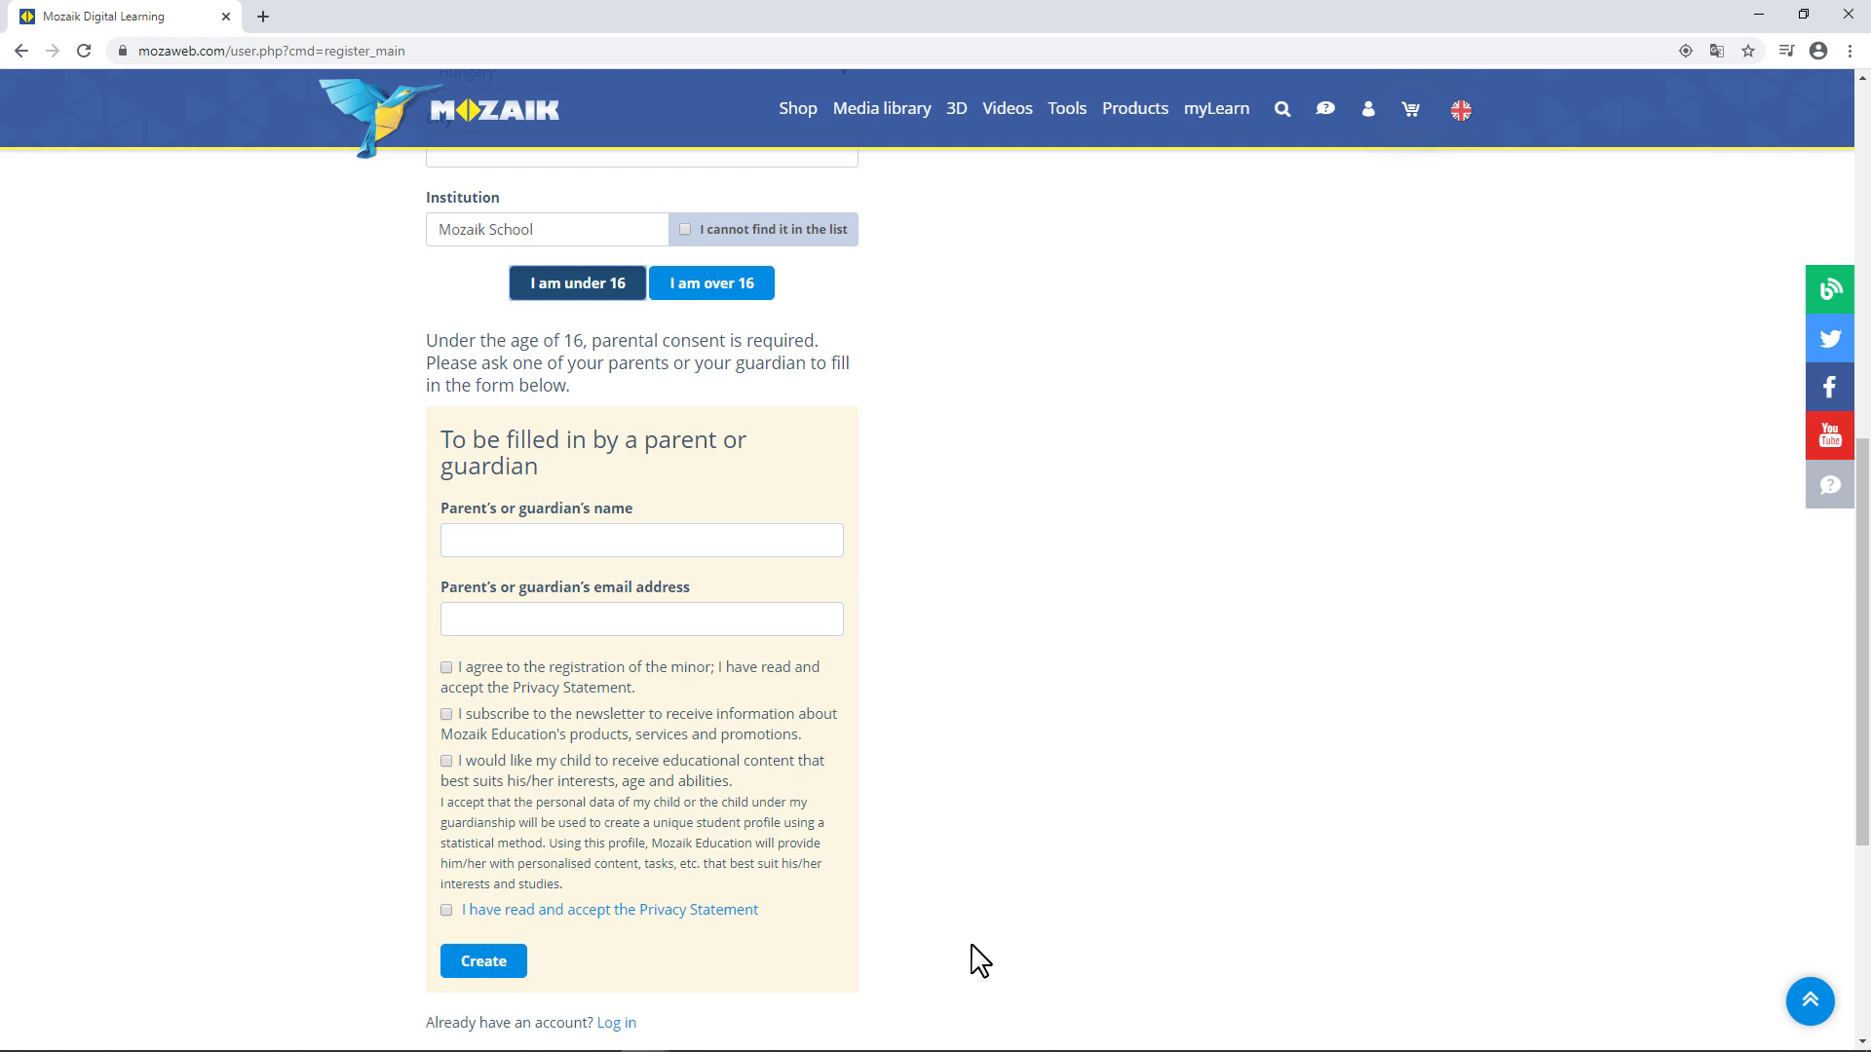
{"action": "scroll", "scroll_direction": "down", "scroll_amount": 3}
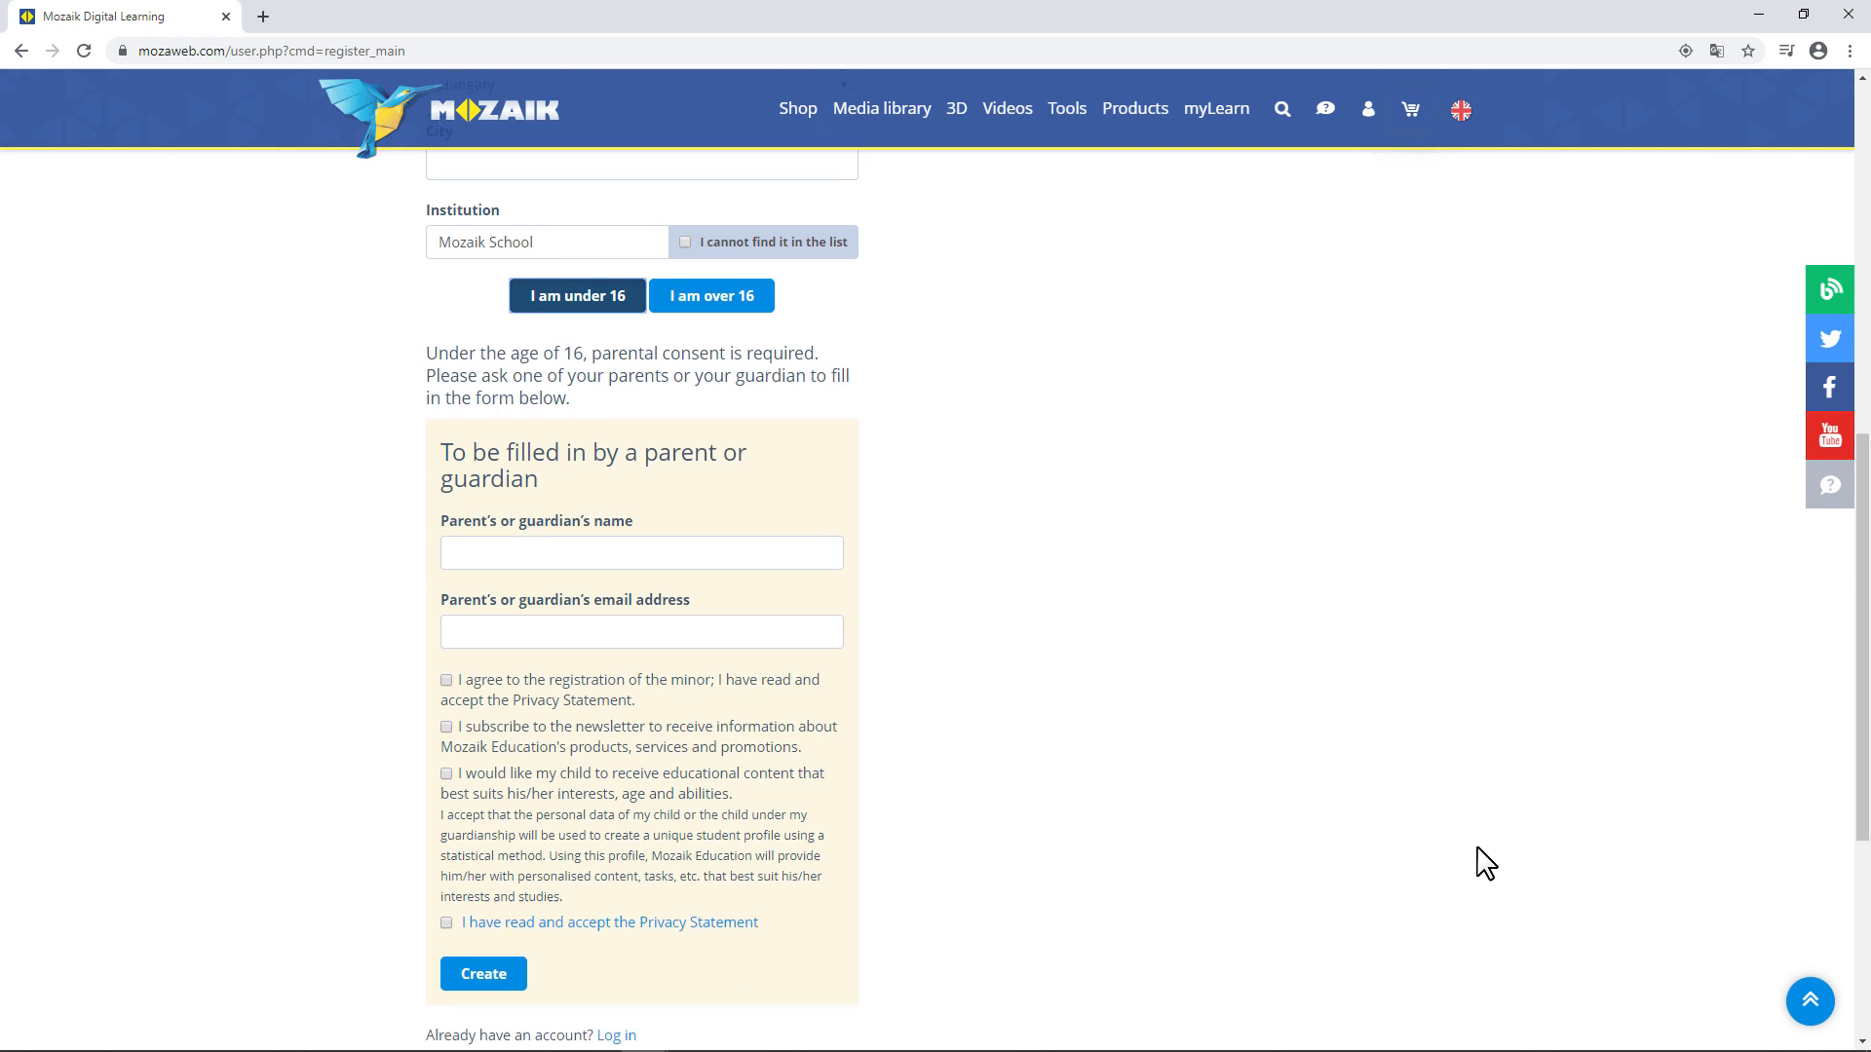
{"action": "left_click", "coordinate": [711, 295]}
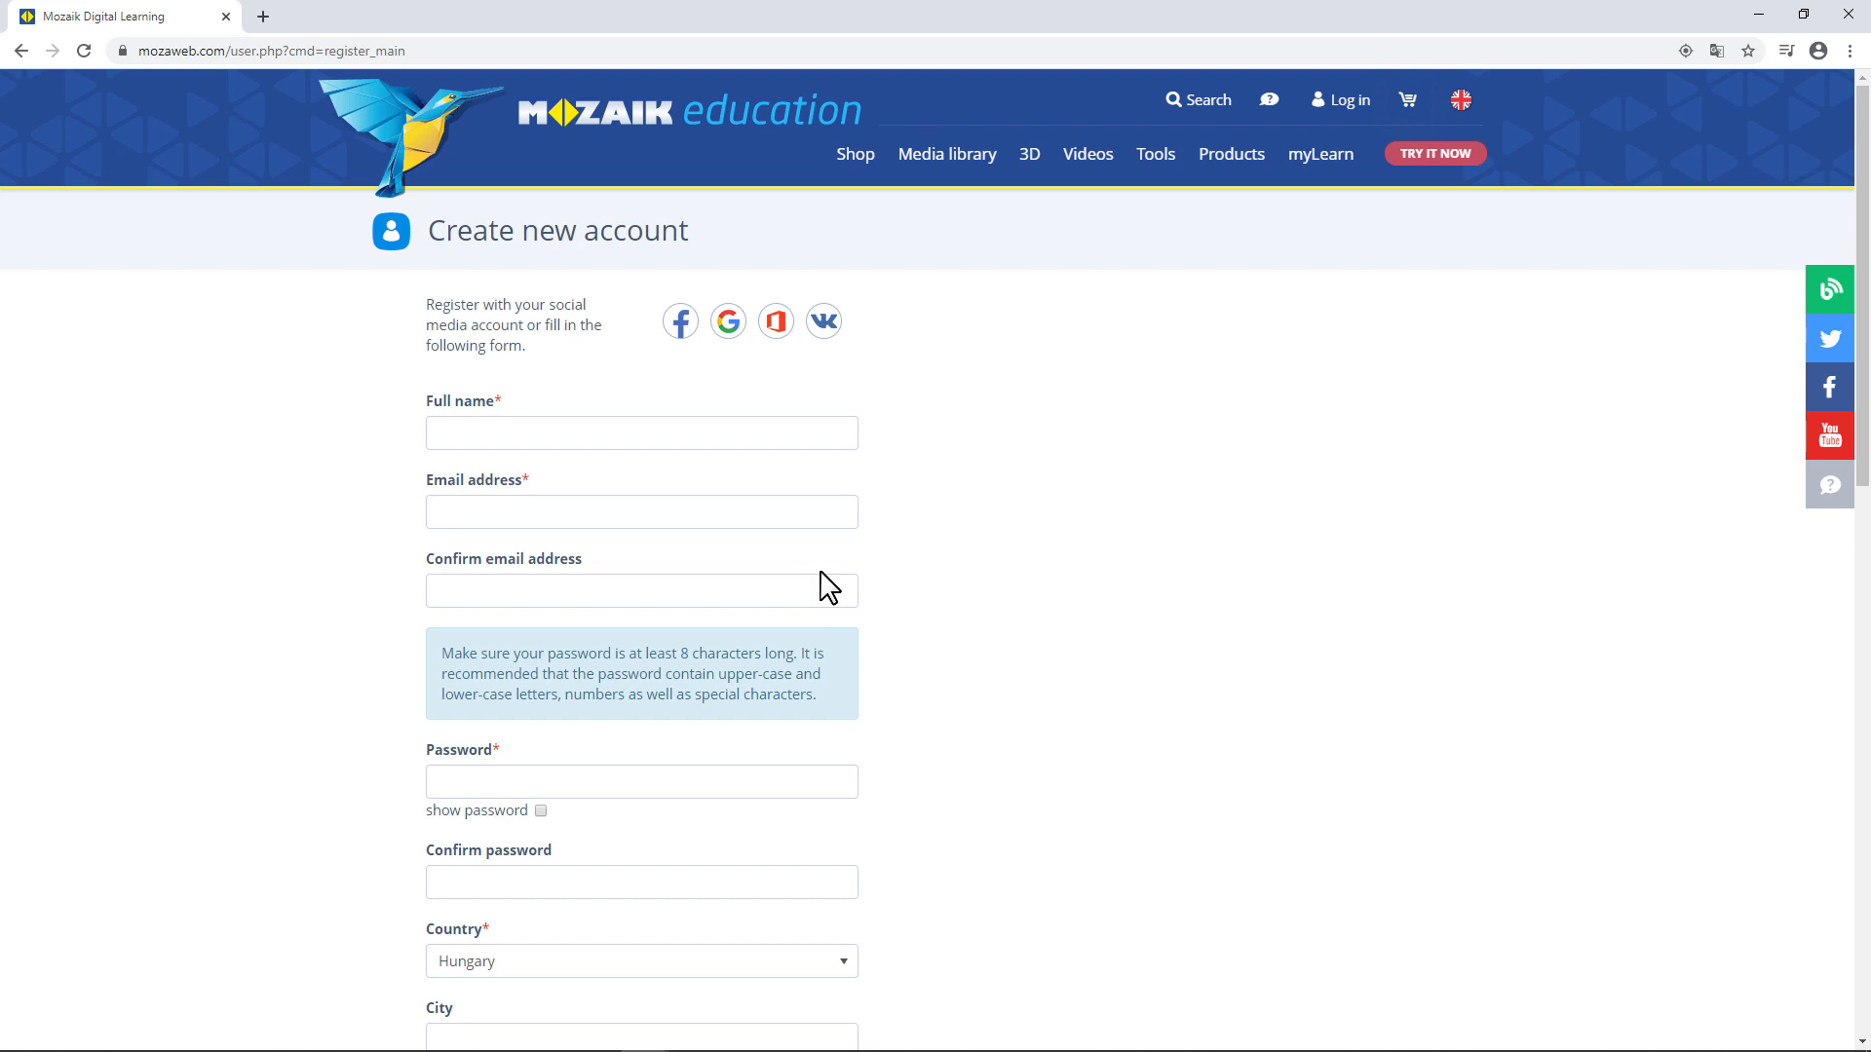
{"action": "mouse_move", "coordinate": [1338, 197]}
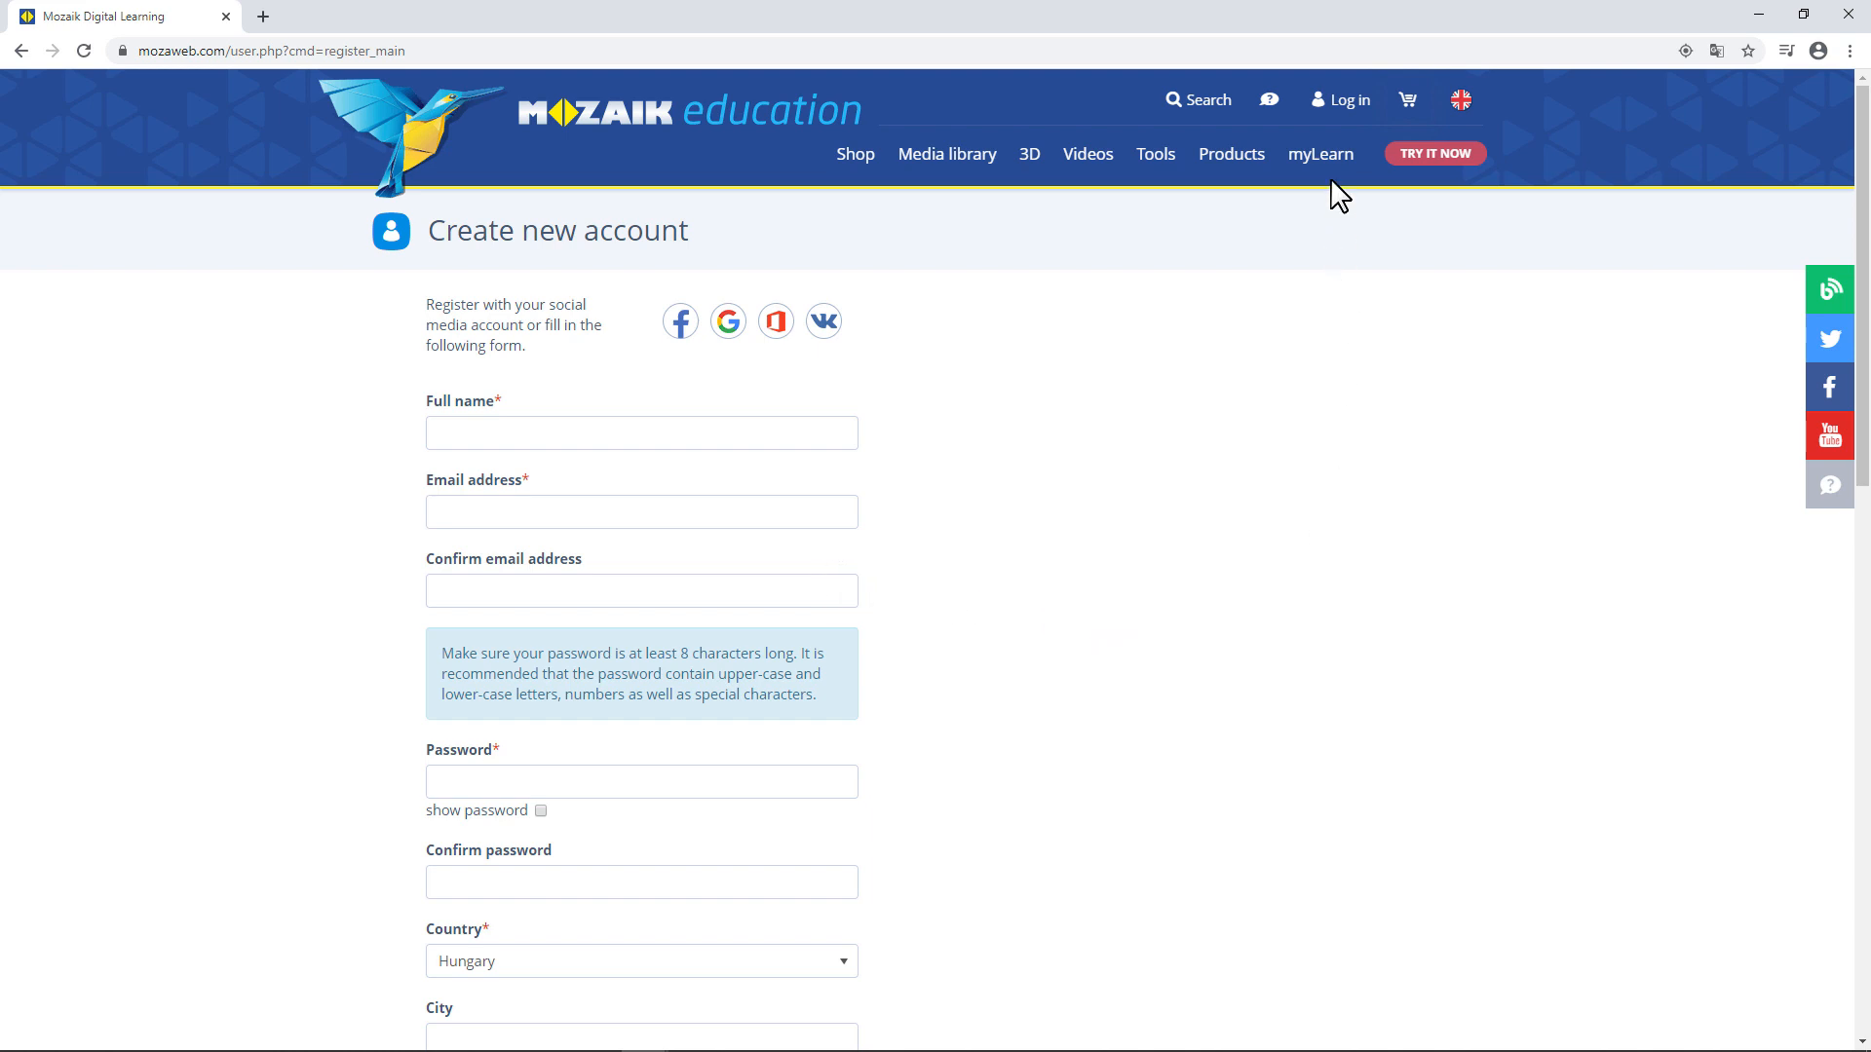
{"action": "left_click", "coordinate": [1339, 99]}
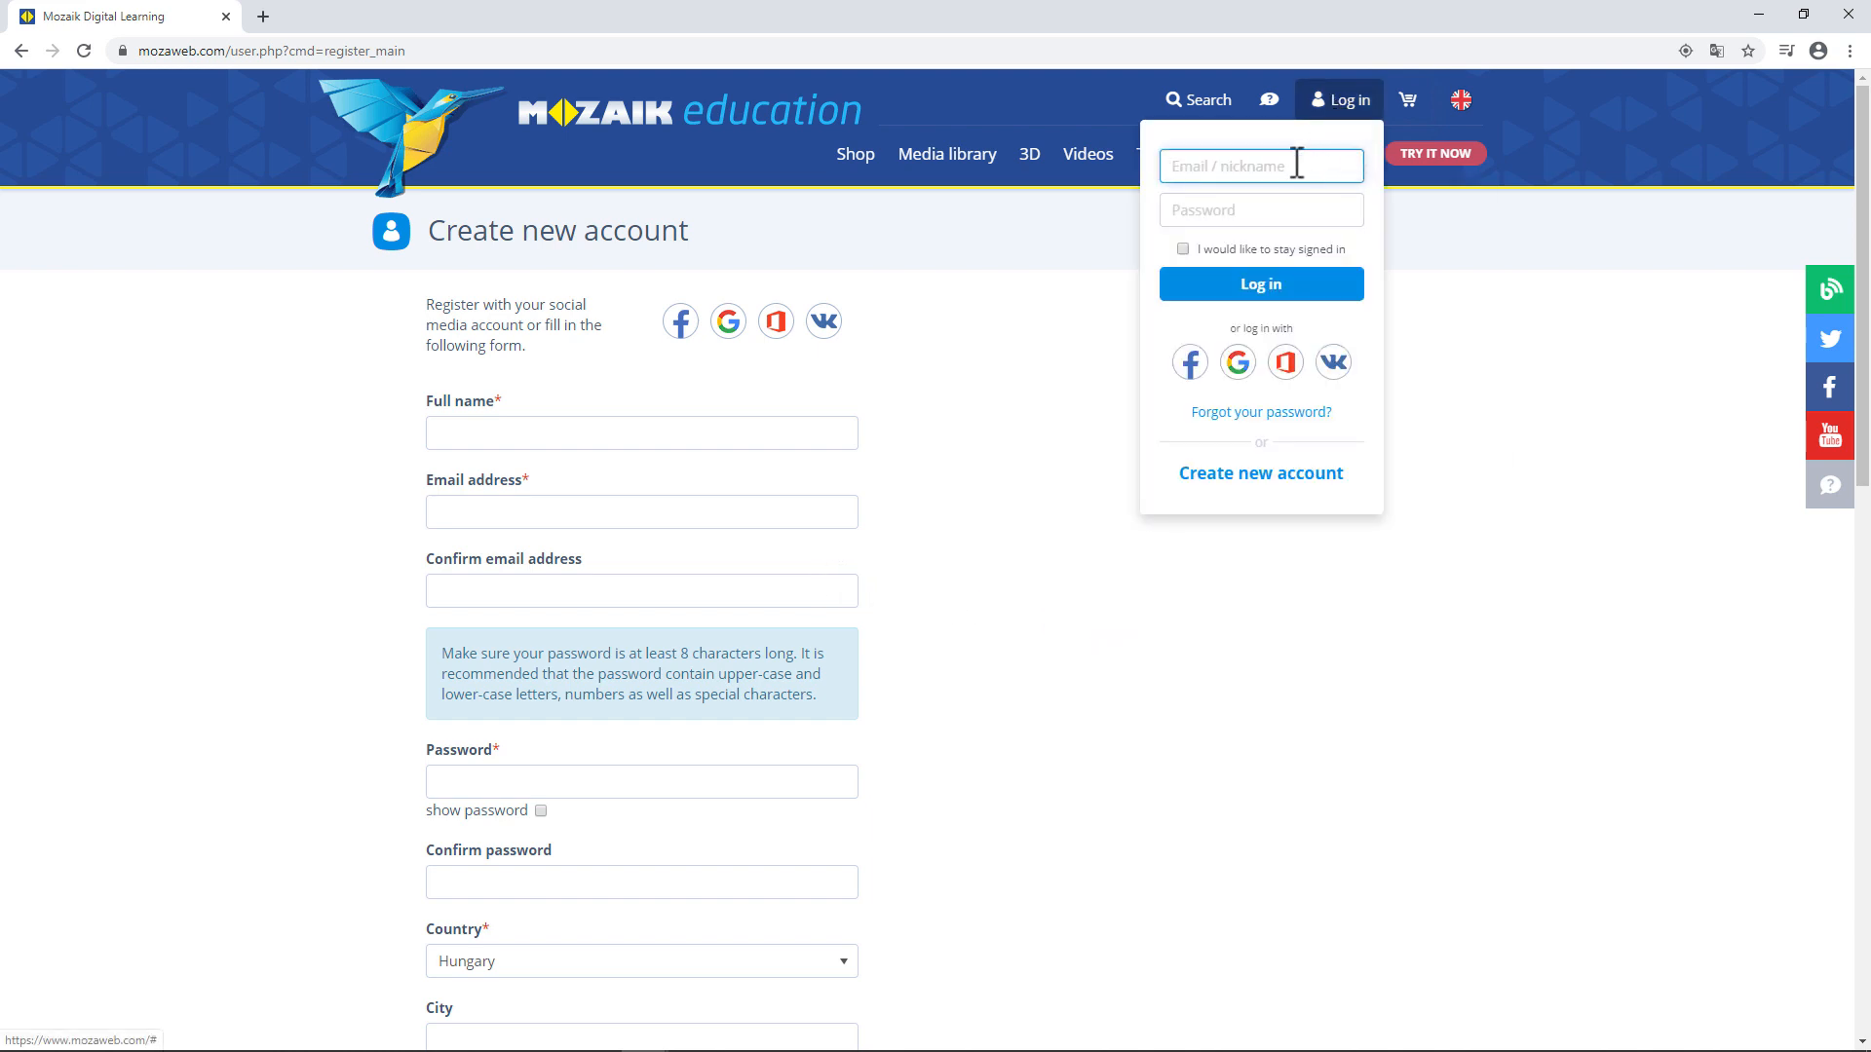
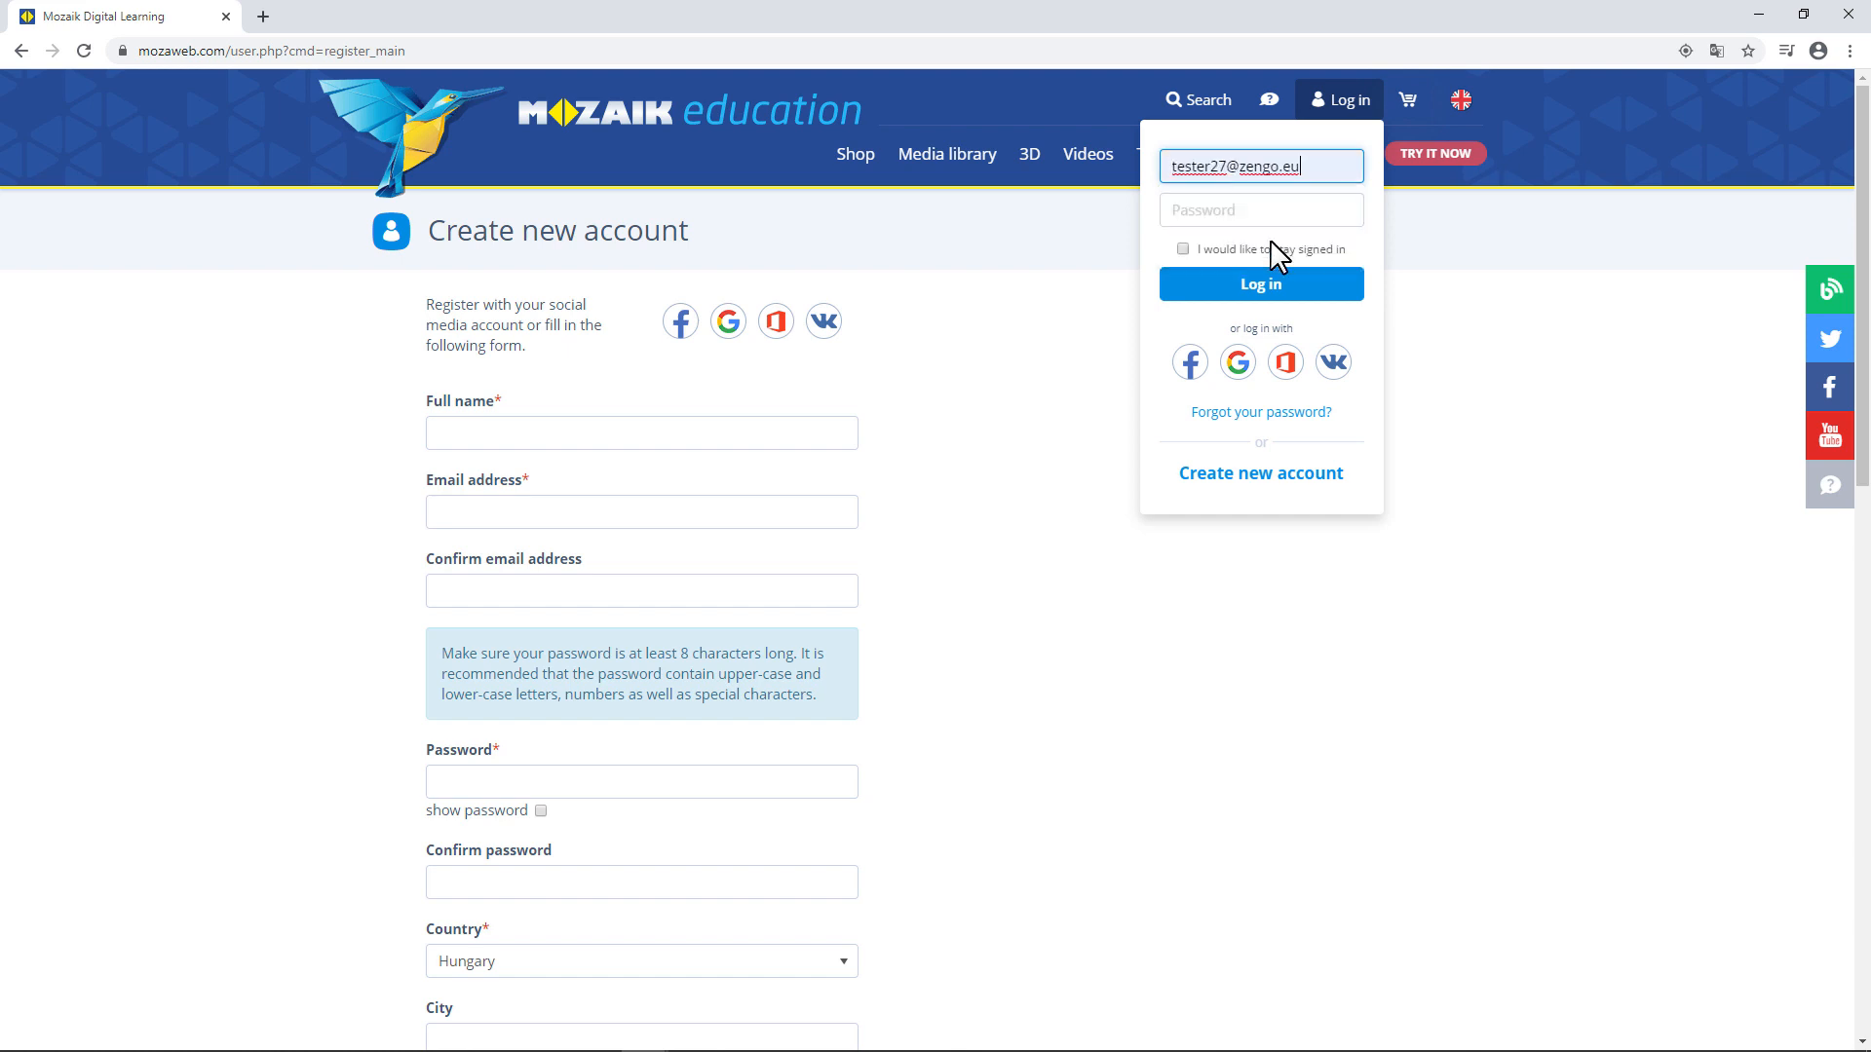
{"action": "left_click", "coordinate": [1261, 211]}
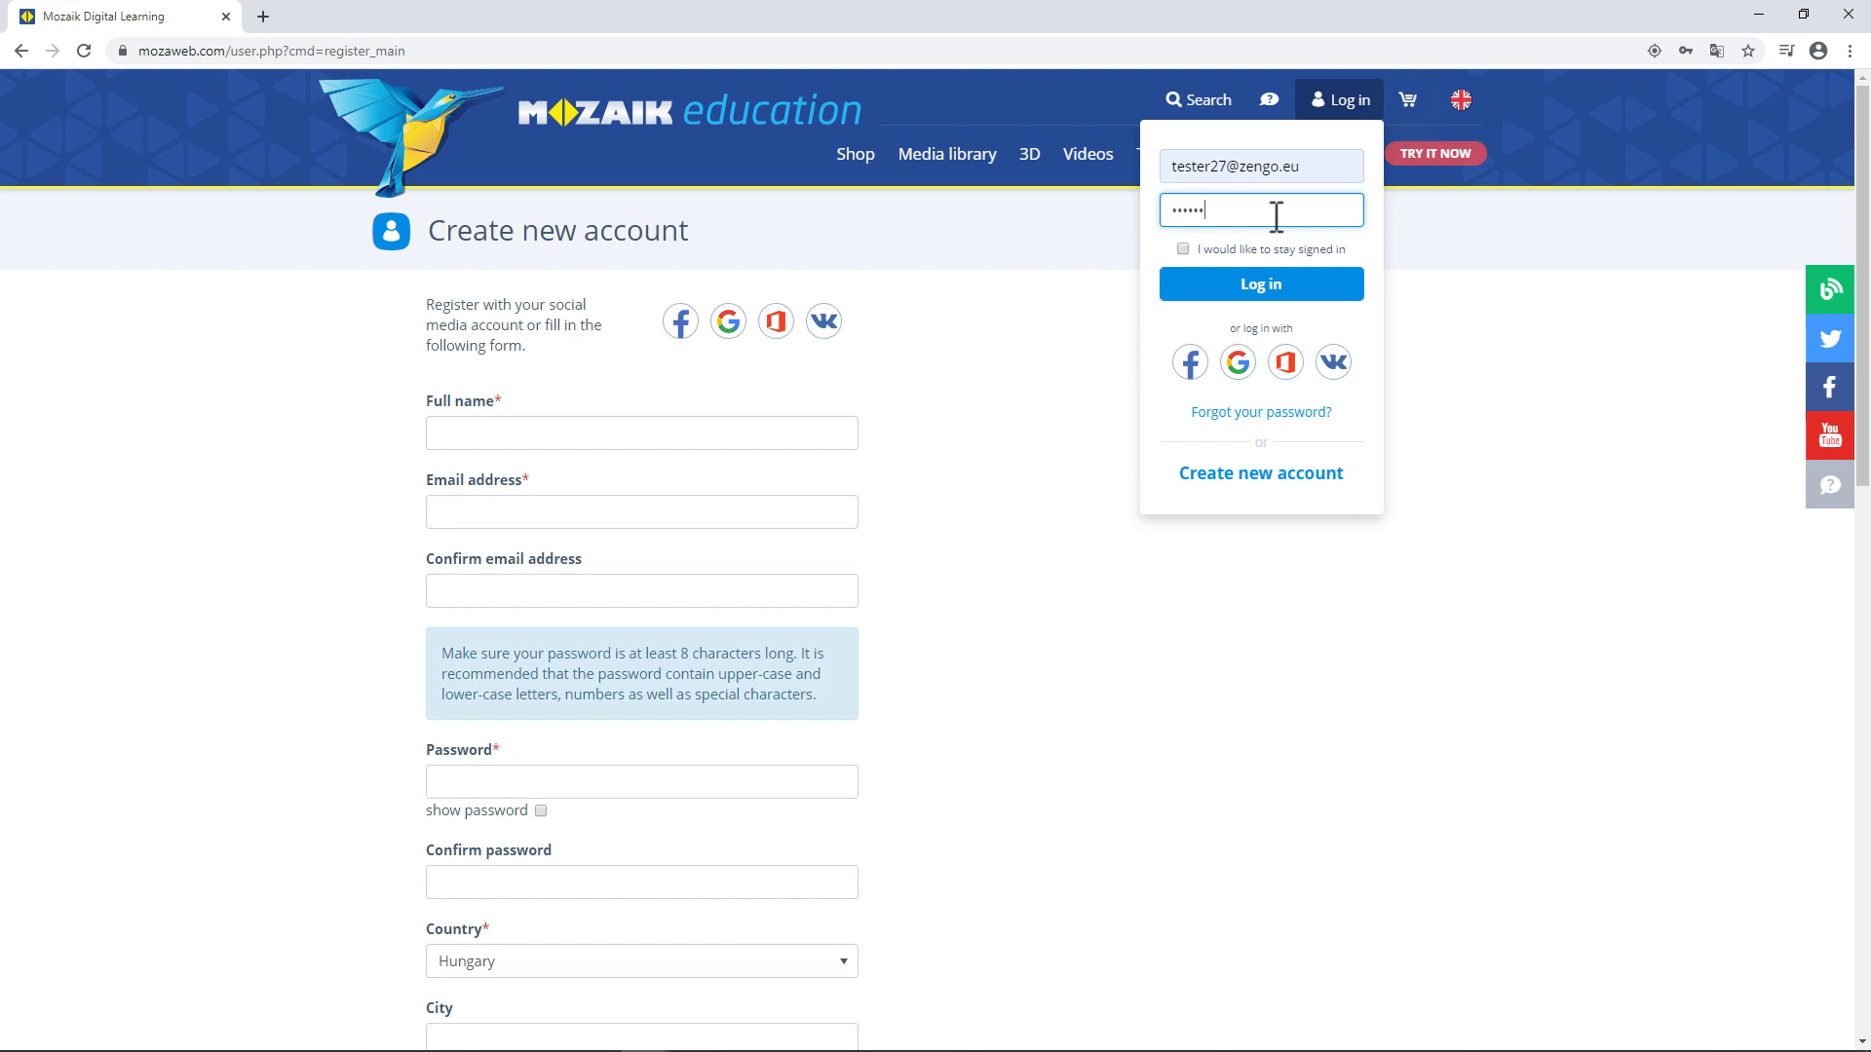
{"action": "type", "text": "••"}
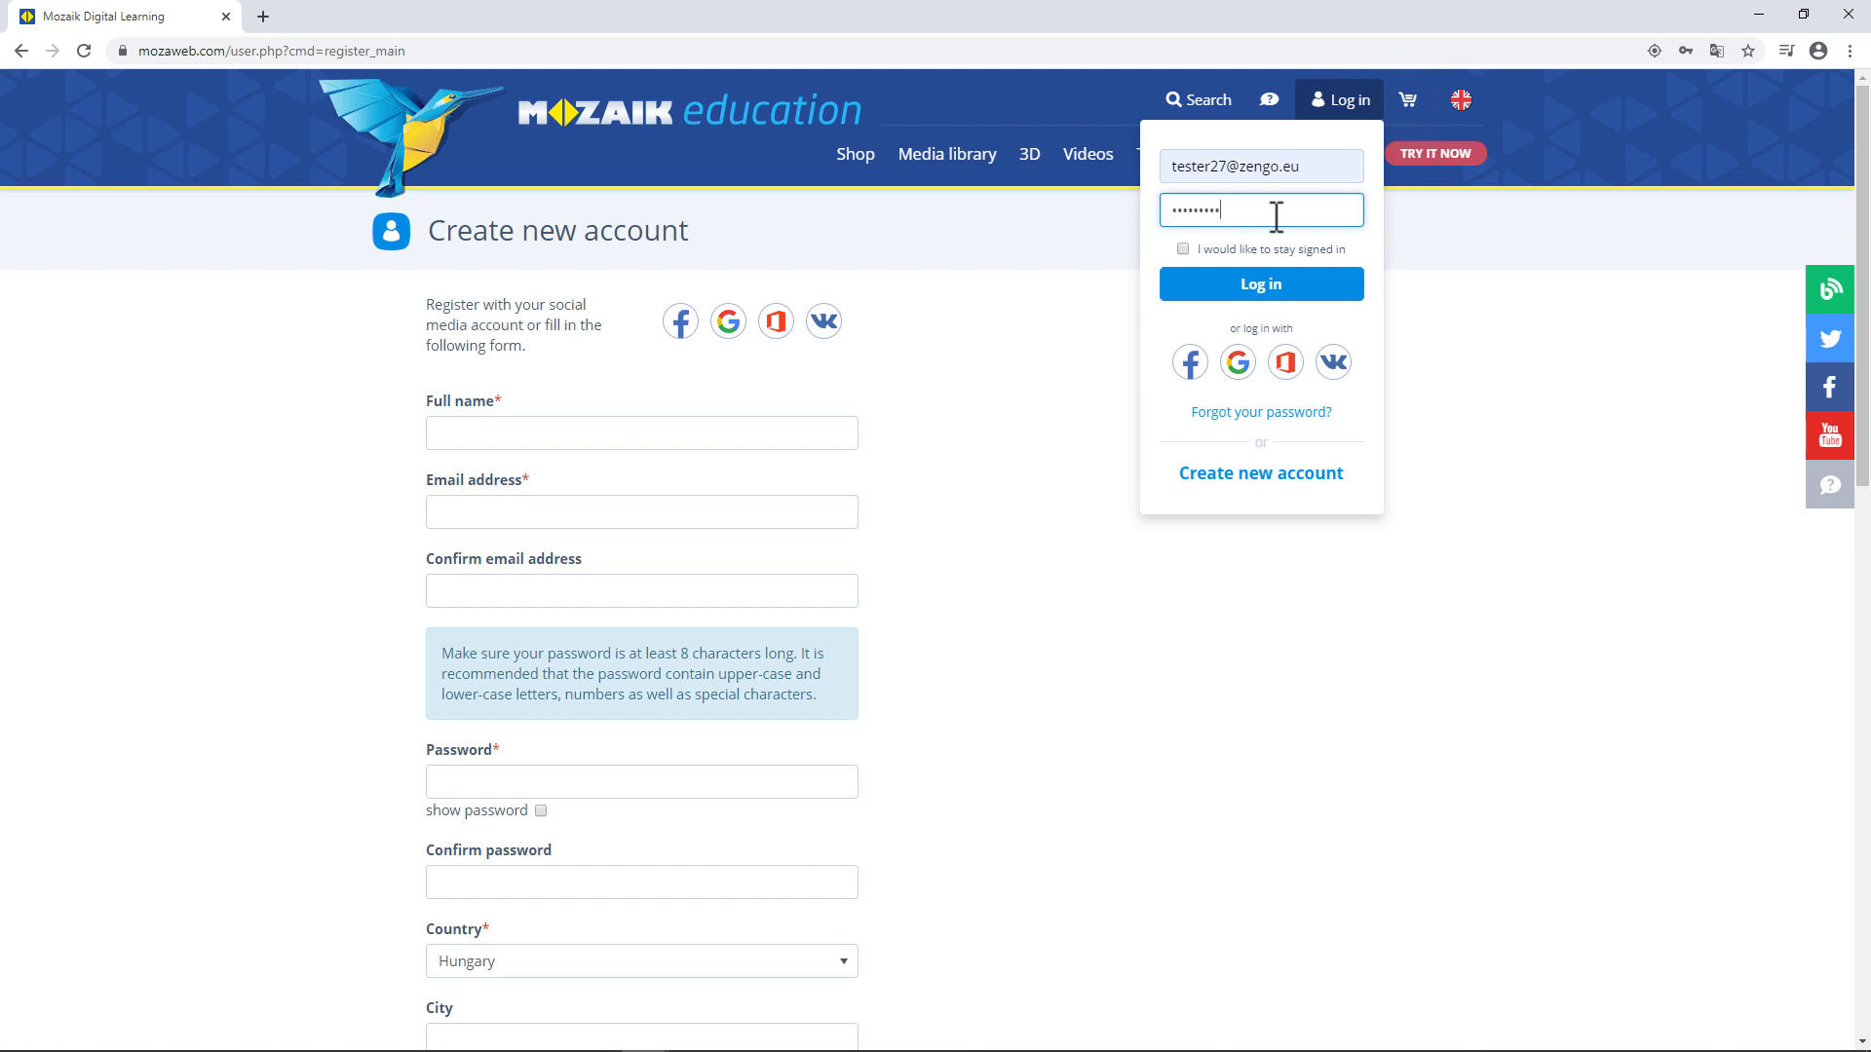
{"action": "left_click", "coordinate": [1261, 285]}
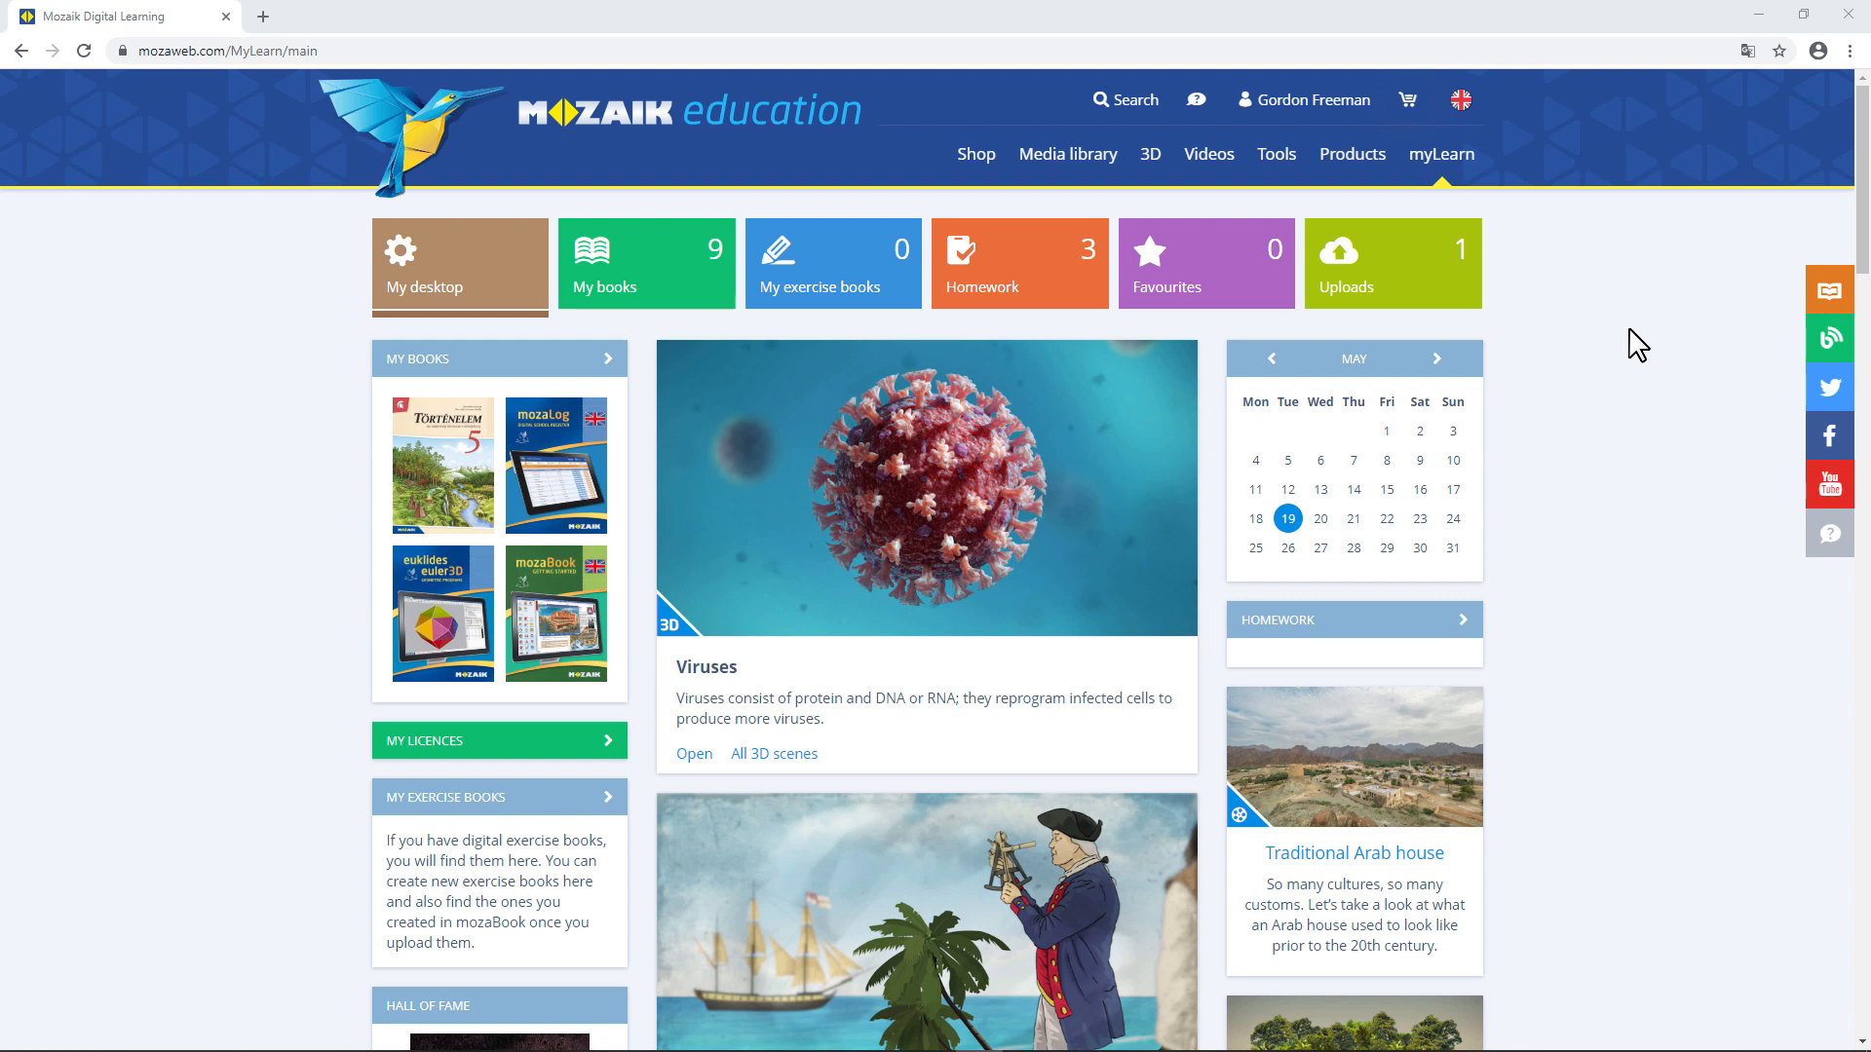
{"action": "mouse_move", "coordinate": [1522, 236]}
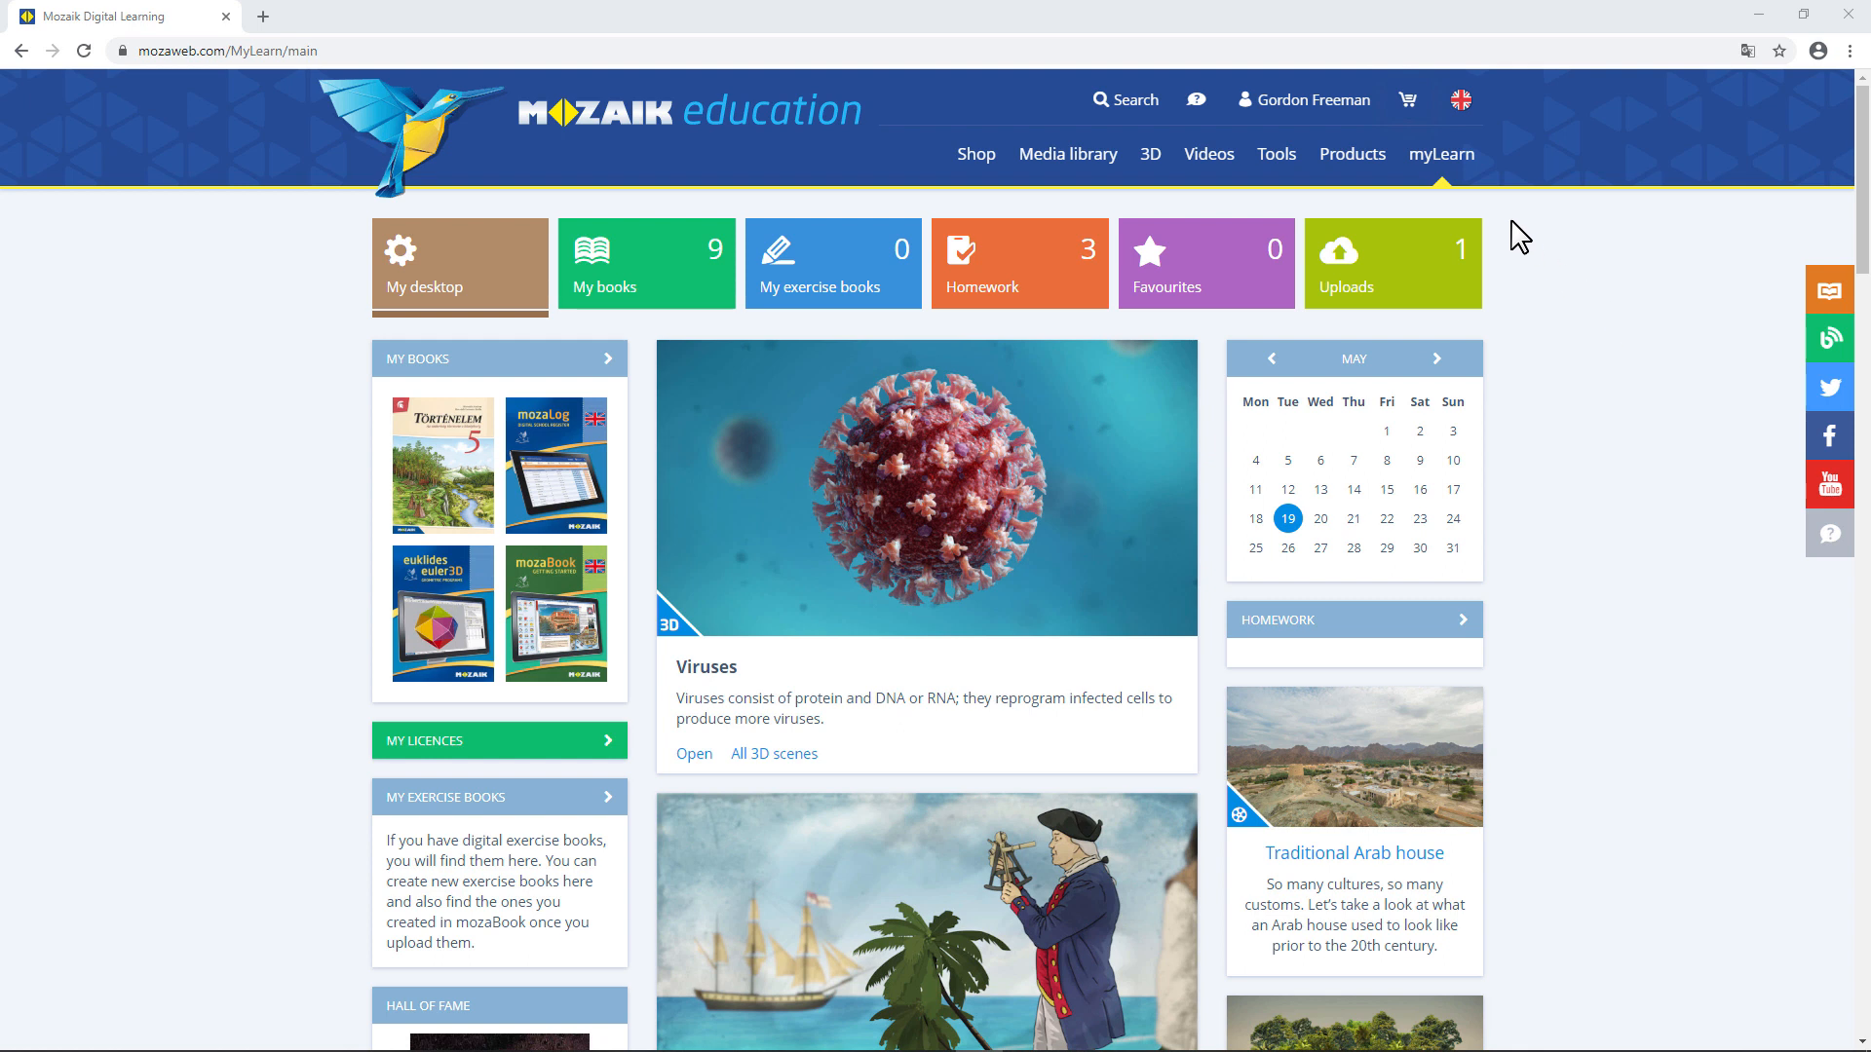
Step: From the myLearn dashboard, go to My books listing the purchased digital textbooks
{"action": "left_click", "coordinate": [1442, 154]}
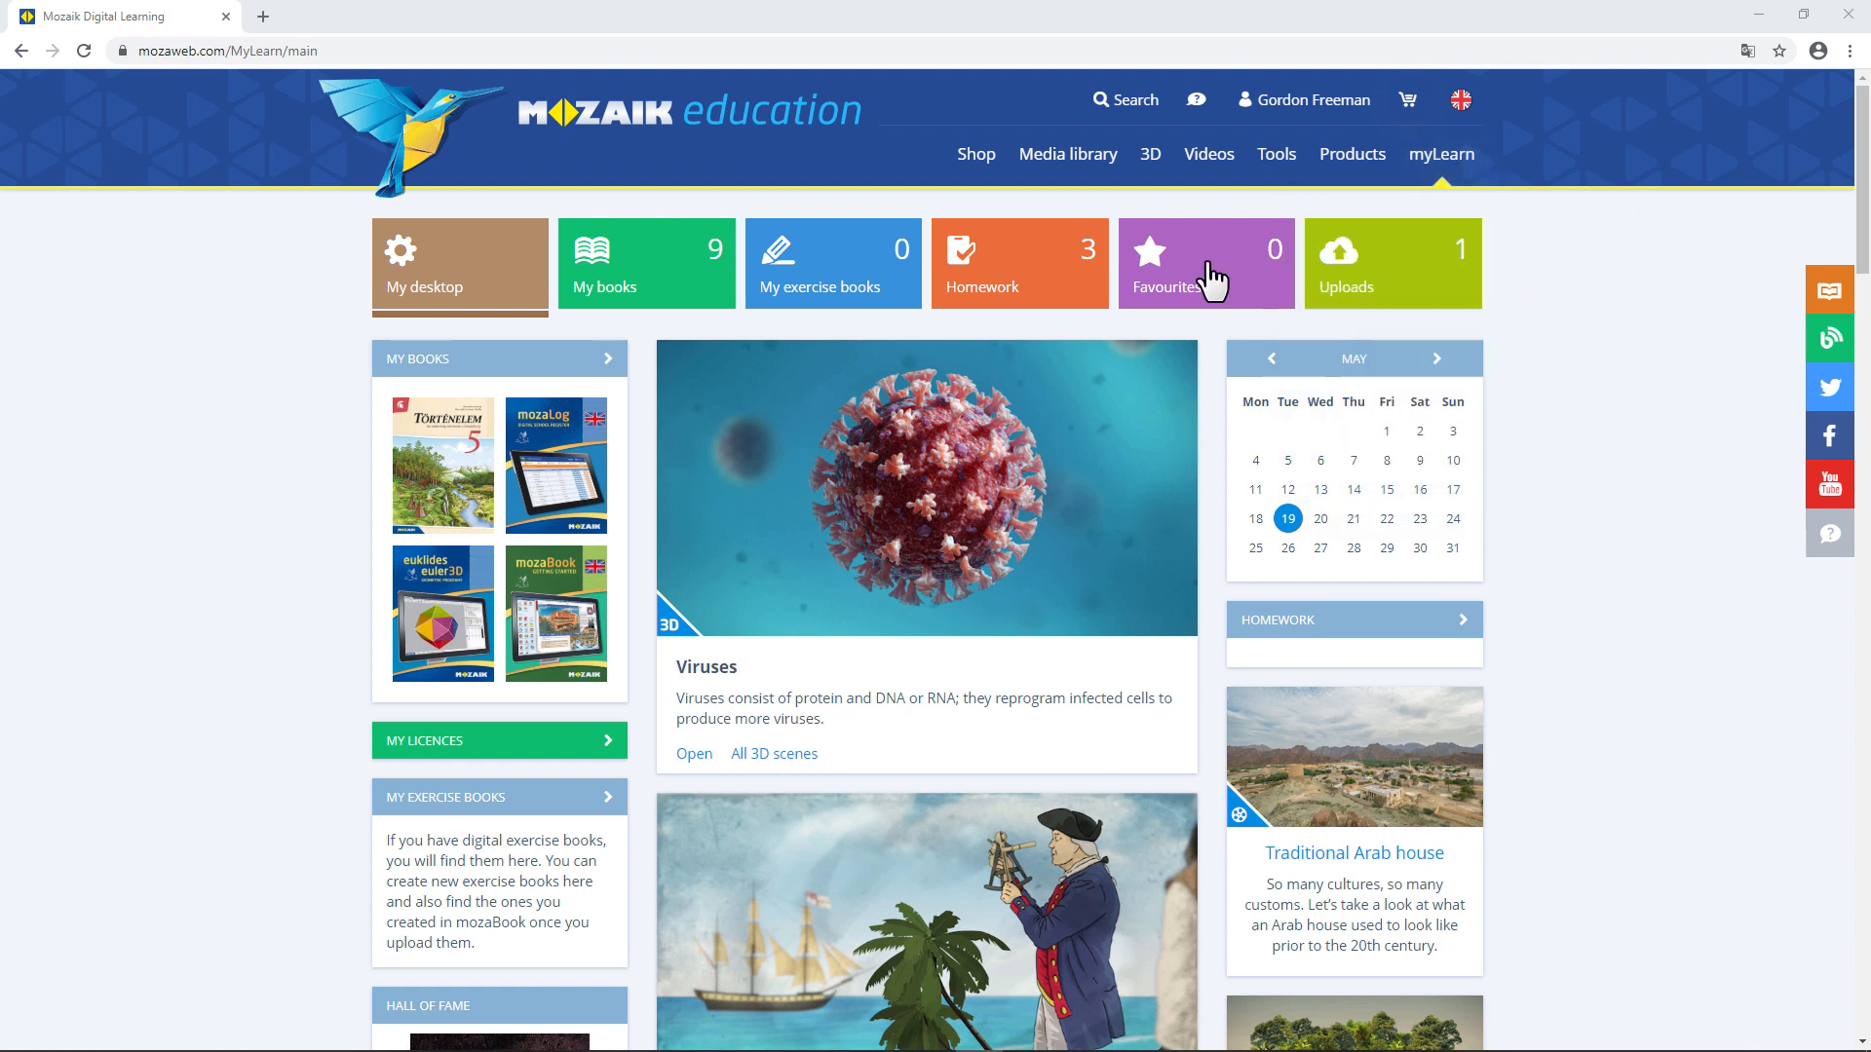
{"action": "mouse_move", "coordinate": [645, 276]}
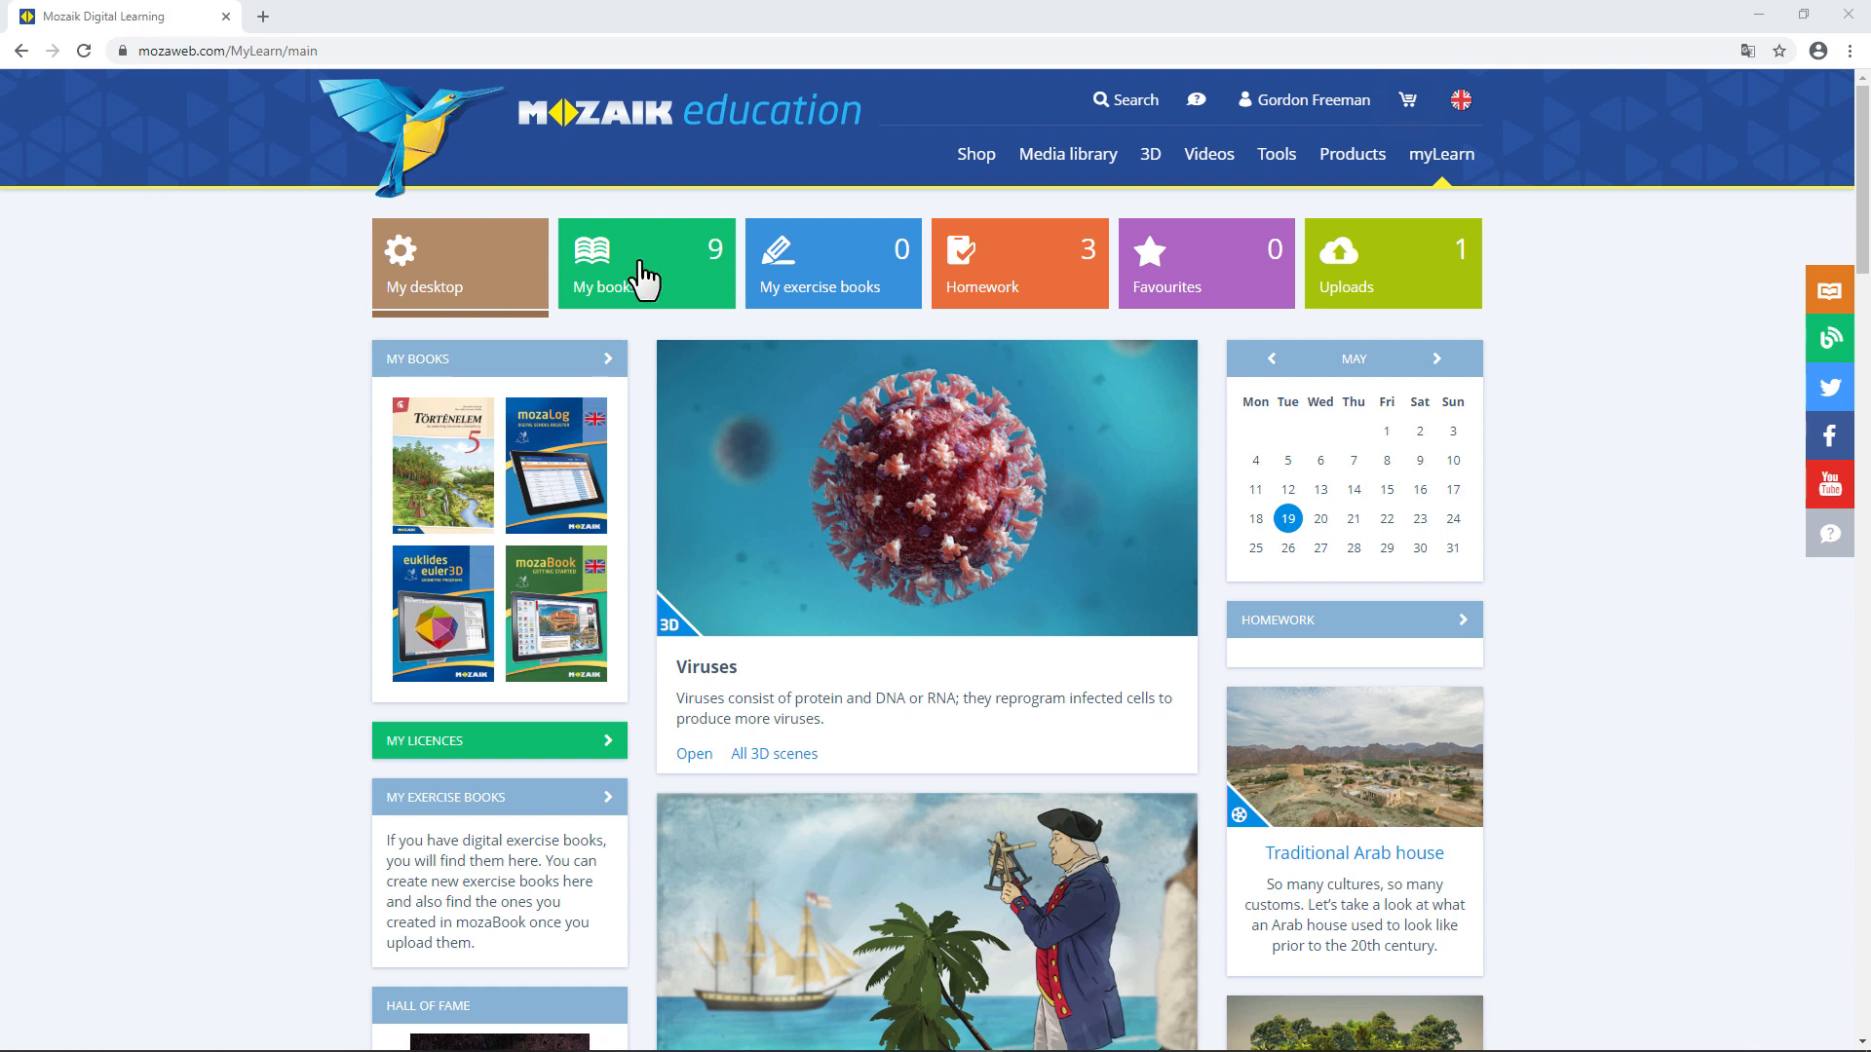
{"action": "mouse_move", "coordinate": [645, 275]}
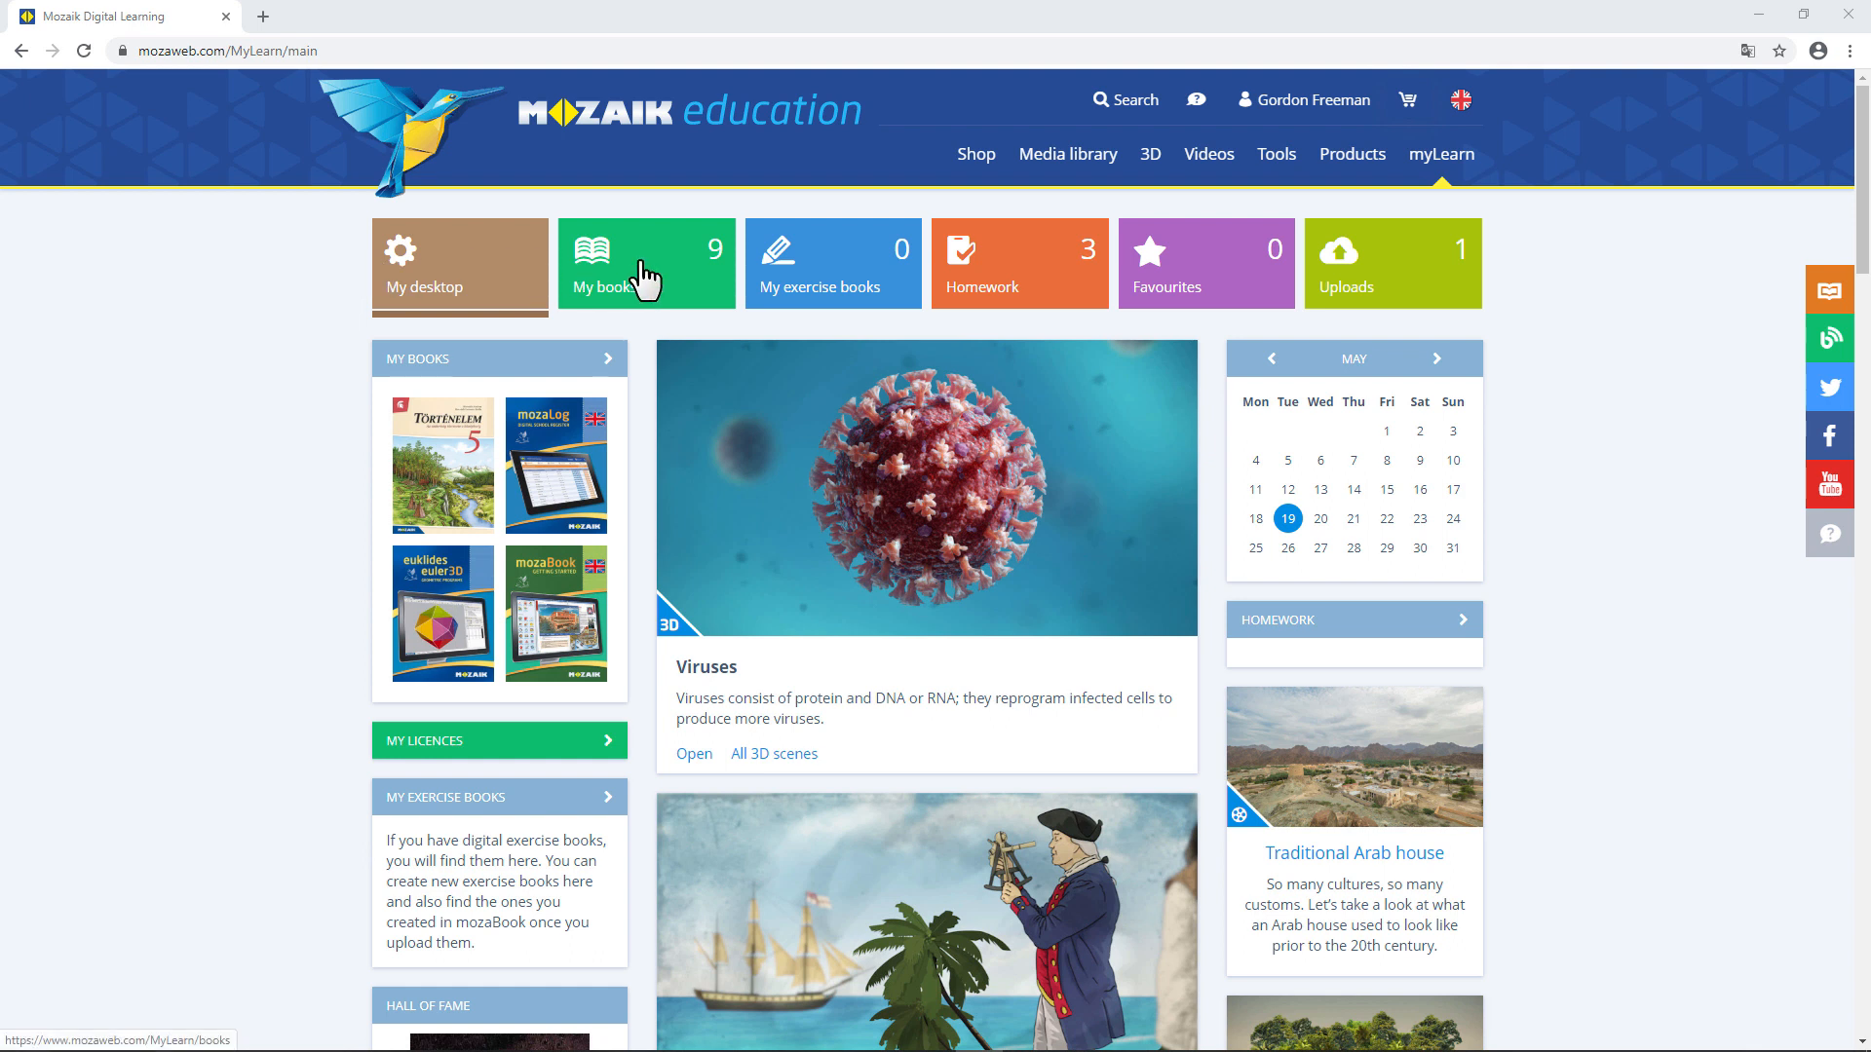
{"action": "left_click", "coordinate": [645, 264]}
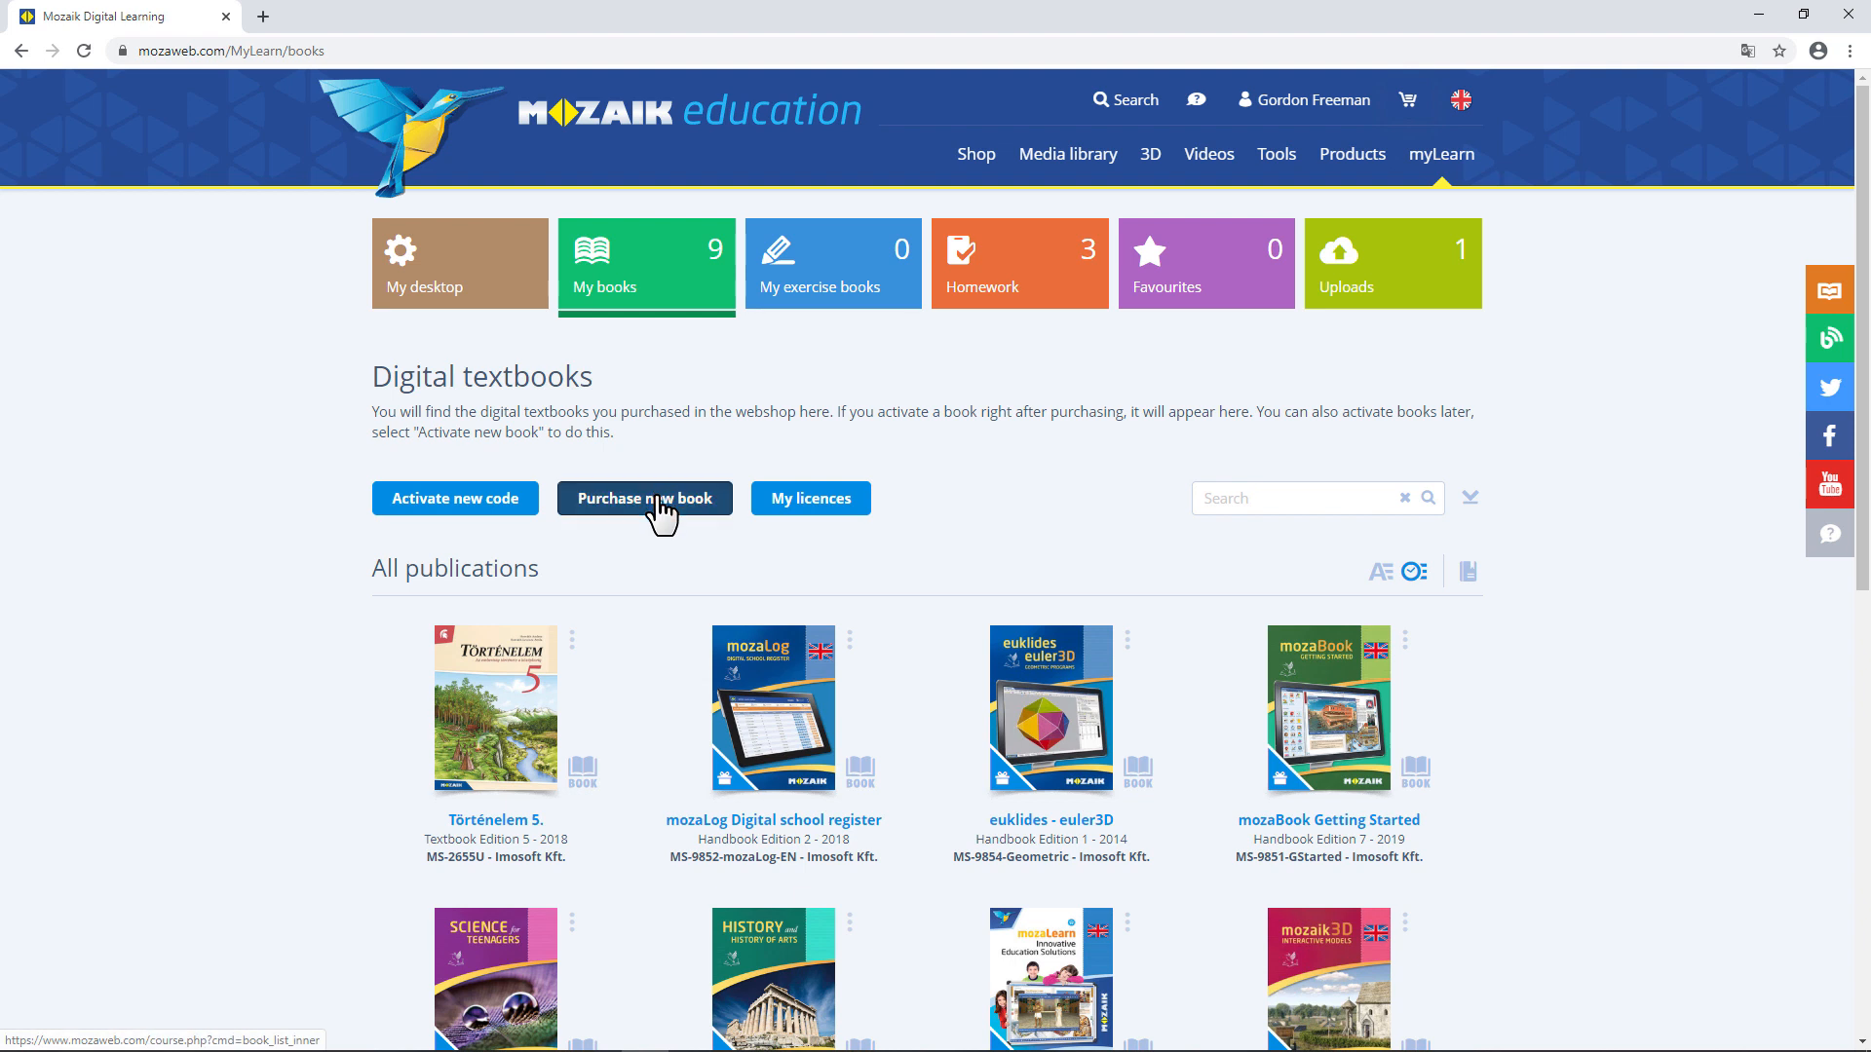
Step: Go to the Publication catalogue to browse books available for purchase
{"action": "left_click", "coordinate": [643, 497]}
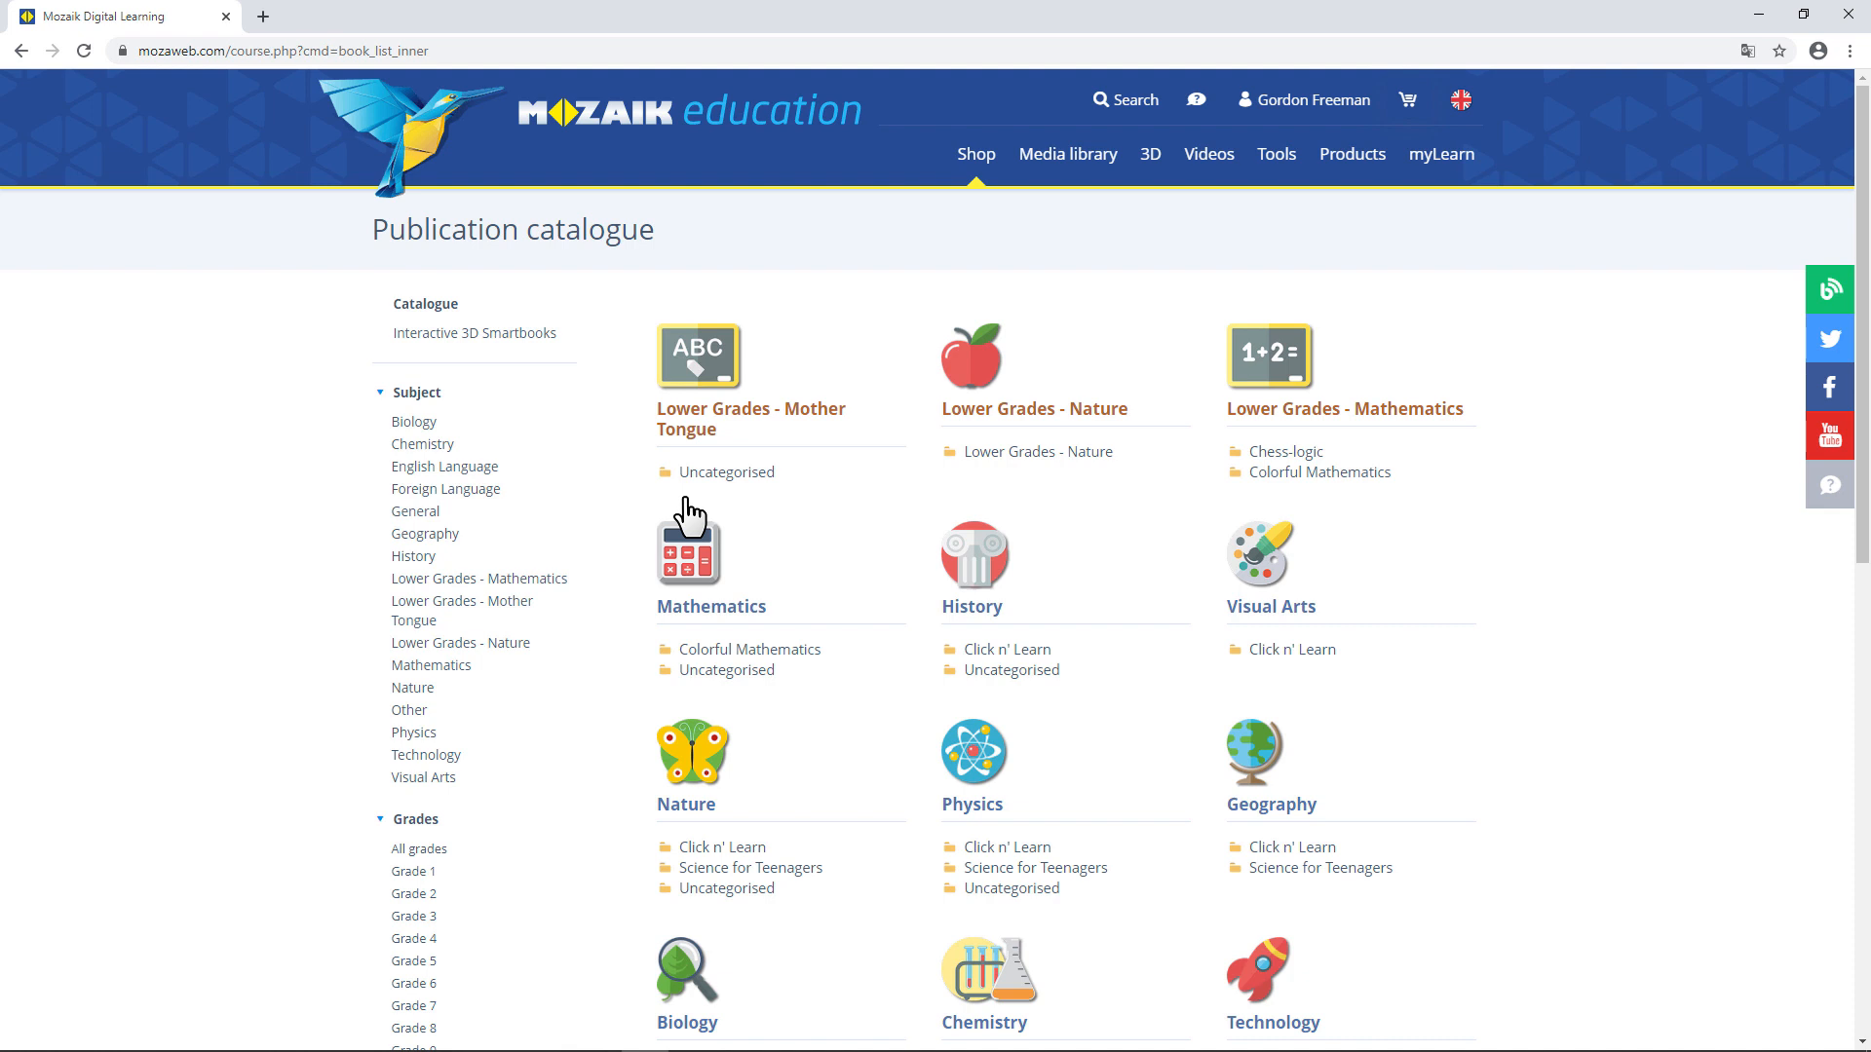
Step: Filter the catalogue to Mathematics and view the Mathematics 5. textbook's details
{"action": "scroll", "scroll_direction": "down", "scroll_amount": 3}
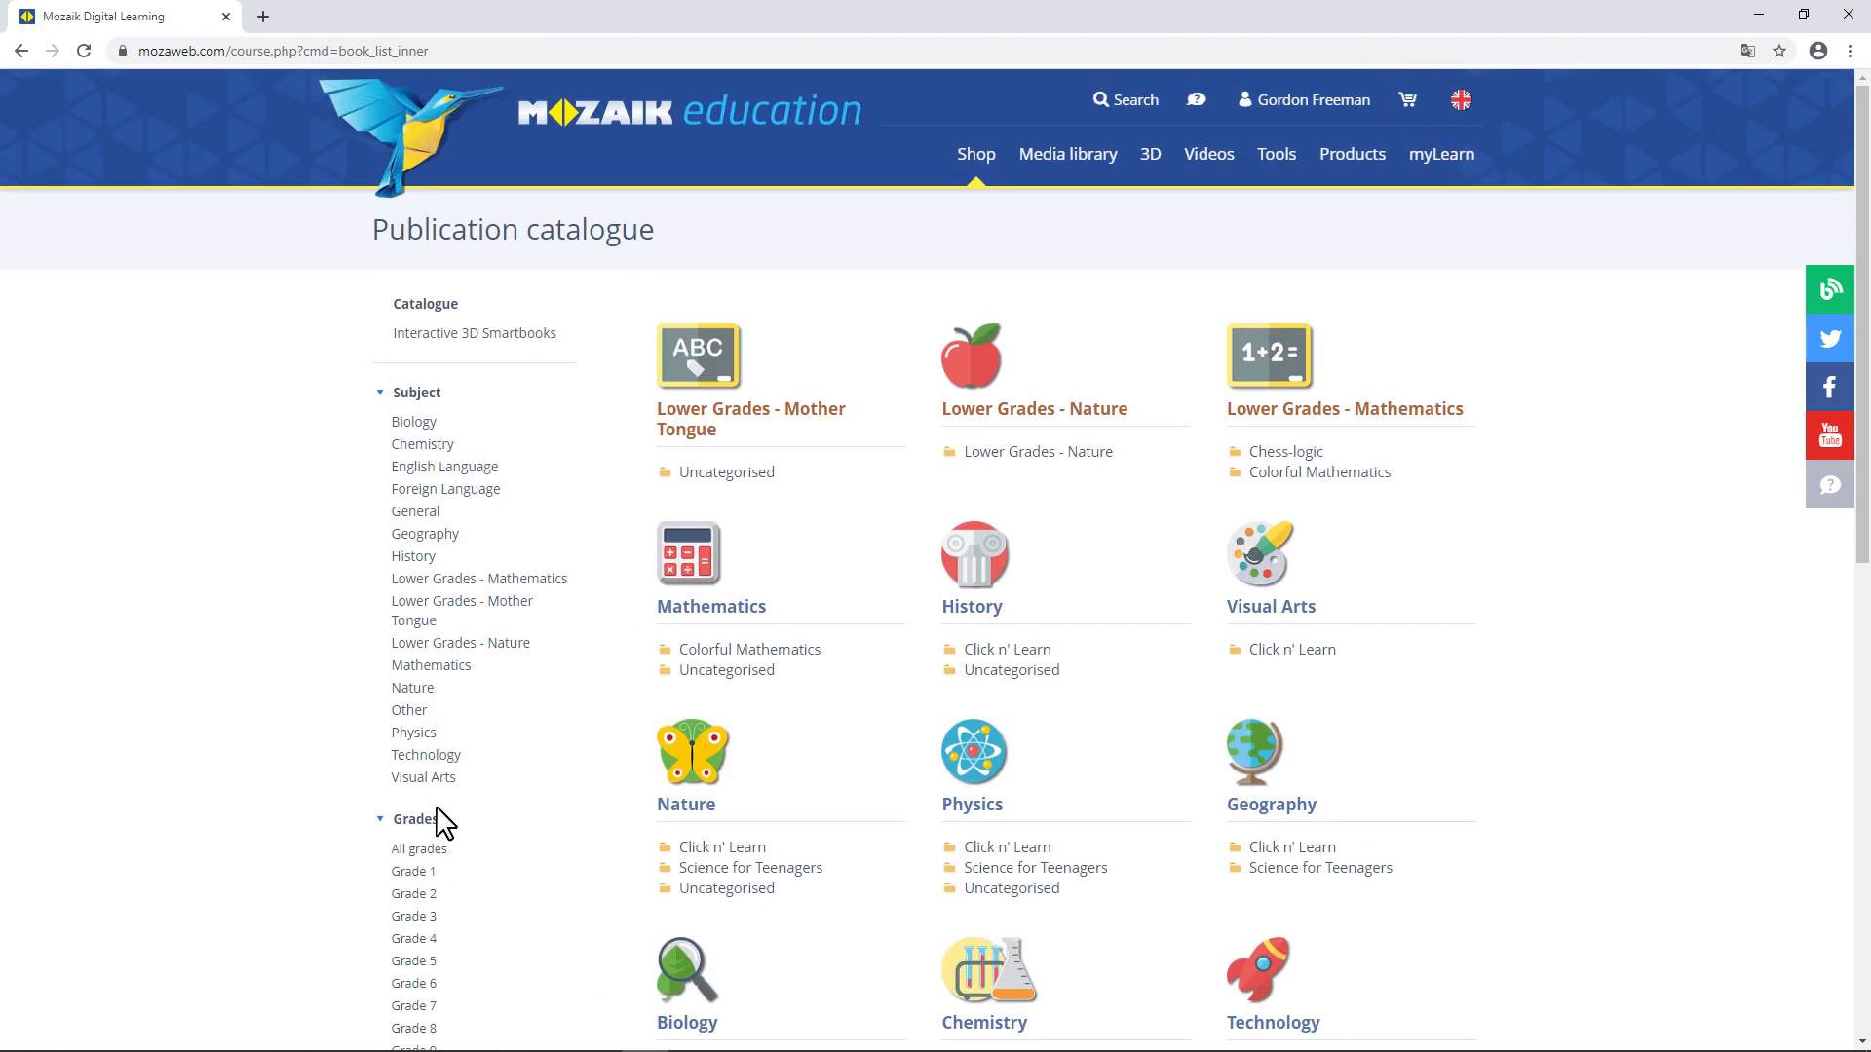
{"action": "mouse_move", "coordinate": [456, 630]}
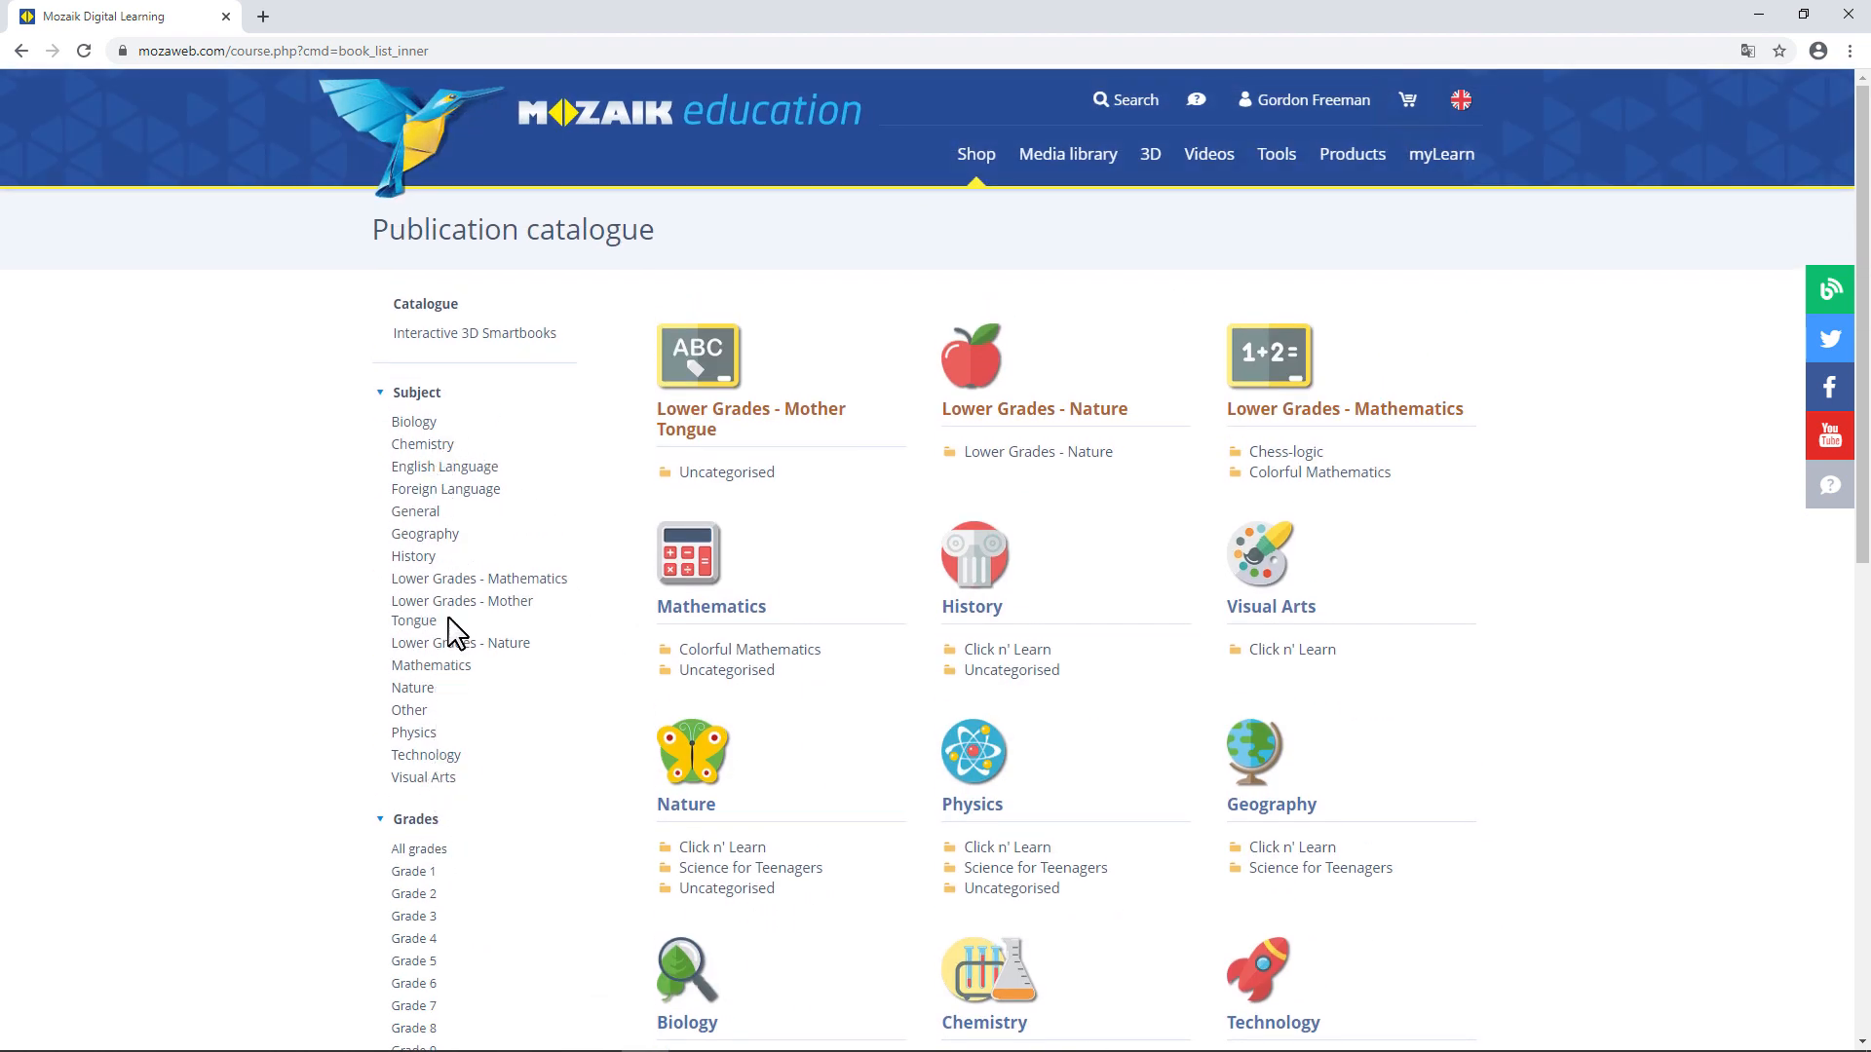
{"action": "left_click", "coordinate": [431, 664]}
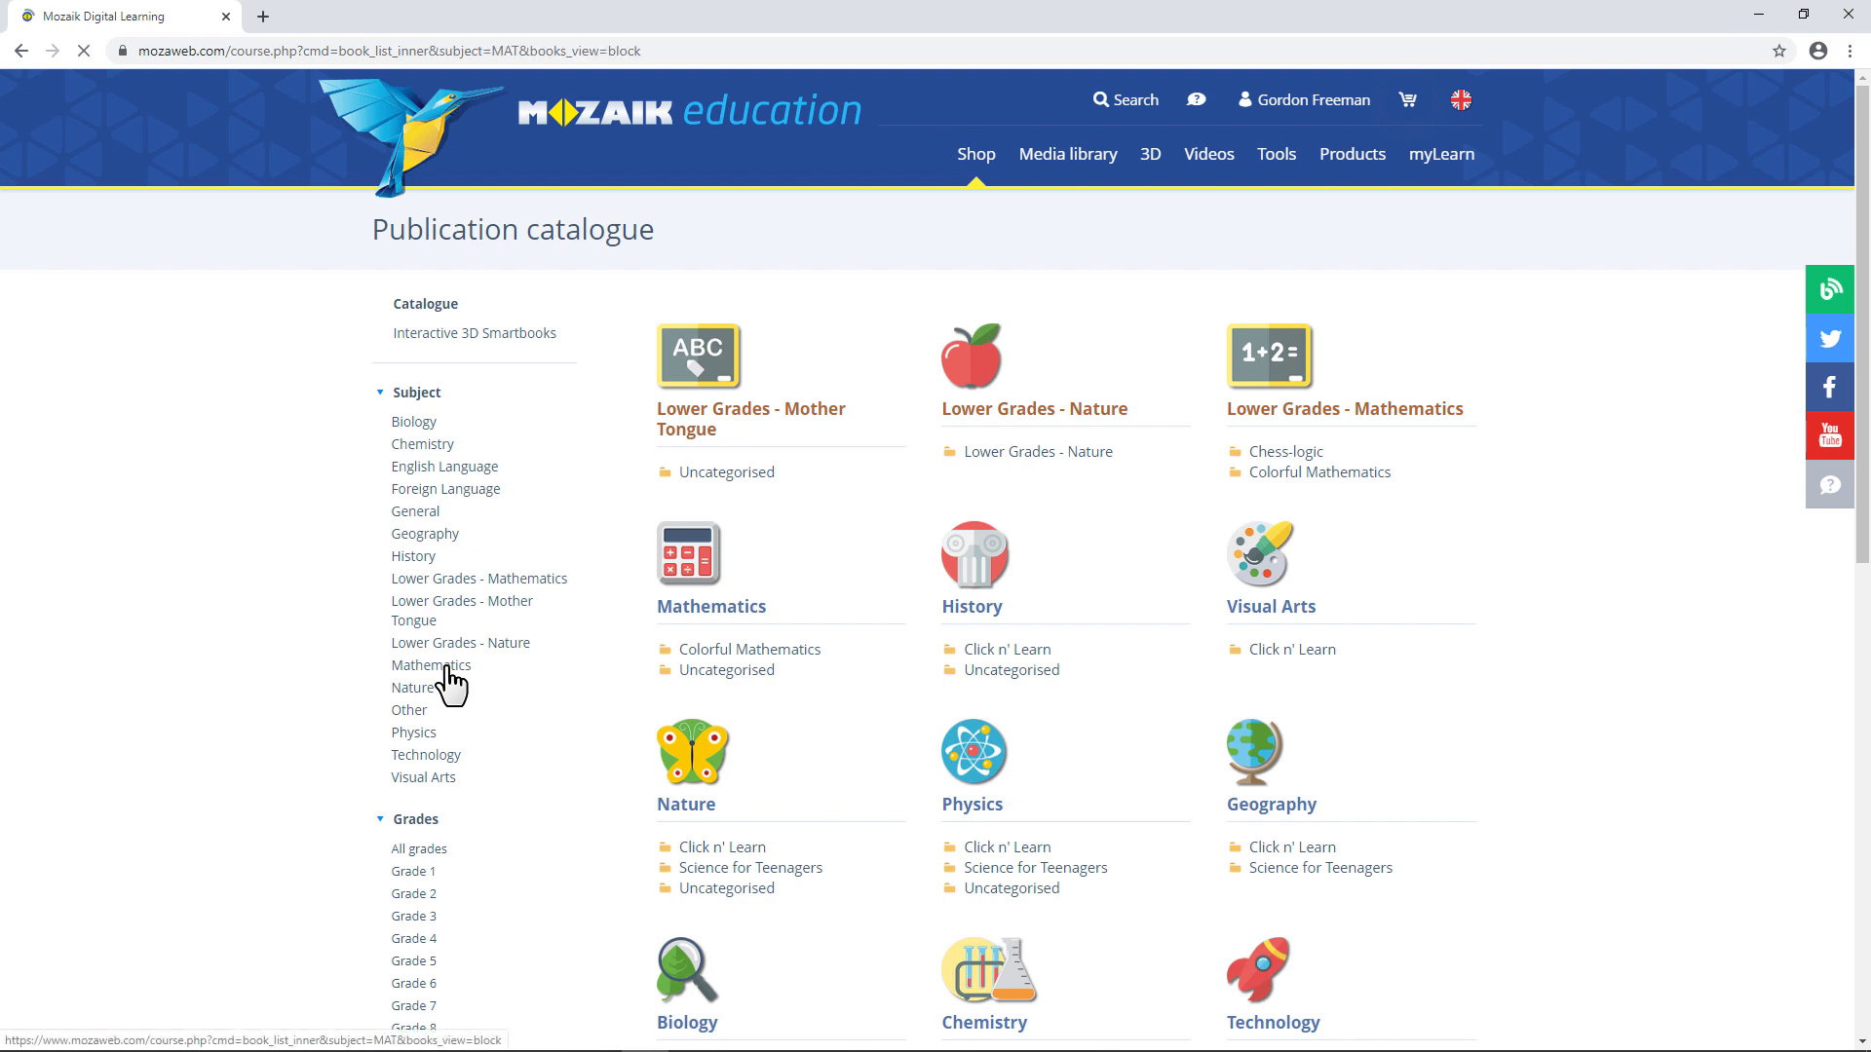
{"action": "left_click", "coordinate": [431, 664]}
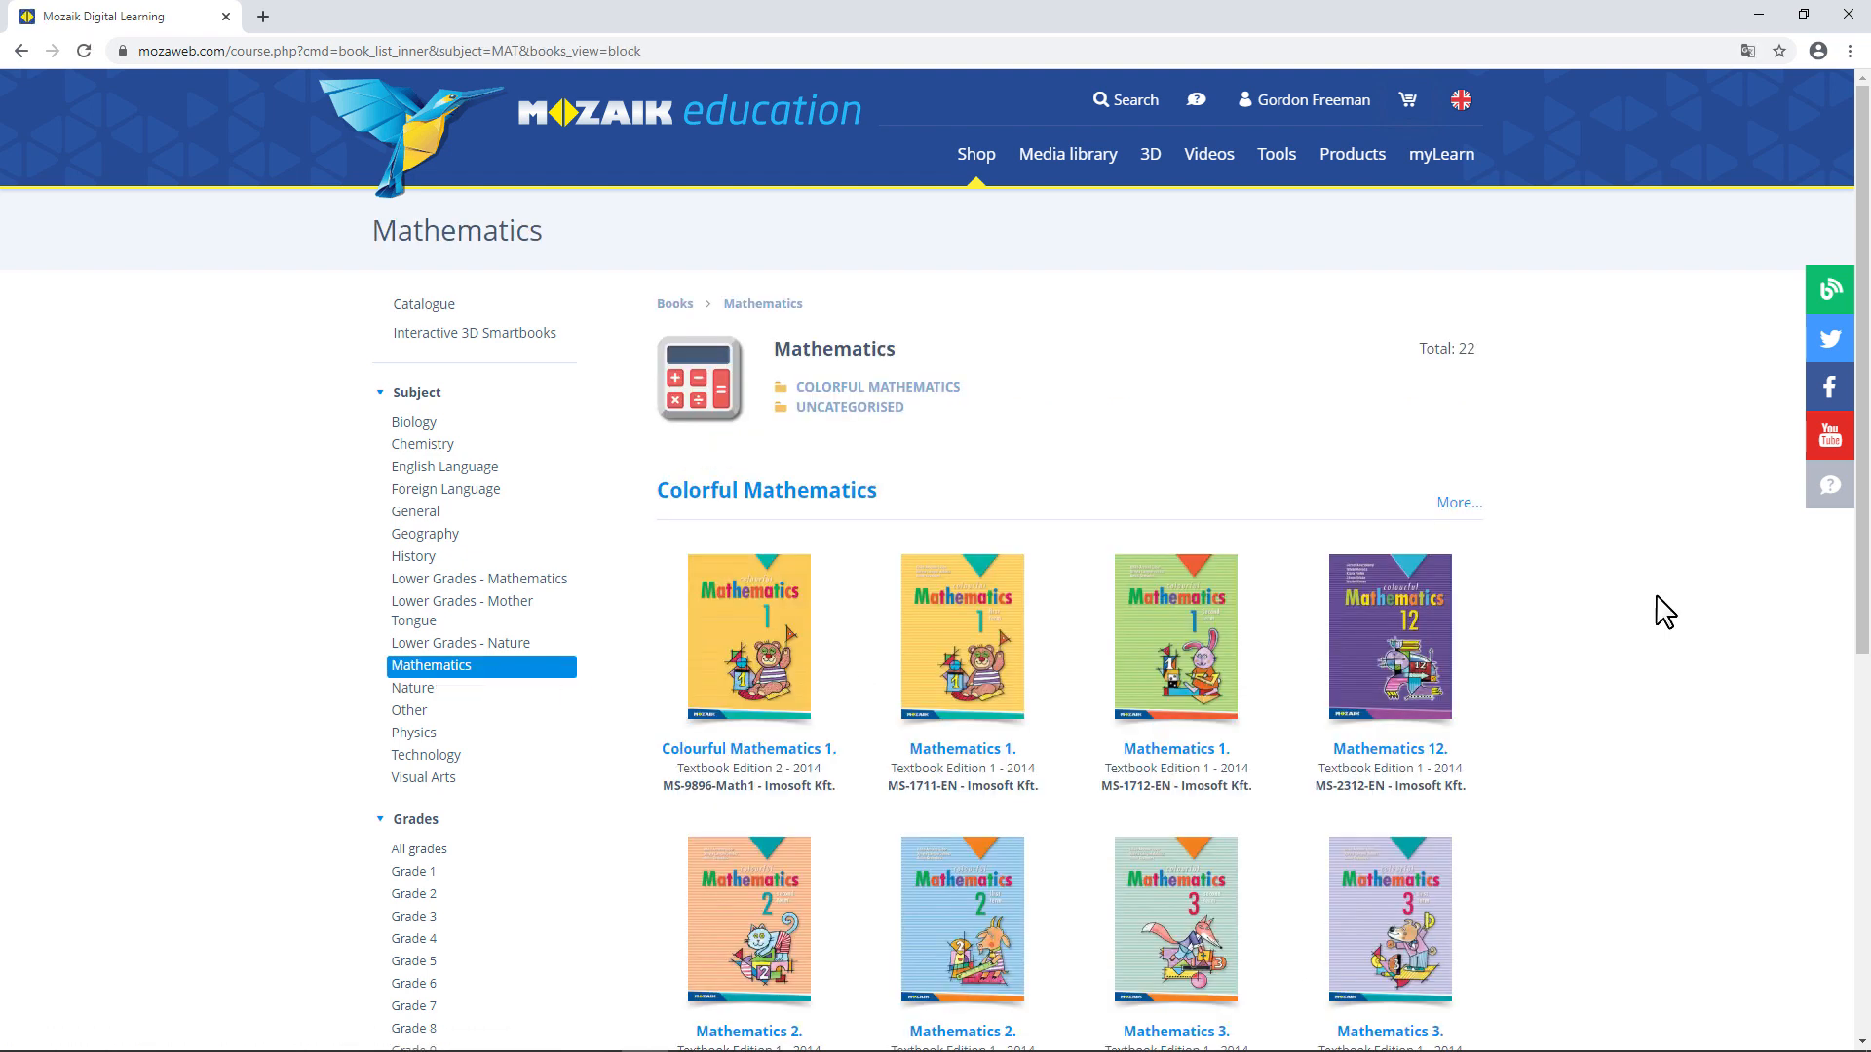
{"action": "scroll", "scroll_direction": "down", "scroll_amount": 3}
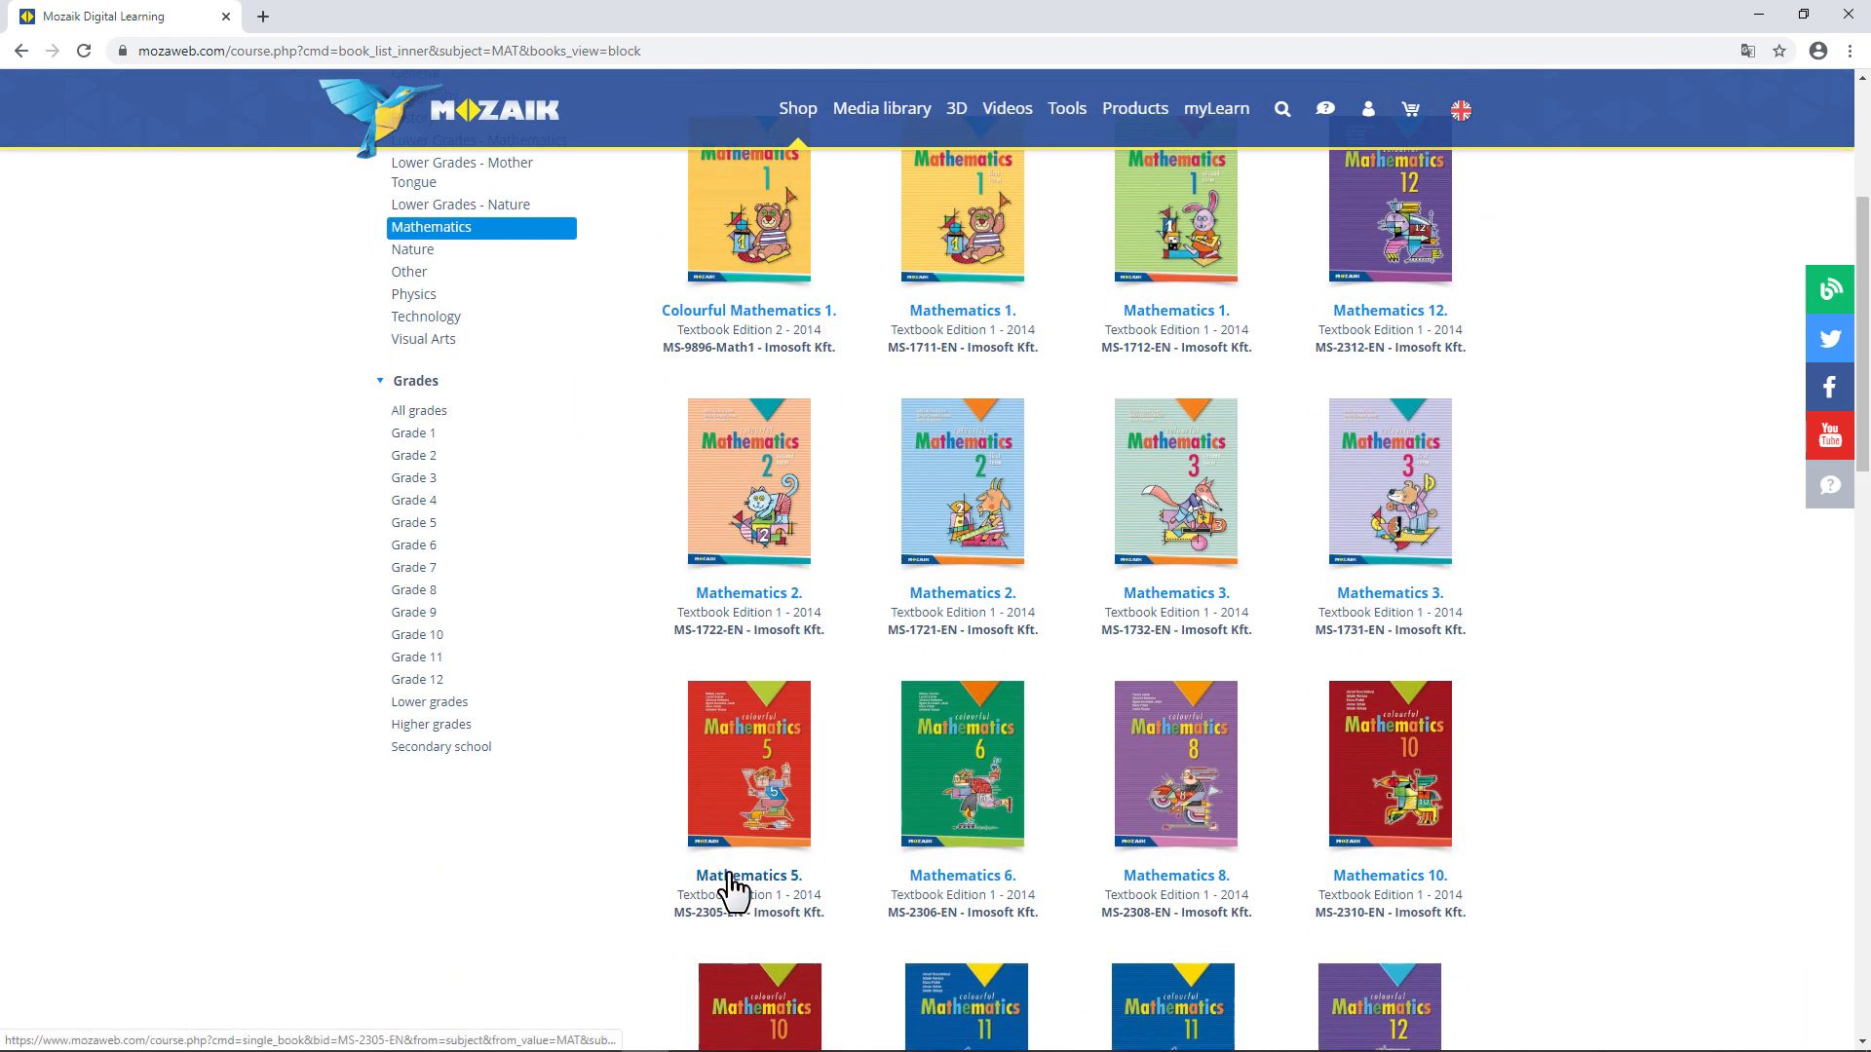
{"action": "left_click", "coordinate": [748, 875]}
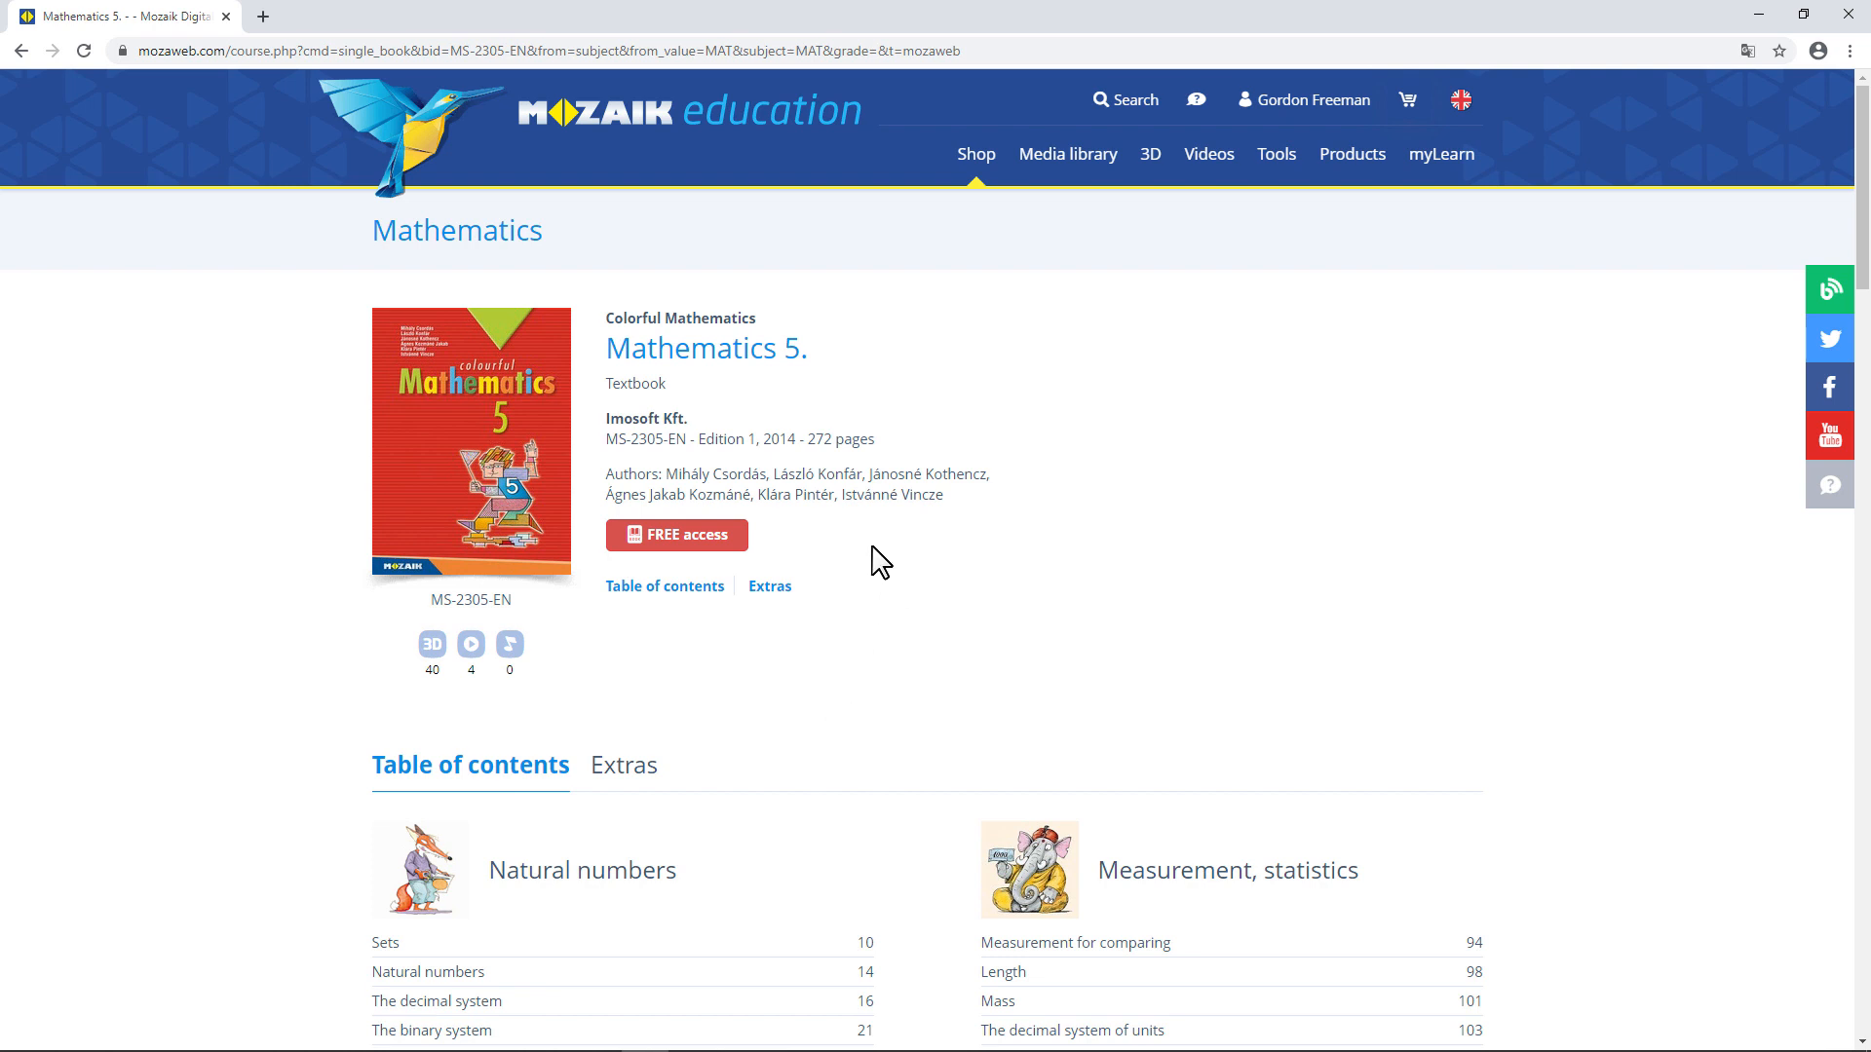
{"action": "mouse_move", "coordinate": [676, 534]}
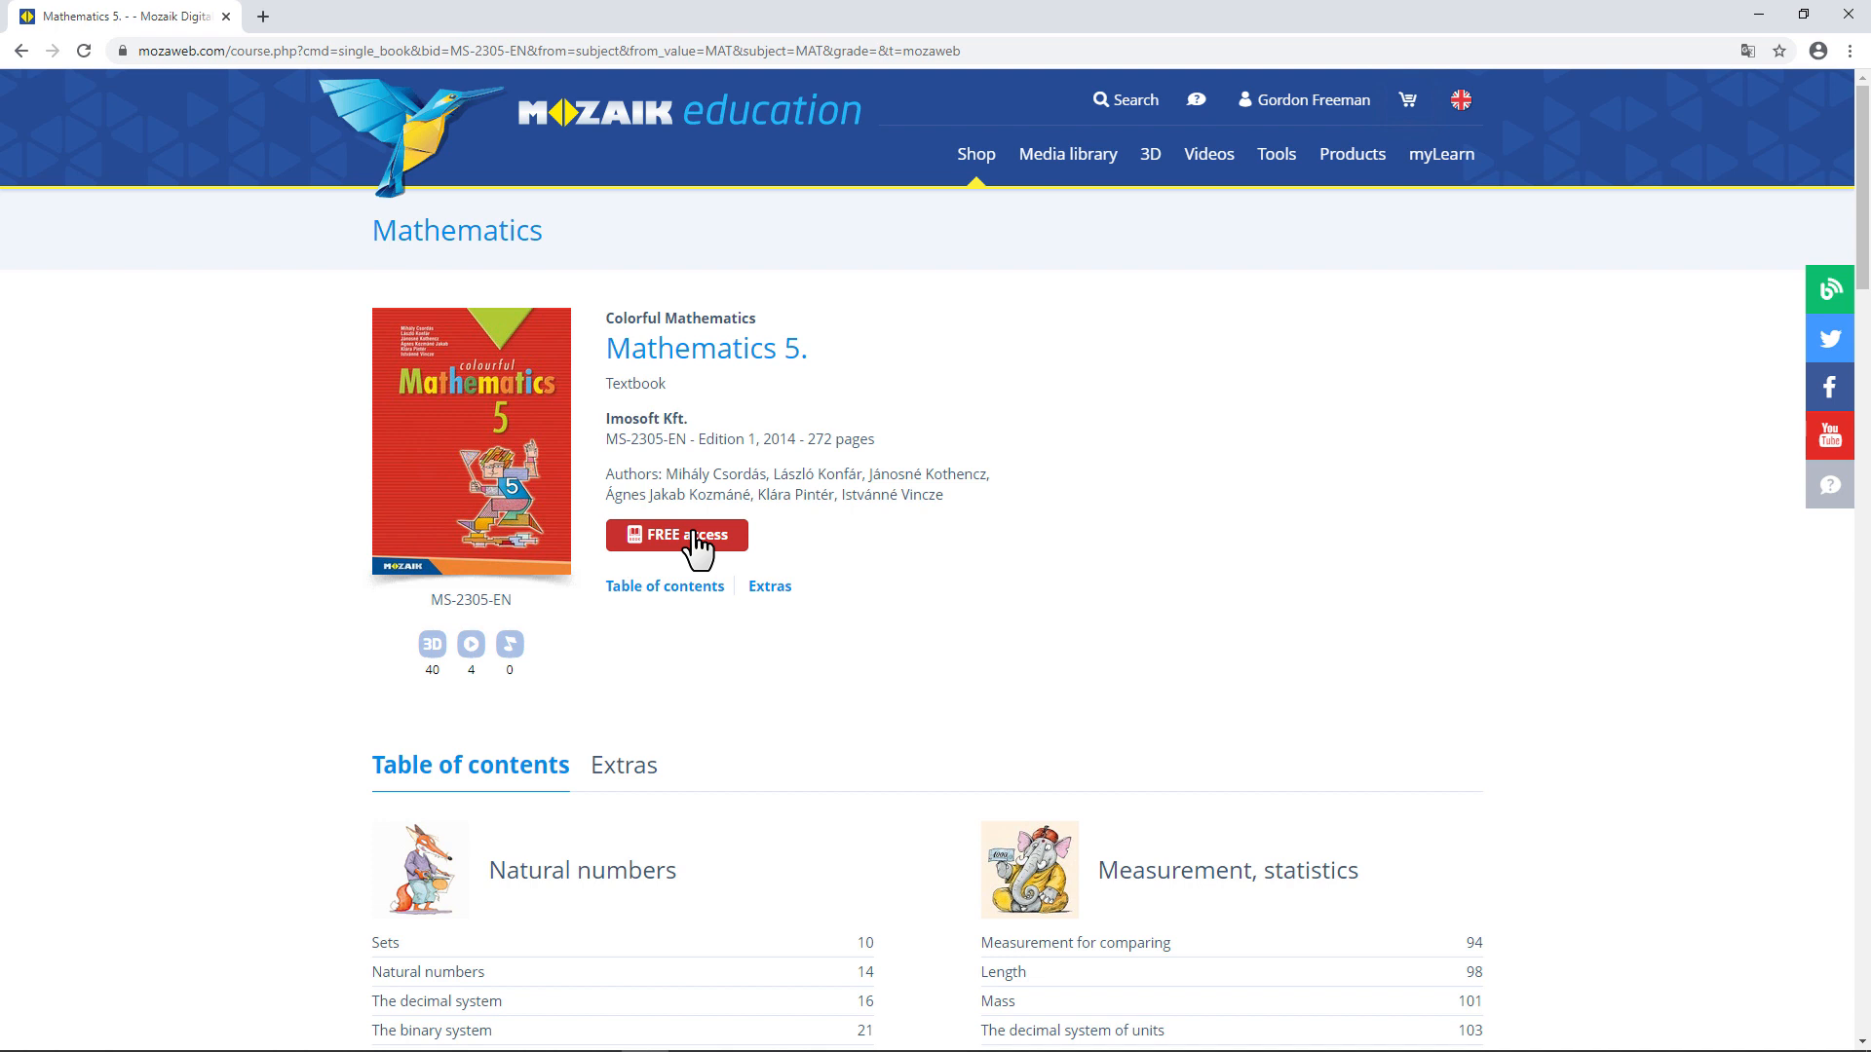
{"action": "left_click", "coordinate": [676, 534]}
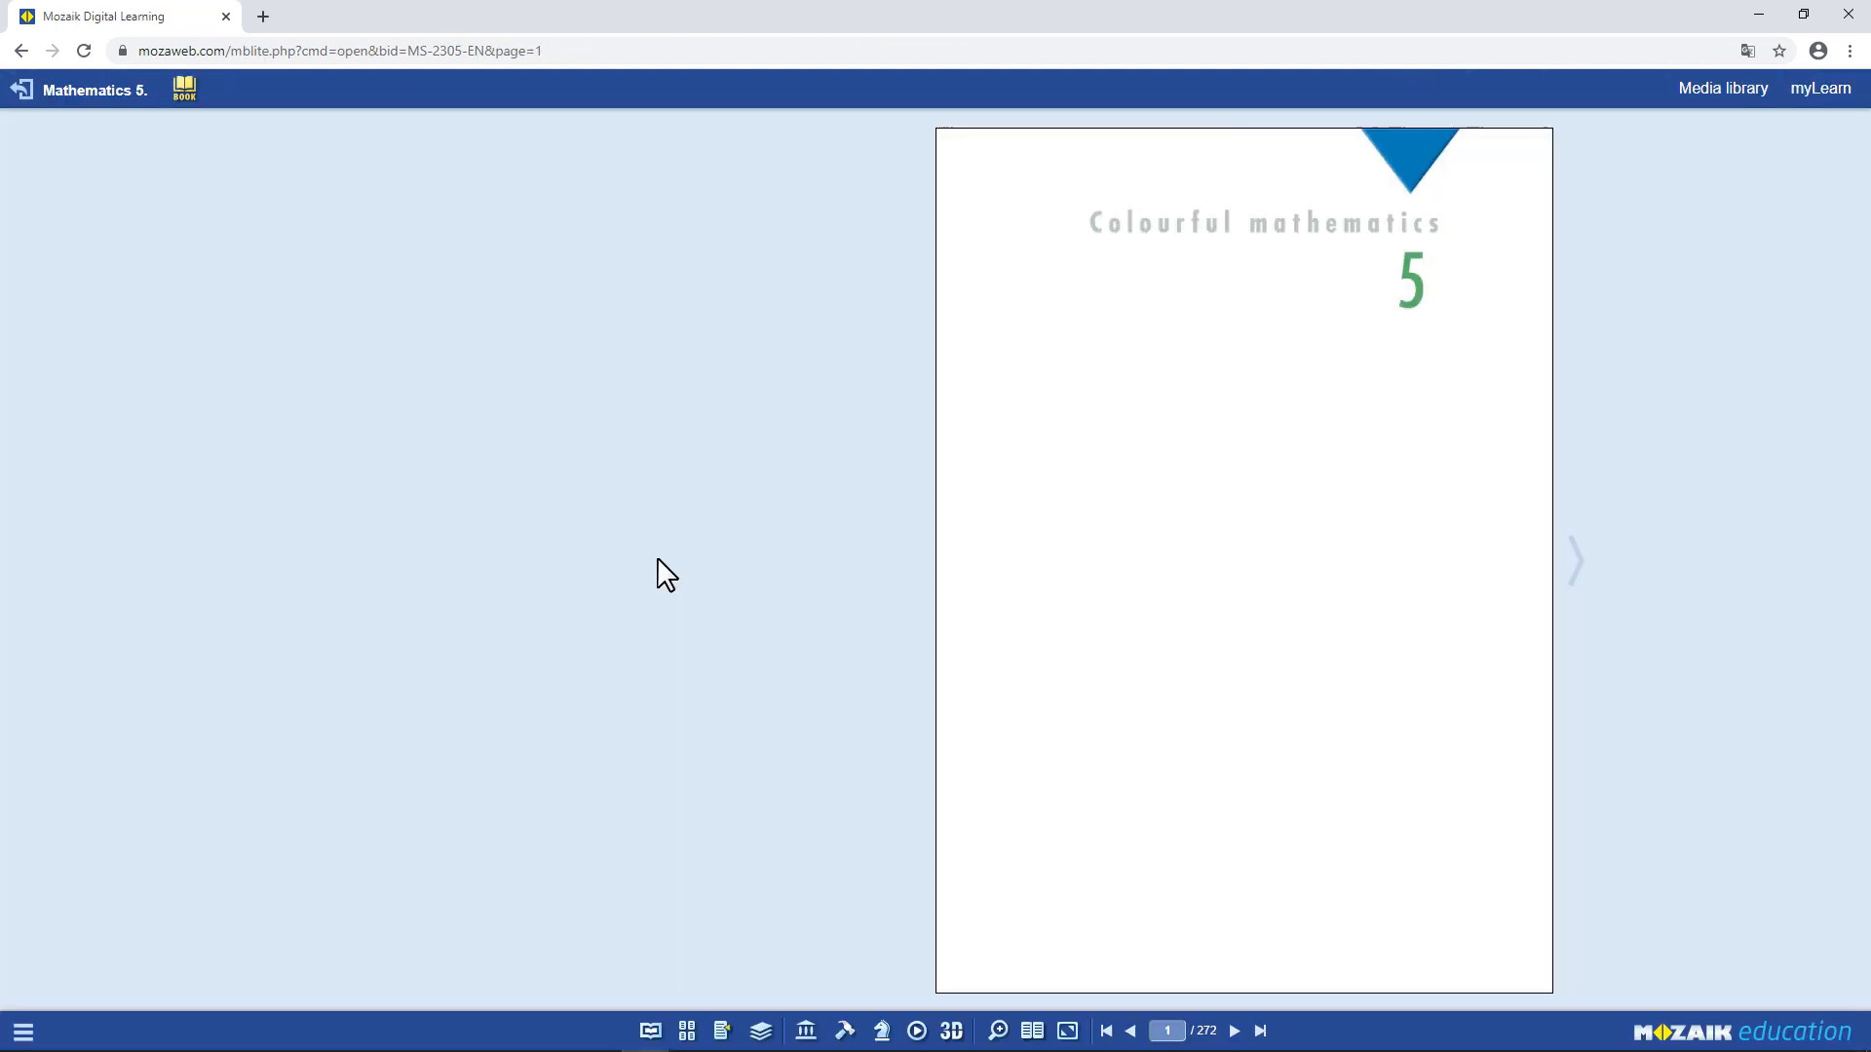
{"action": "mouse_move", "coordinate": [678, 596]}
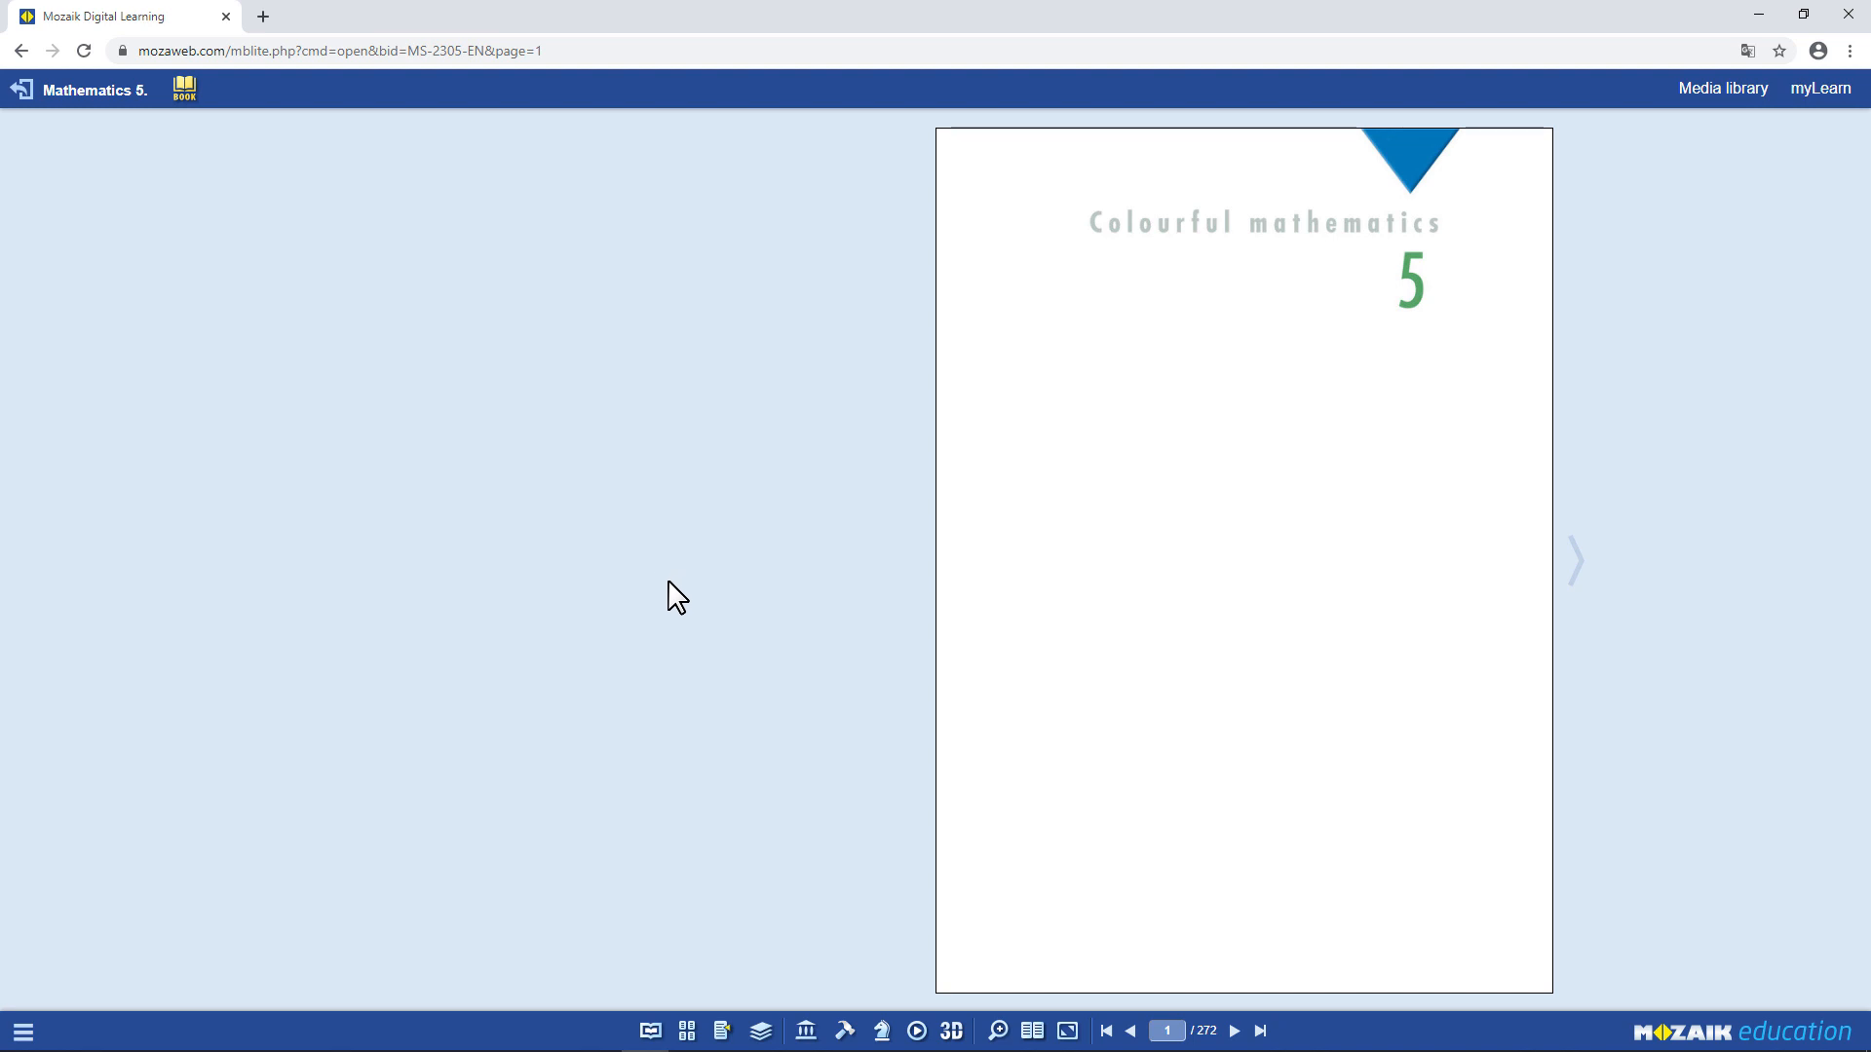
{"action": "left_click", "coordinate": [721, 1031]}
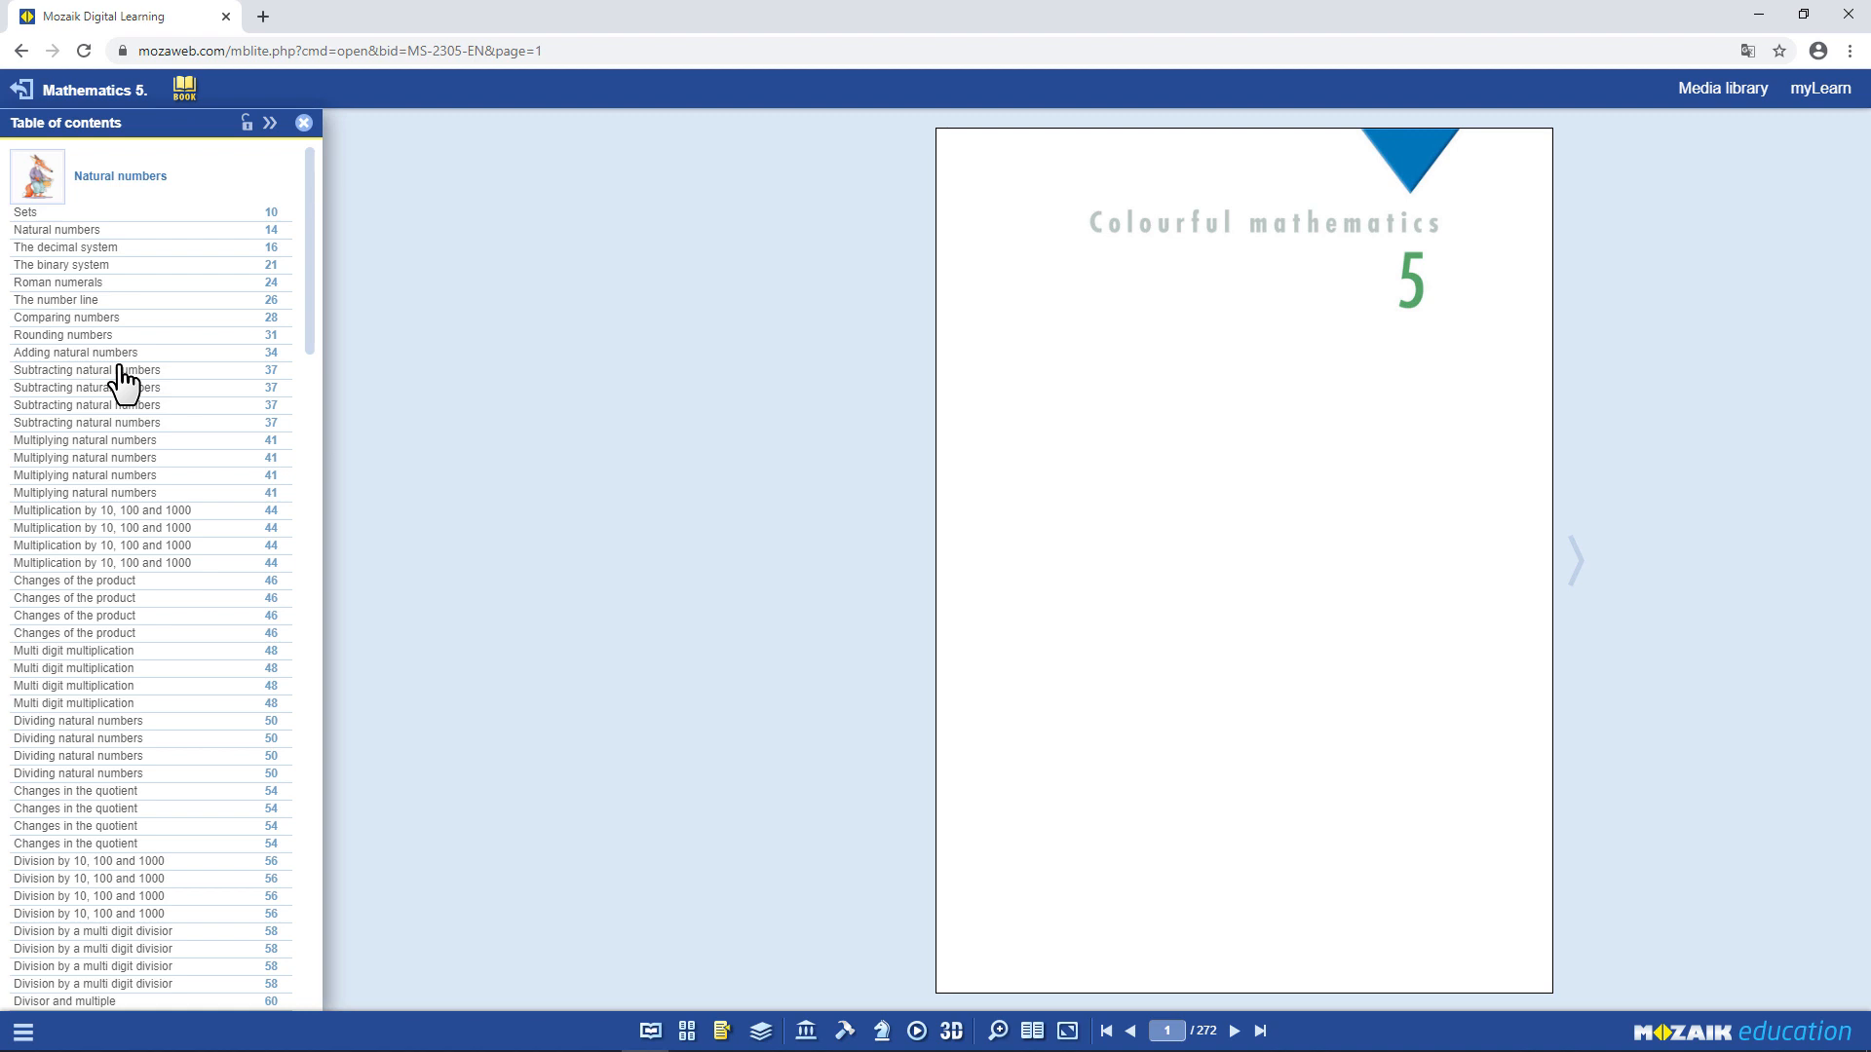
{"action": "left_click", "coordinate": [85, 370]}
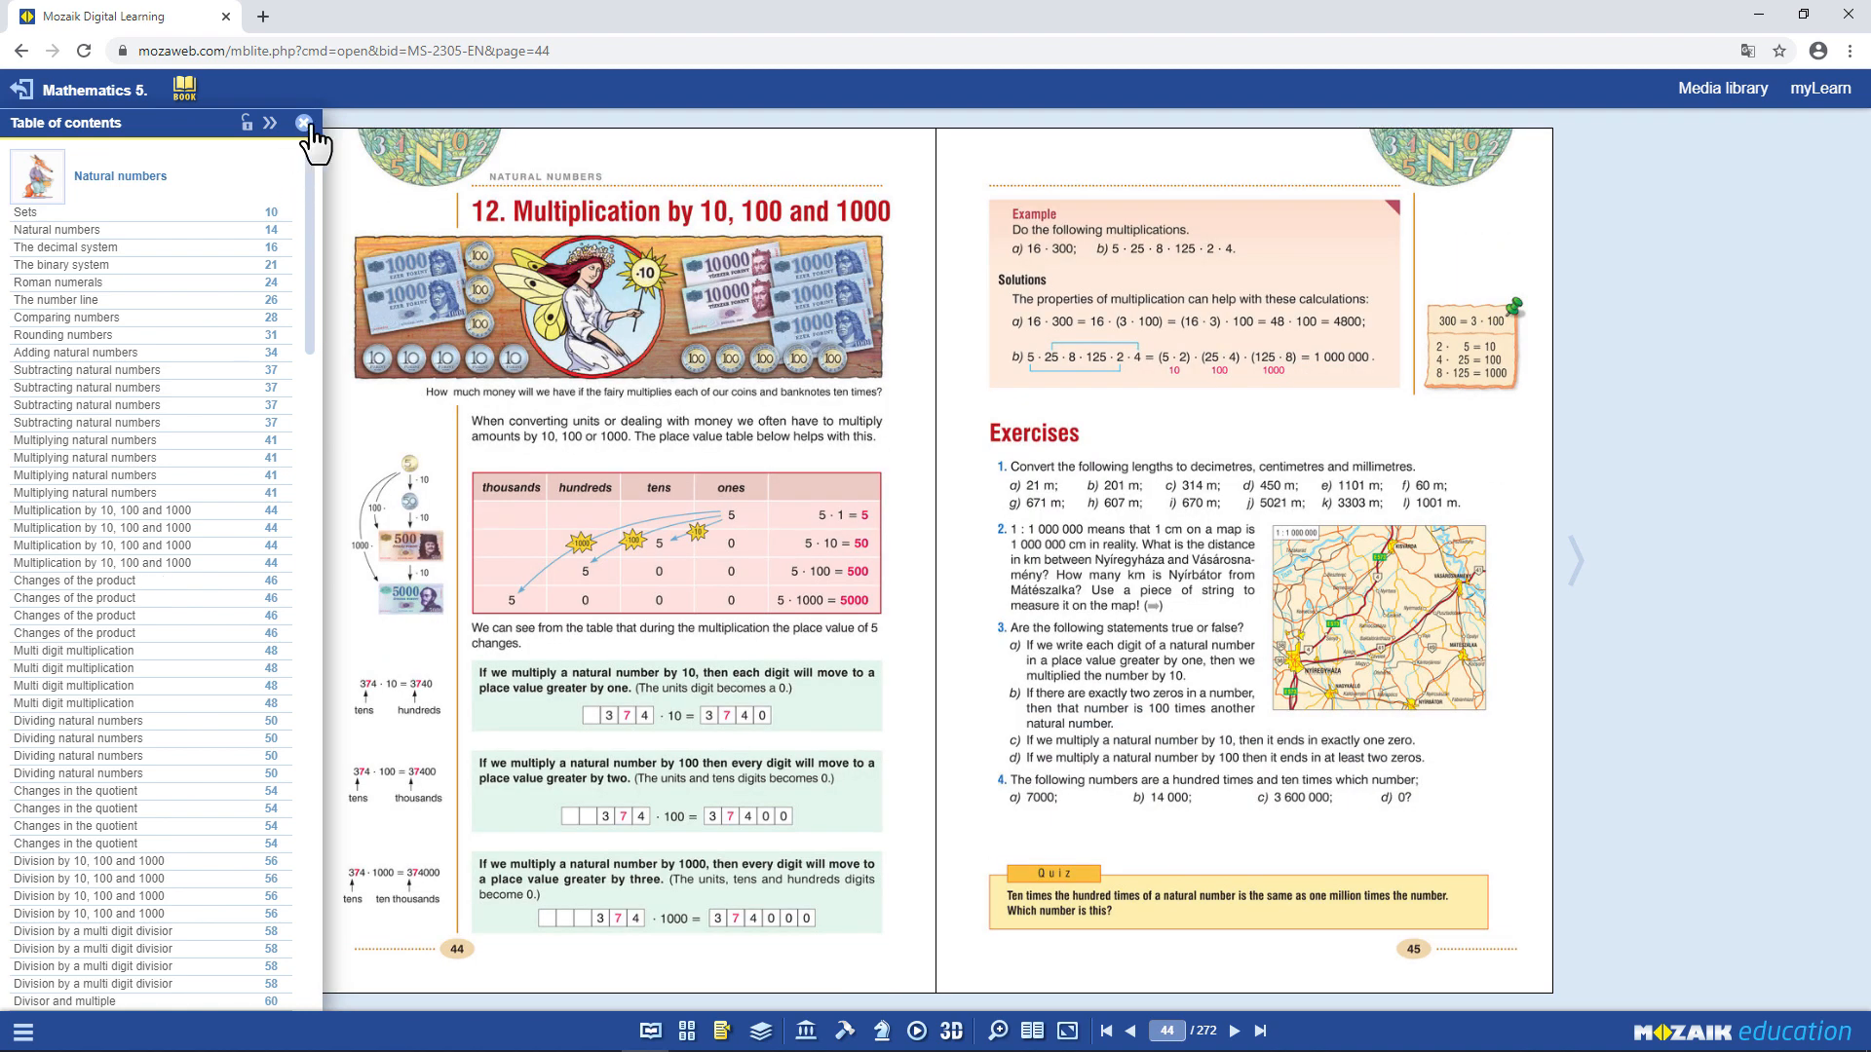
{"action": "left_click", "coordinate": [304, 123]}
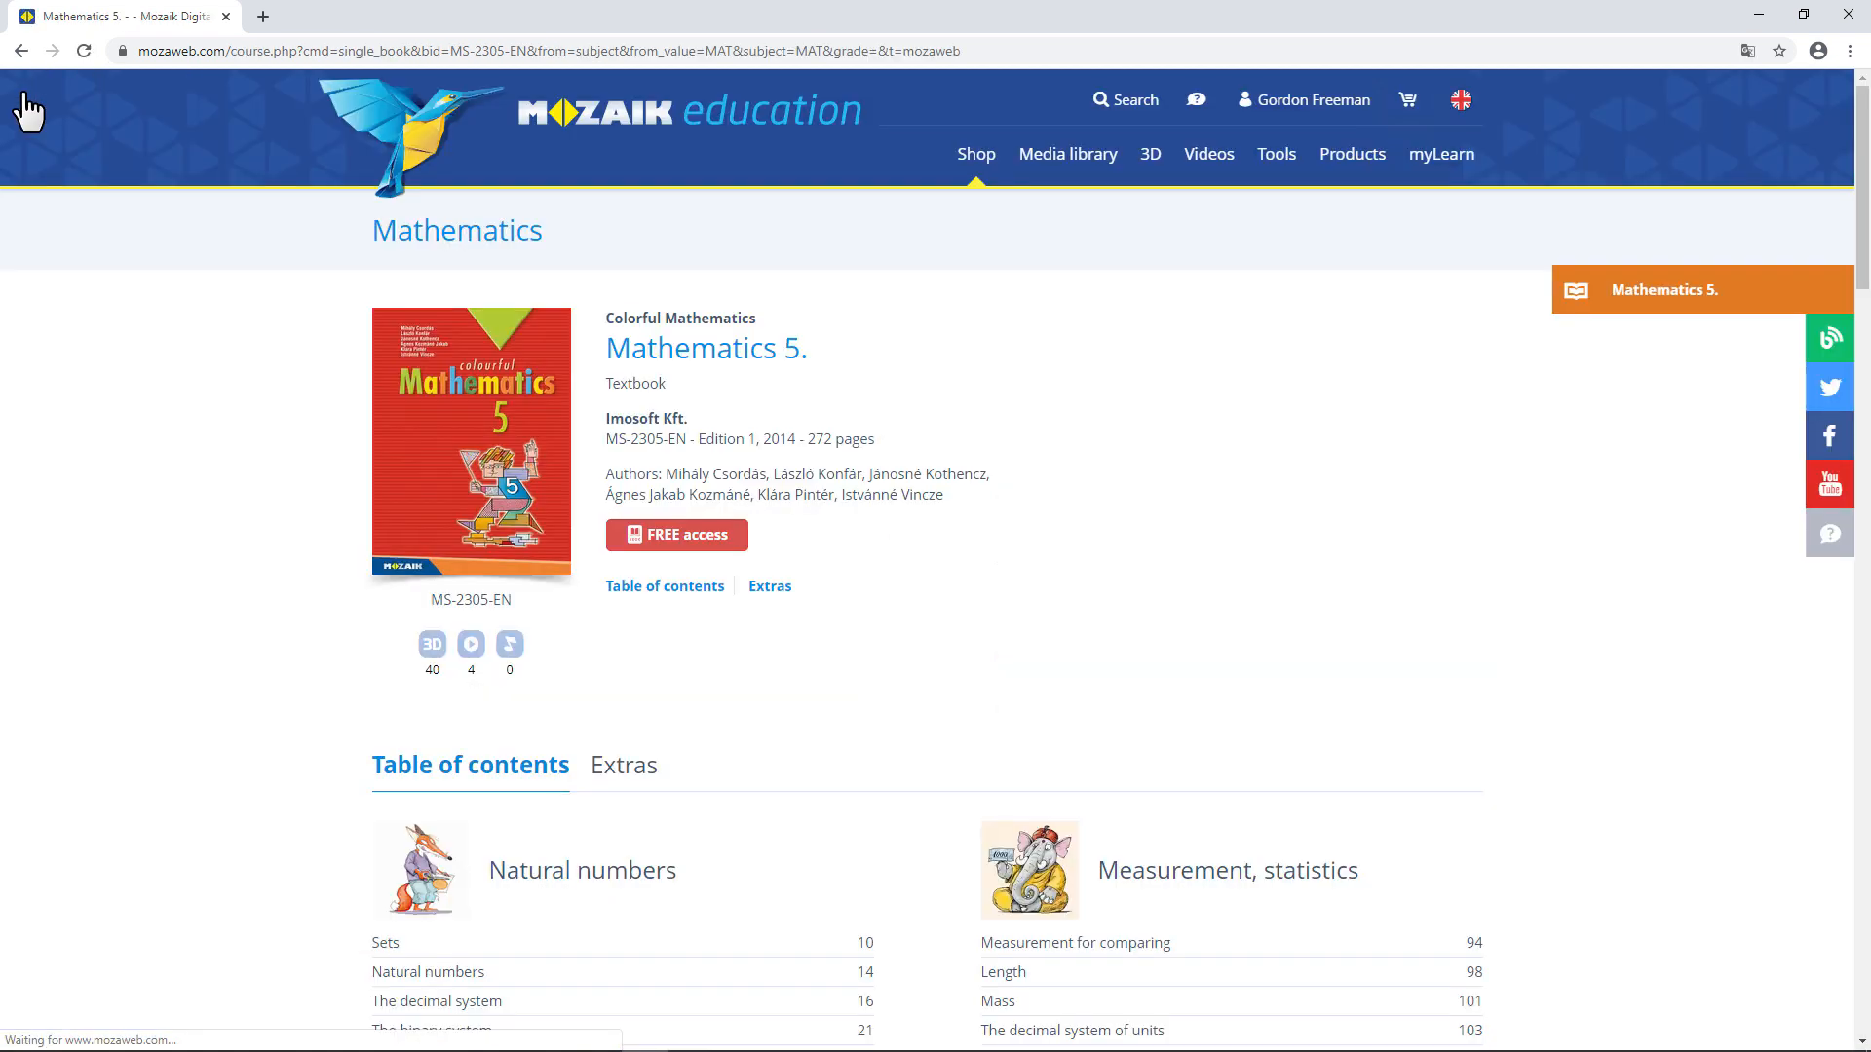
Step: Return to the myLearn dashboard and view the Homework assignments list
{"action": "left_click", "coordinate": [1440, 154]}
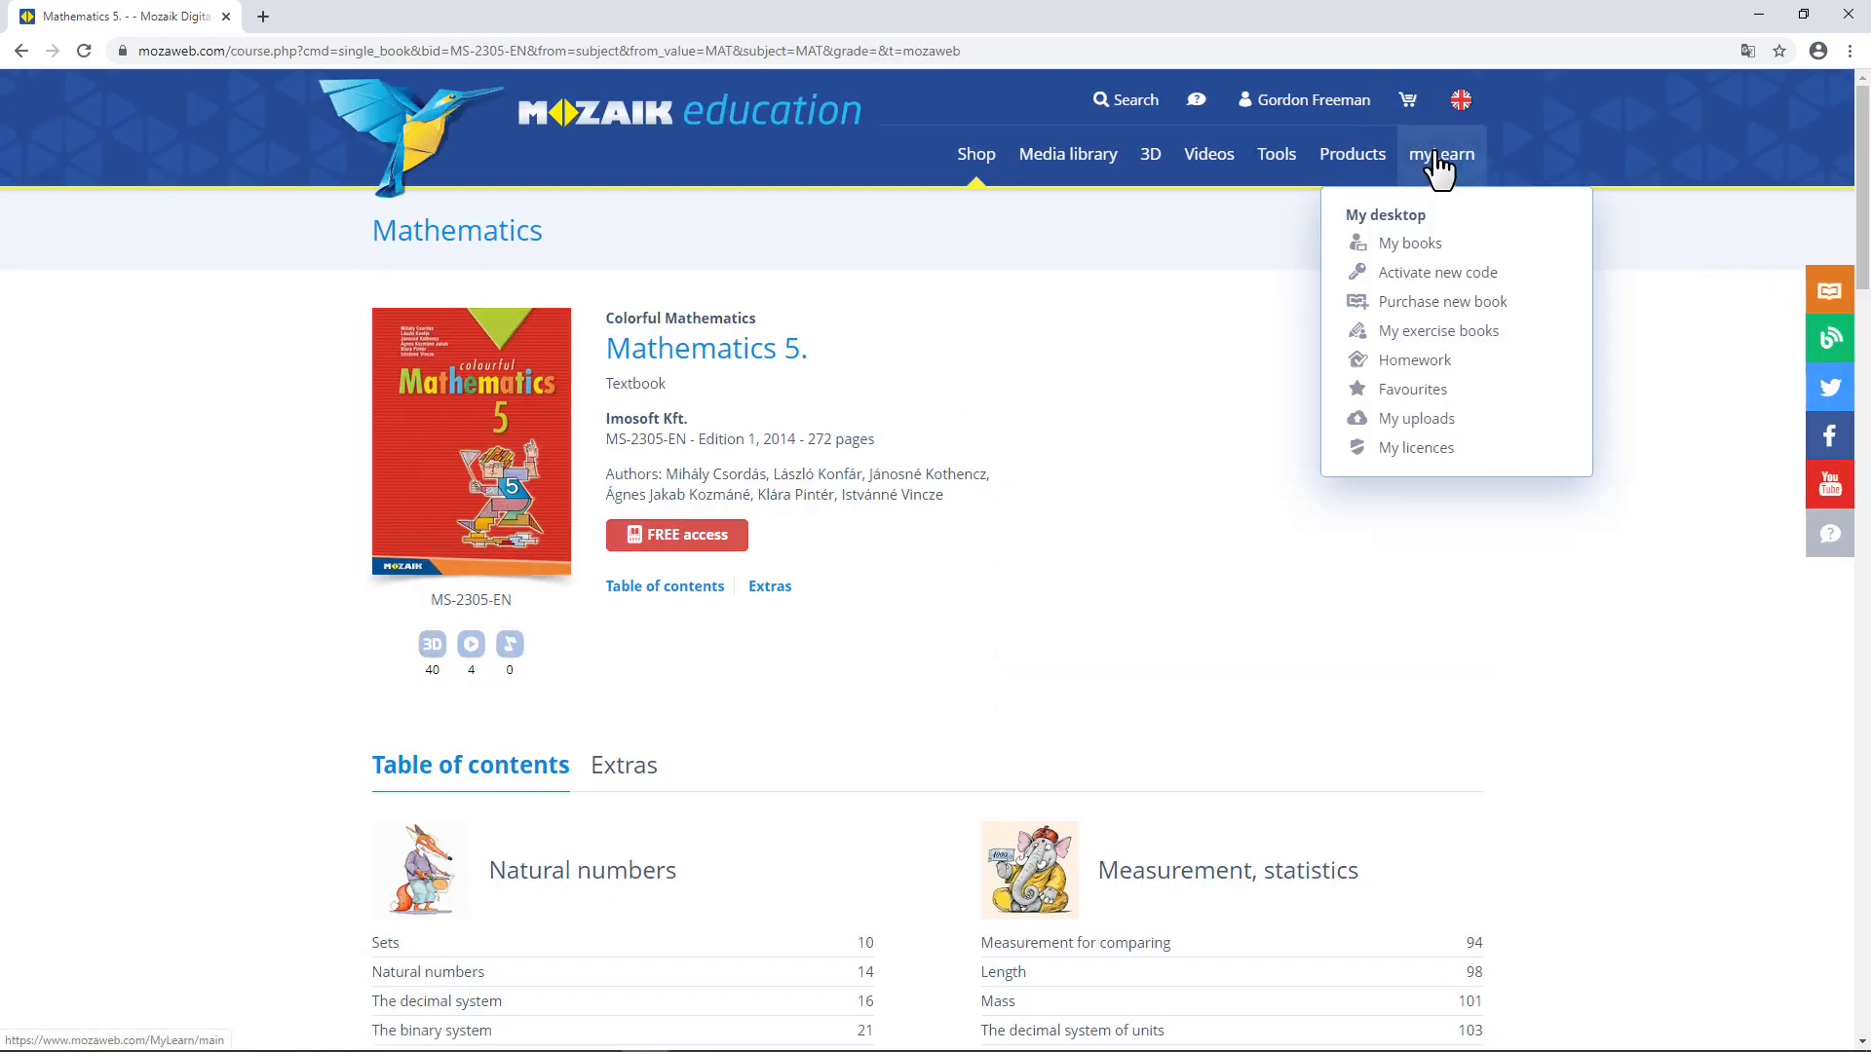
{"action": "left_click", "coordinate": [1384, 215]}
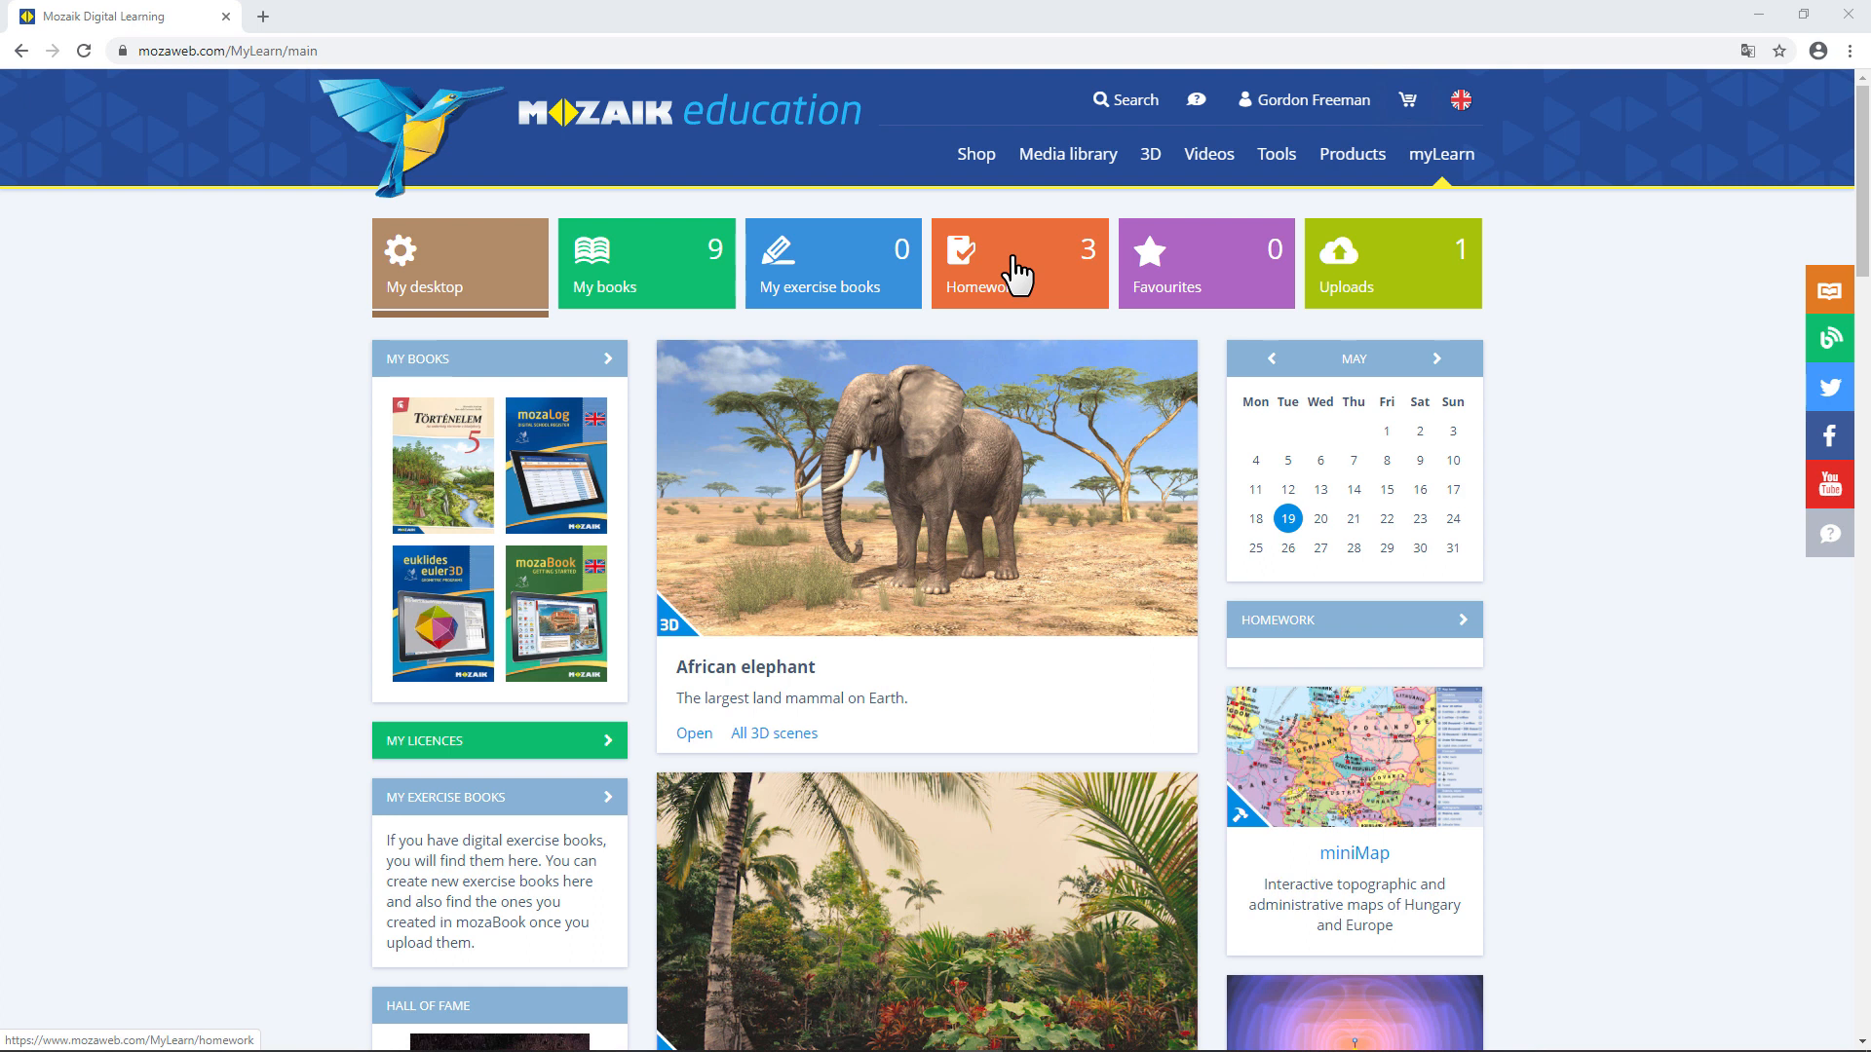
{"action": "mouse_move", "coordinate": [988, 308]}
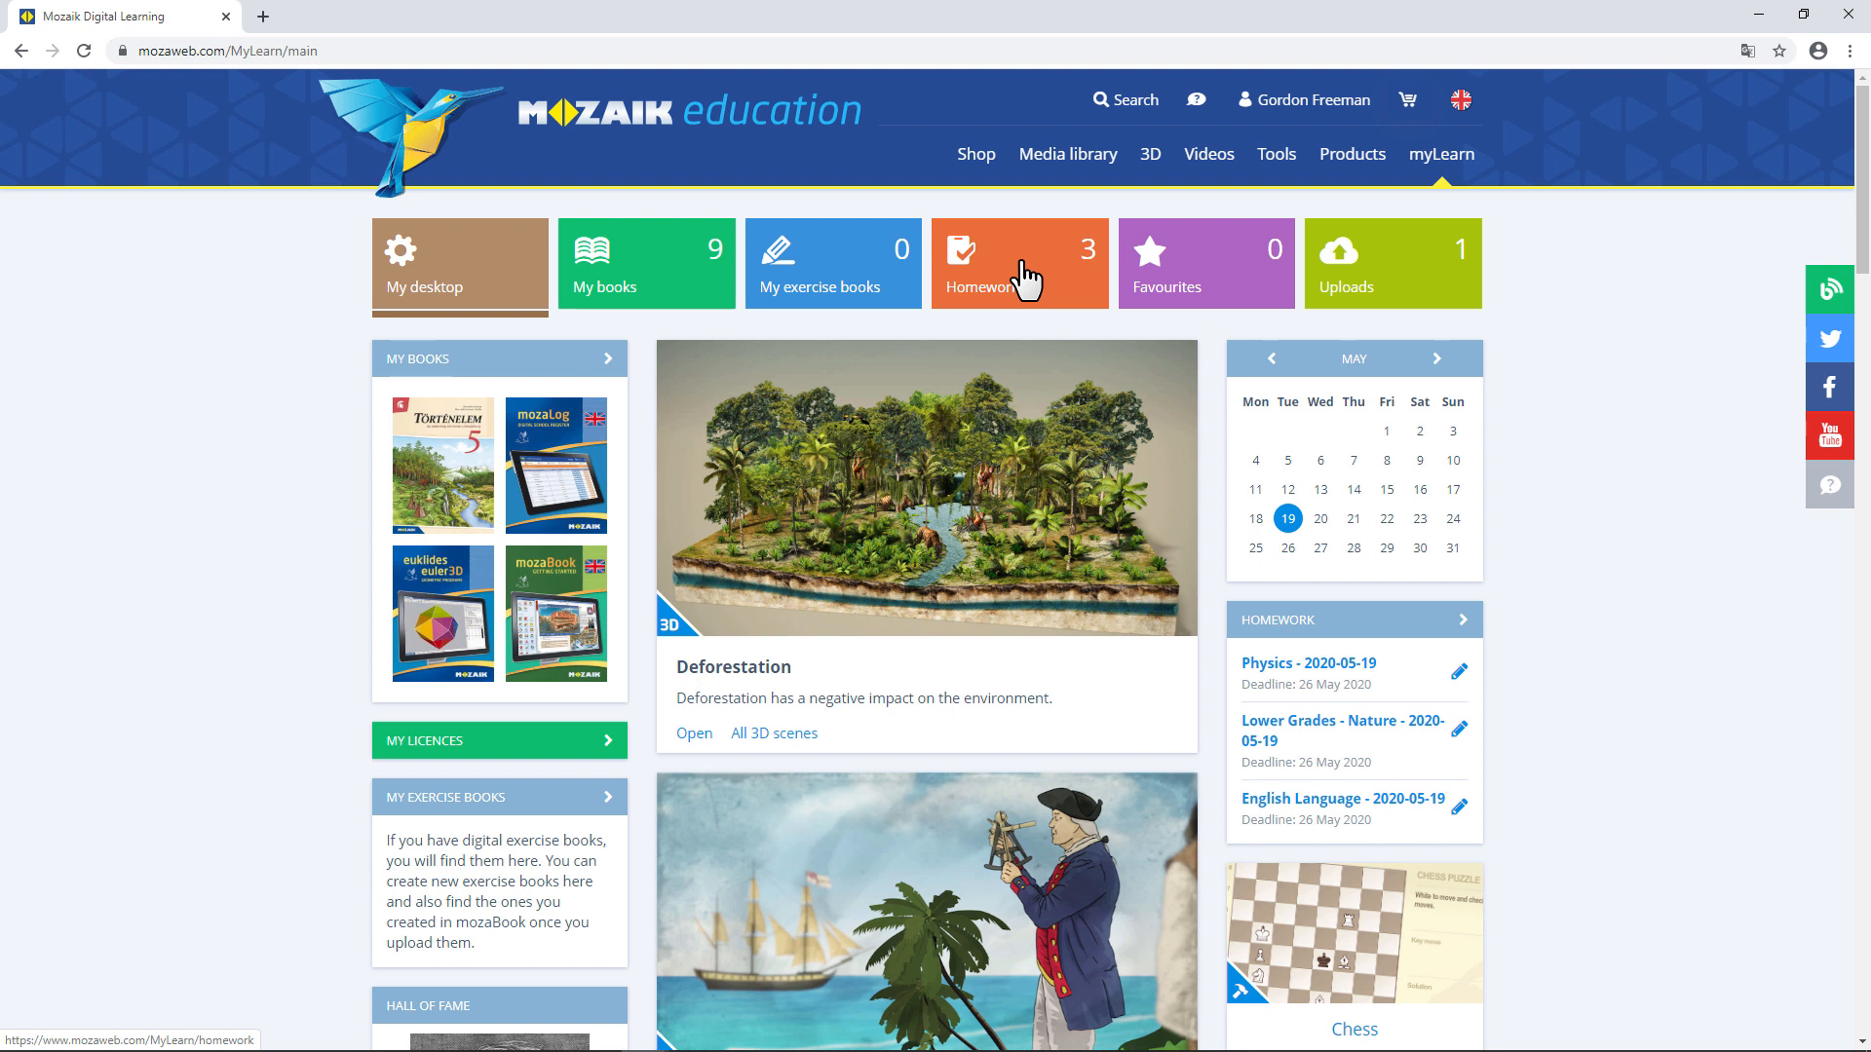
{"action": "left_click", "coordinate": [1018, 263]}
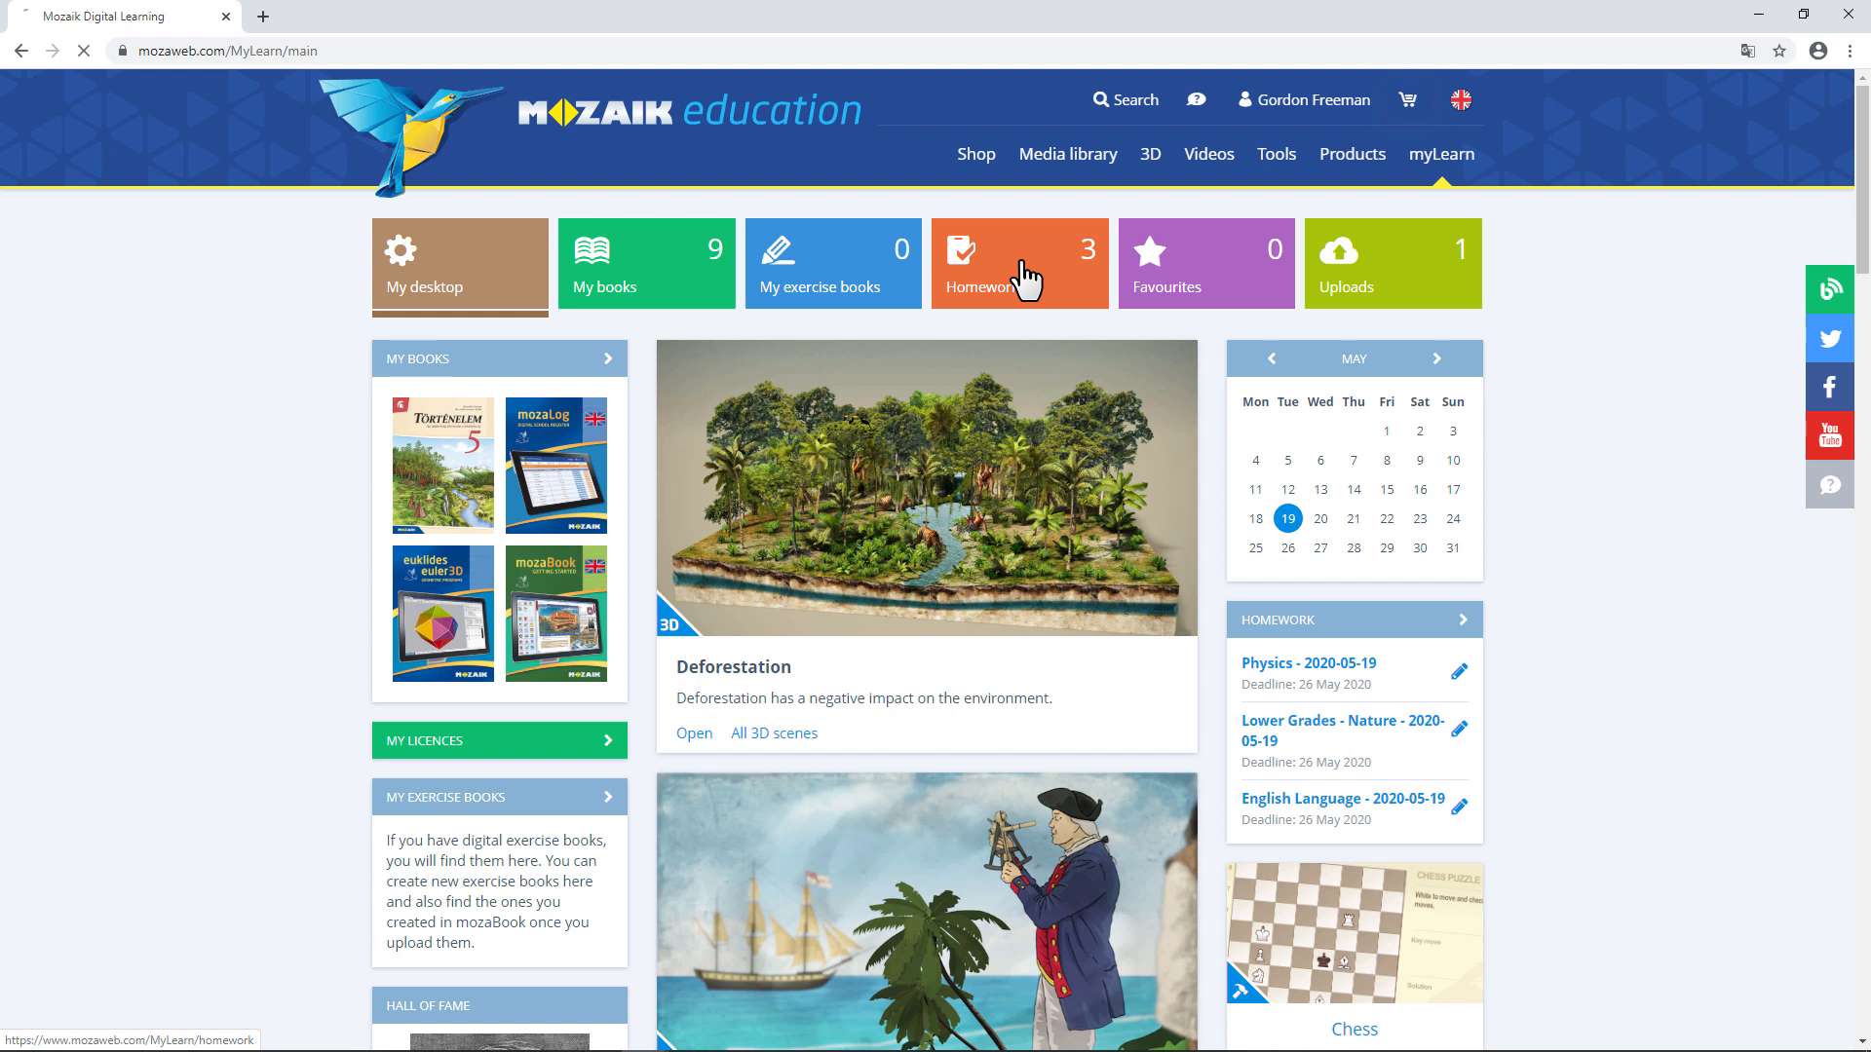
{"action": "left_click", "coordinate": [1017, 263]}
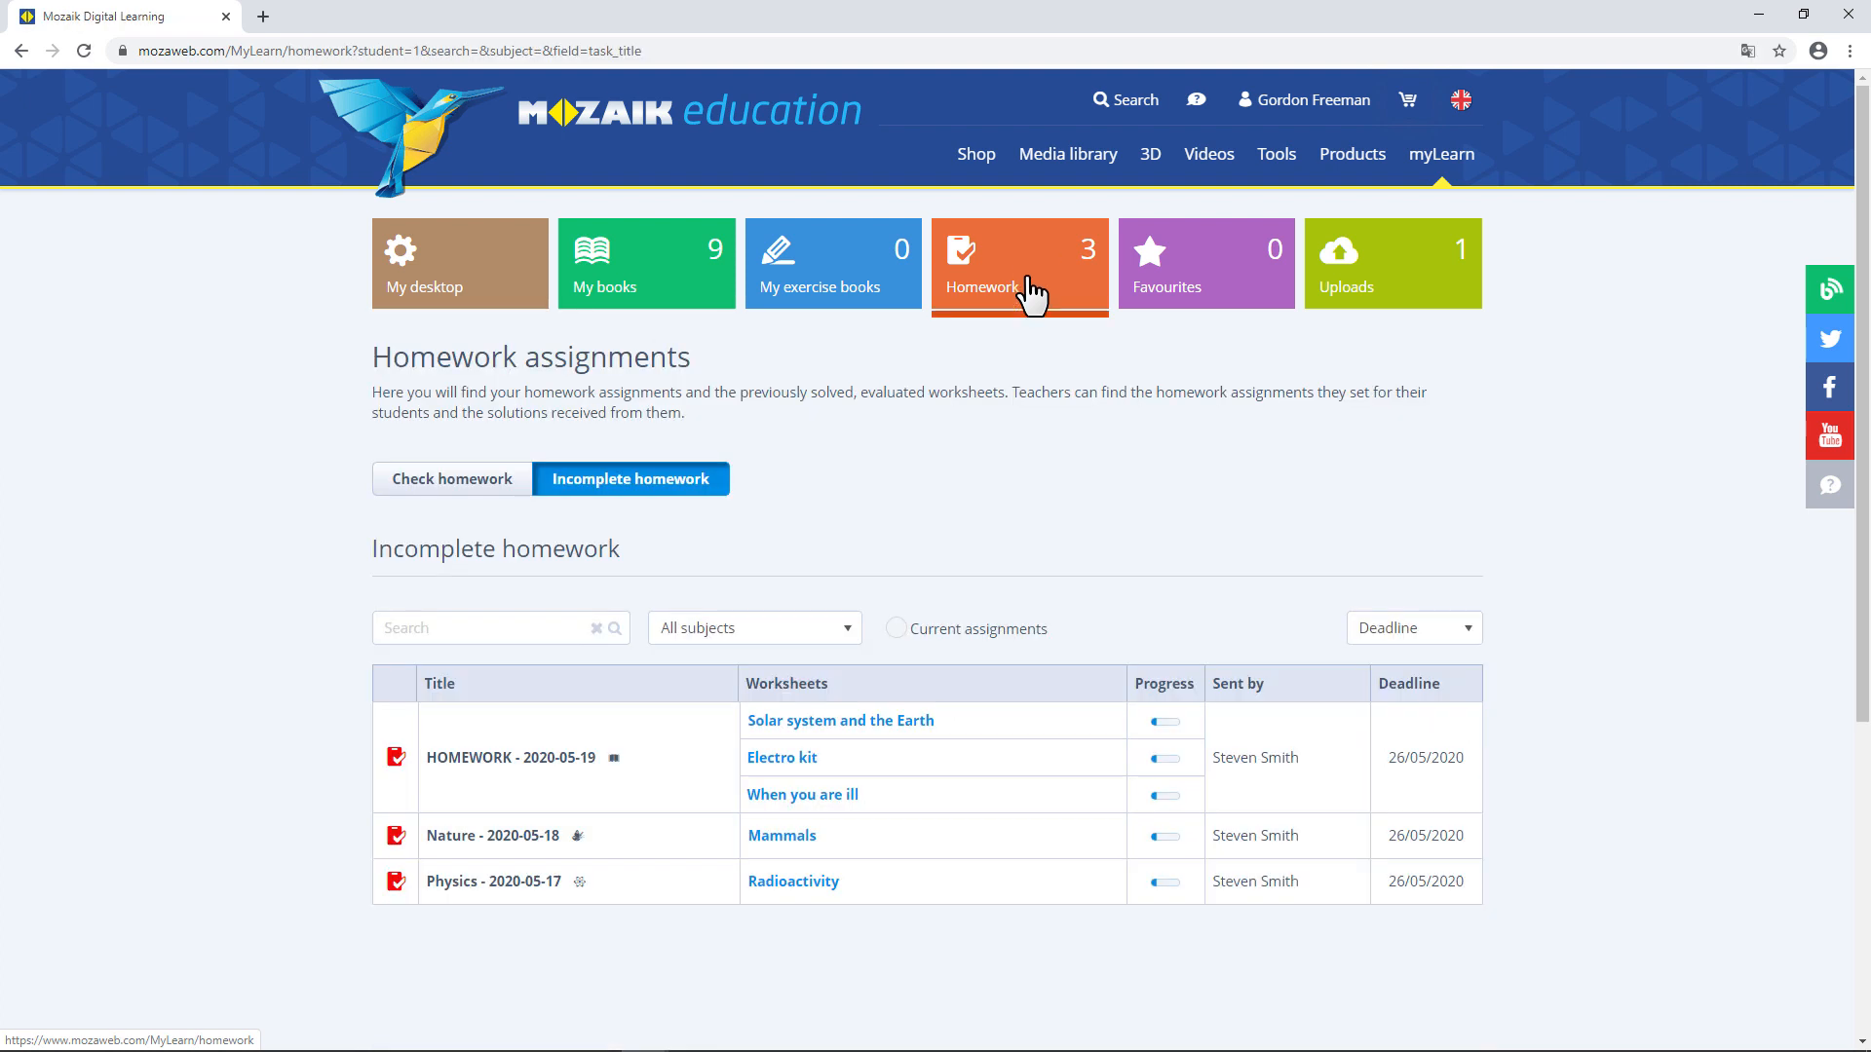
{"action": "mouse_move", "coordinate": [867, 731]}
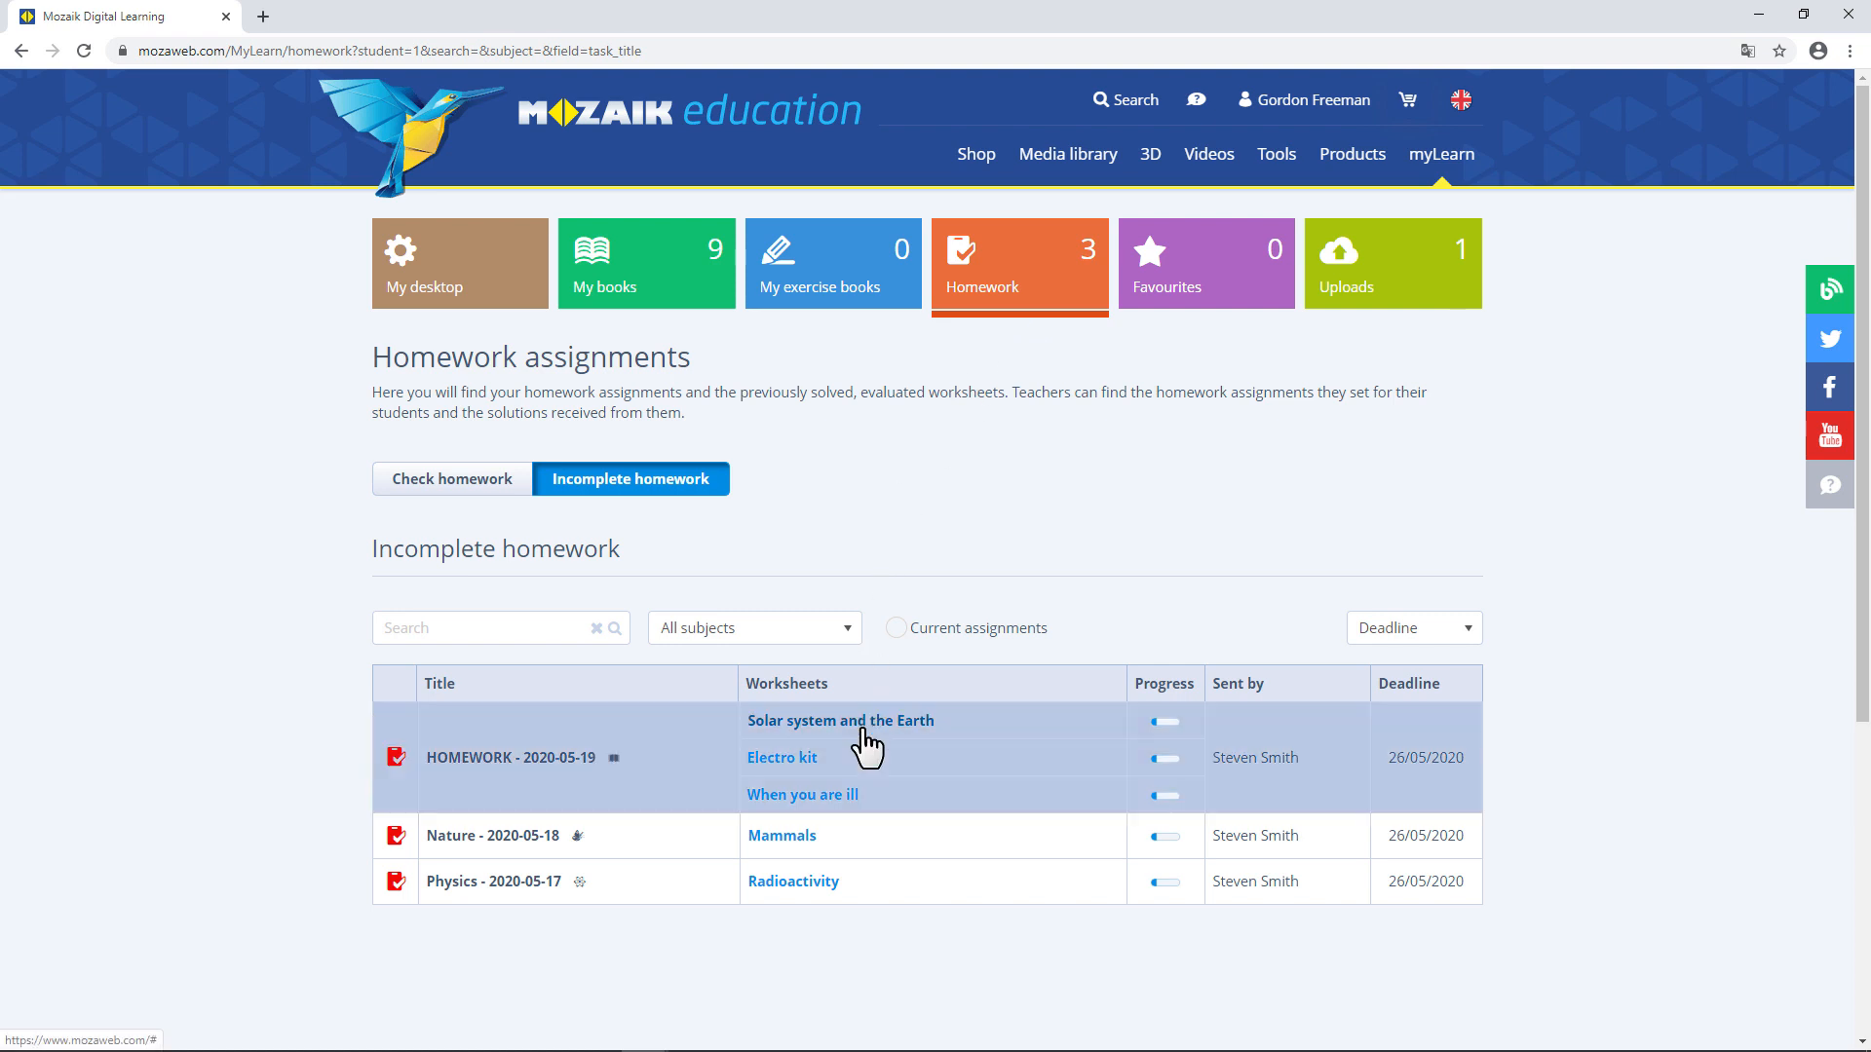
Step: In the Solar system worksheet, label Mars and Earth, then view tasks 2 and 3
{"action": "left_click", "coordinate": [838, 721]}
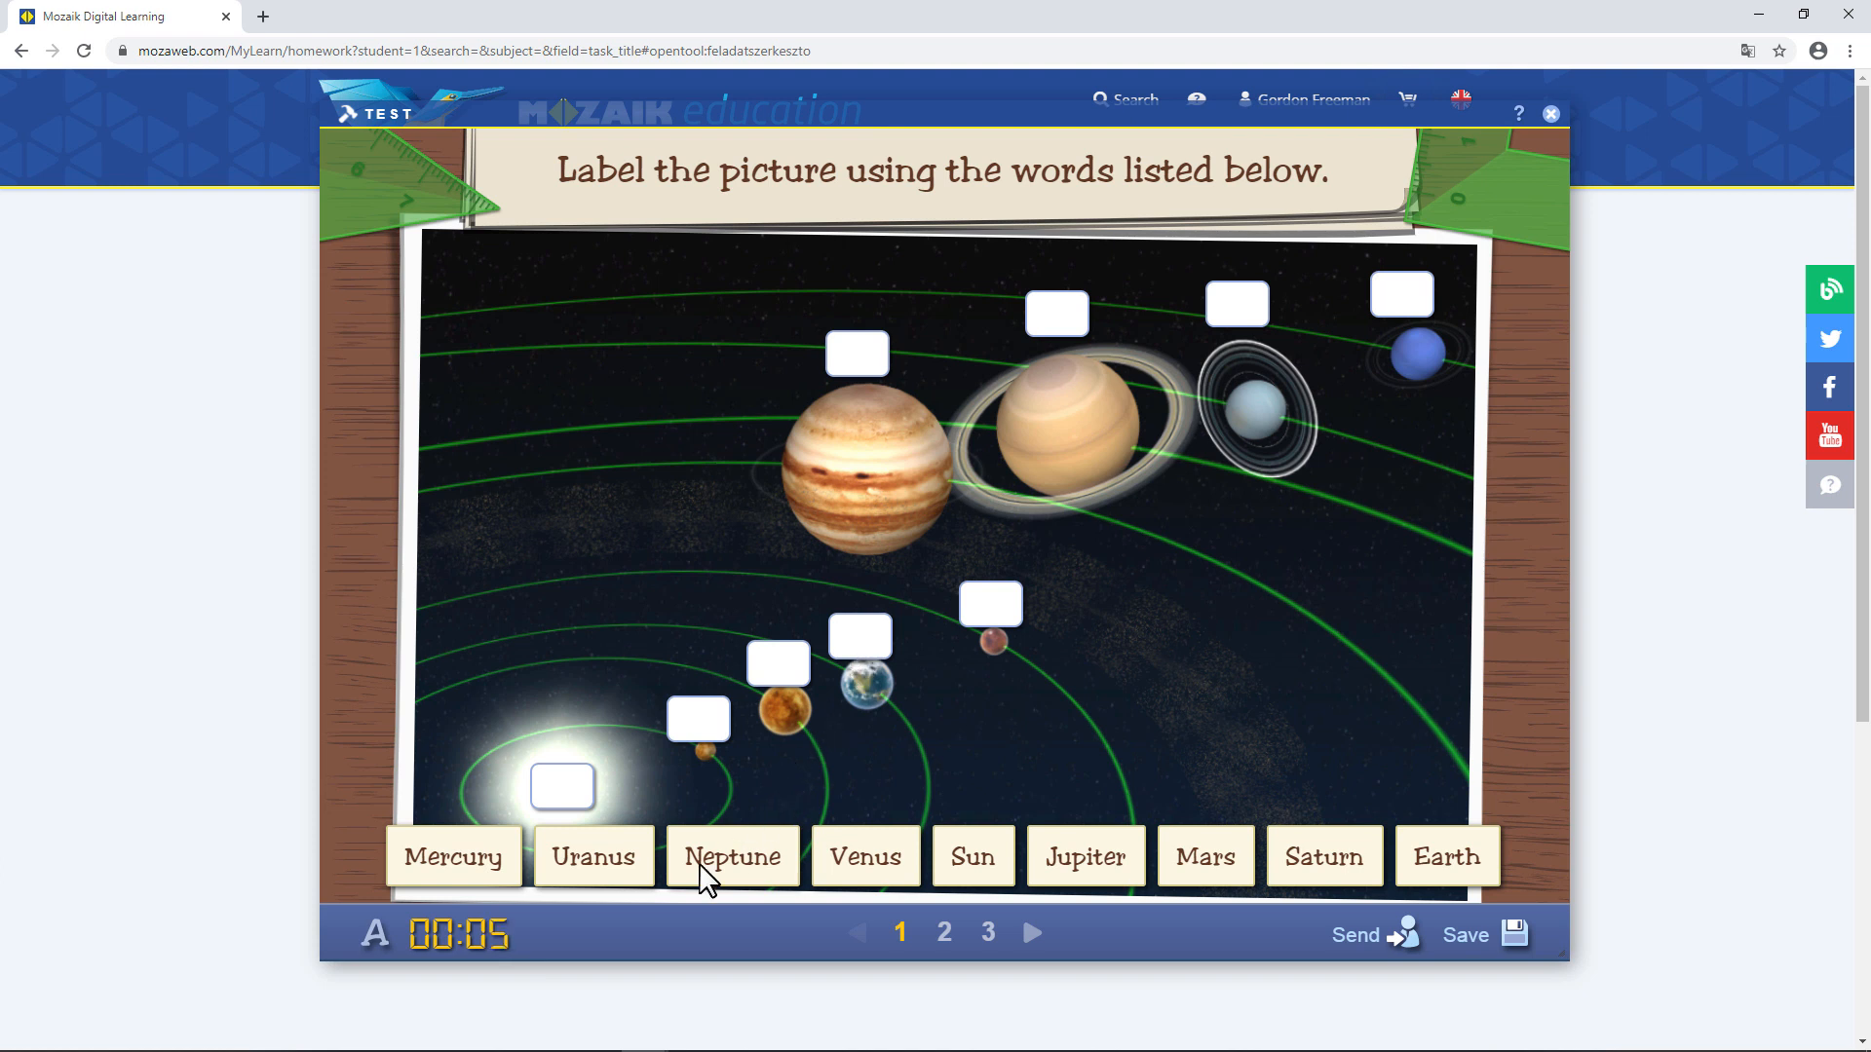
{"action": "mouse_move", "coordinate": [567, 959]}
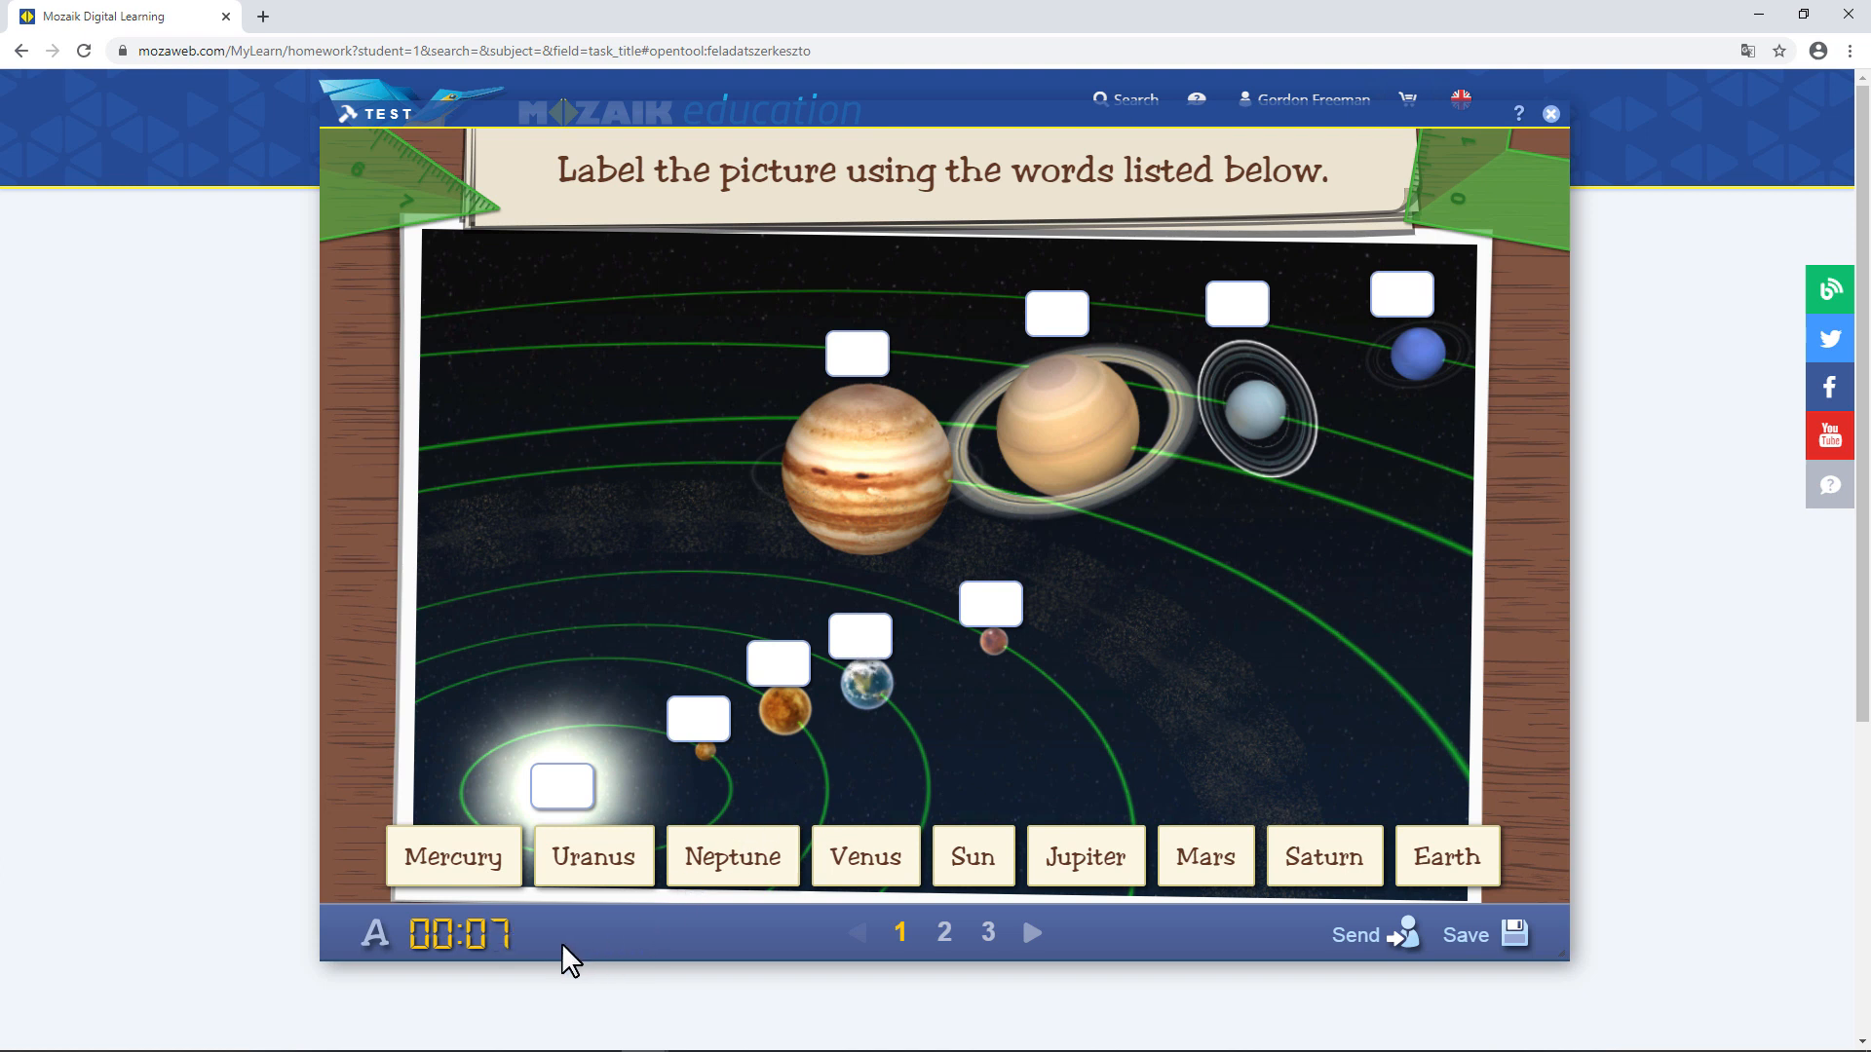
{"action": "mouse_move", "coordinate": [460, 949]}
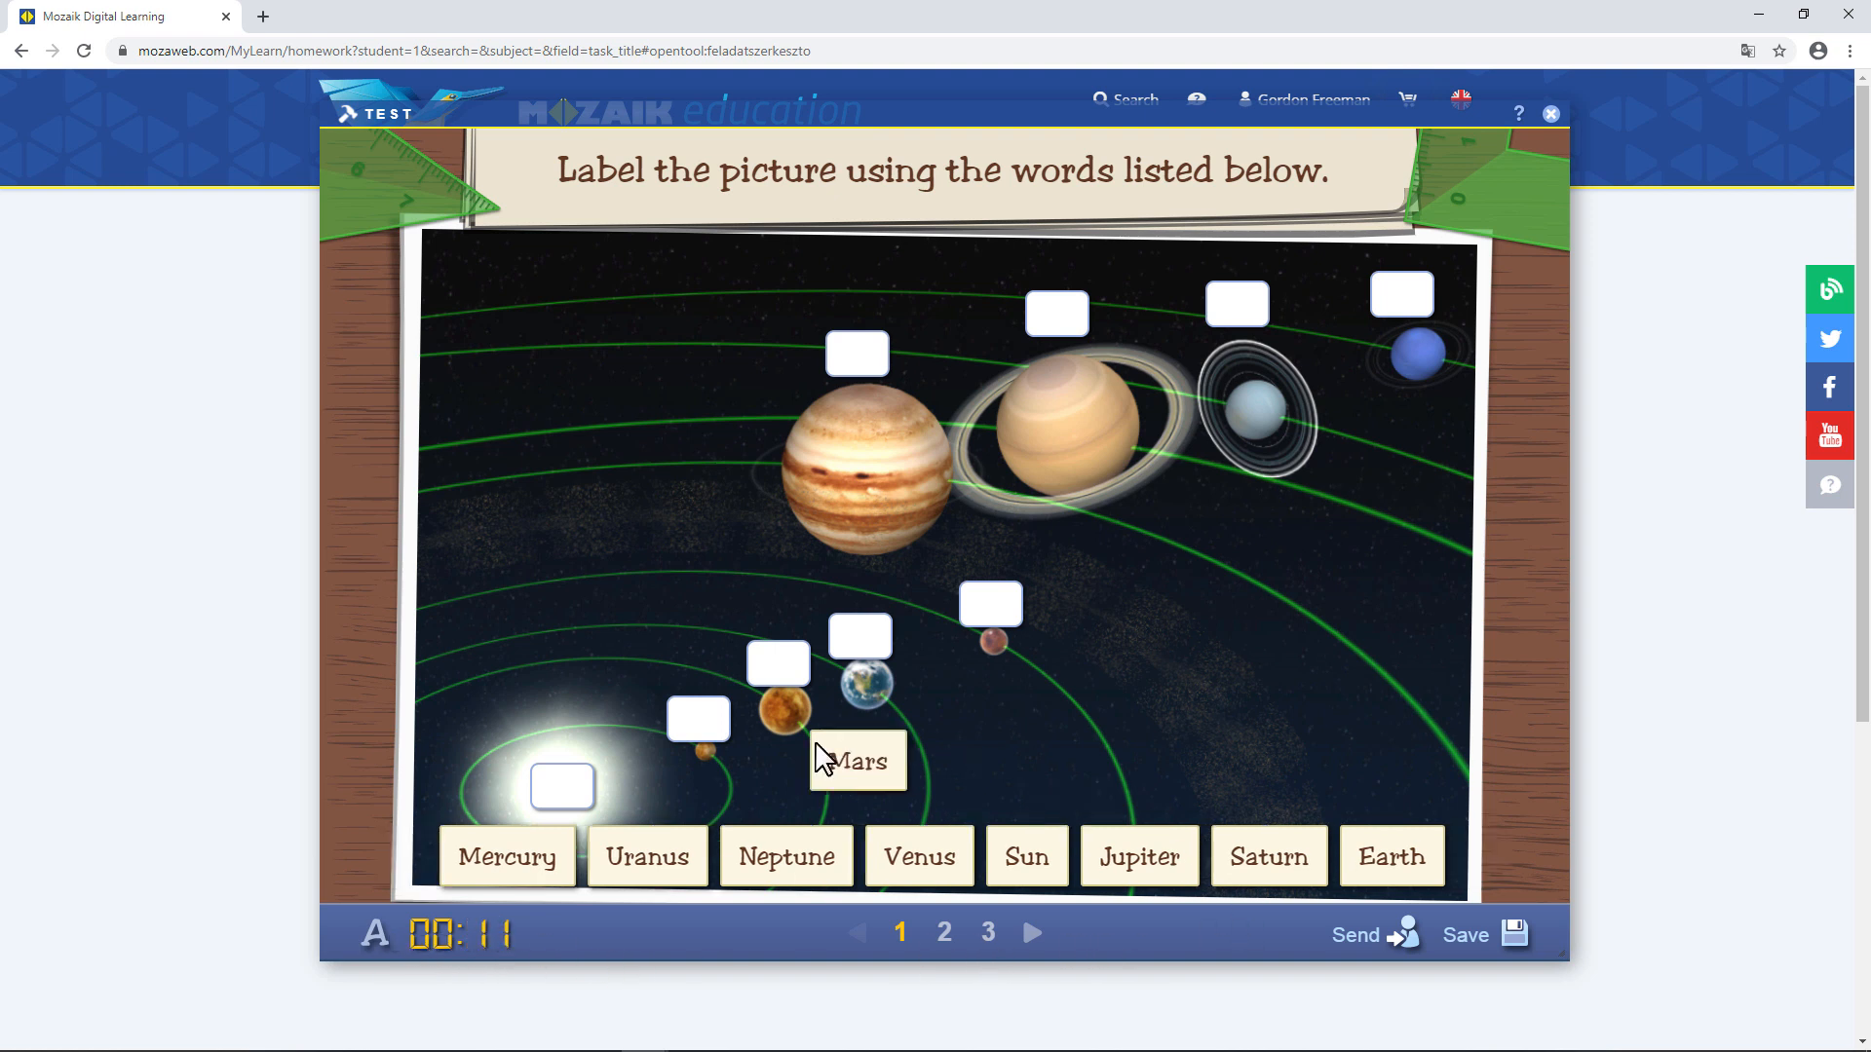
{"action": "left_click_drag", "start_coordinate": [857, 762], "coordinate": [777, 668]}
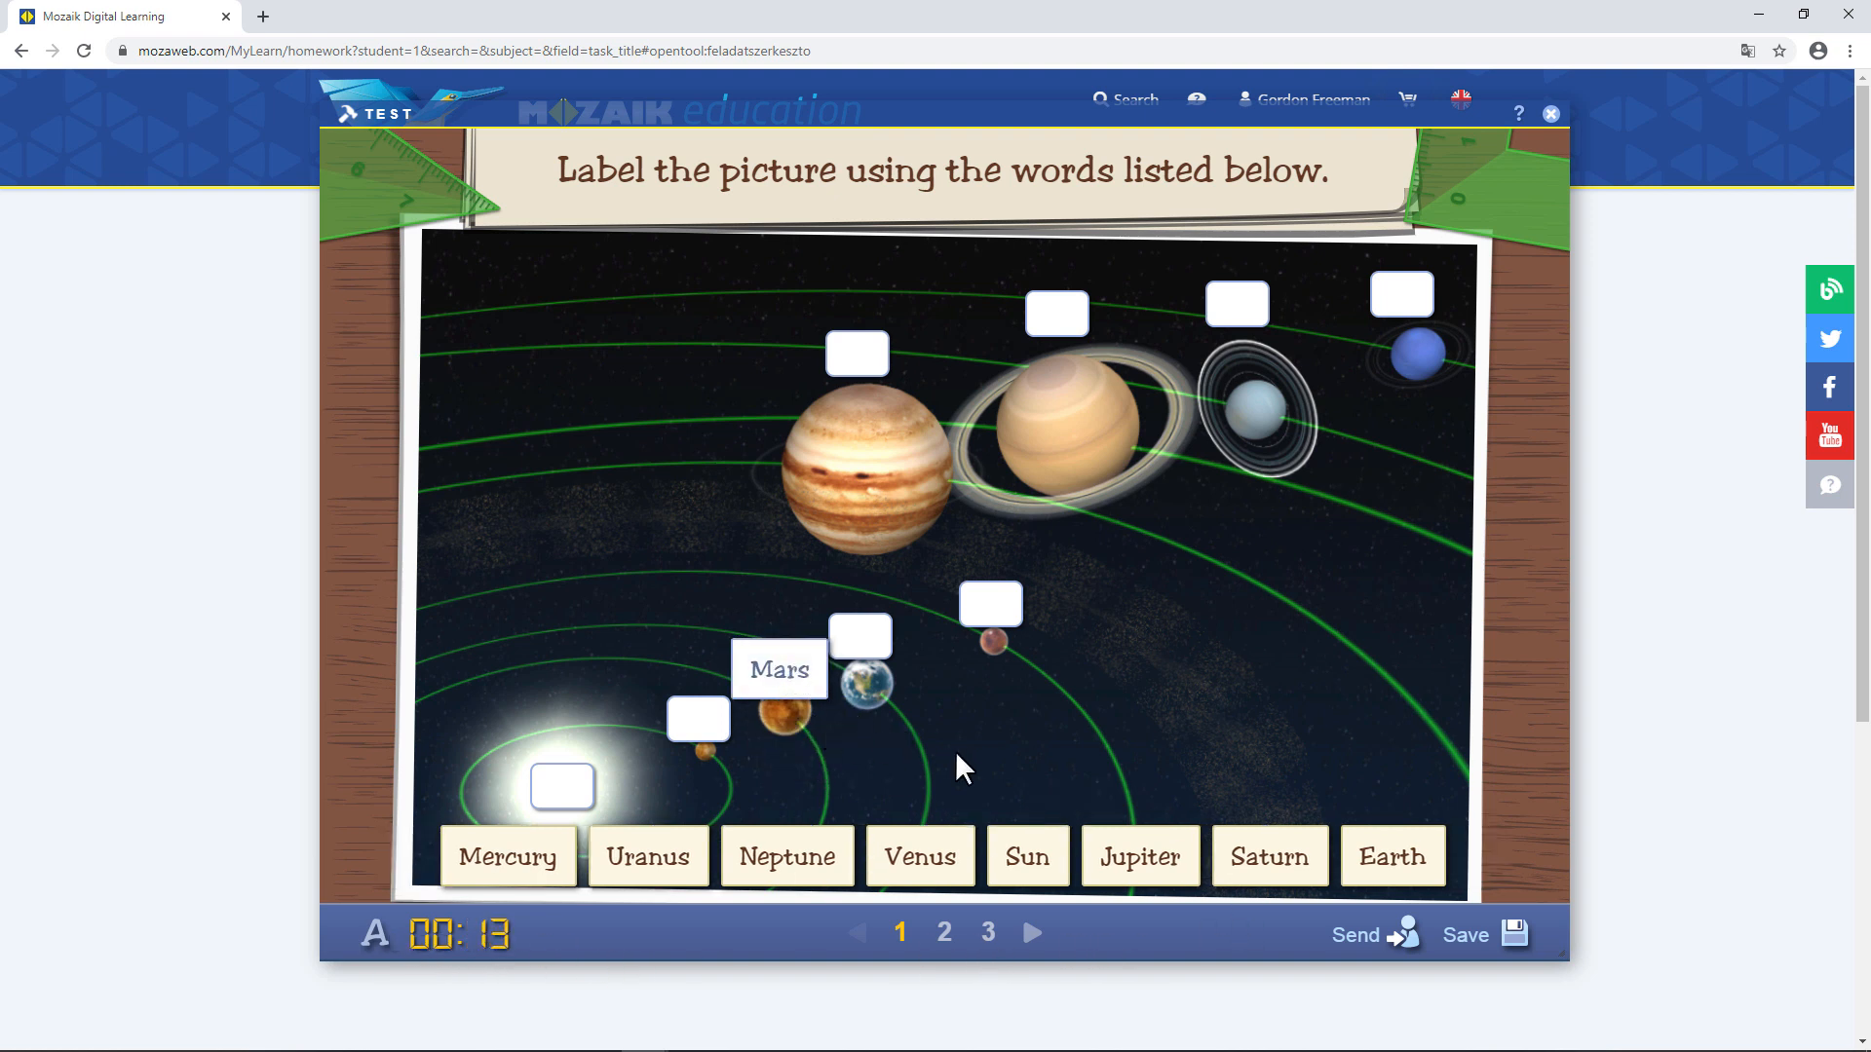
{"action": "left_click_drag", "start_coordinate": [1391, 856], "coordinate": [865, 653]}
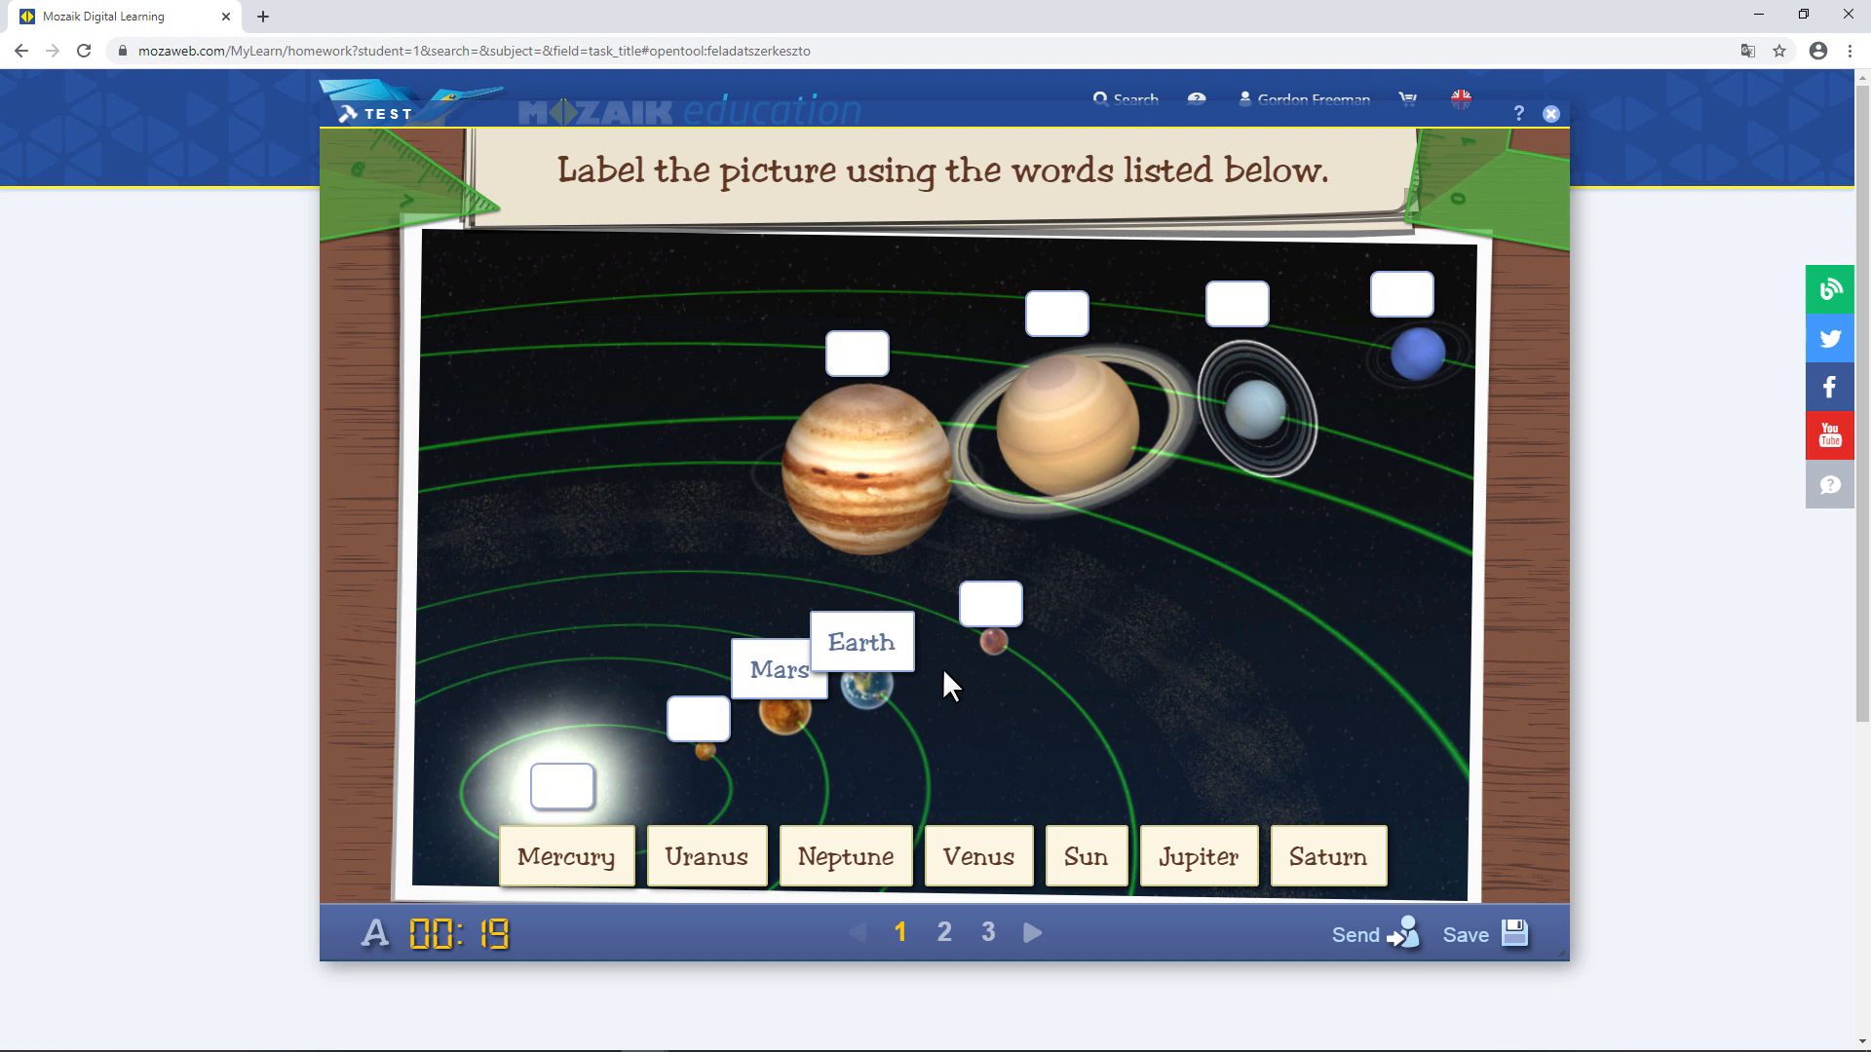
{"action": "mouse_move", "coordinate": [949, 912]}
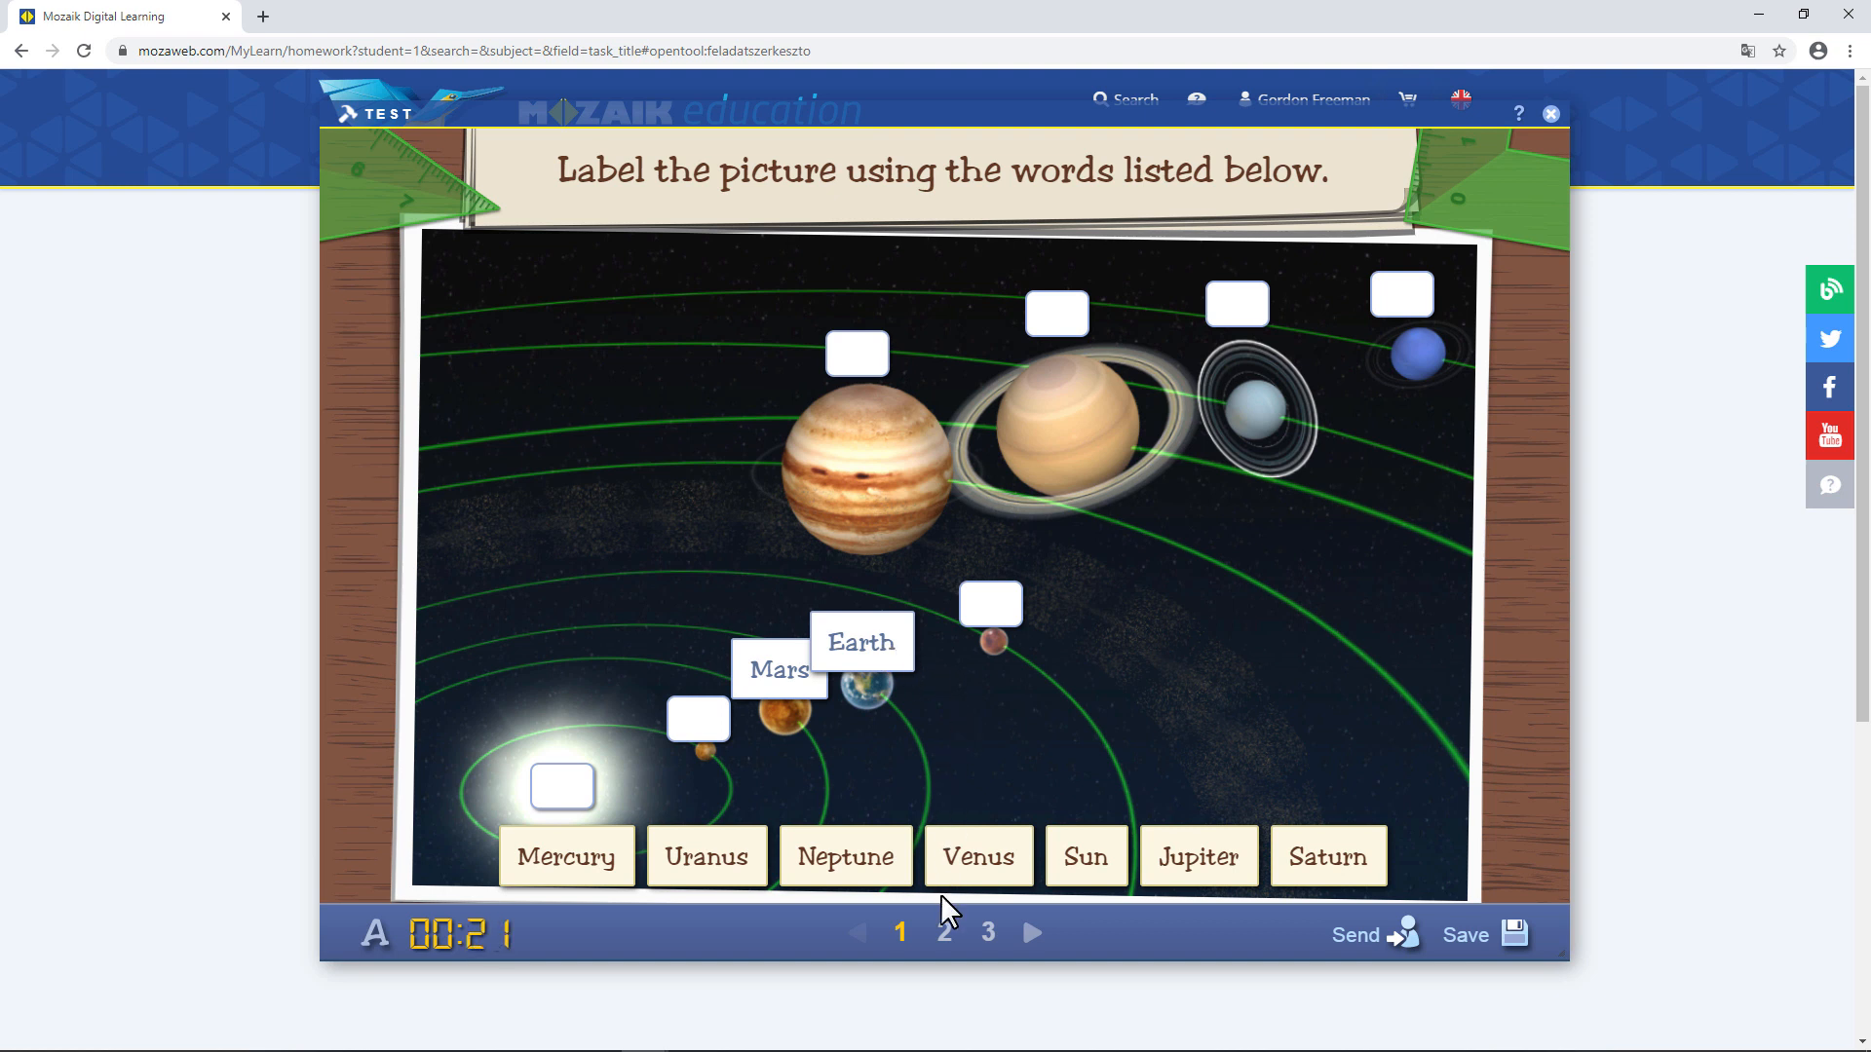
{"action": "left_click", "coordinate": [943, 933]}
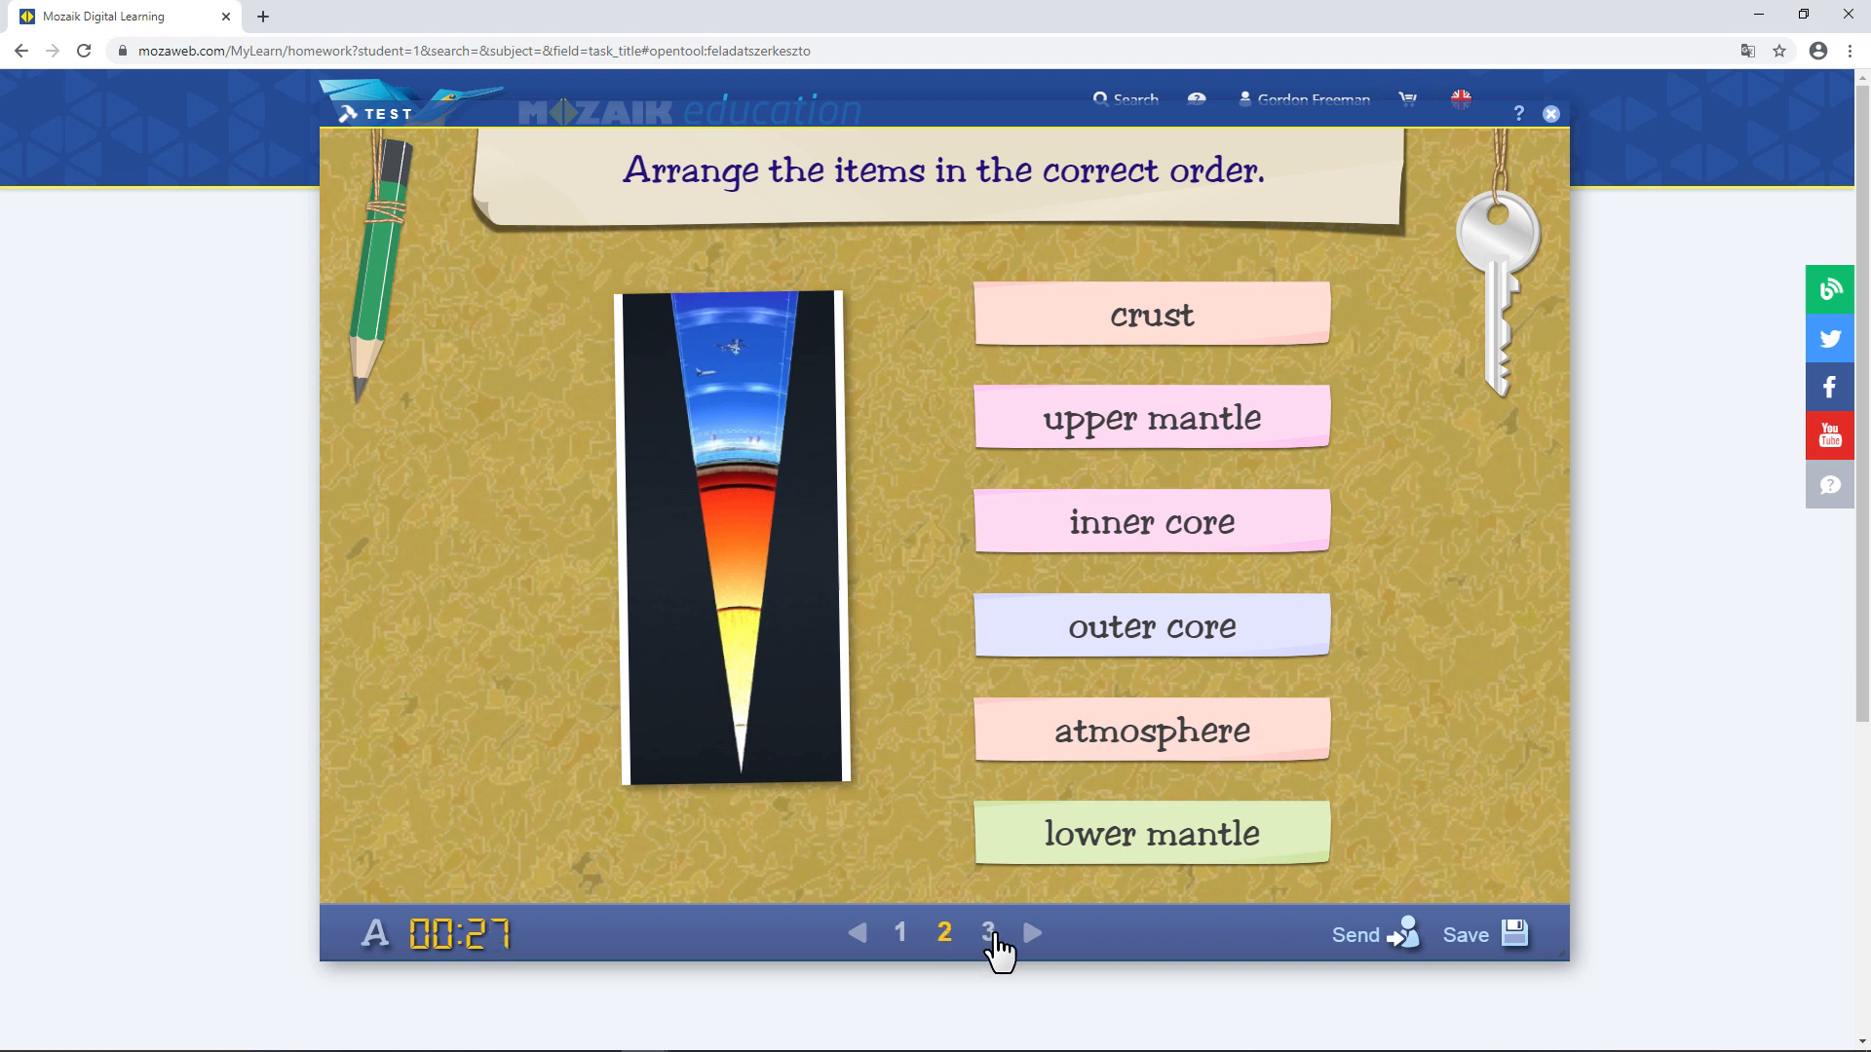
{"action": "left_click", "coordinate": [988, 933]}
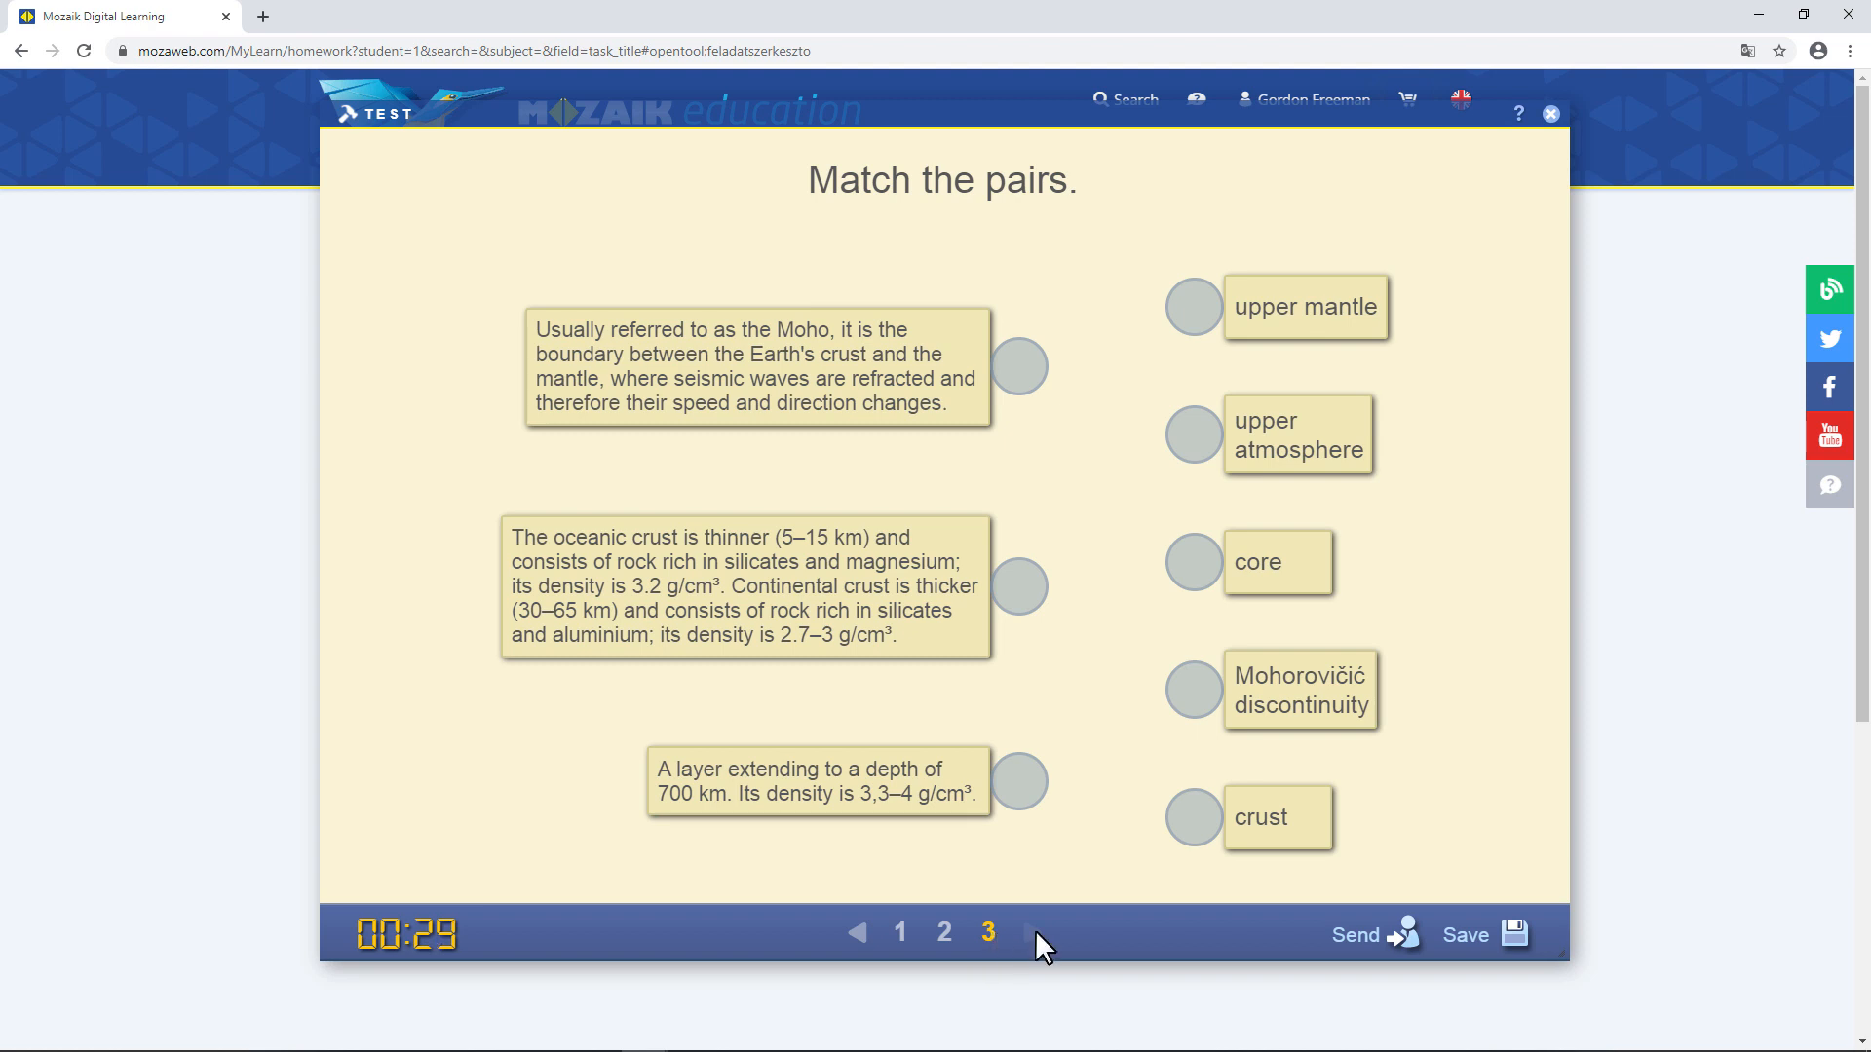
{"action": "mouse_move", "coordinate": [1368, 951]}
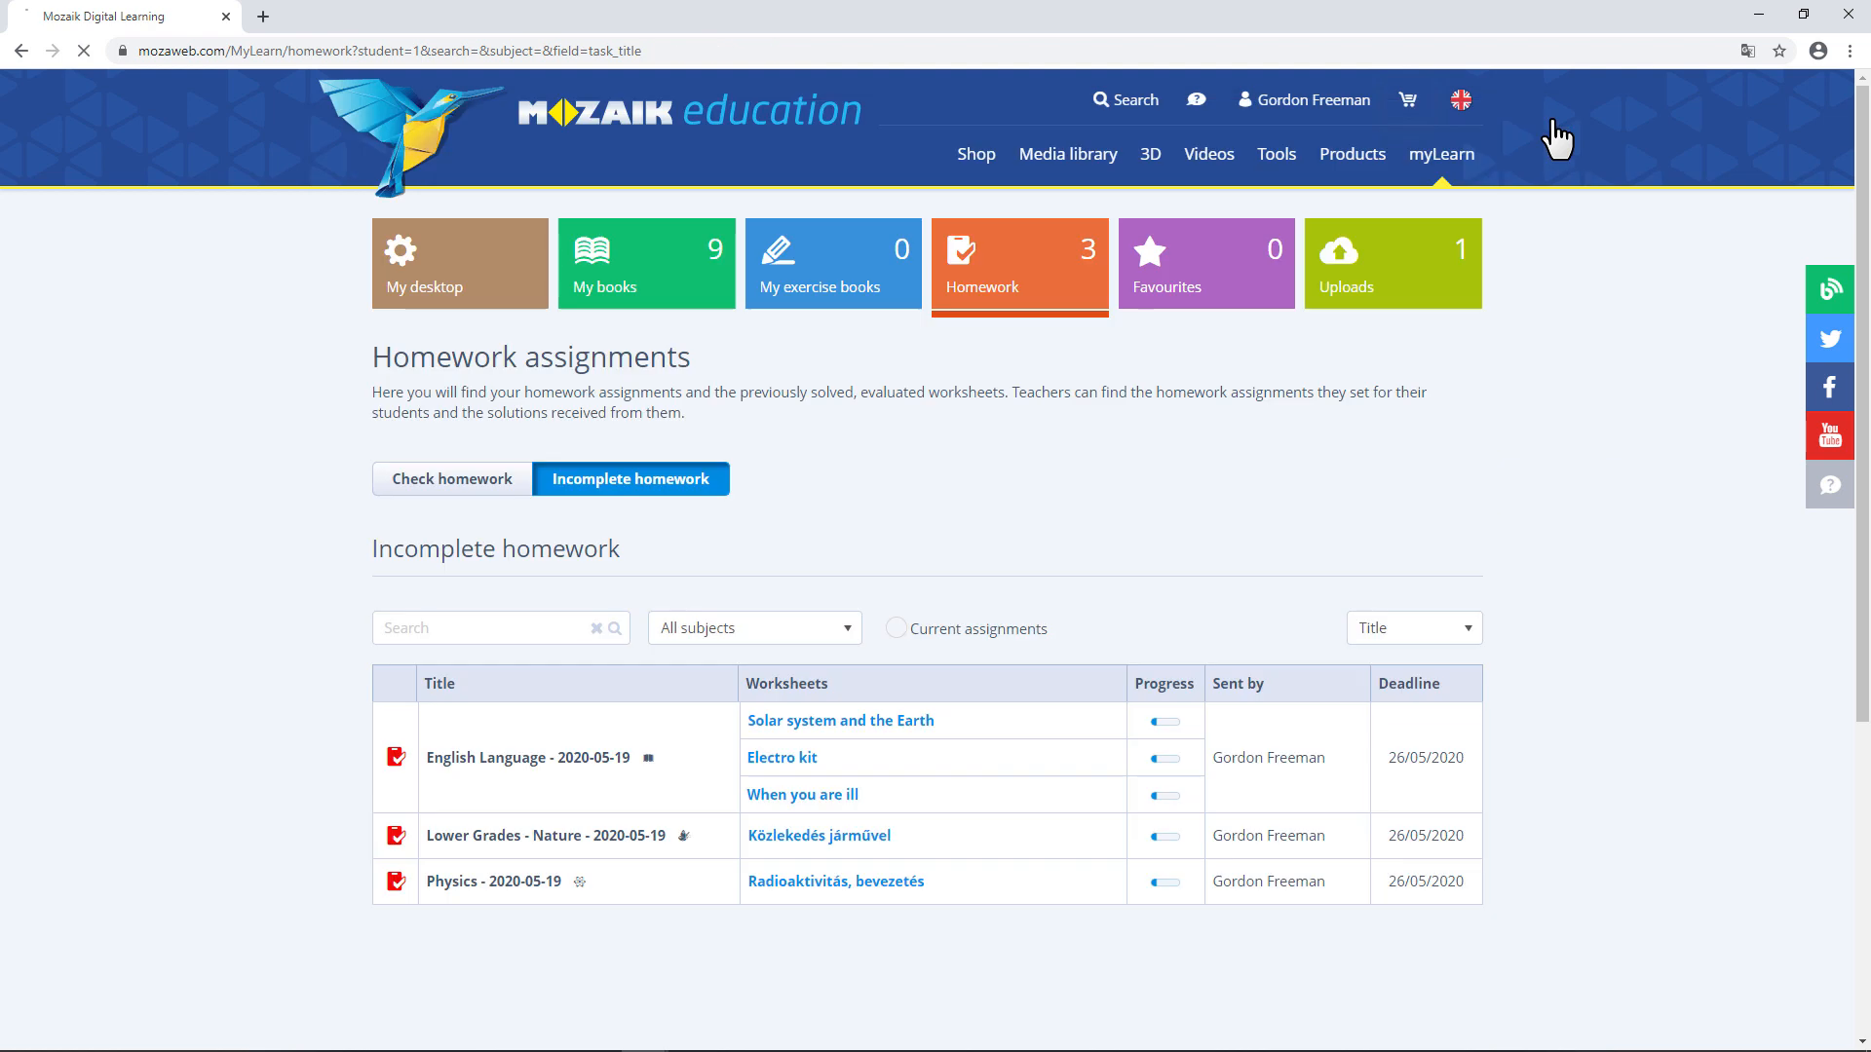
Step: Browse the Media library's 3D scenes and narrow them to the Biology category
{"action": "left_click", "coordinate": [1068, 154]}
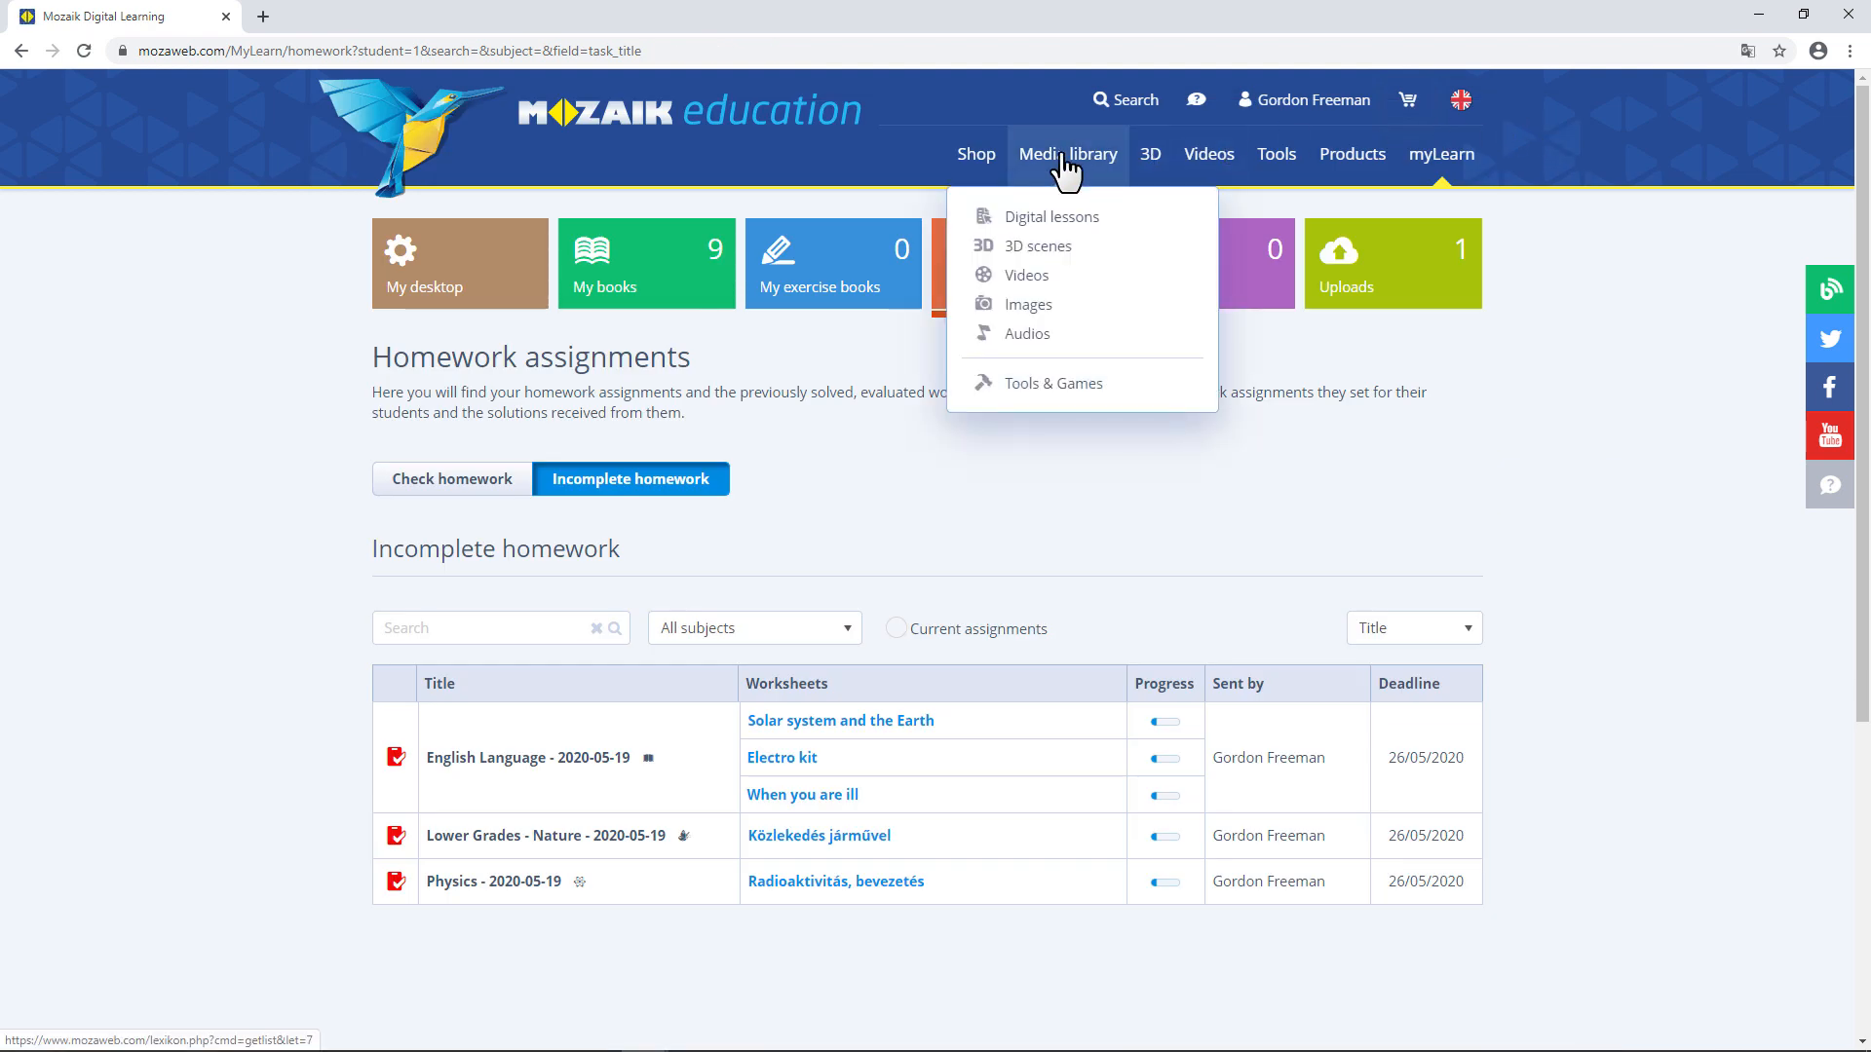
{"action": "mouse_move", "coordinate": [1054, 304]}
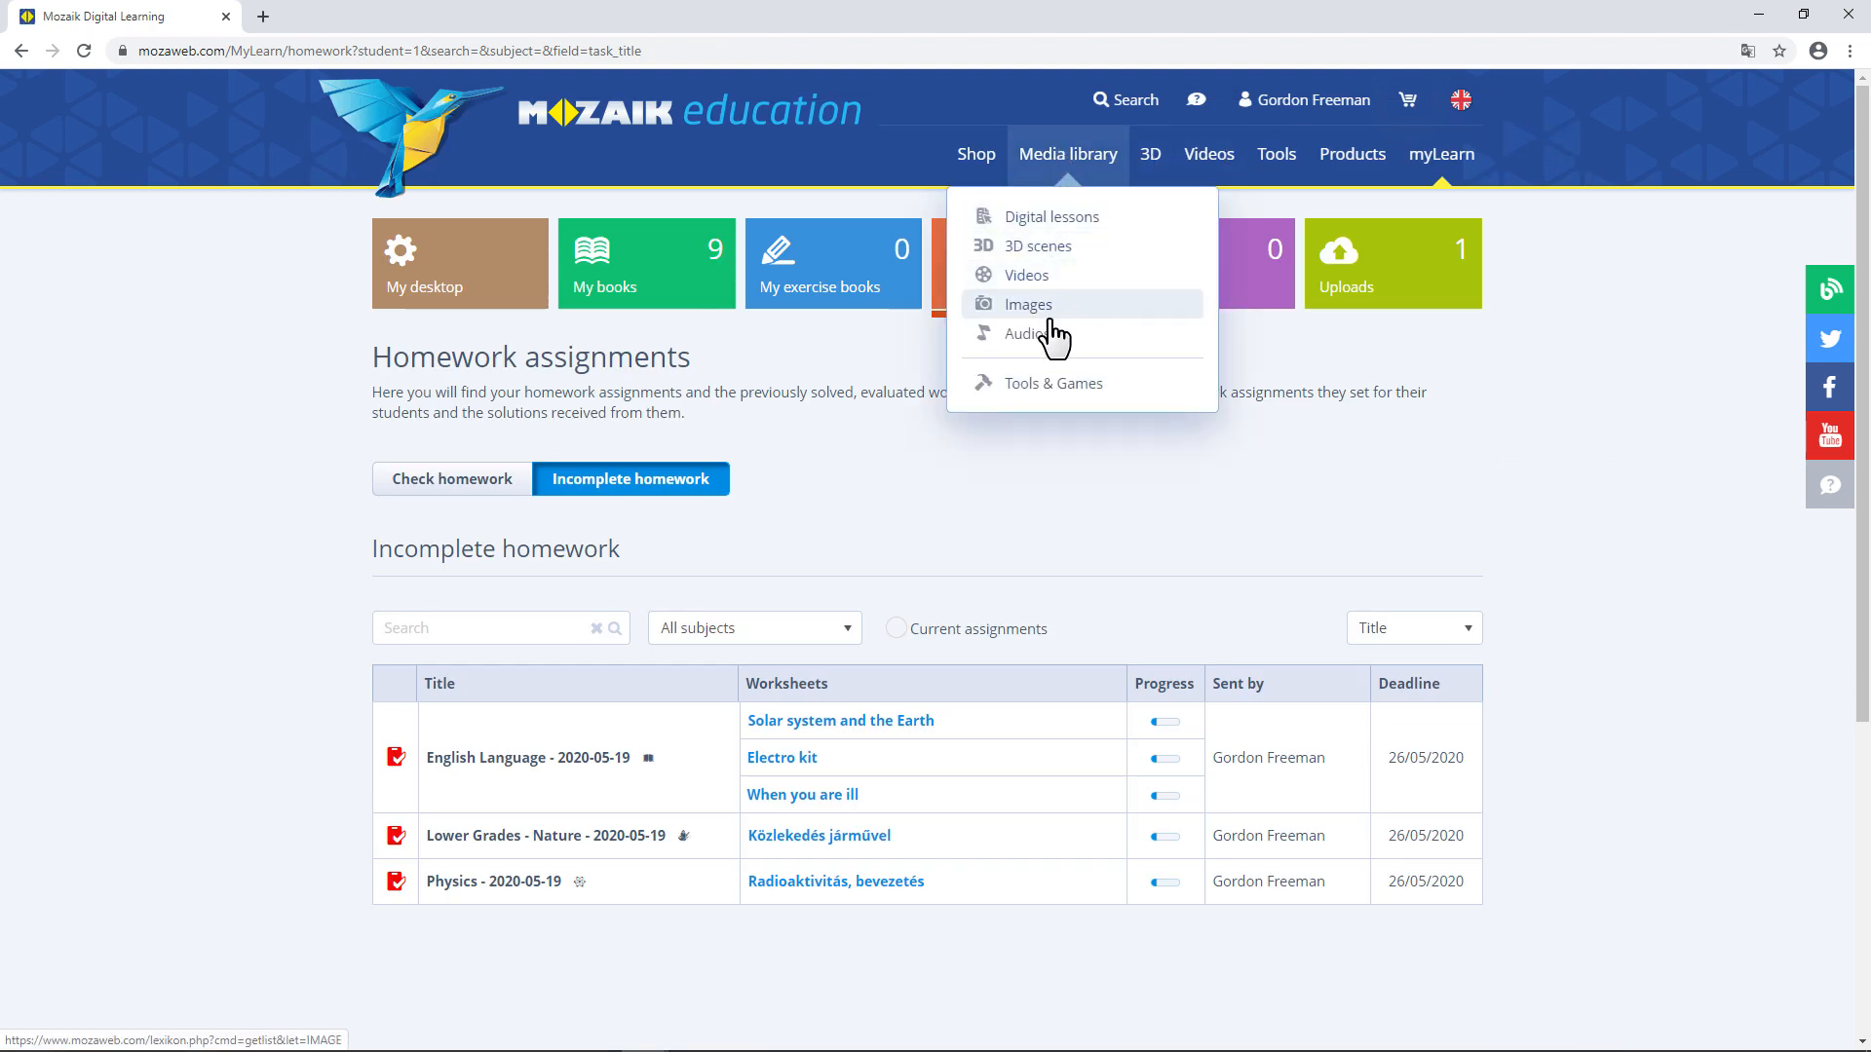
{"action": "mouse_move", "coordinate": [1054, 285]}
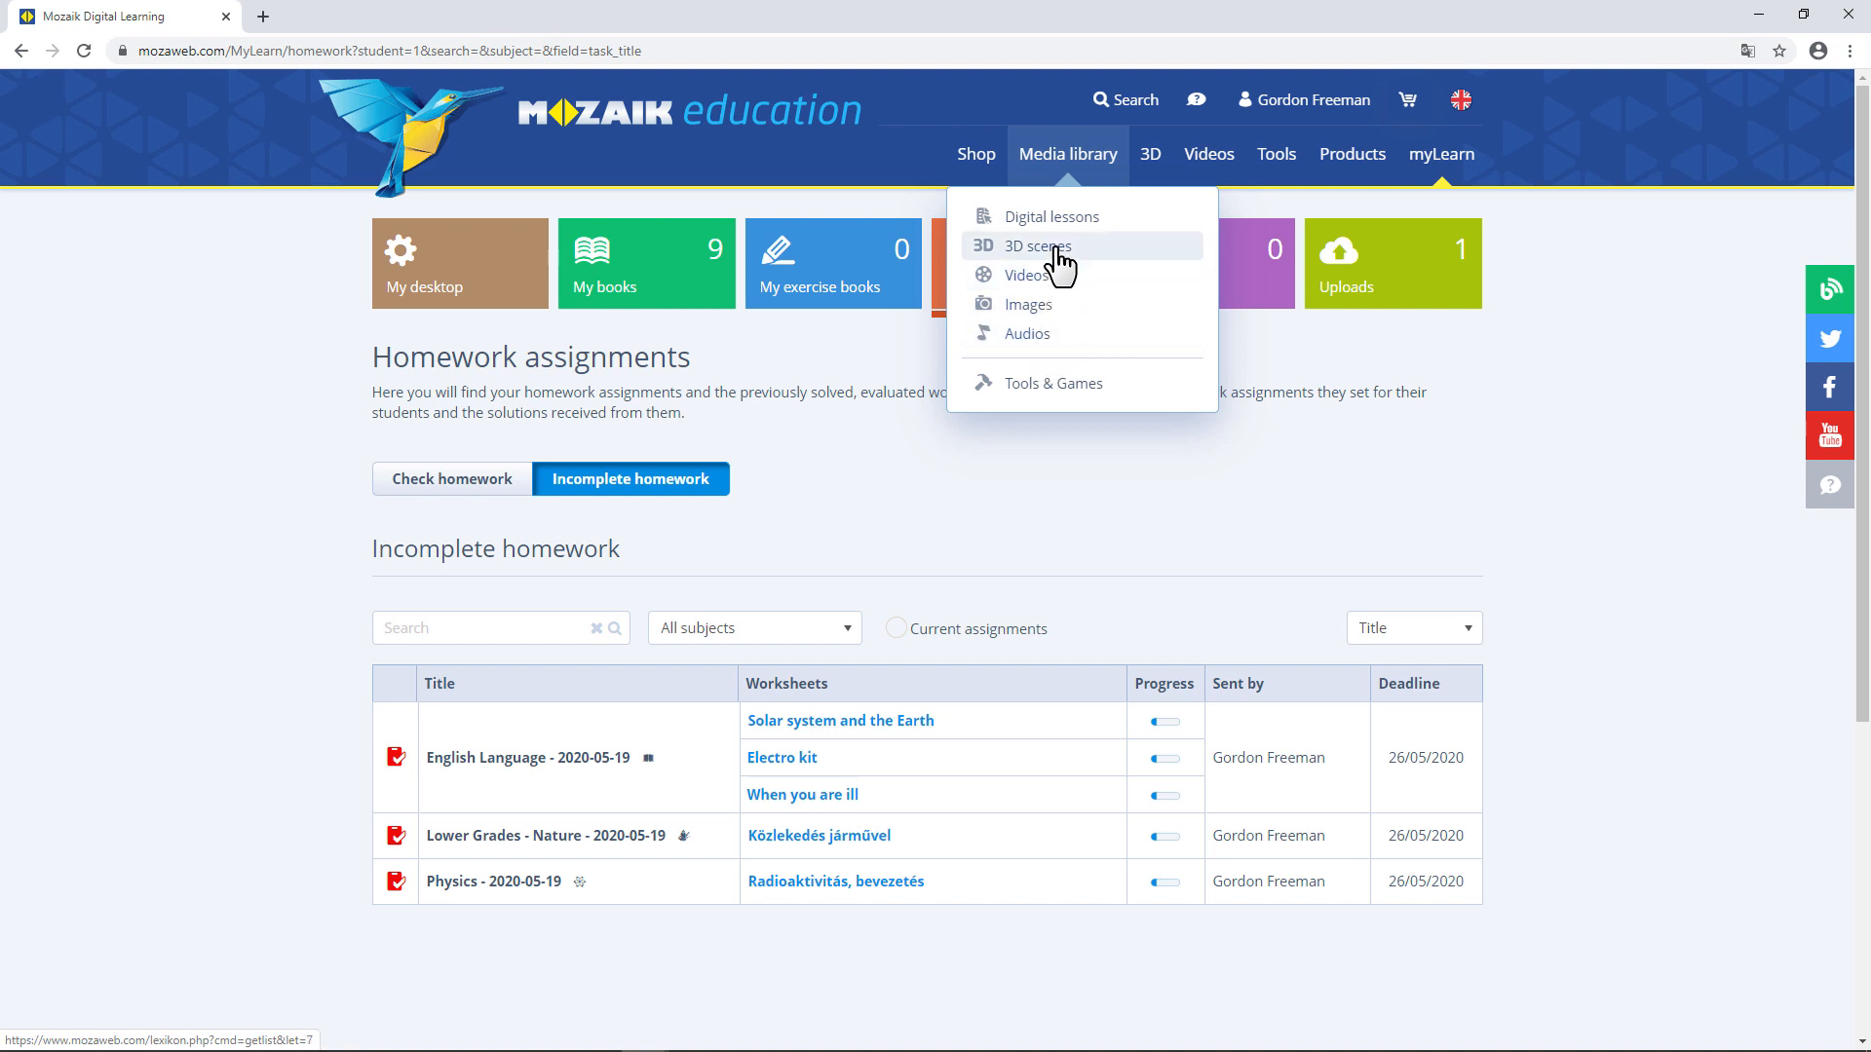
{"action": "left_click", "coordinate": [1033, 246]}
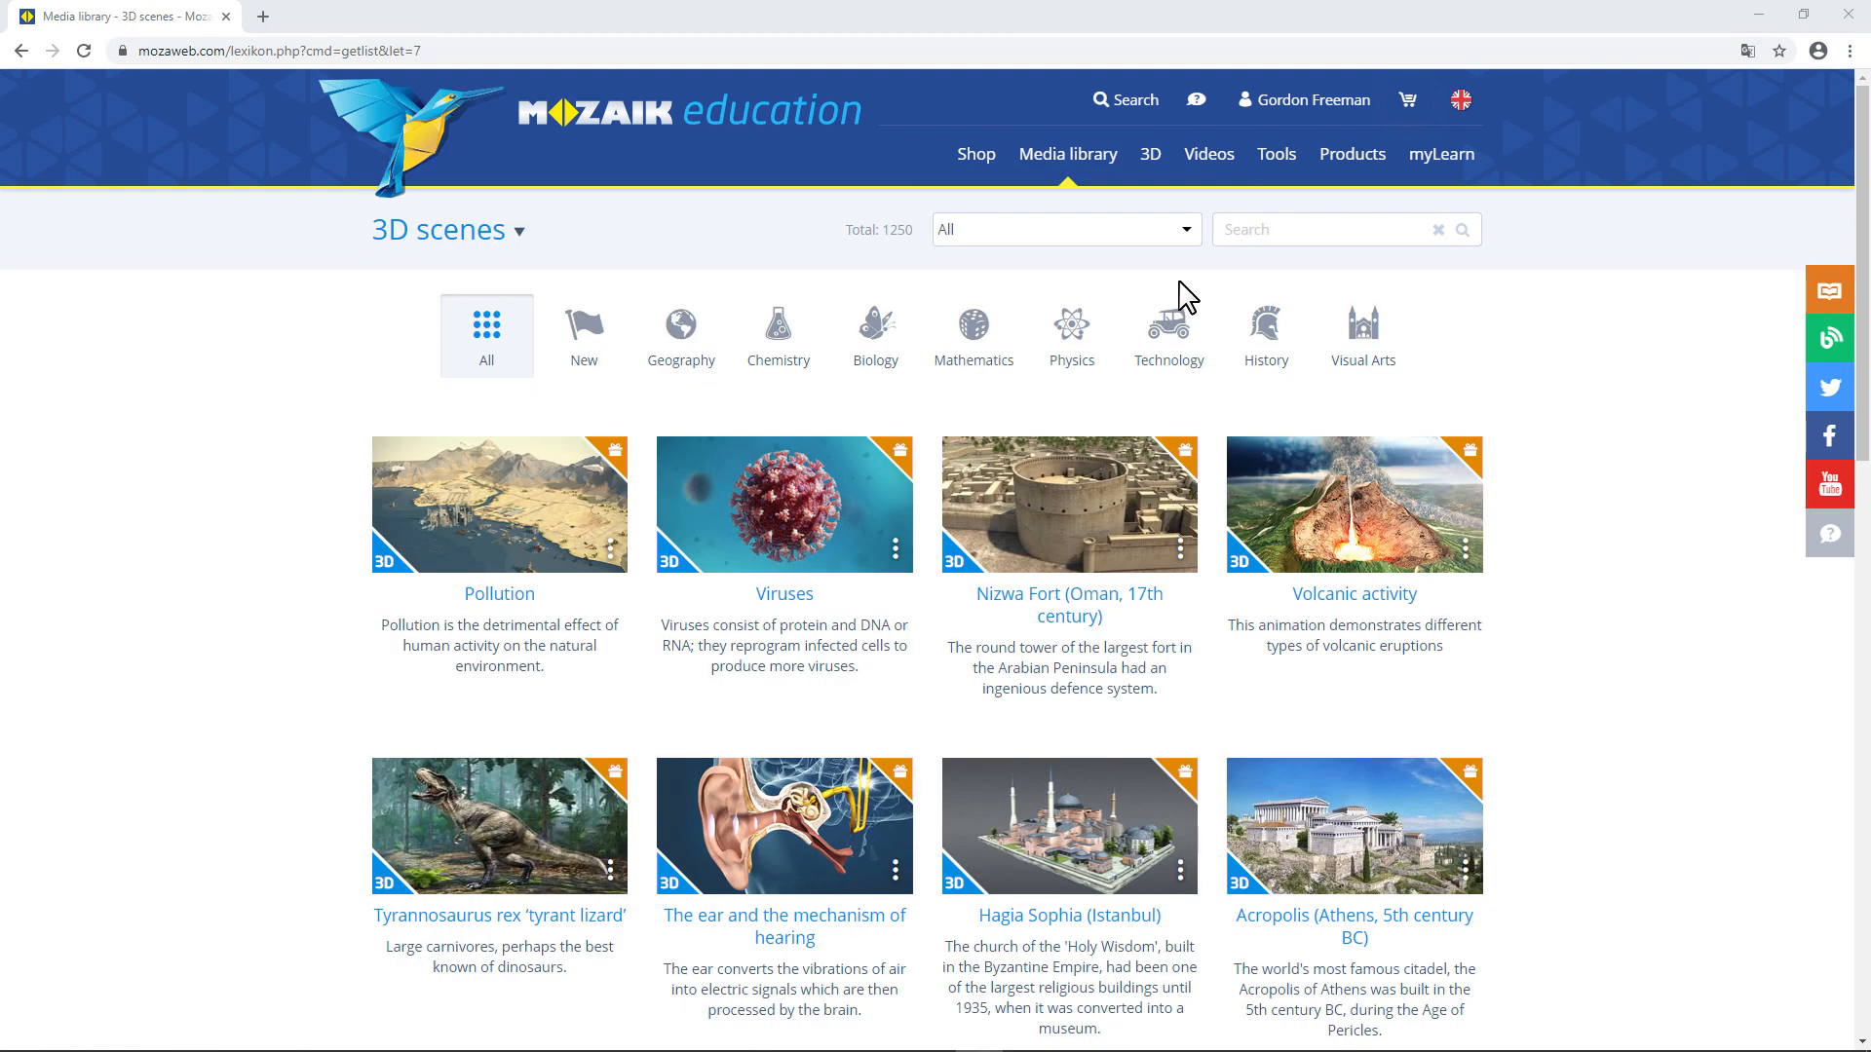
{"action": "mouse_move", "coordinate": [304, 398]}
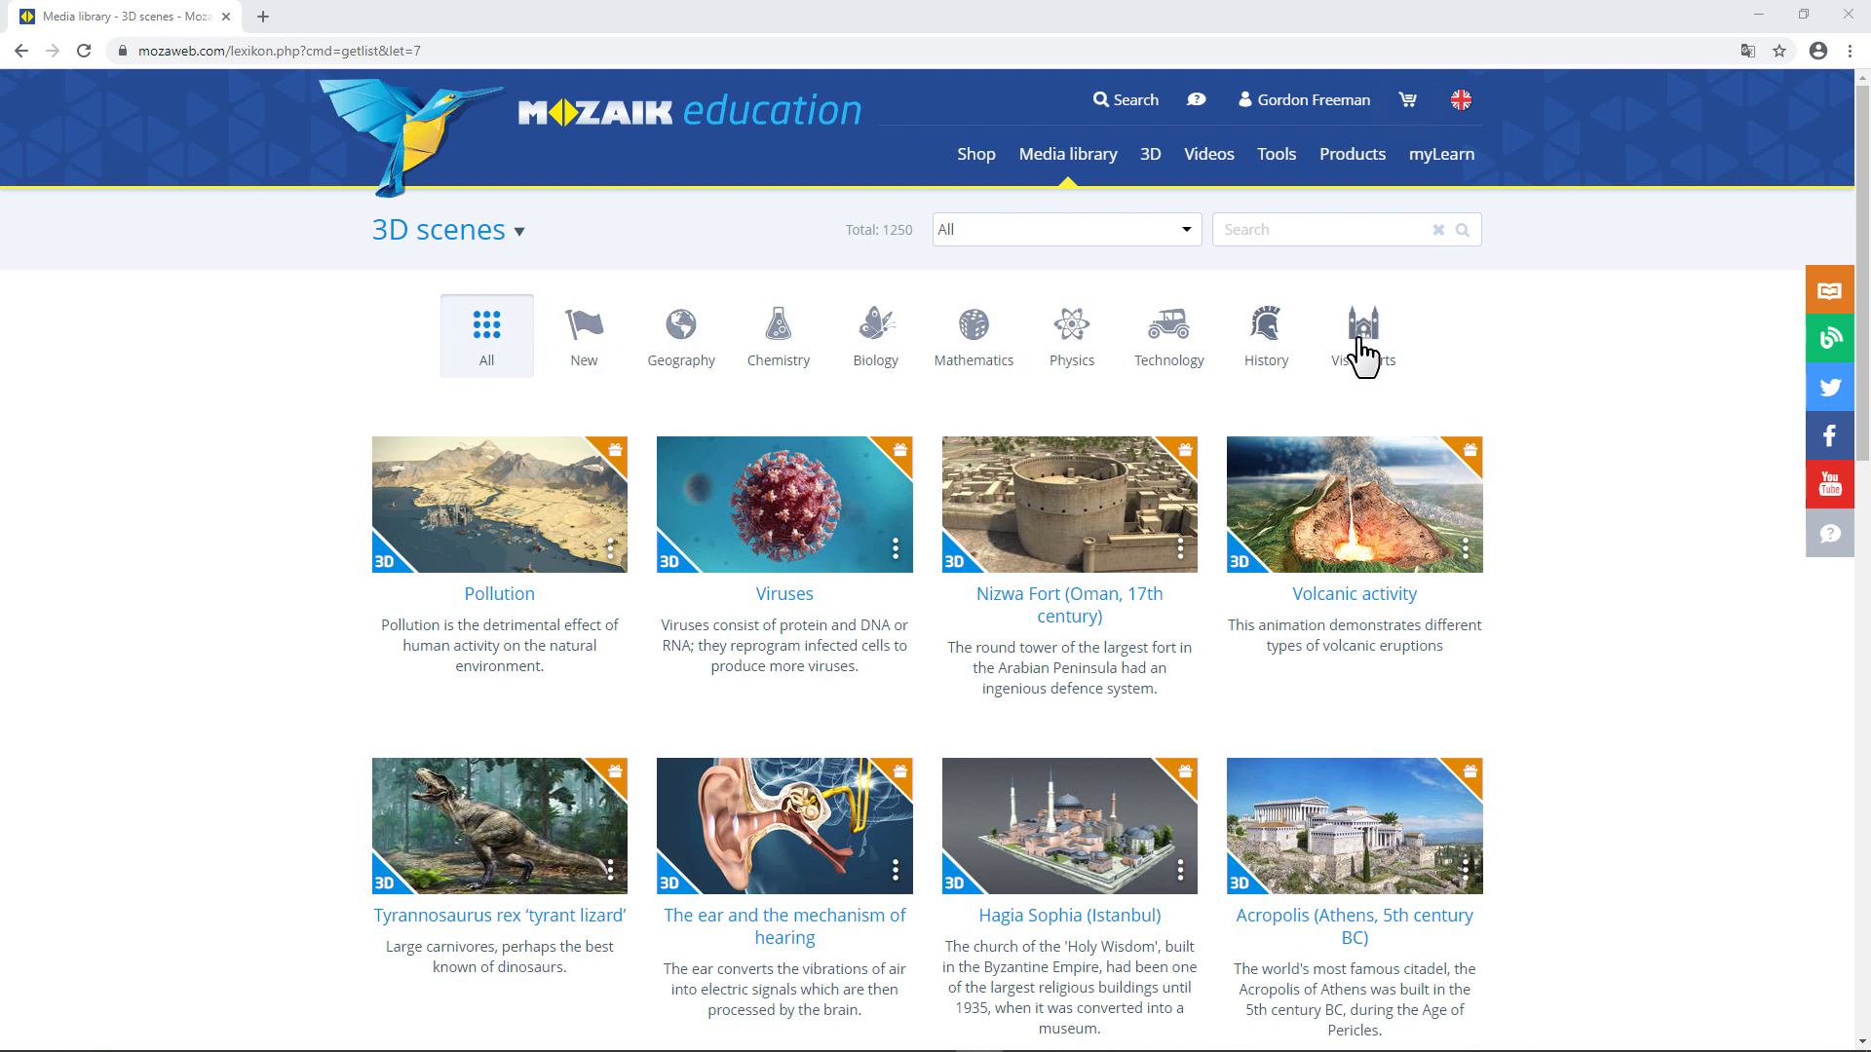
{"action": "mouse_move", "coordinate": [875, 337]}
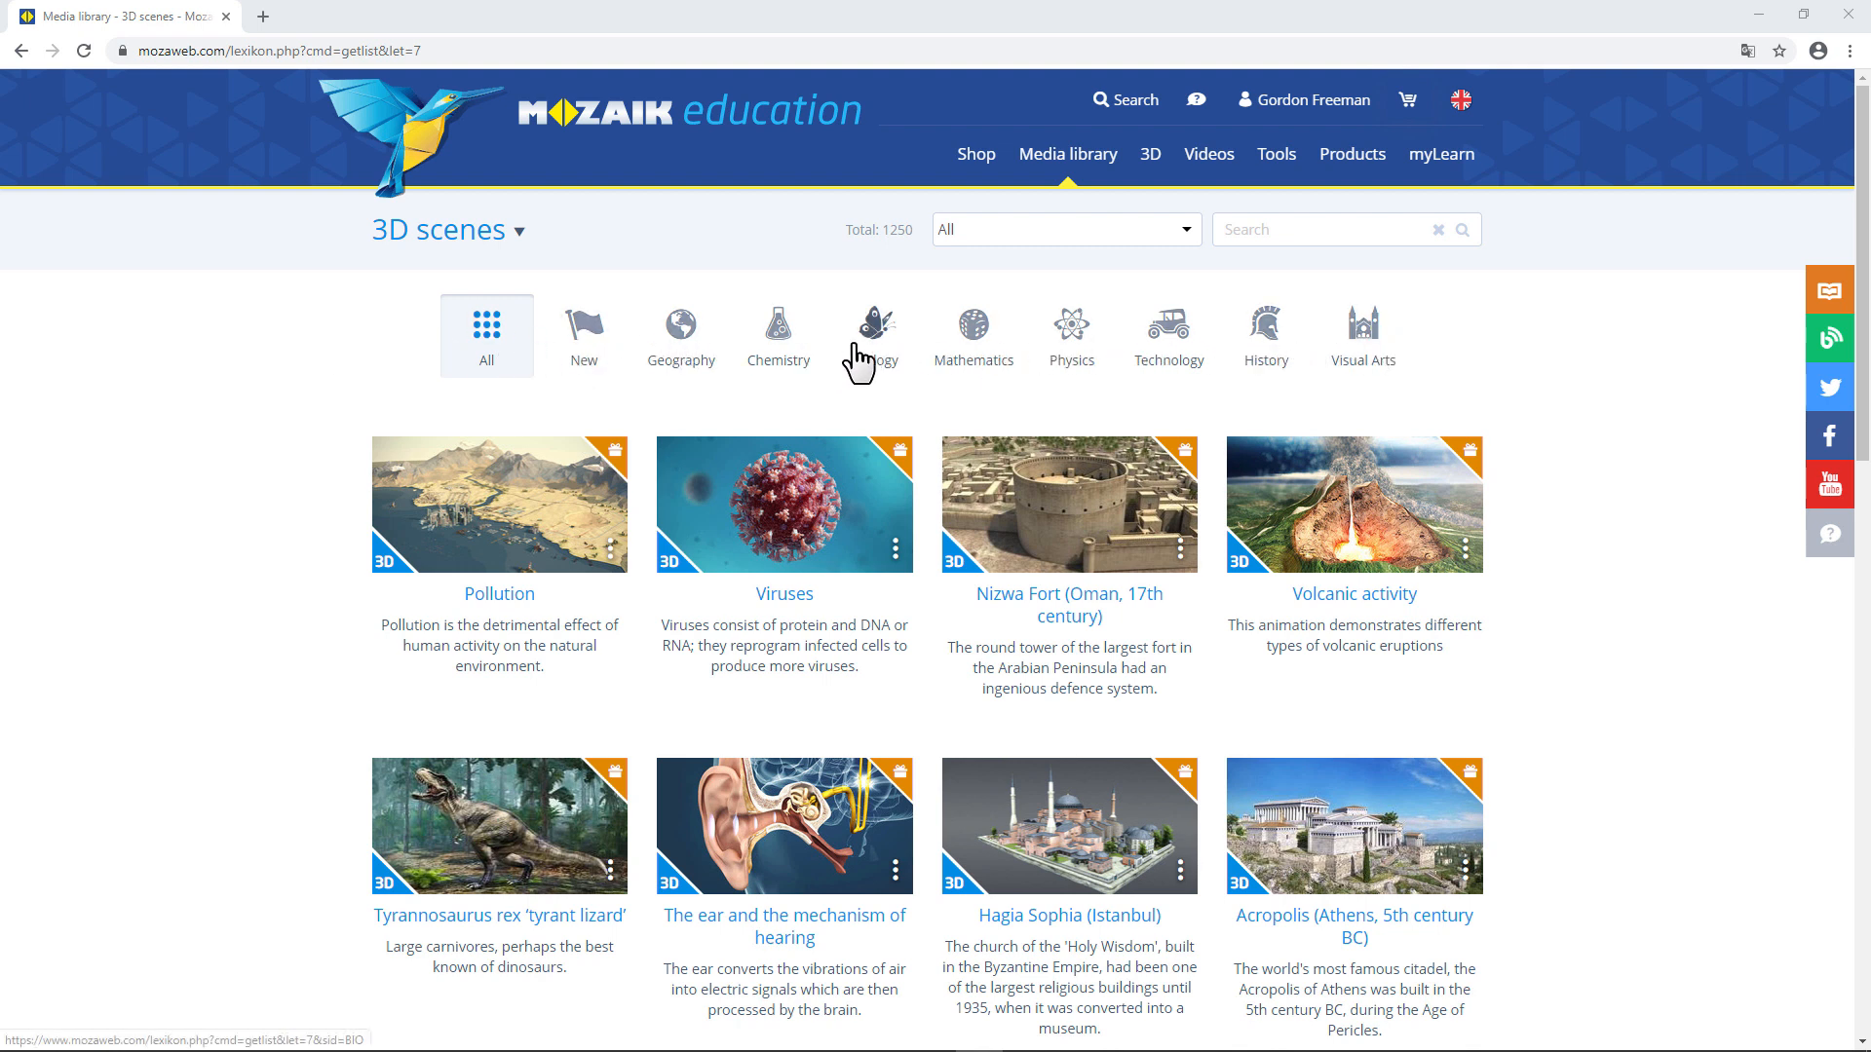
{"action": "left_click", "coordinate": [875, 323]}
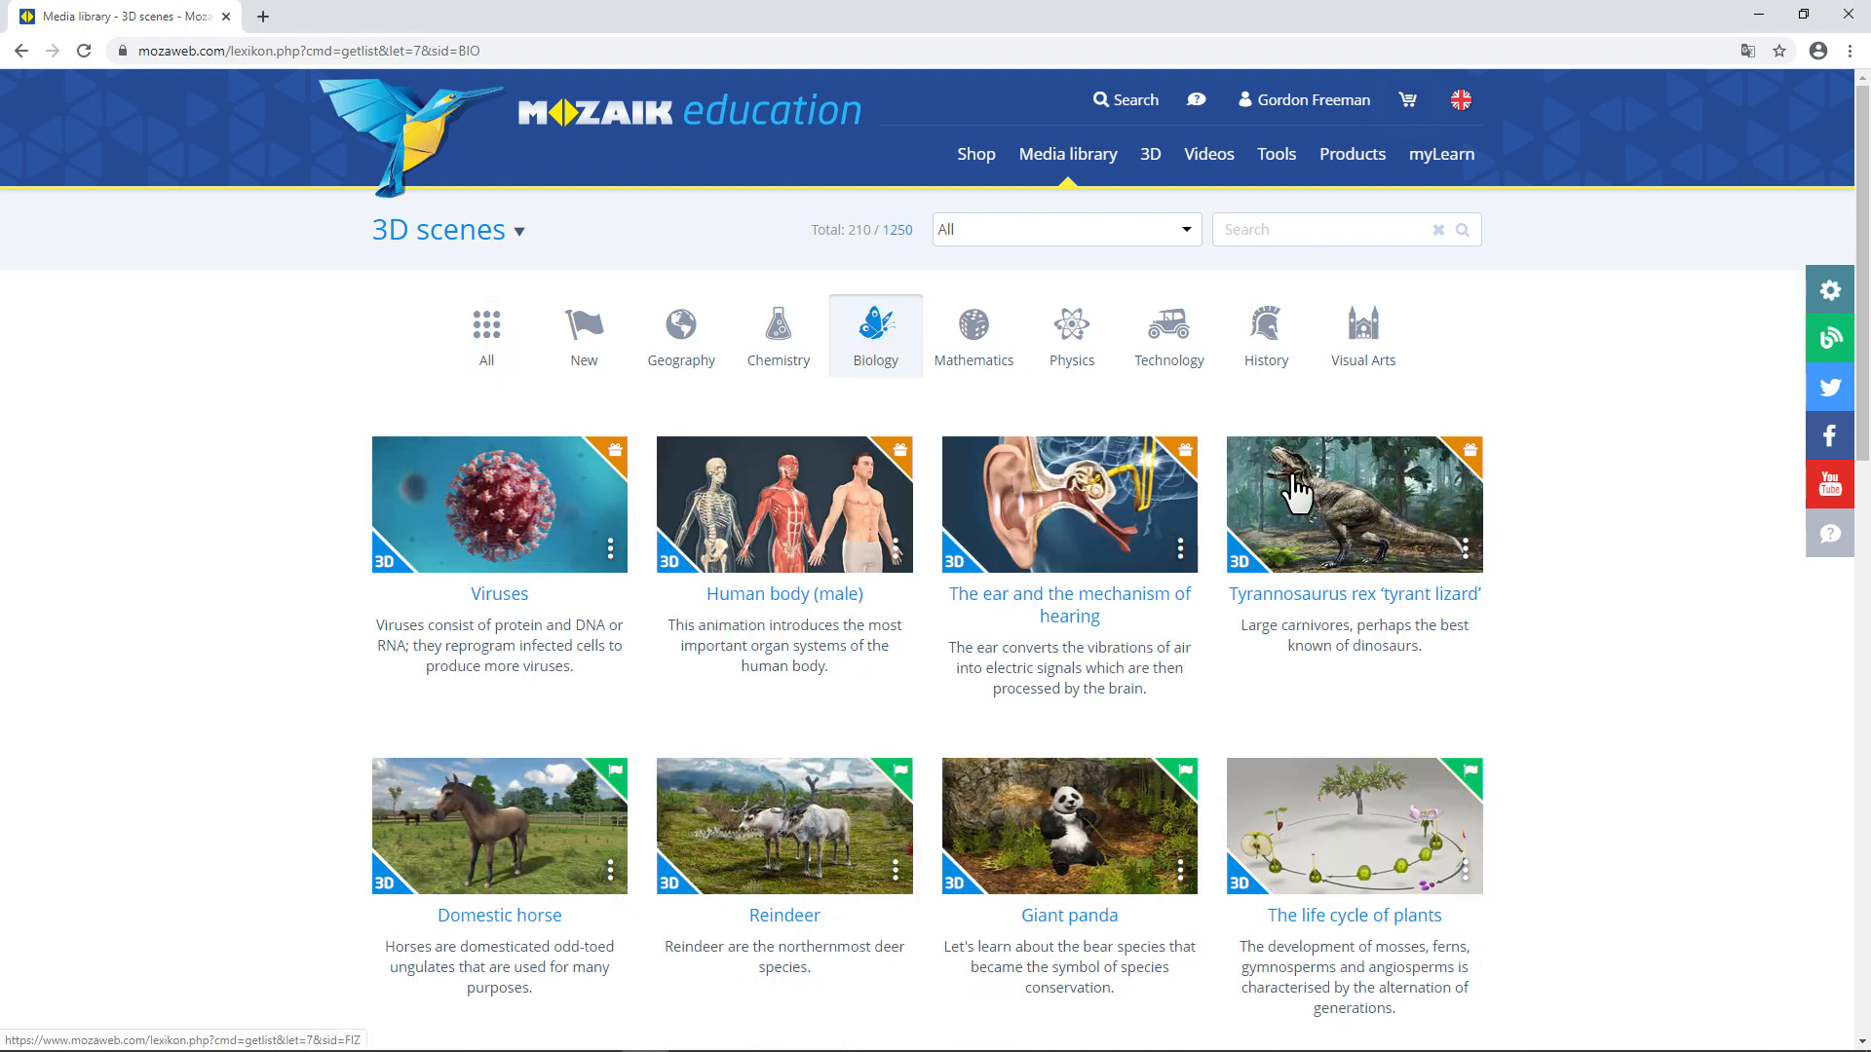
{"action": "left_click", "coordinate": [1353, 502]}
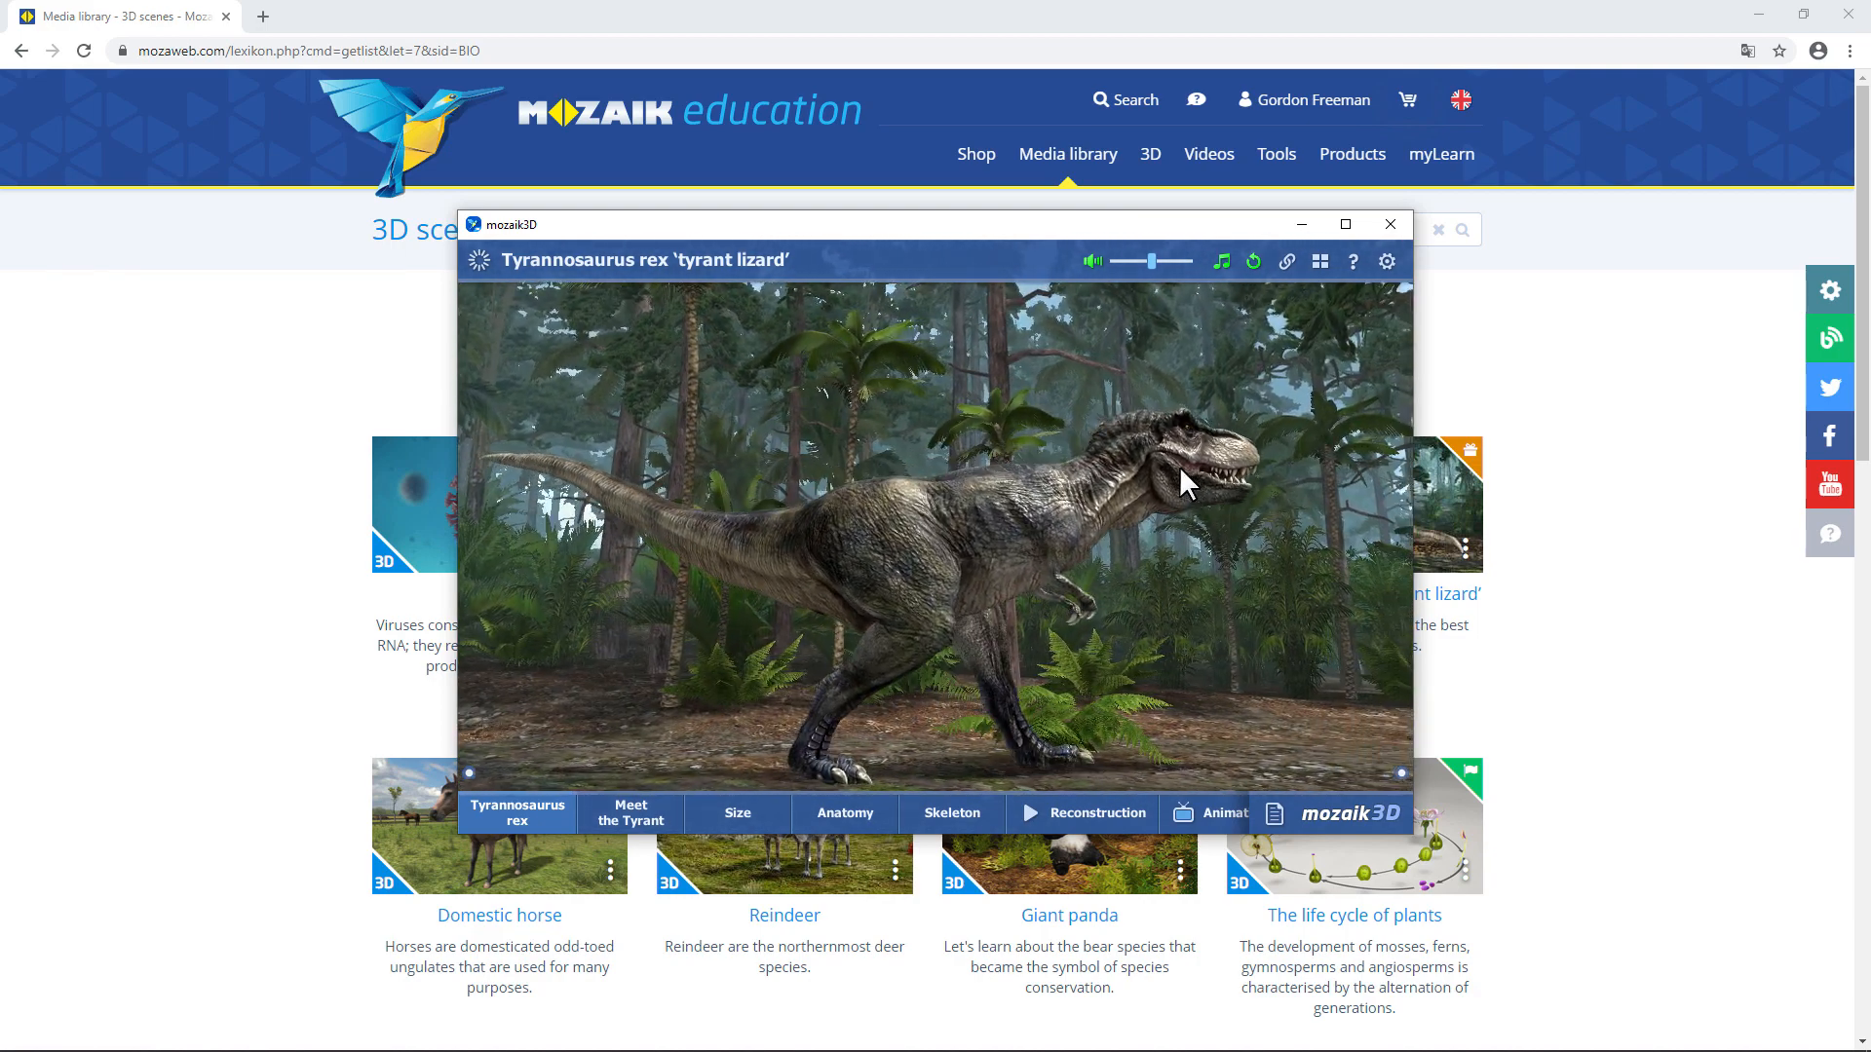
{"action": "left_click_drag", "start_coordinate": [1187, 484], "coordinate": [681, 583]}
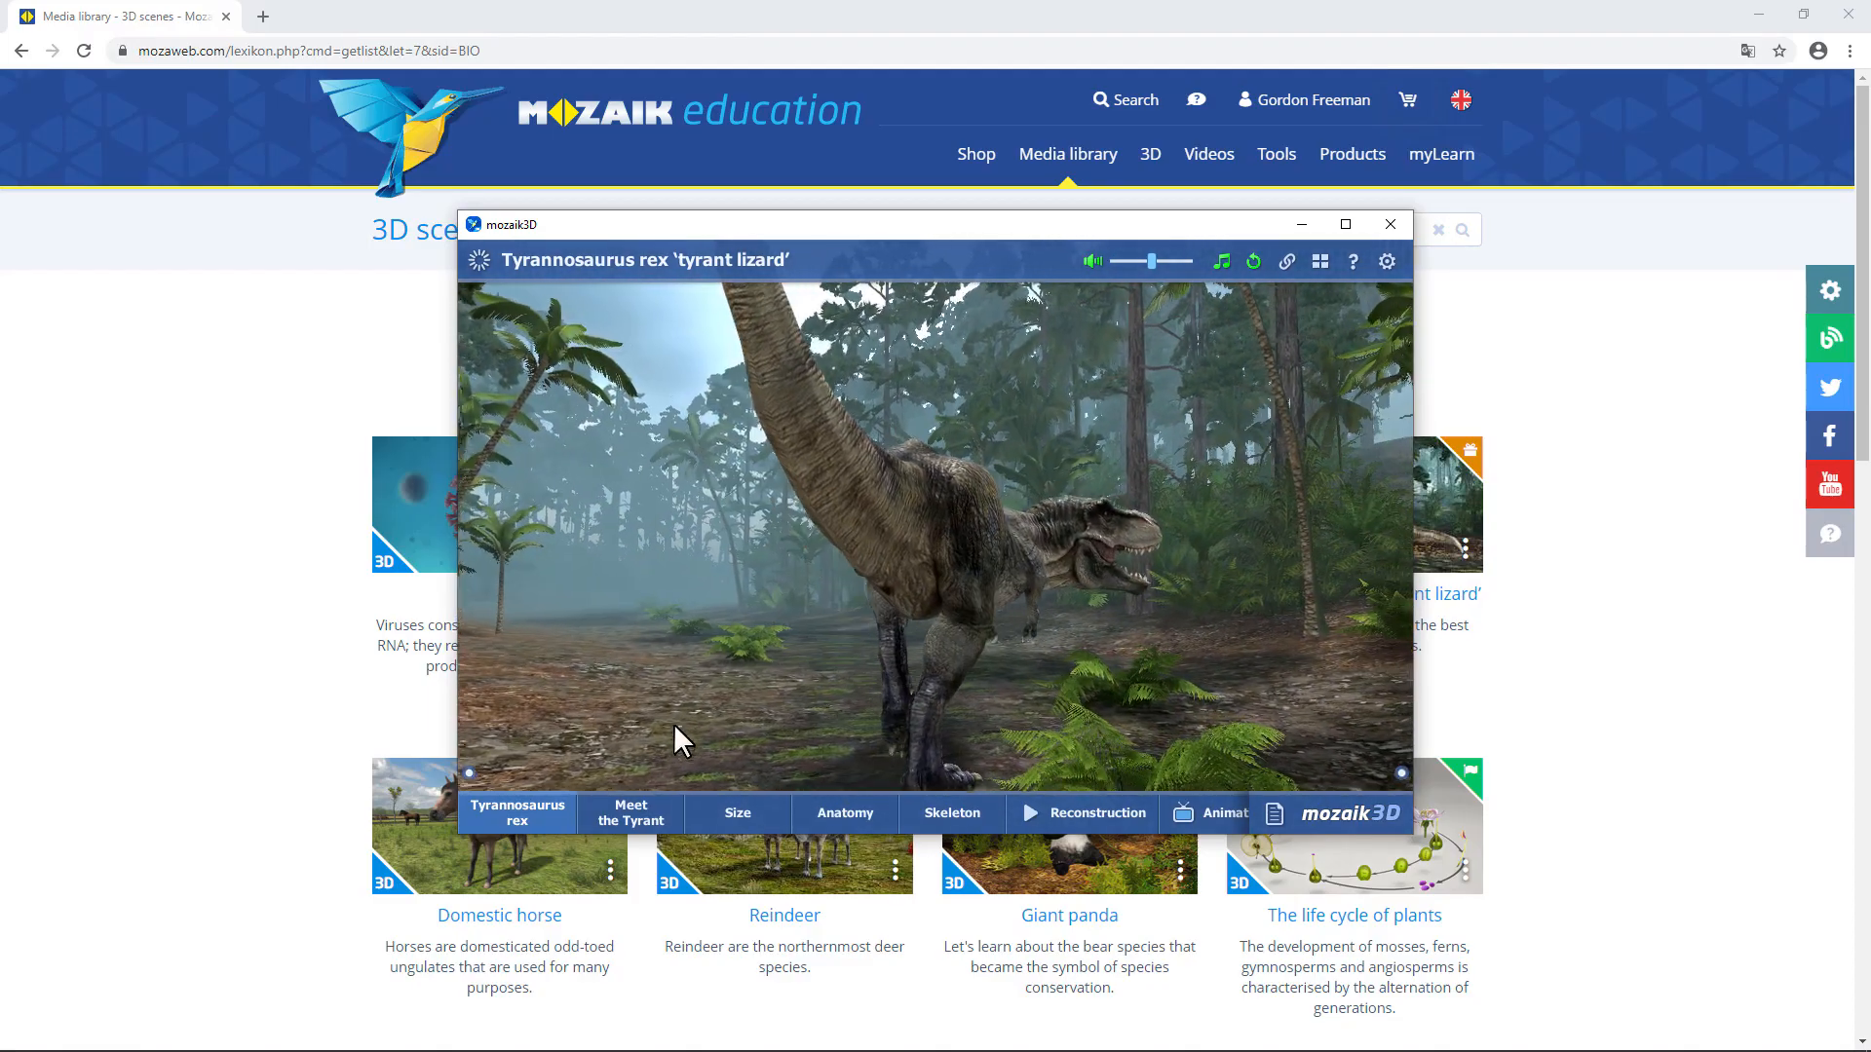
{"action": "left_click", "coordinate": [844, 815]}
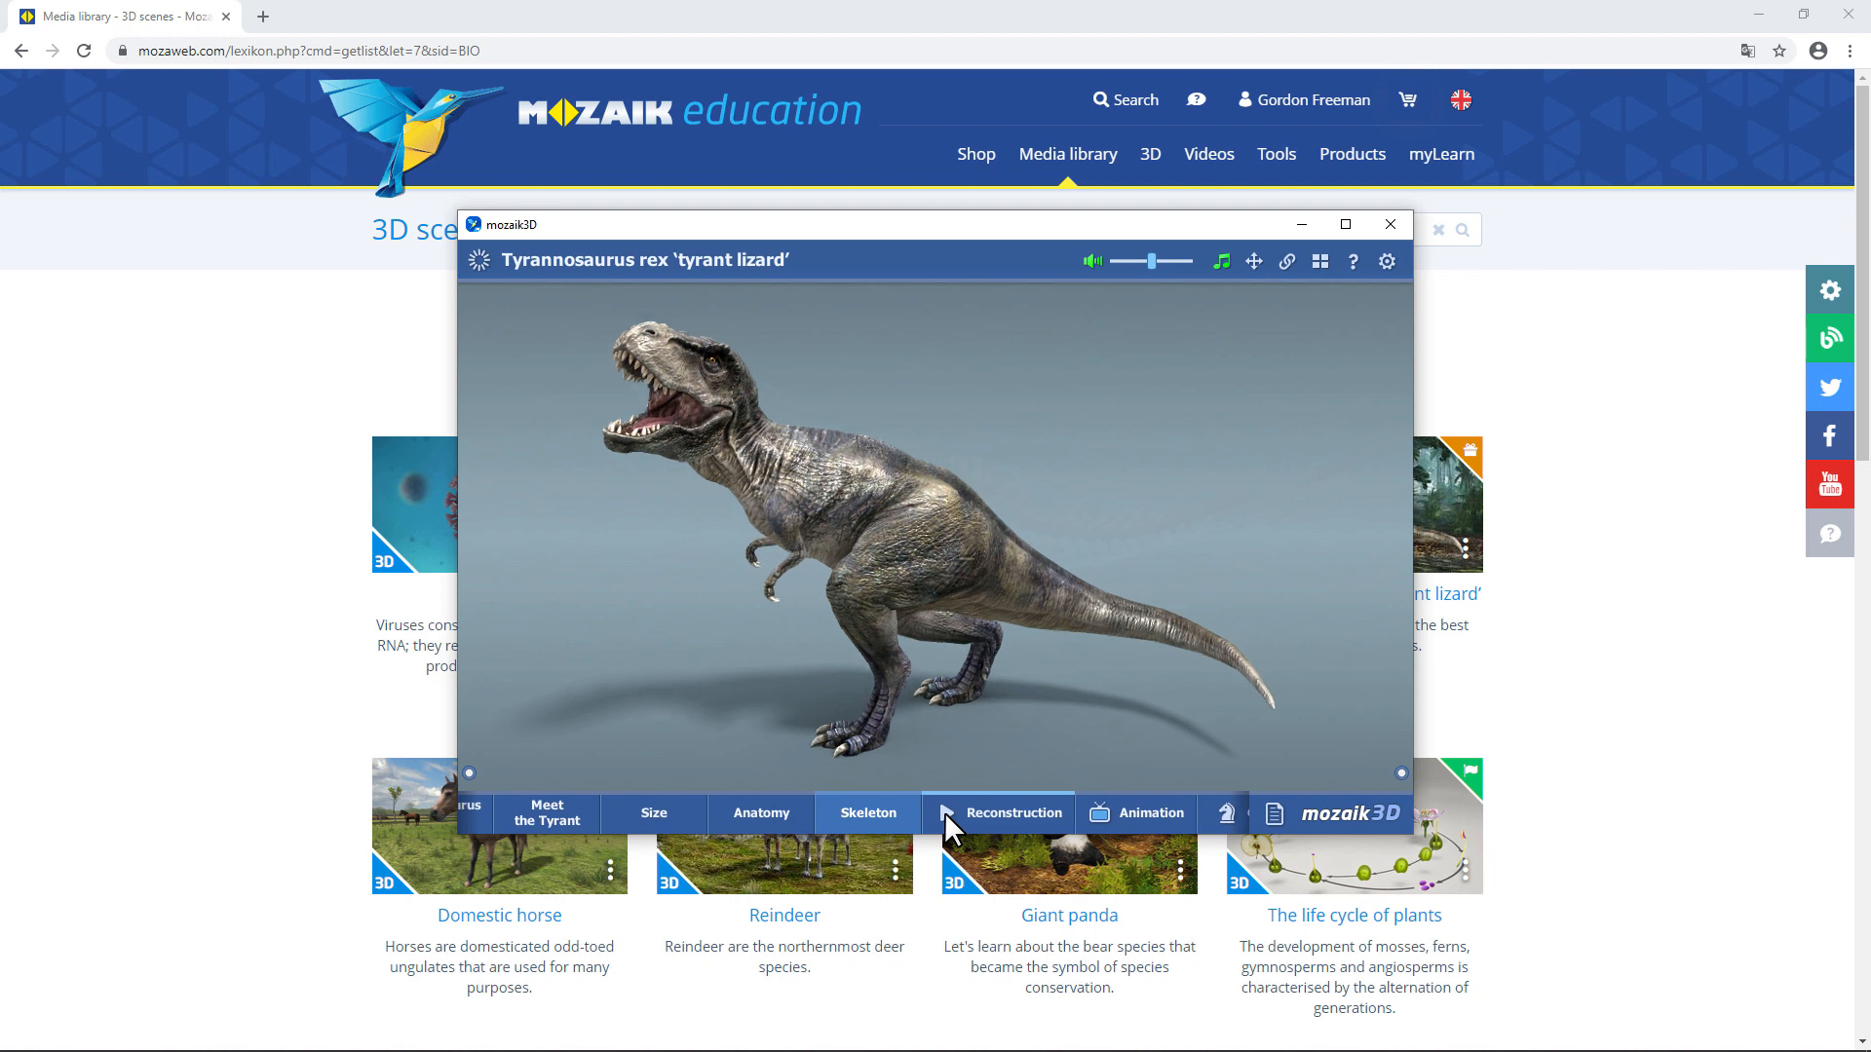
{"action": "left_click", "coordinate": [869, 812]}
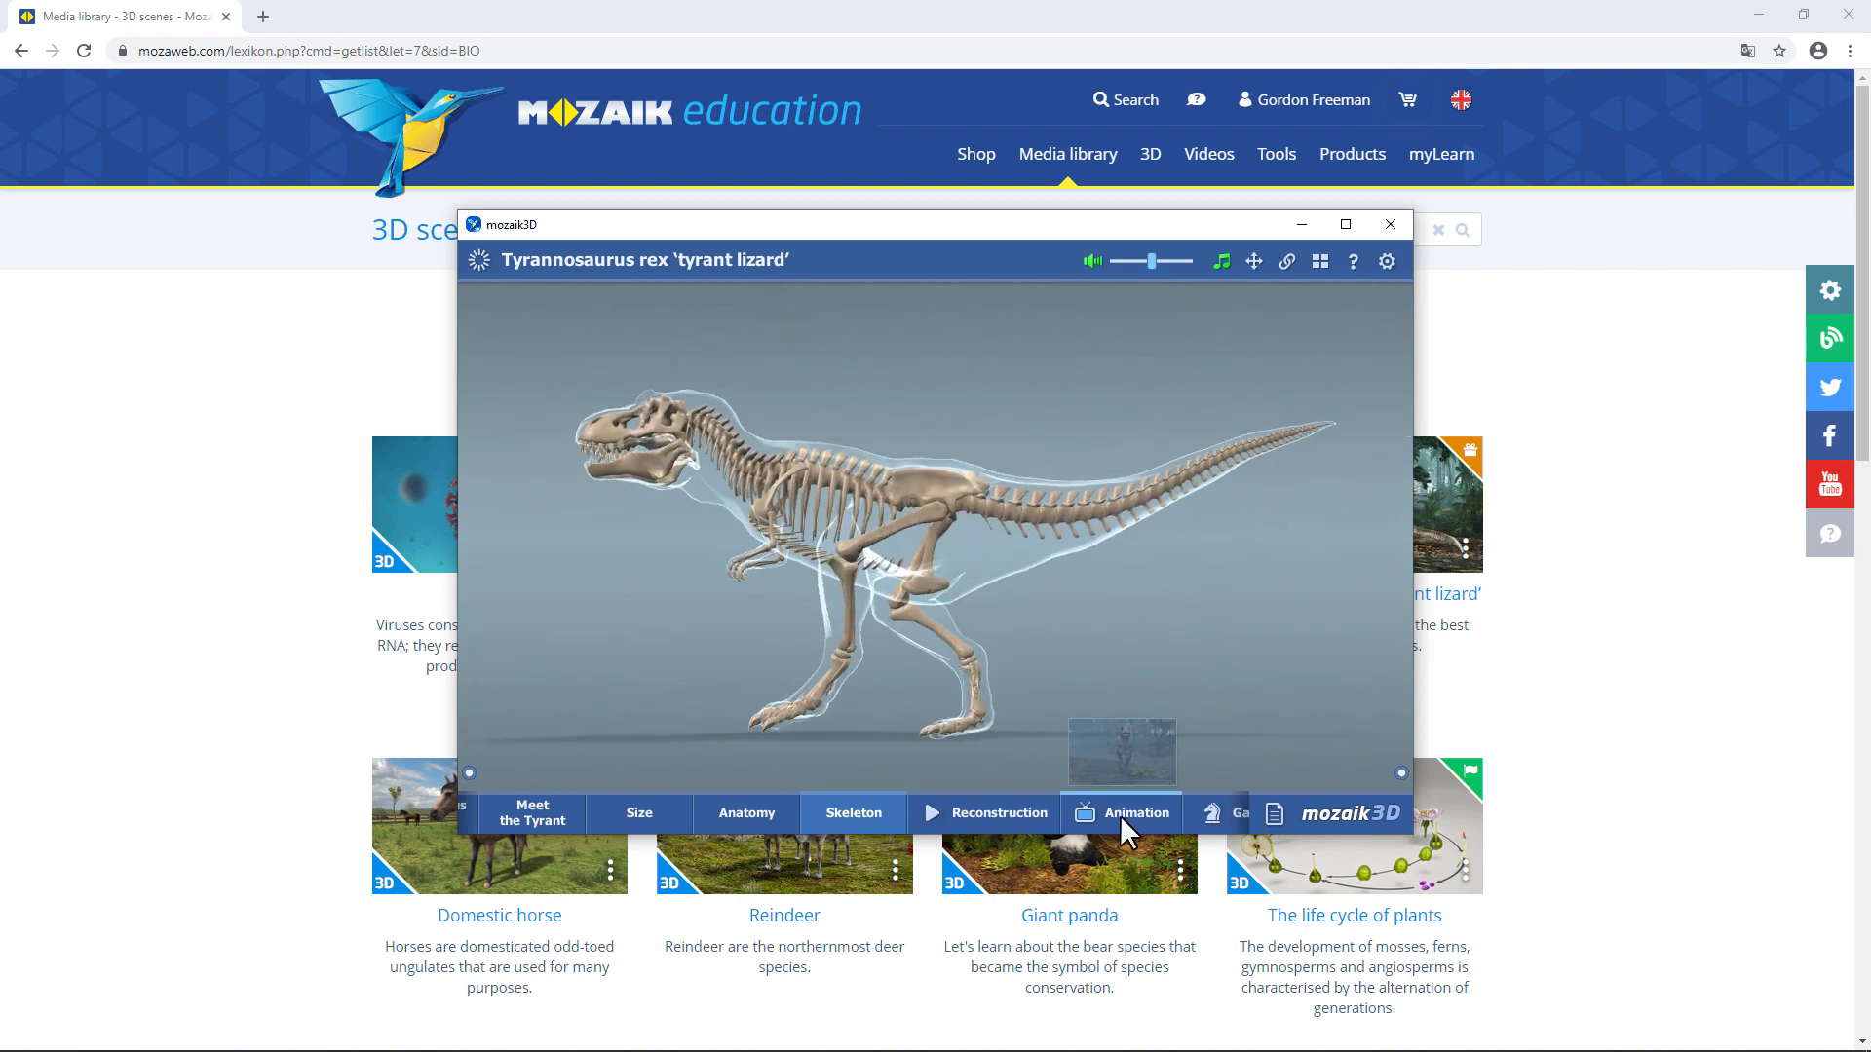
{"action": "left_click", "coordinate": [1095, 815]}
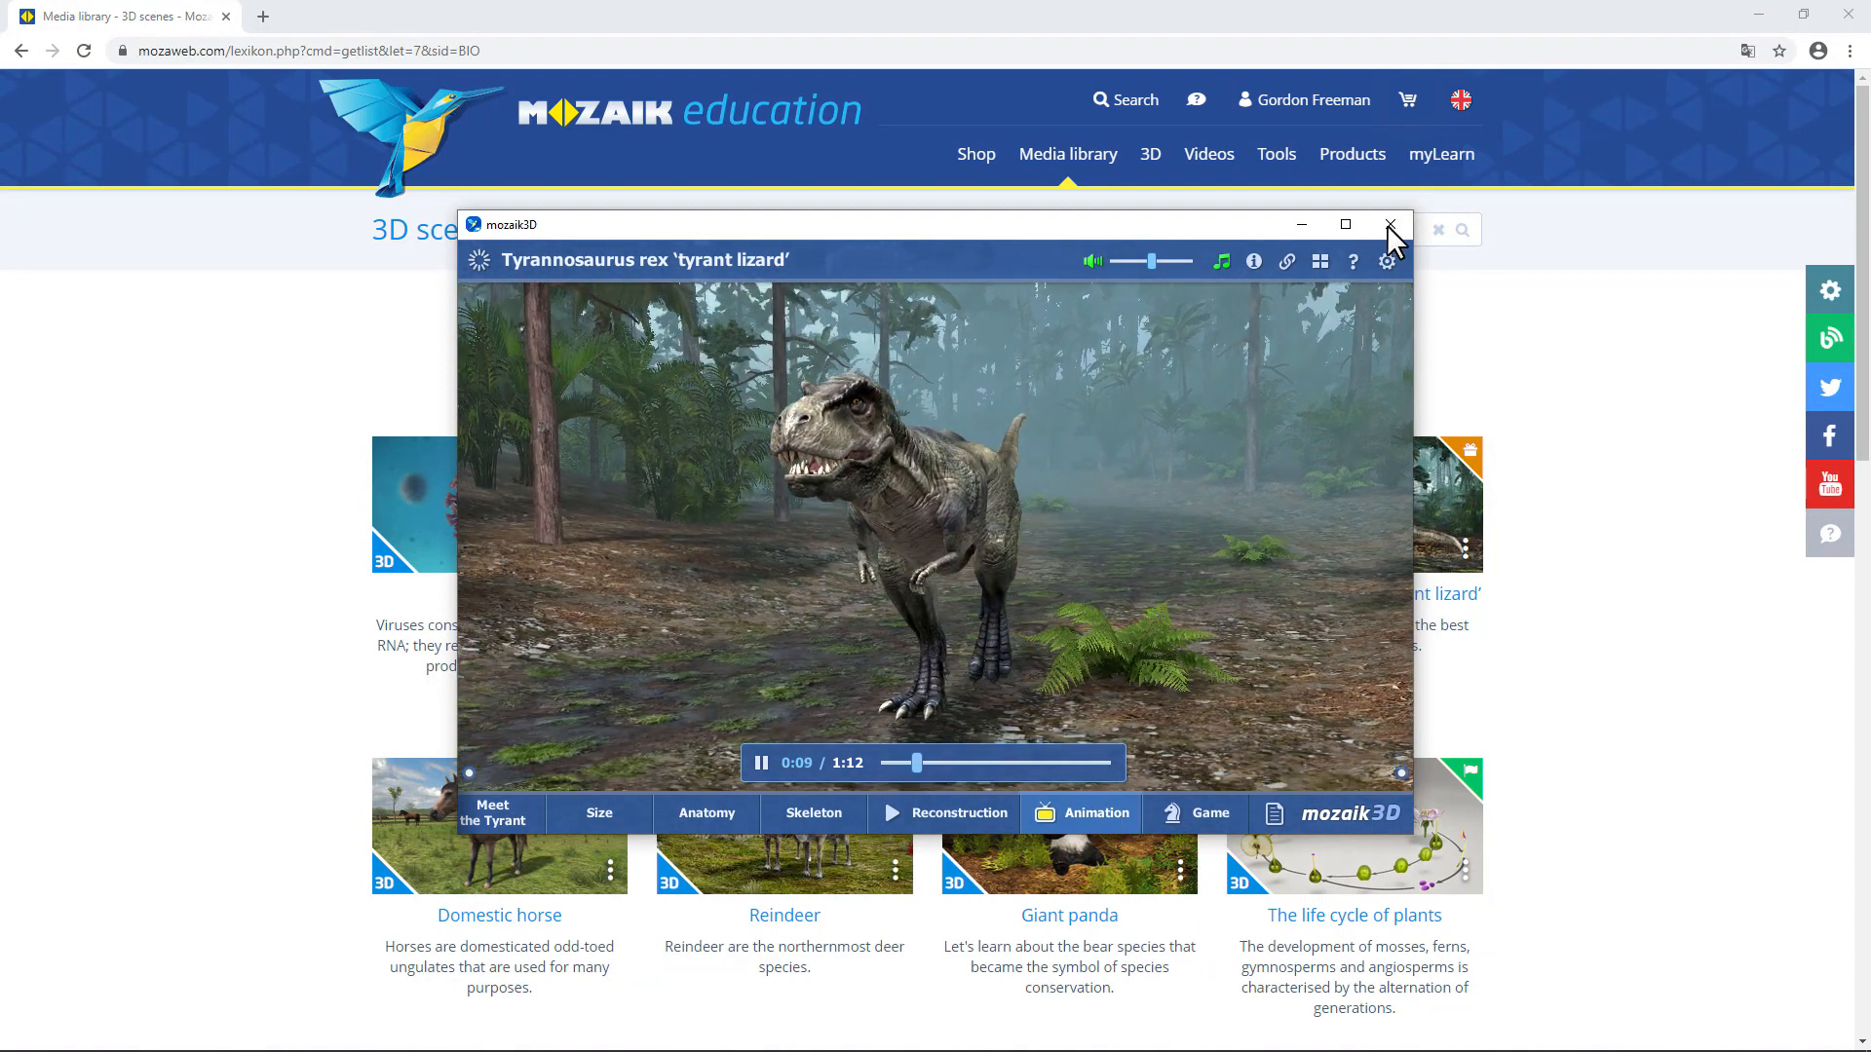
{"action": "left_click", "coordinate": [1388, 226]}
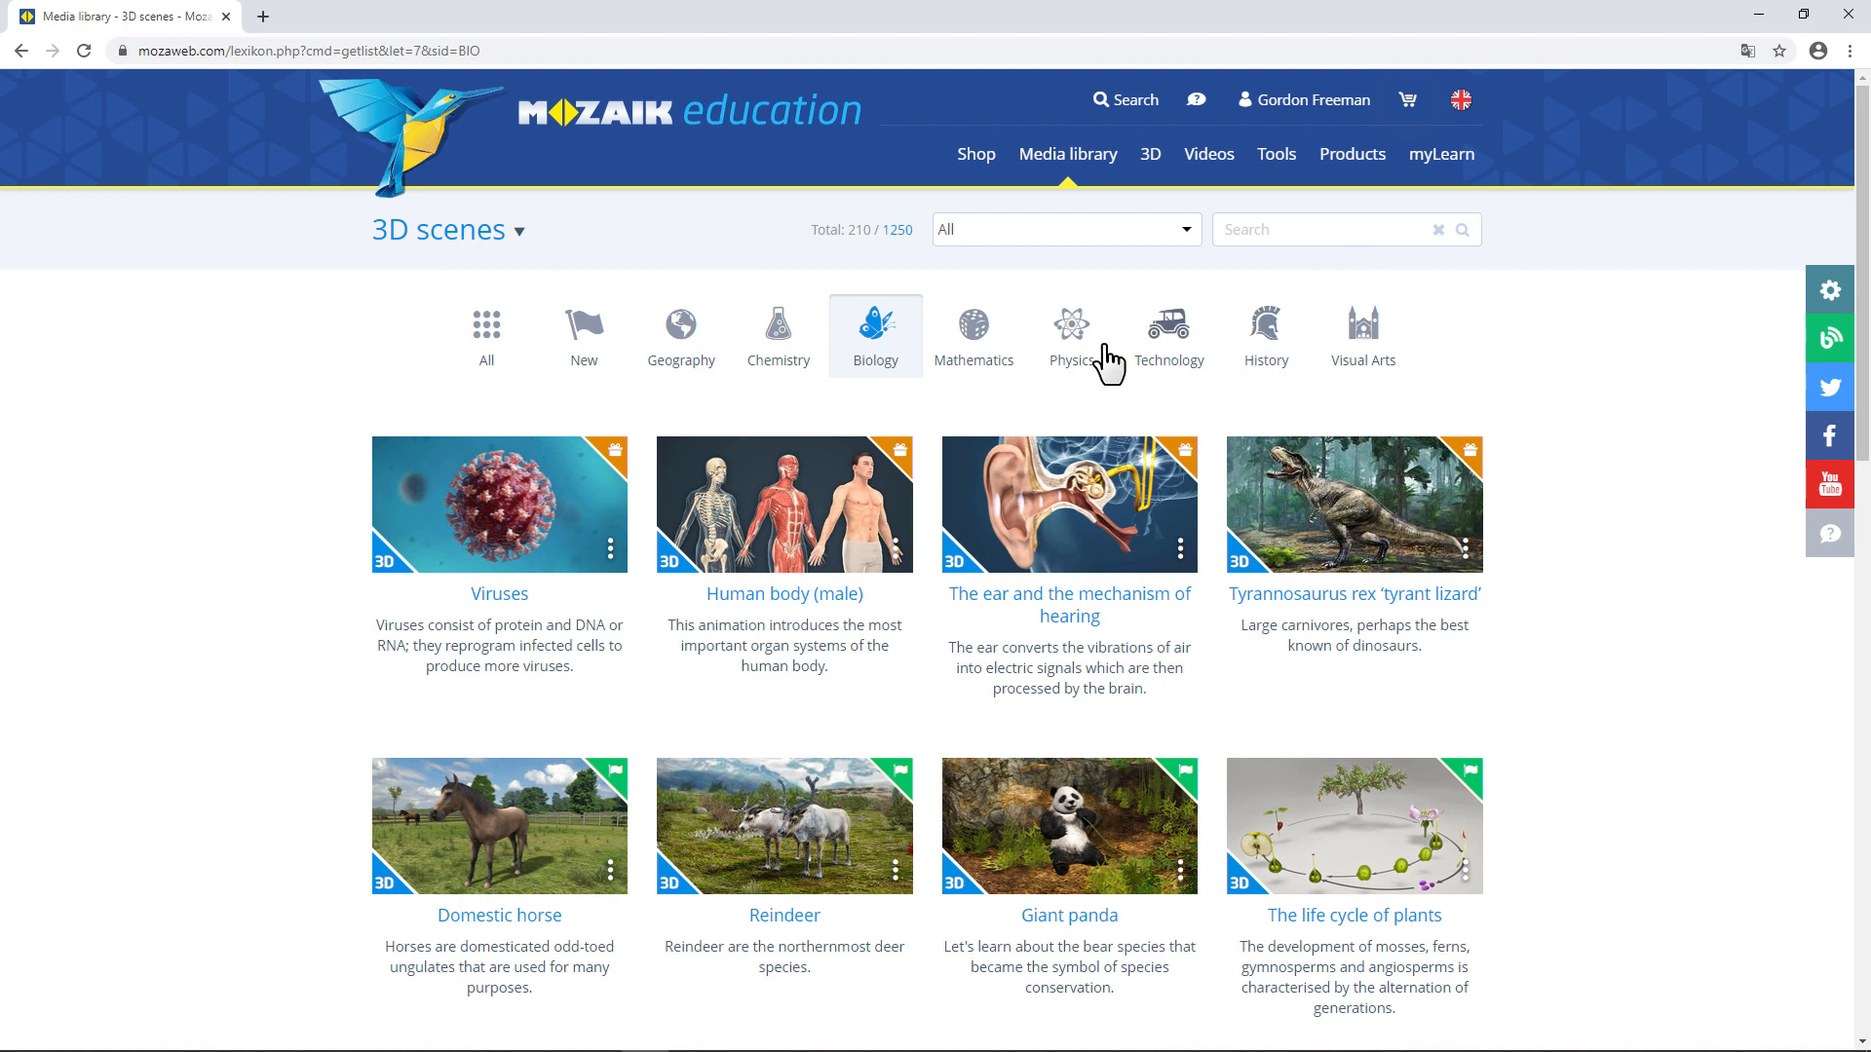
Step: Browse the Videos media library narrowed to Chemistry, then move on to the Tools collection
{"action": "left_click", "coordinate": [1068, 154]}
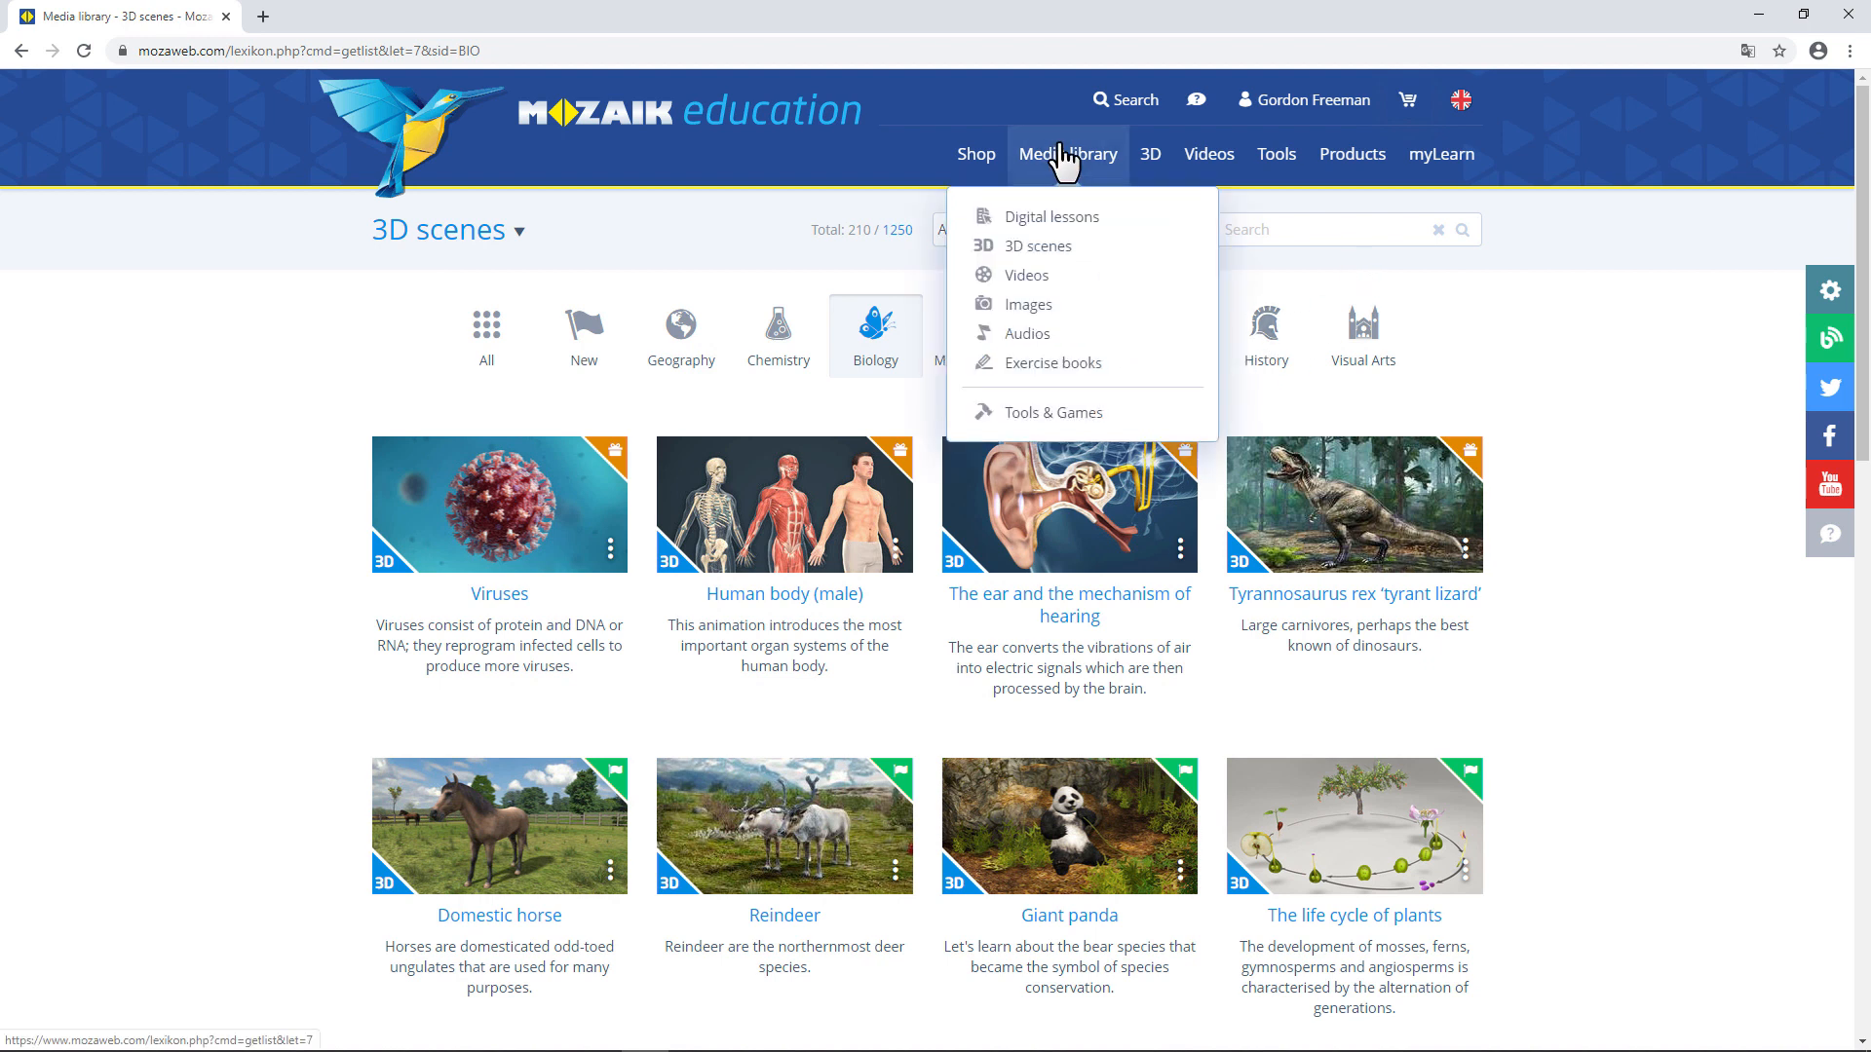
{"action": "left_click", "coordinate": [1027, 275]}
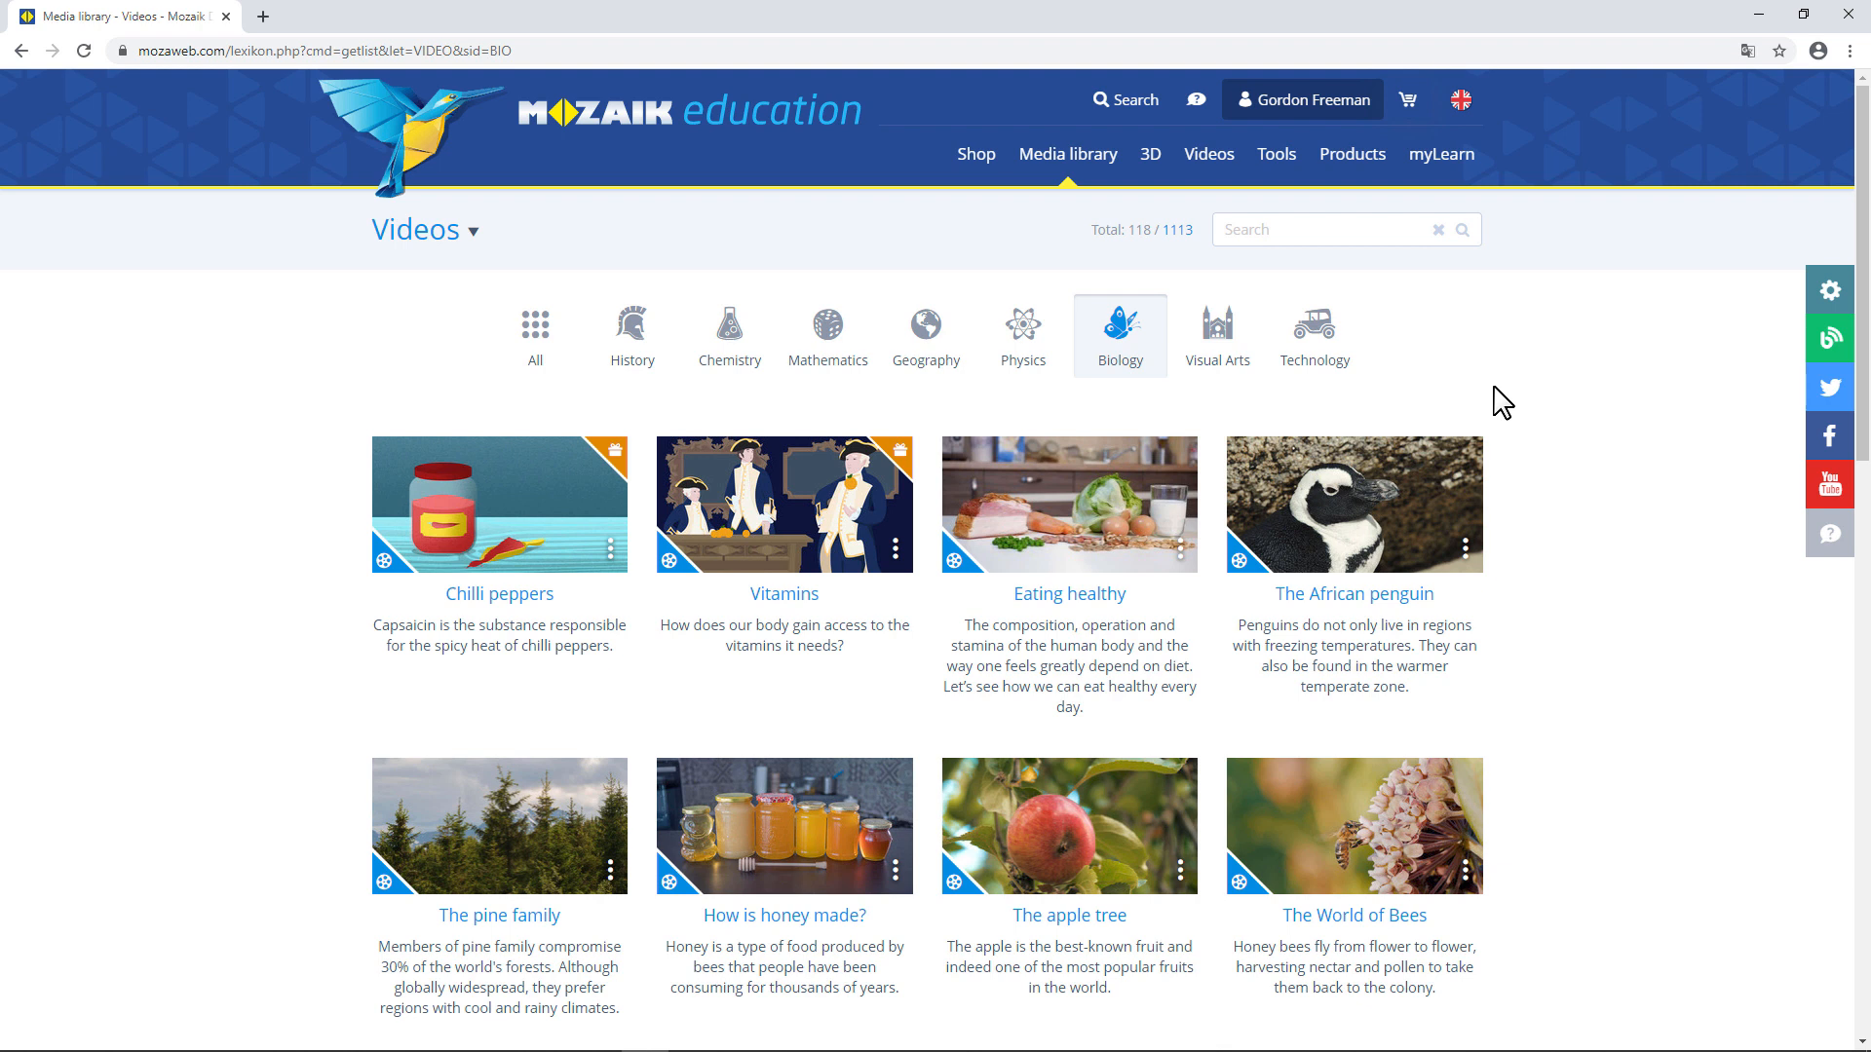
{"action": "mouse_move", "coordinate": [726, 359]}
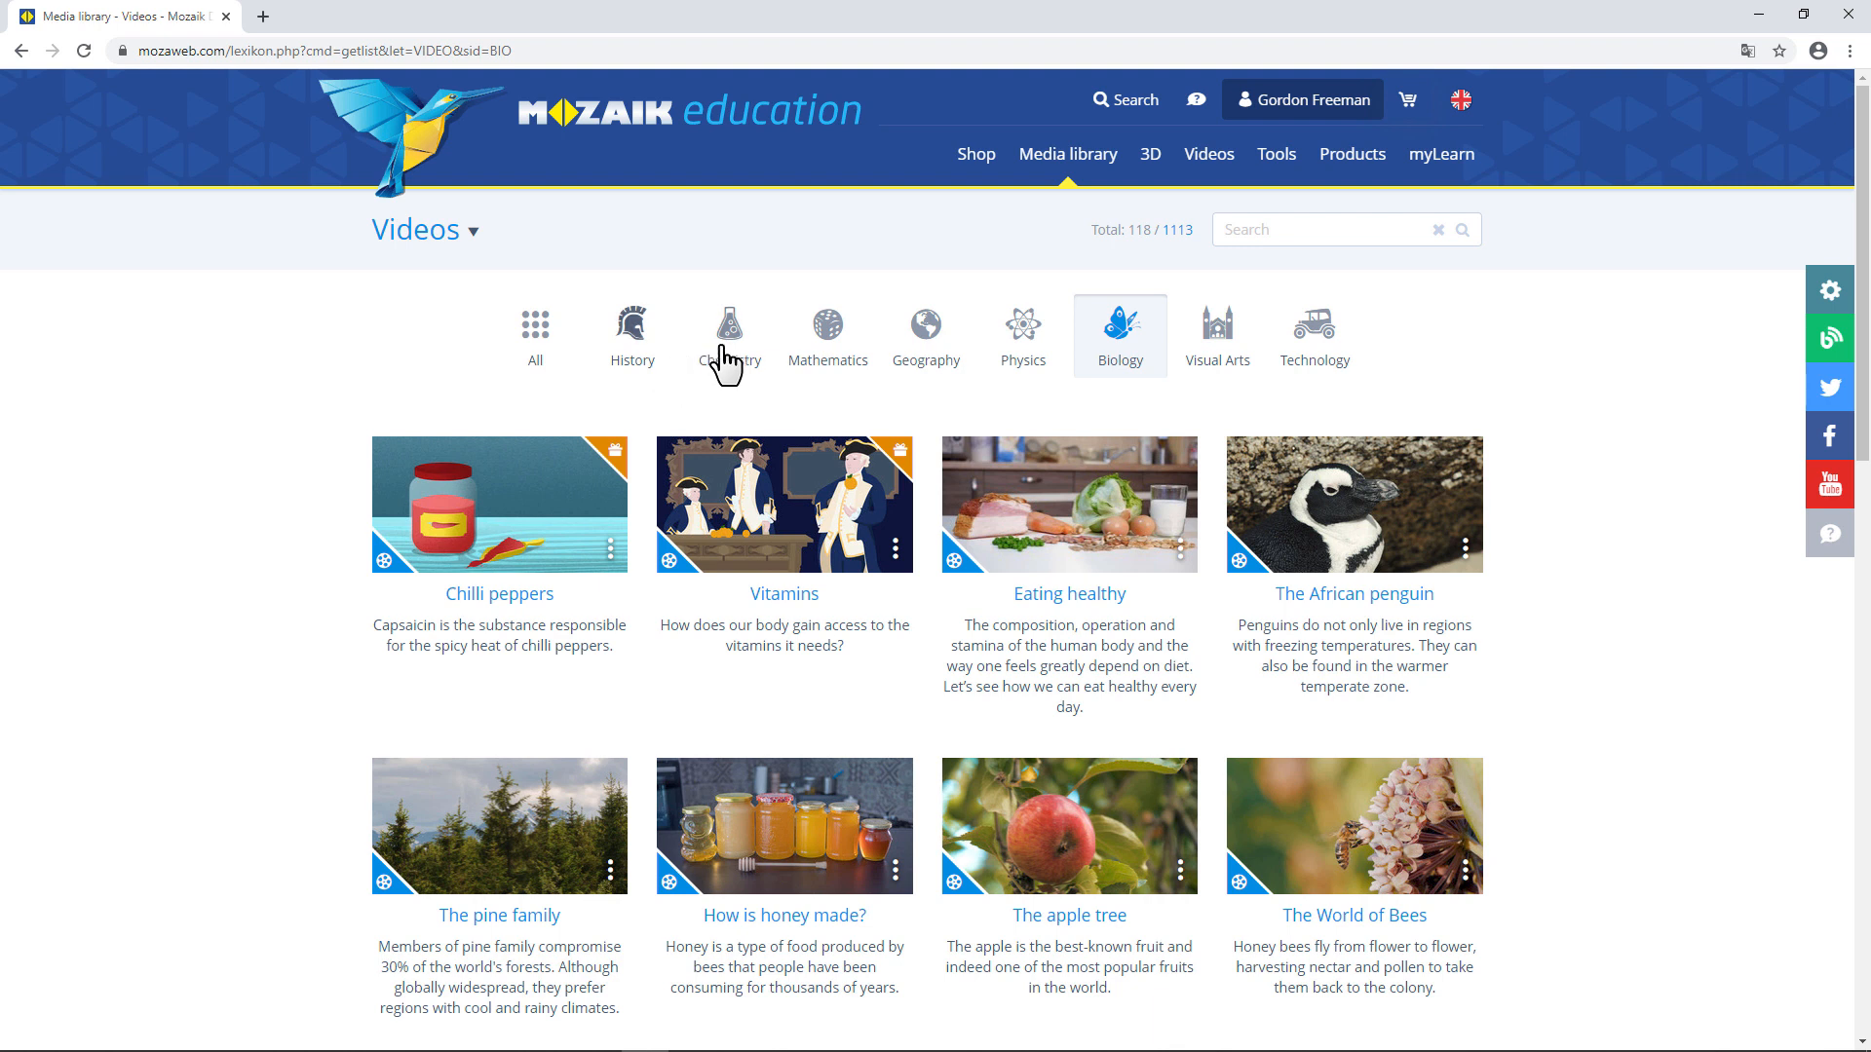
{"action": "left_click", "coordinate": [728, 335]}
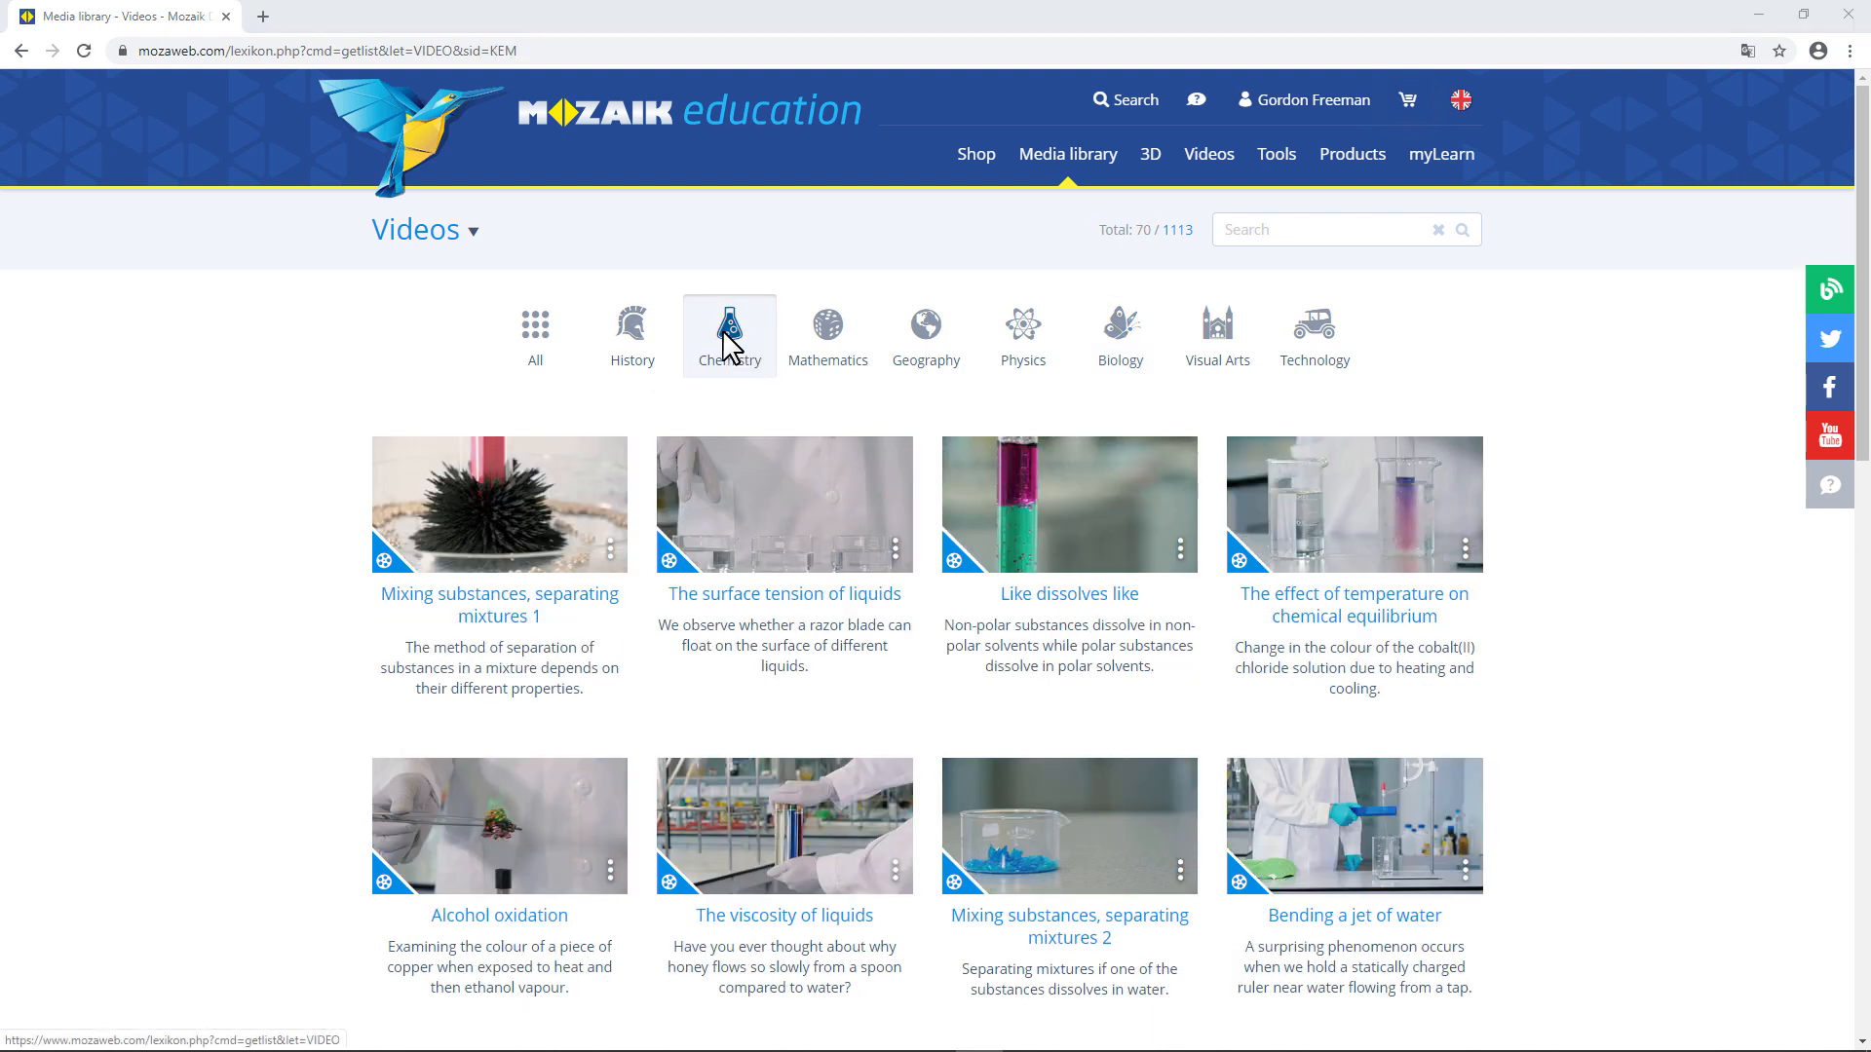
{"action": "scroll", "scroll_direction": "down", "scroll_amount": 3}
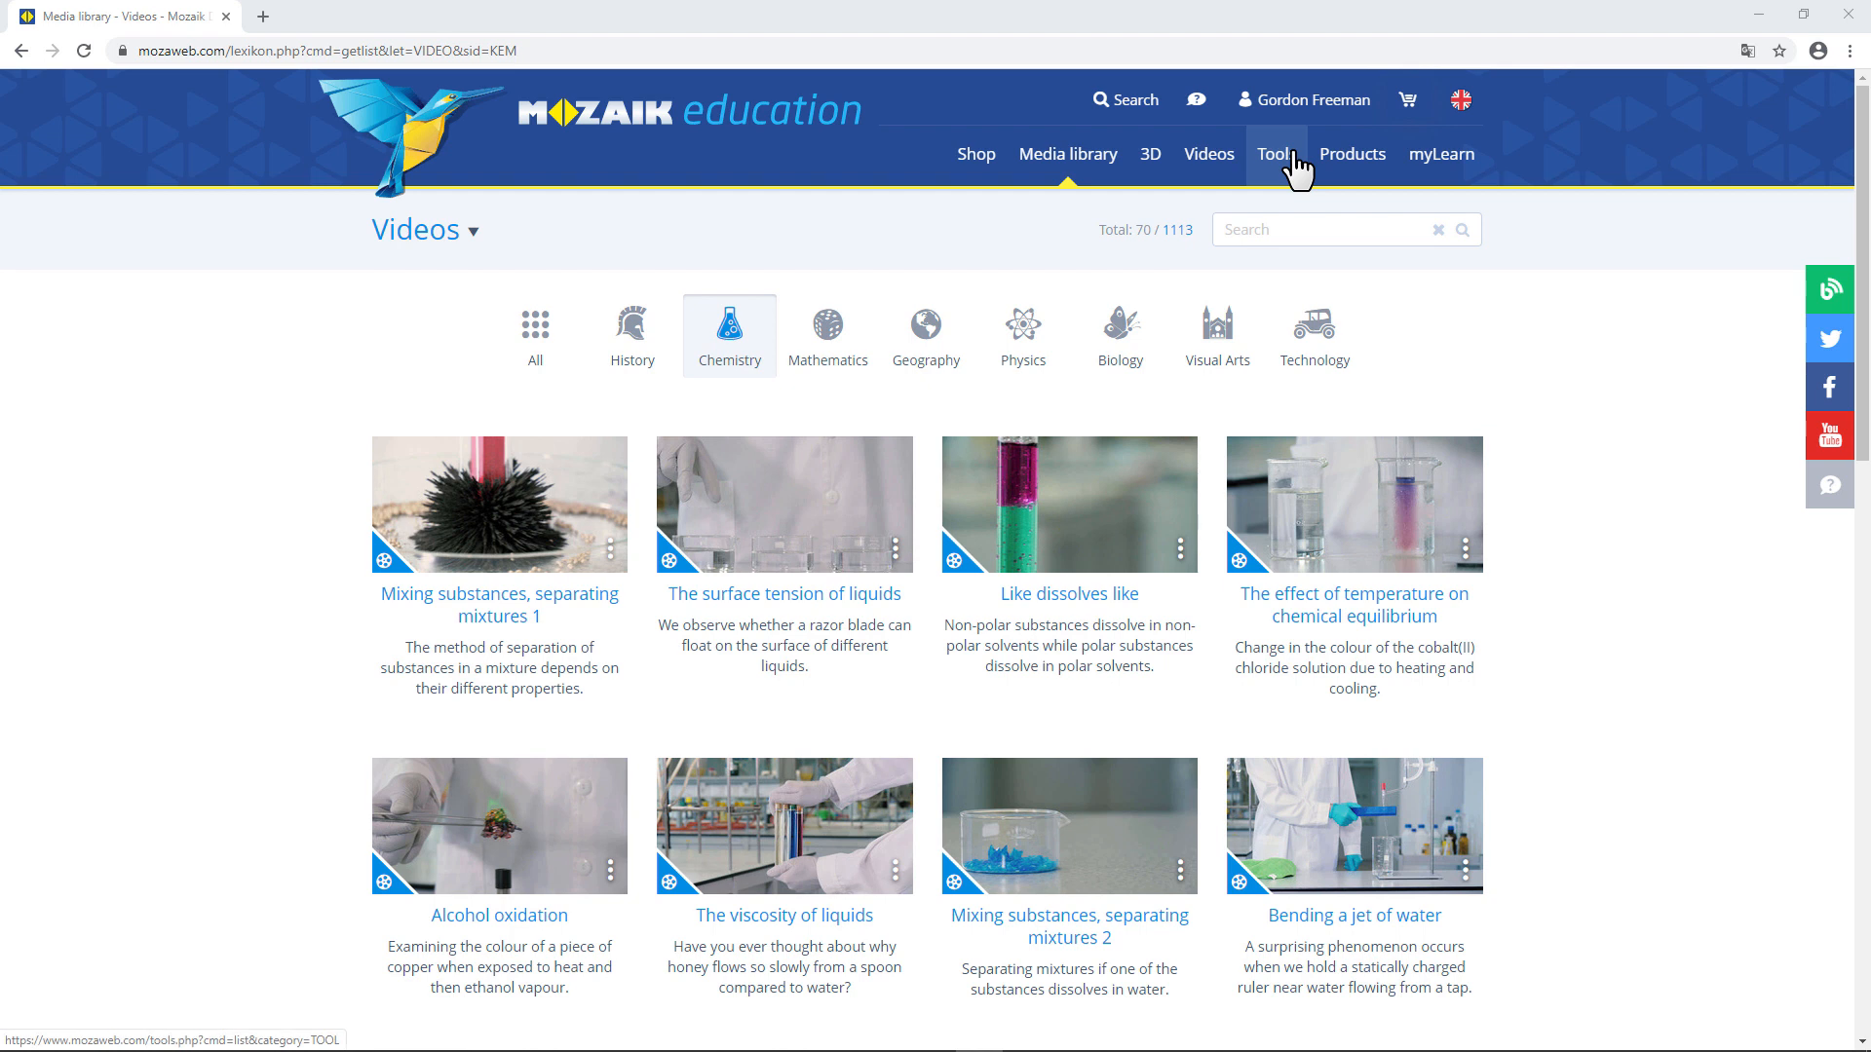
{"action": "left_click", "coordinate": [1274, 154]}
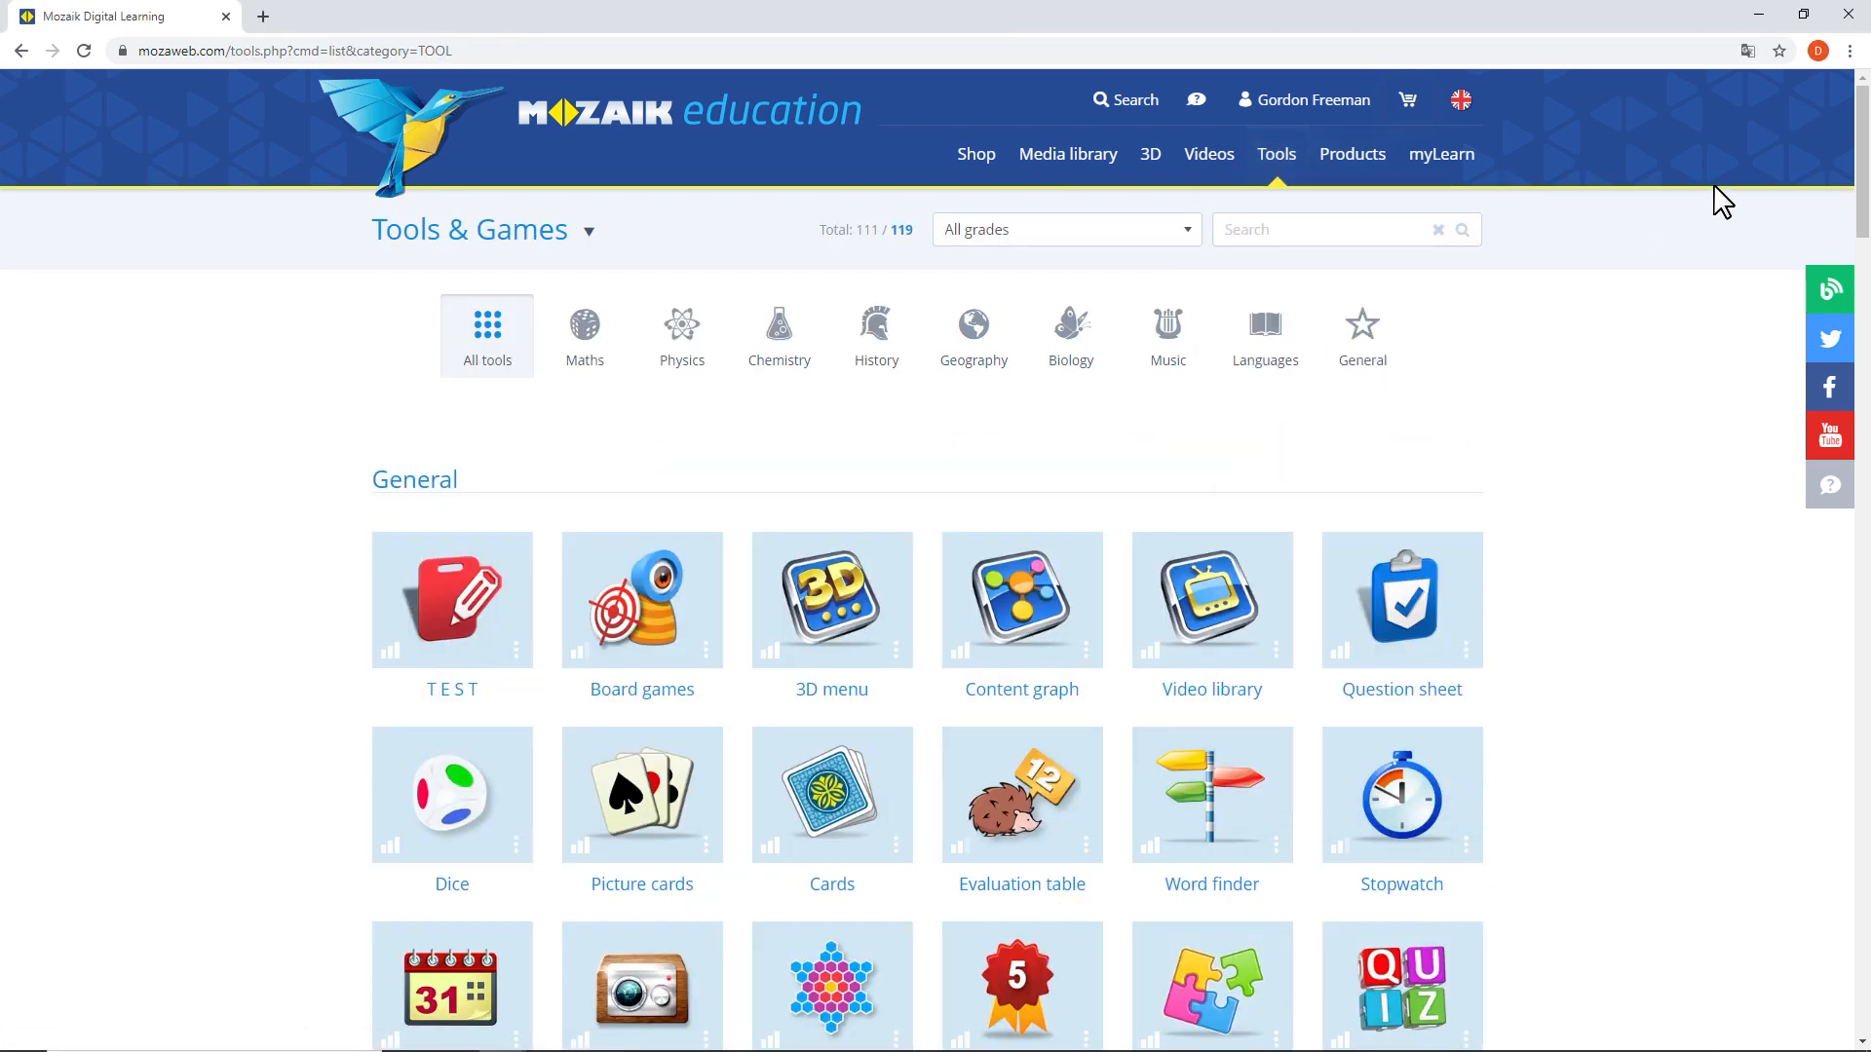
{"action": "scroll", "scroll_direction": "down", "scroll_amount": 3}
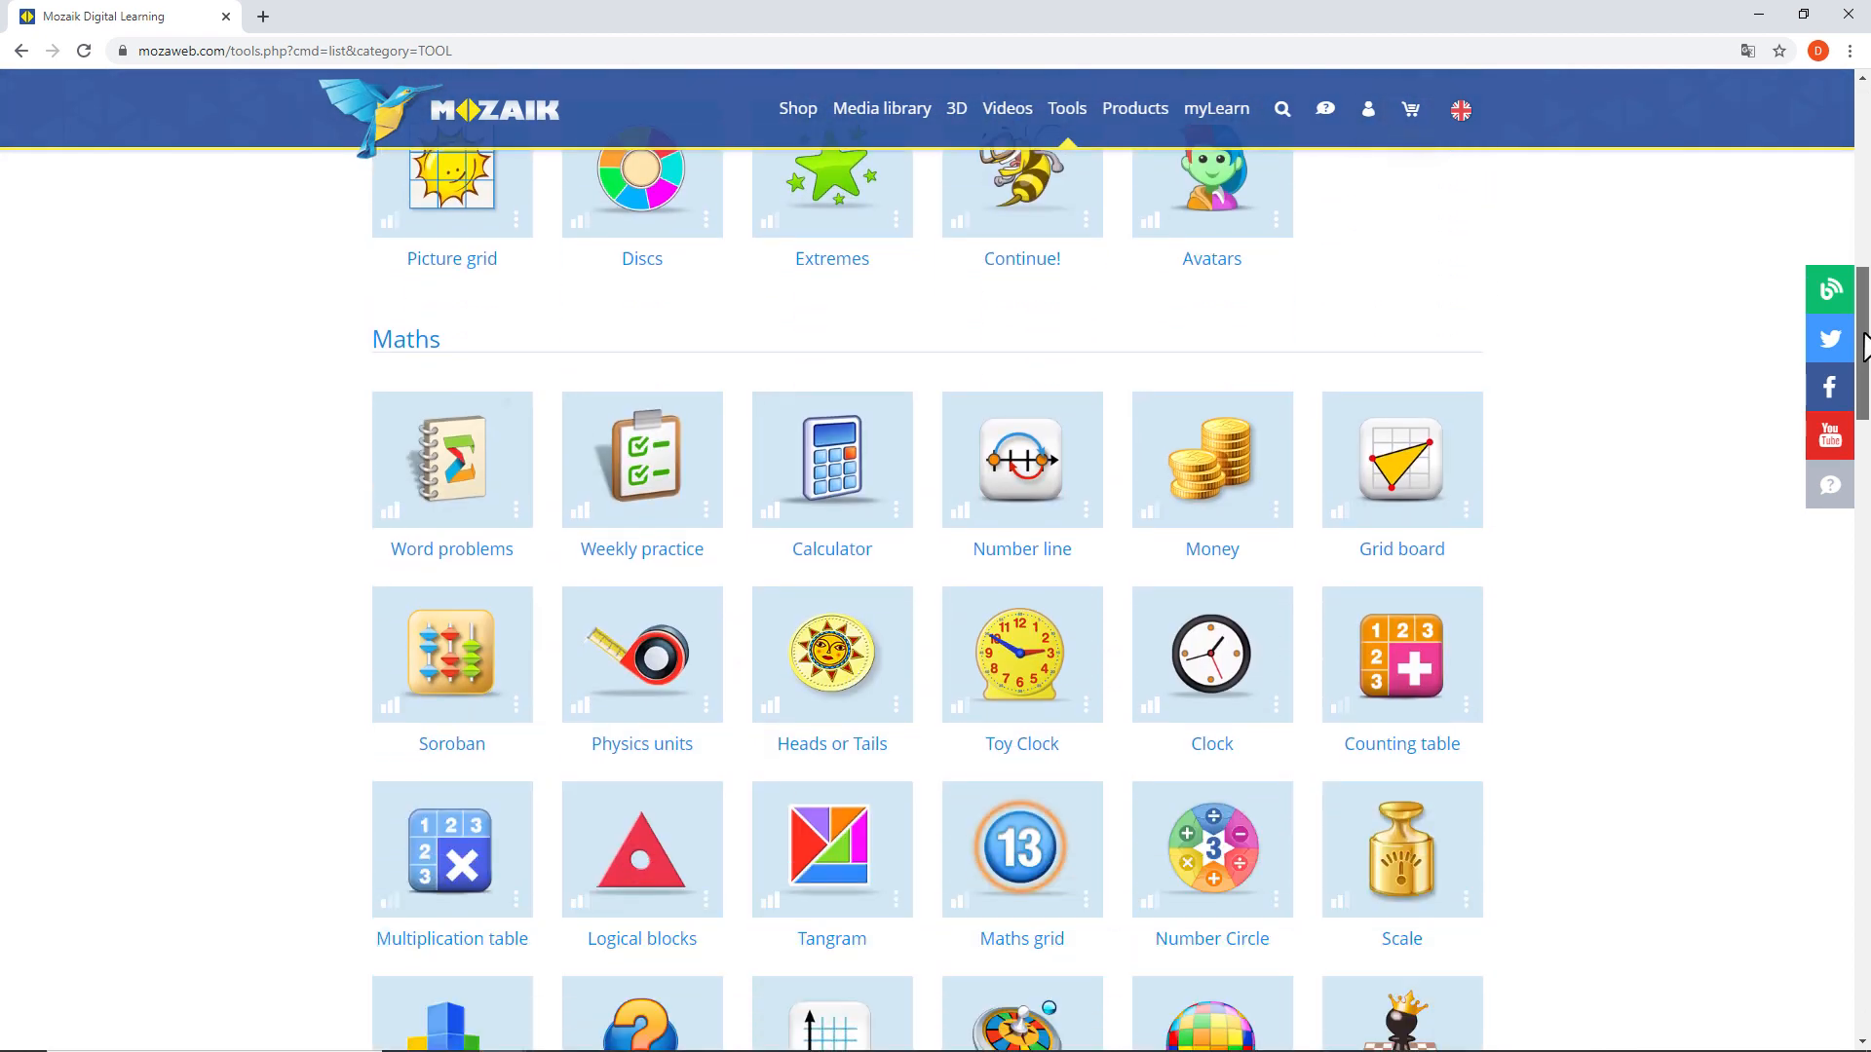
{"action": "scroll", "scroll_direction": "down", "scroll_amount": 3}
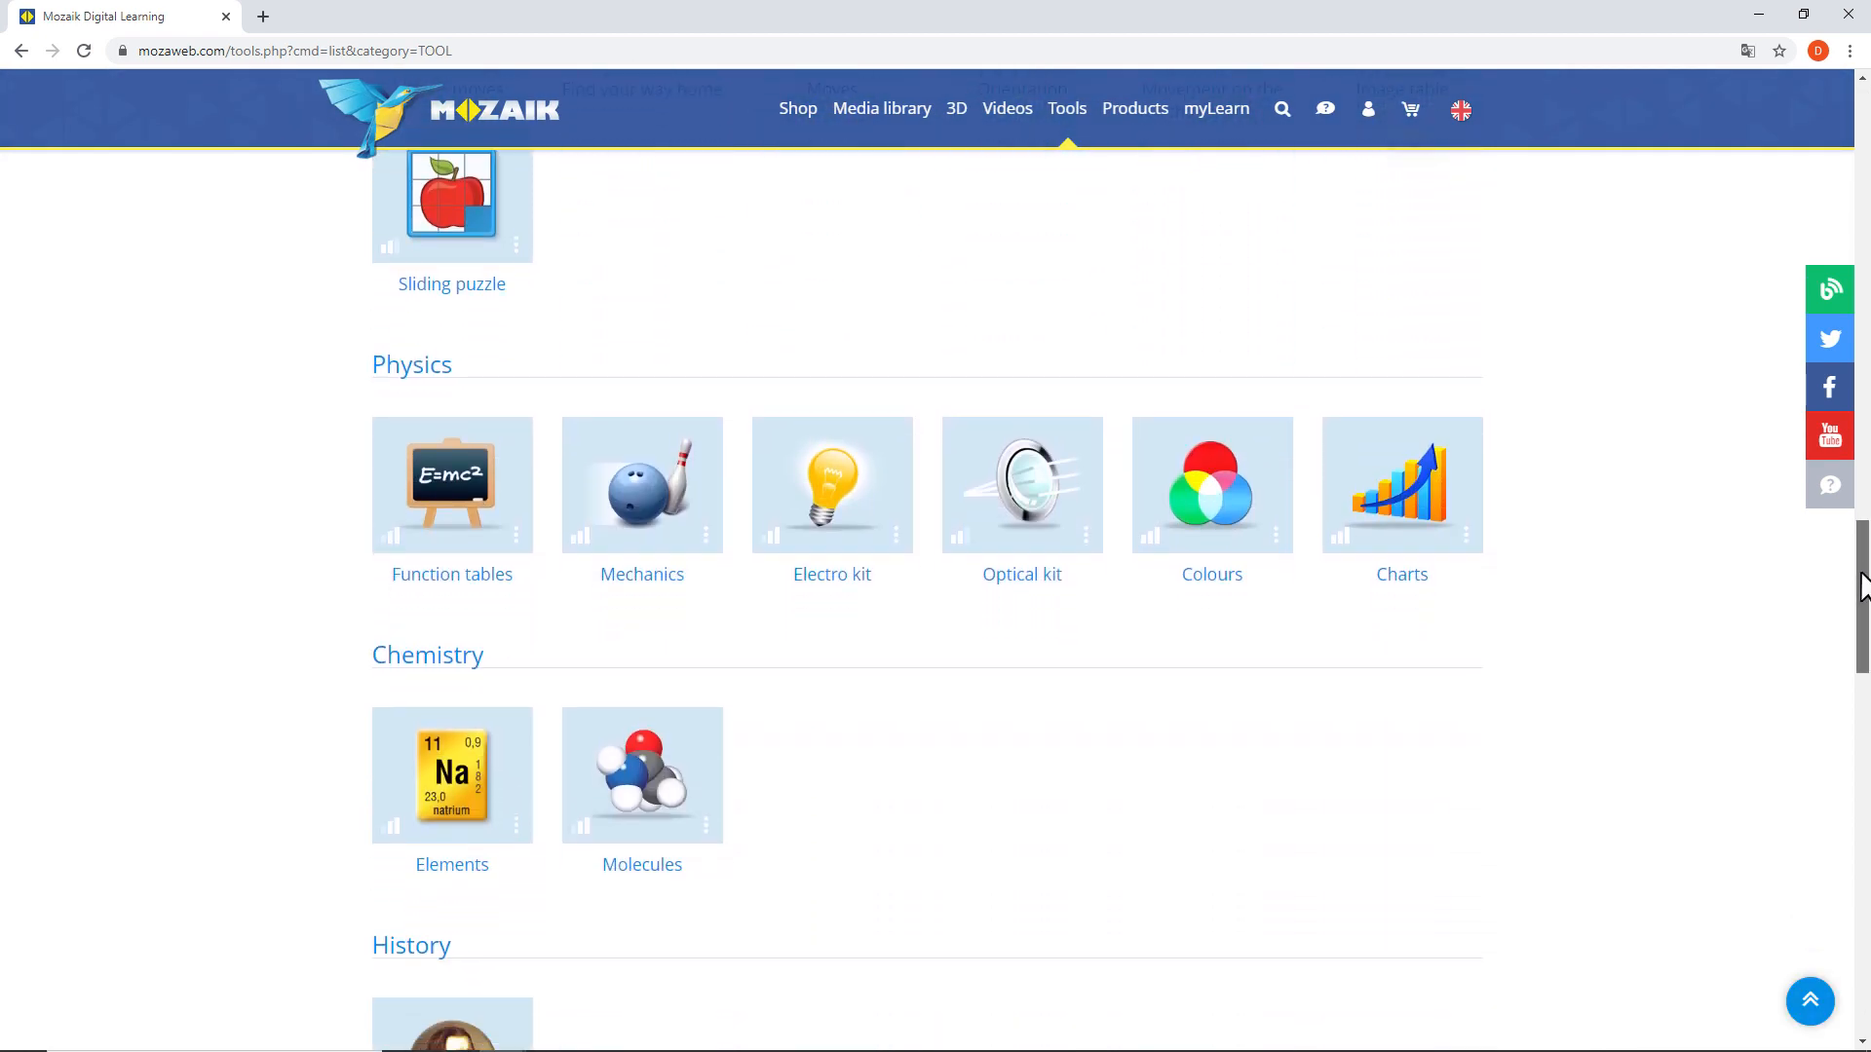
{"action": "mouse_move", "coordinate": [1194, 614]}
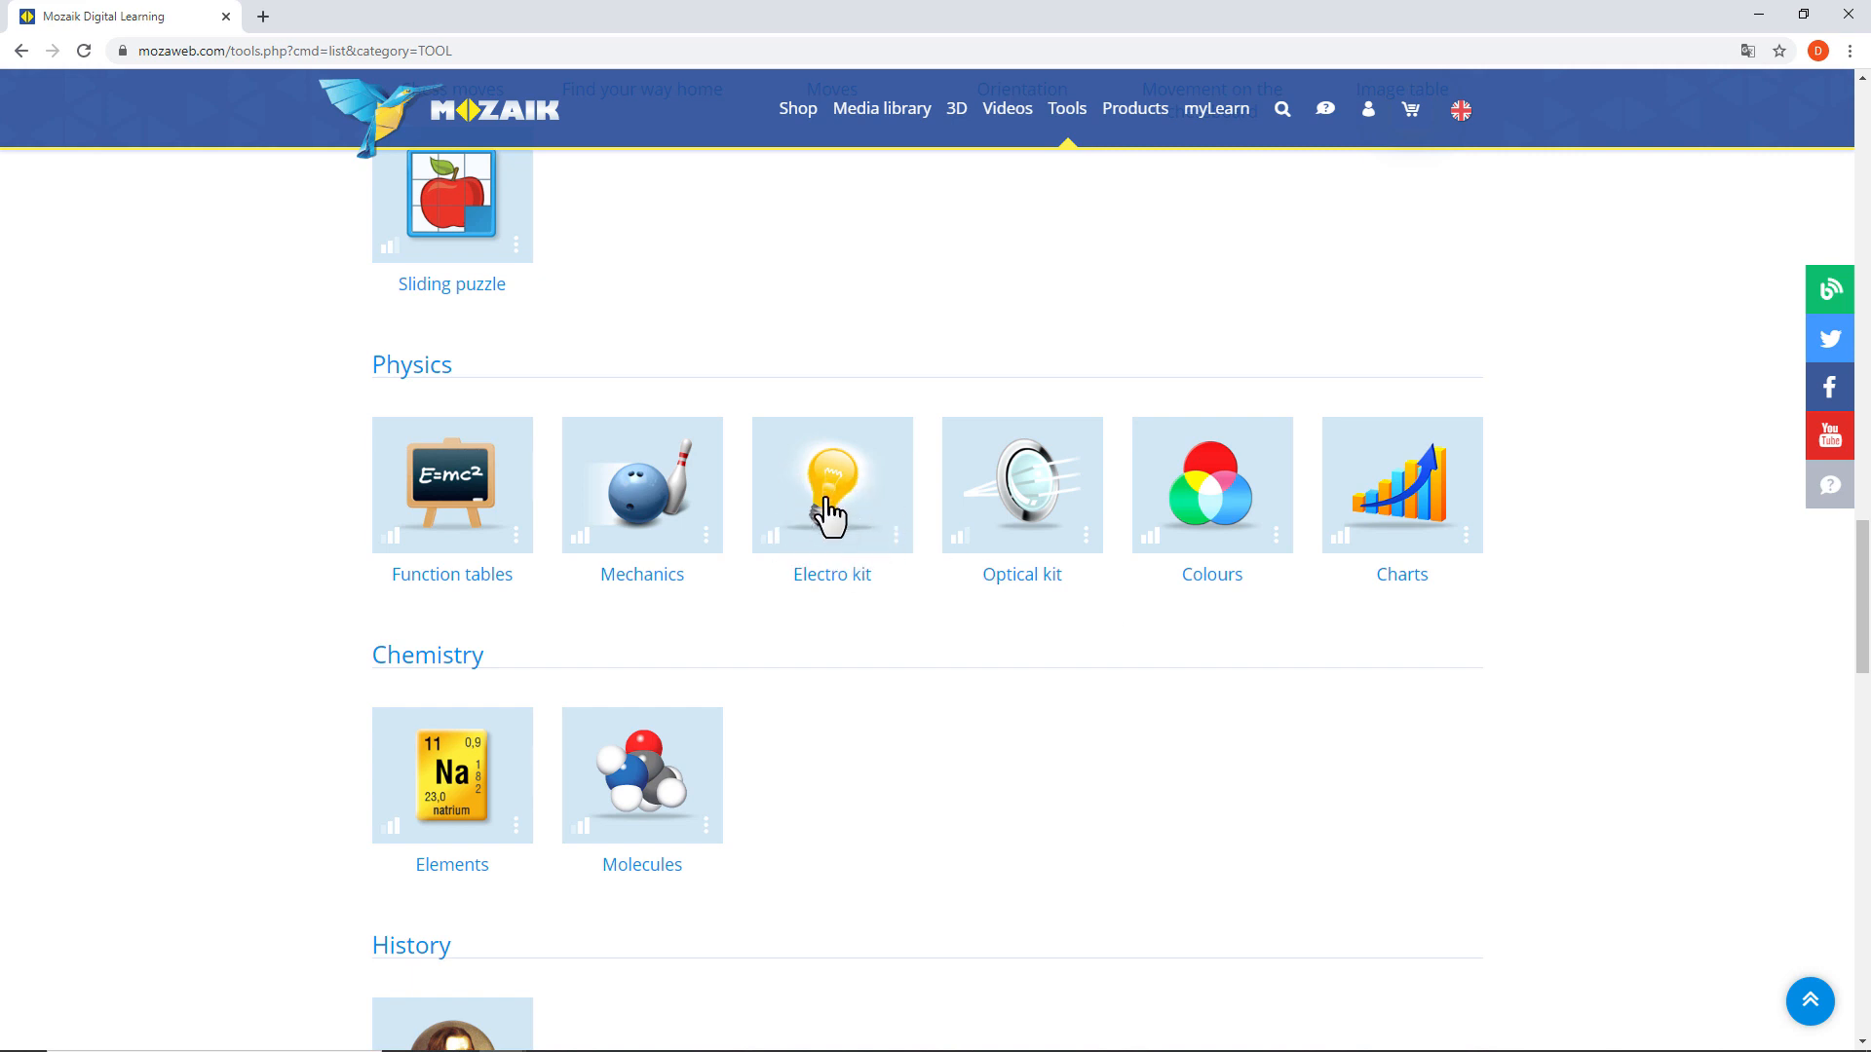
{"action": "mouse_move", "coordinate": [1832, 571]}
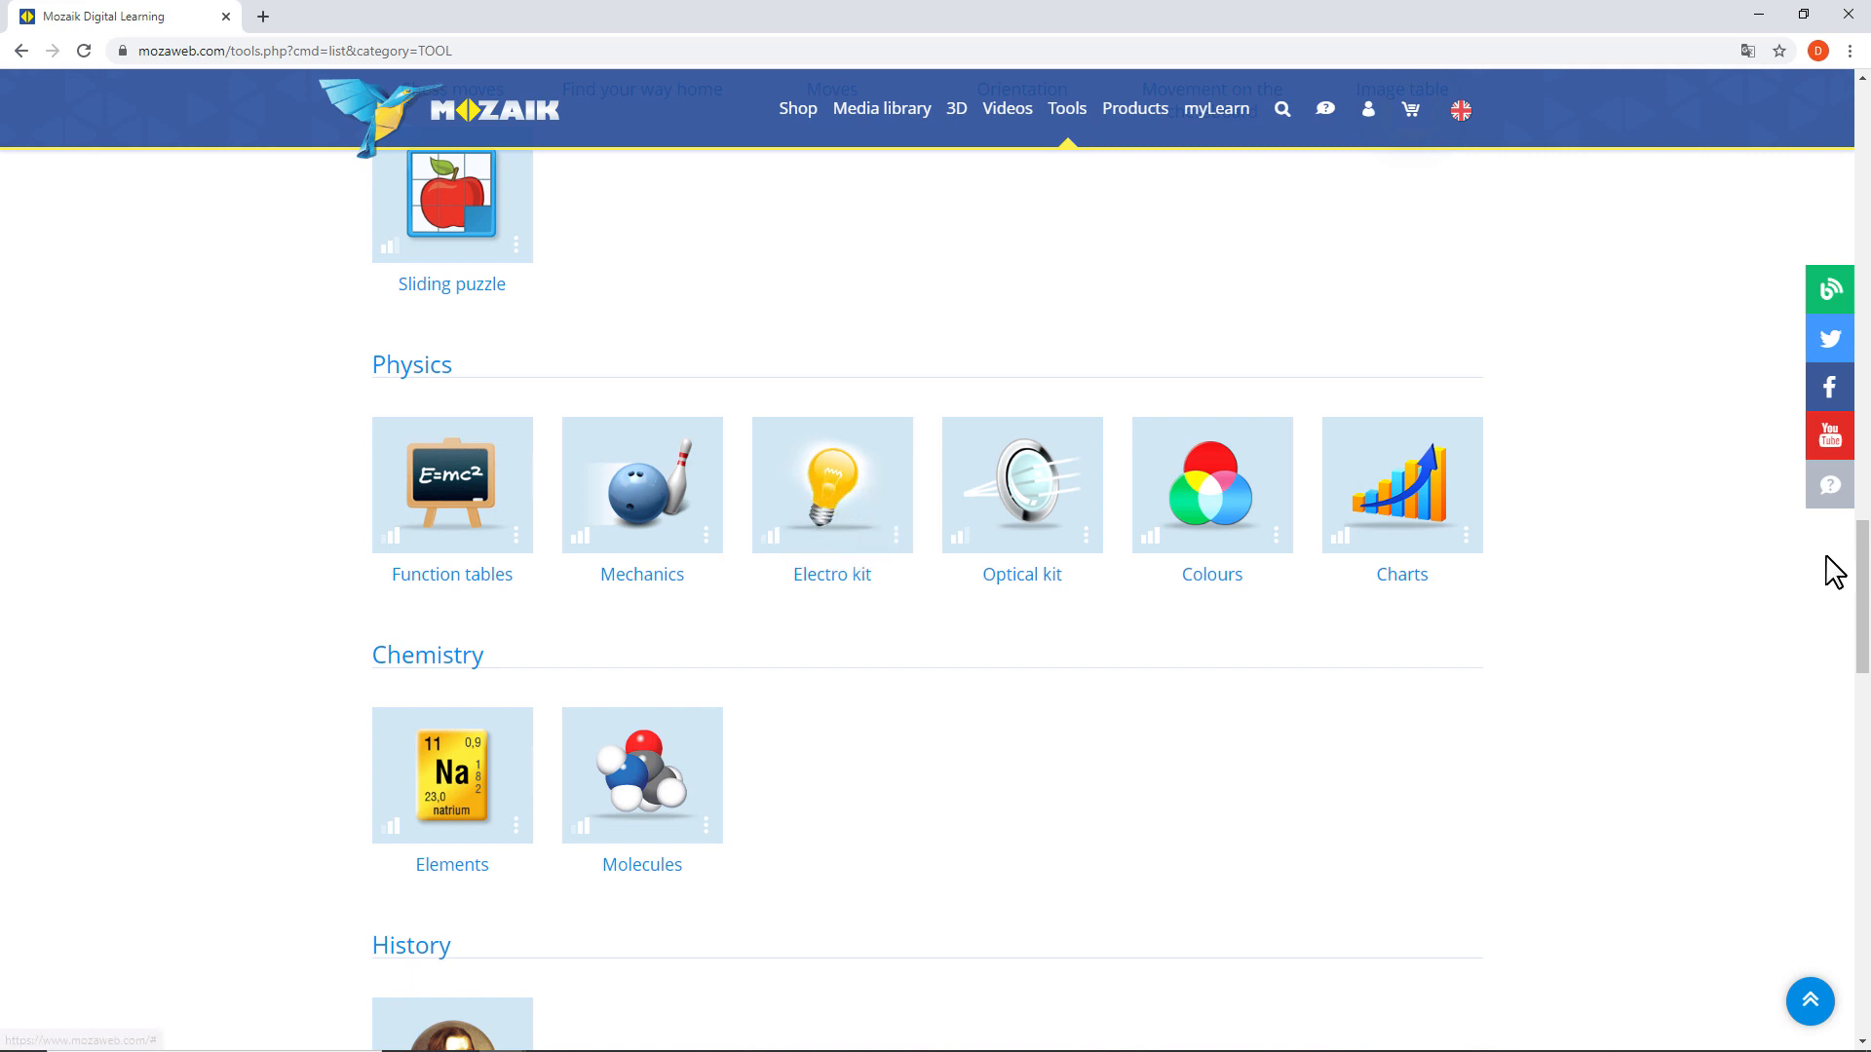
{"action": "scroll", "scroll_direction": "down", "scroll_amount": 3}
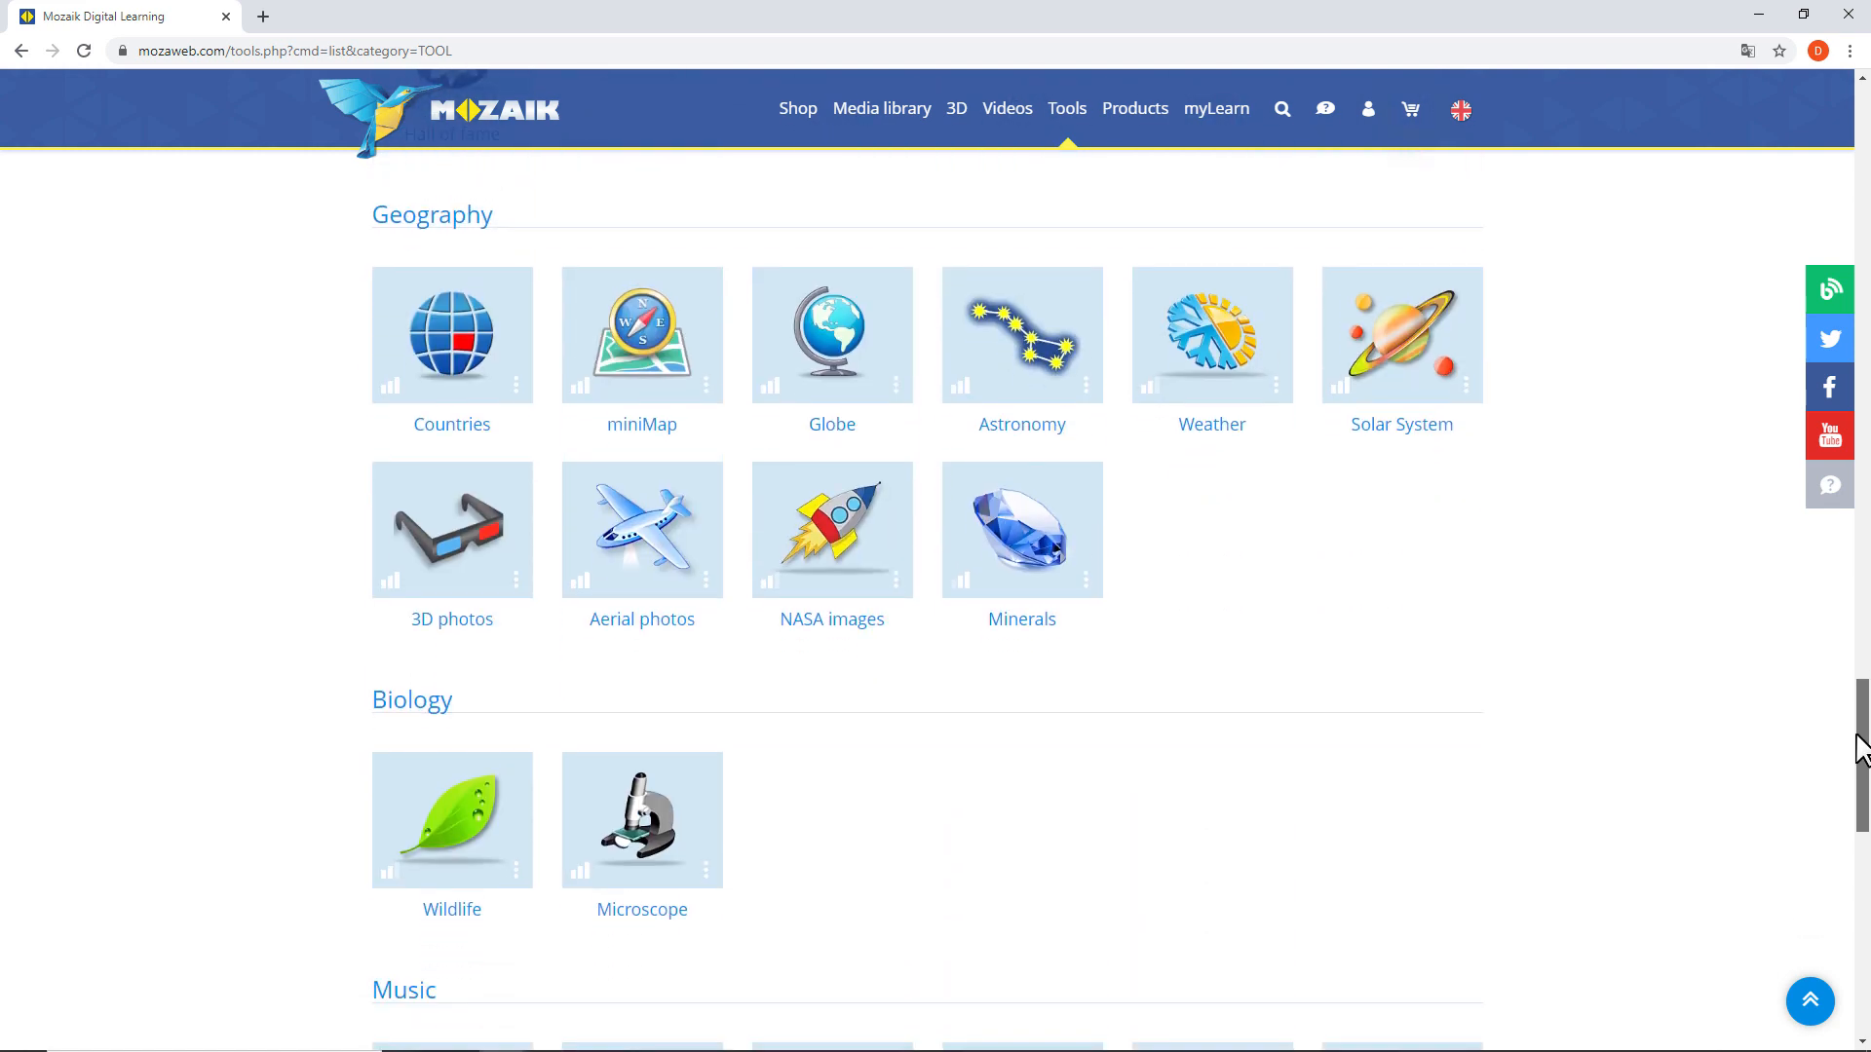
{"action": "scroll", "scroll_direction": "down", "scroll_amount": 3}
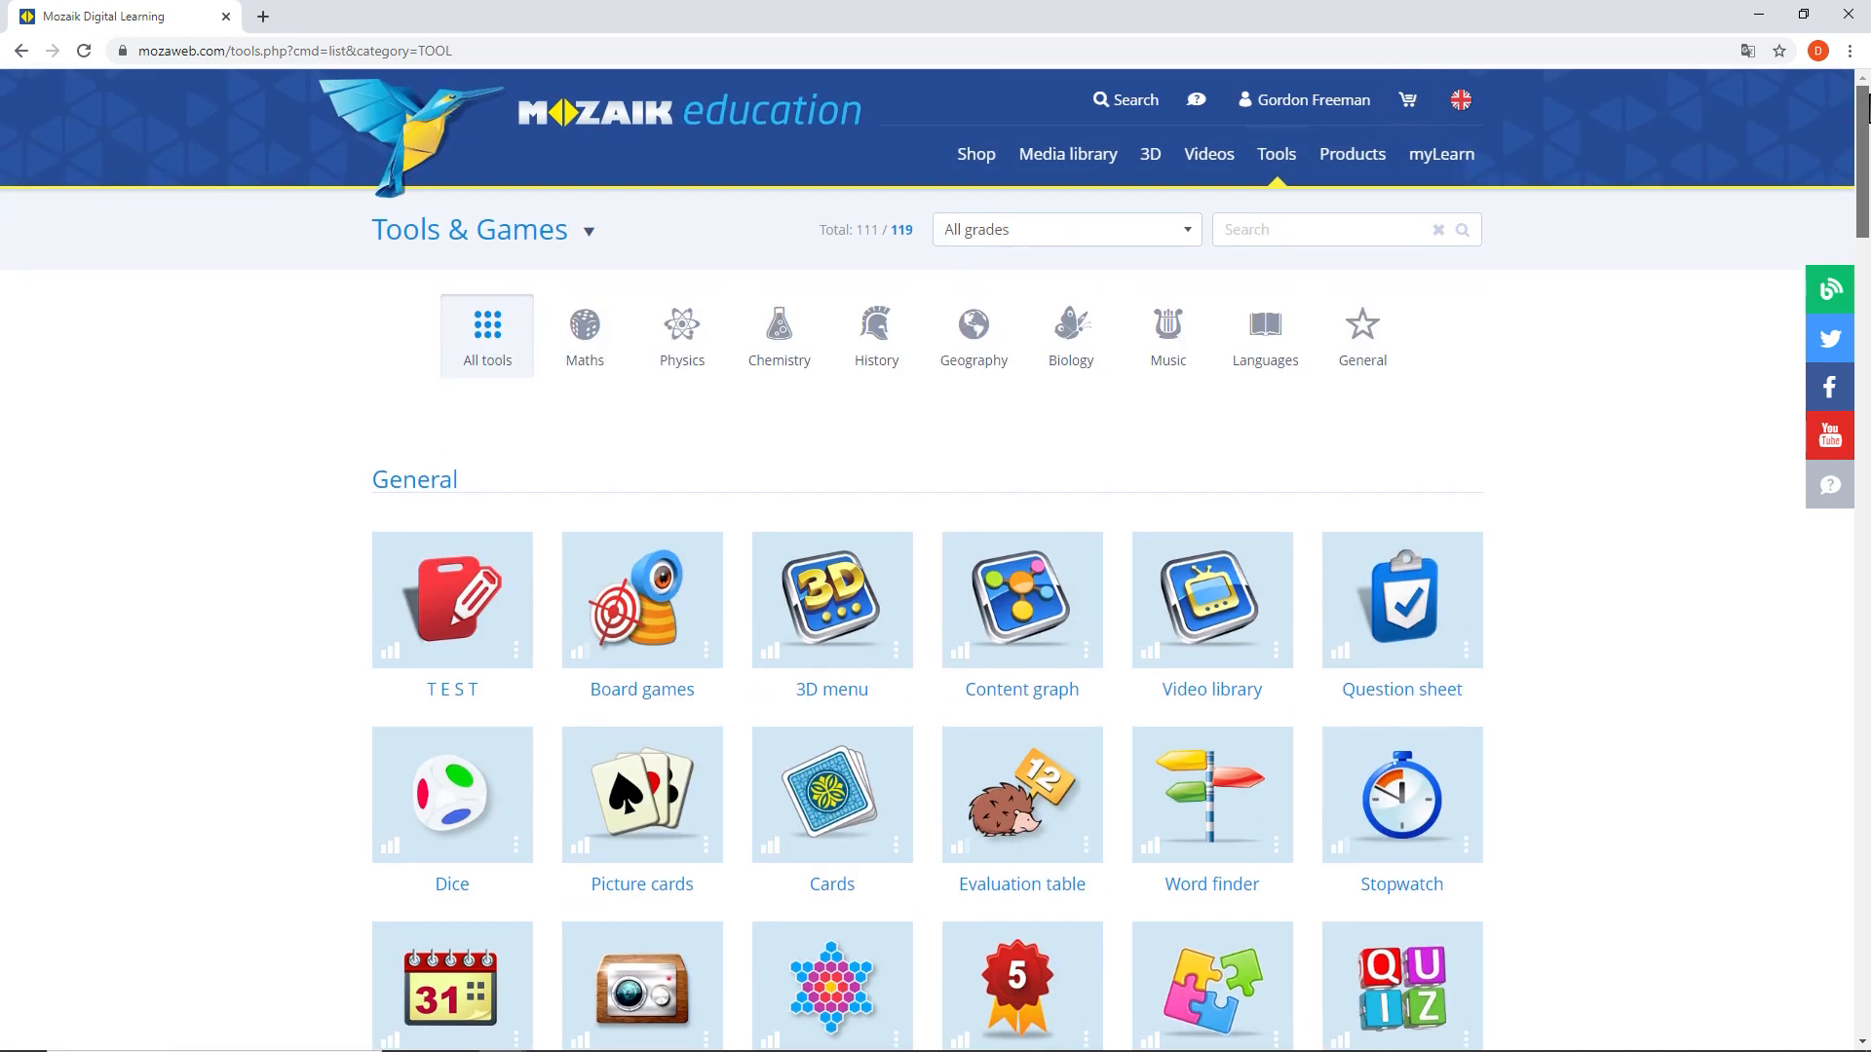
{"action": "left_click", "coordinate": [582, 333]}
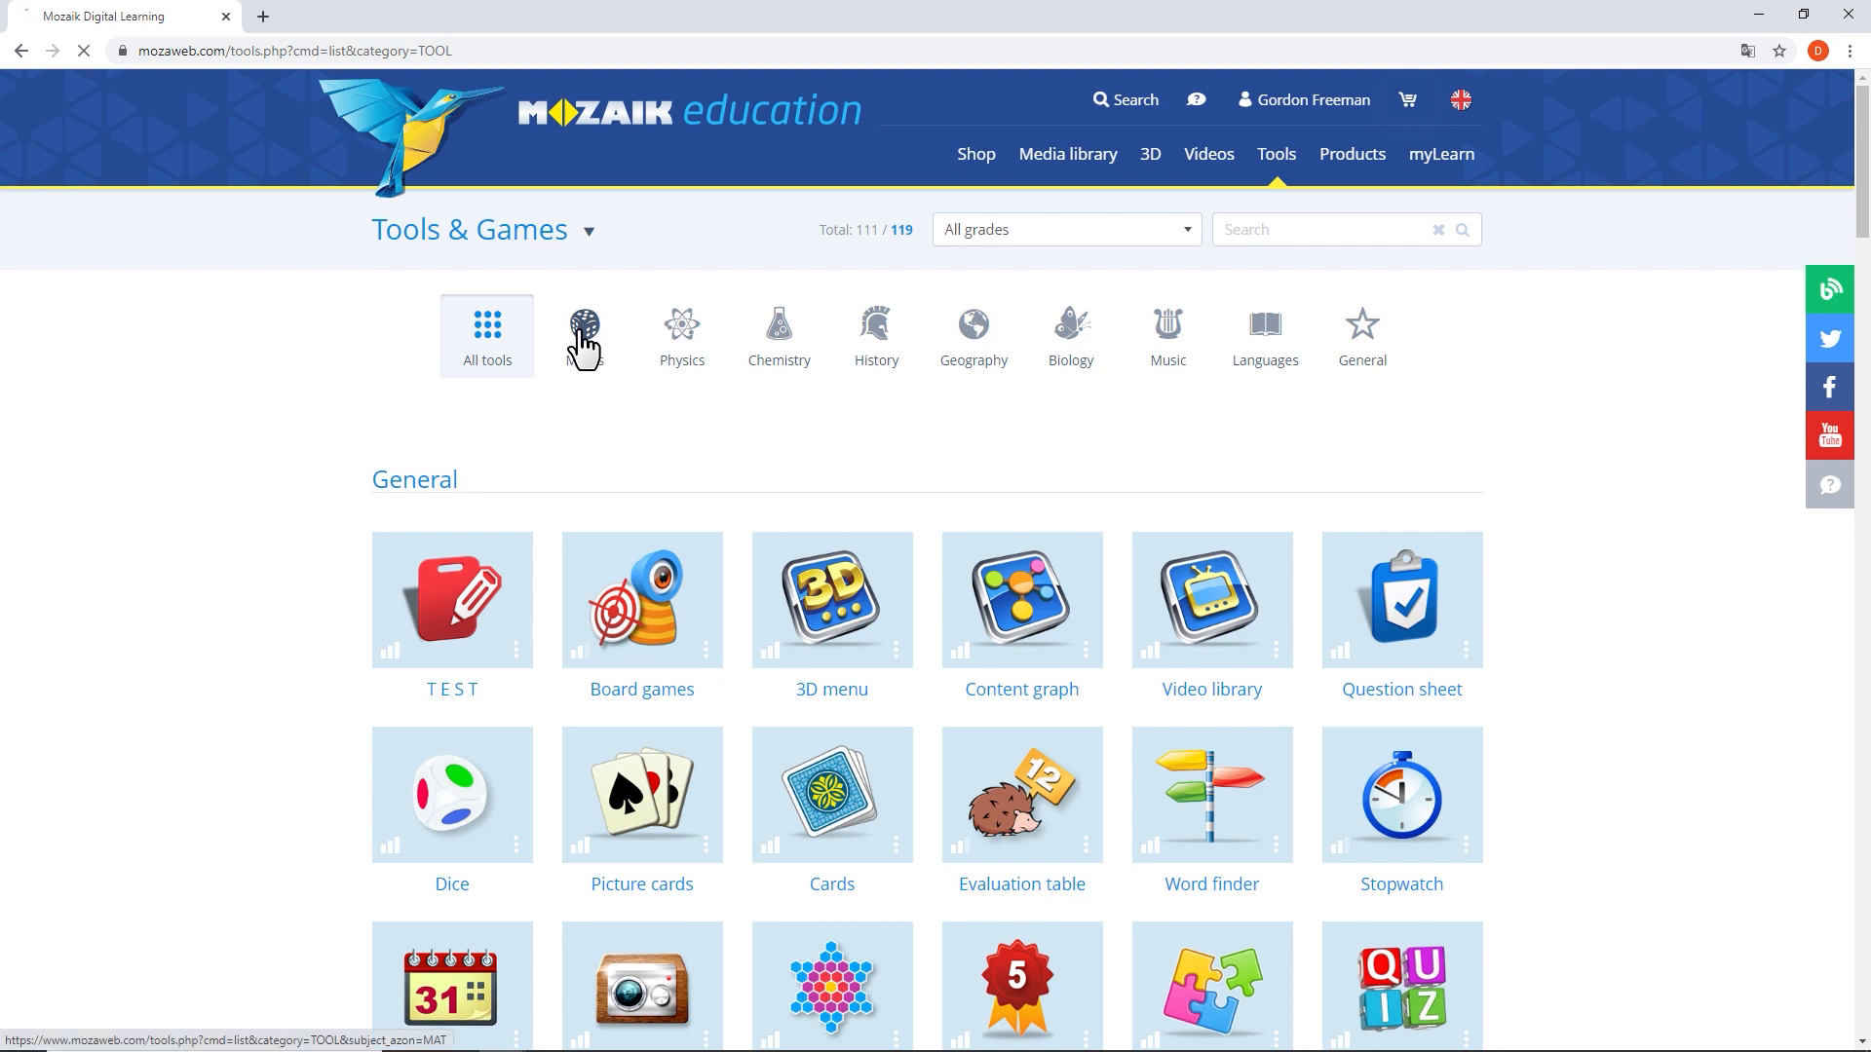
Step: Generate a Weekly practice worksheet for Mathematics, grade 2, week 29
{"action": "left_click", "coordinate": [582, 327]}
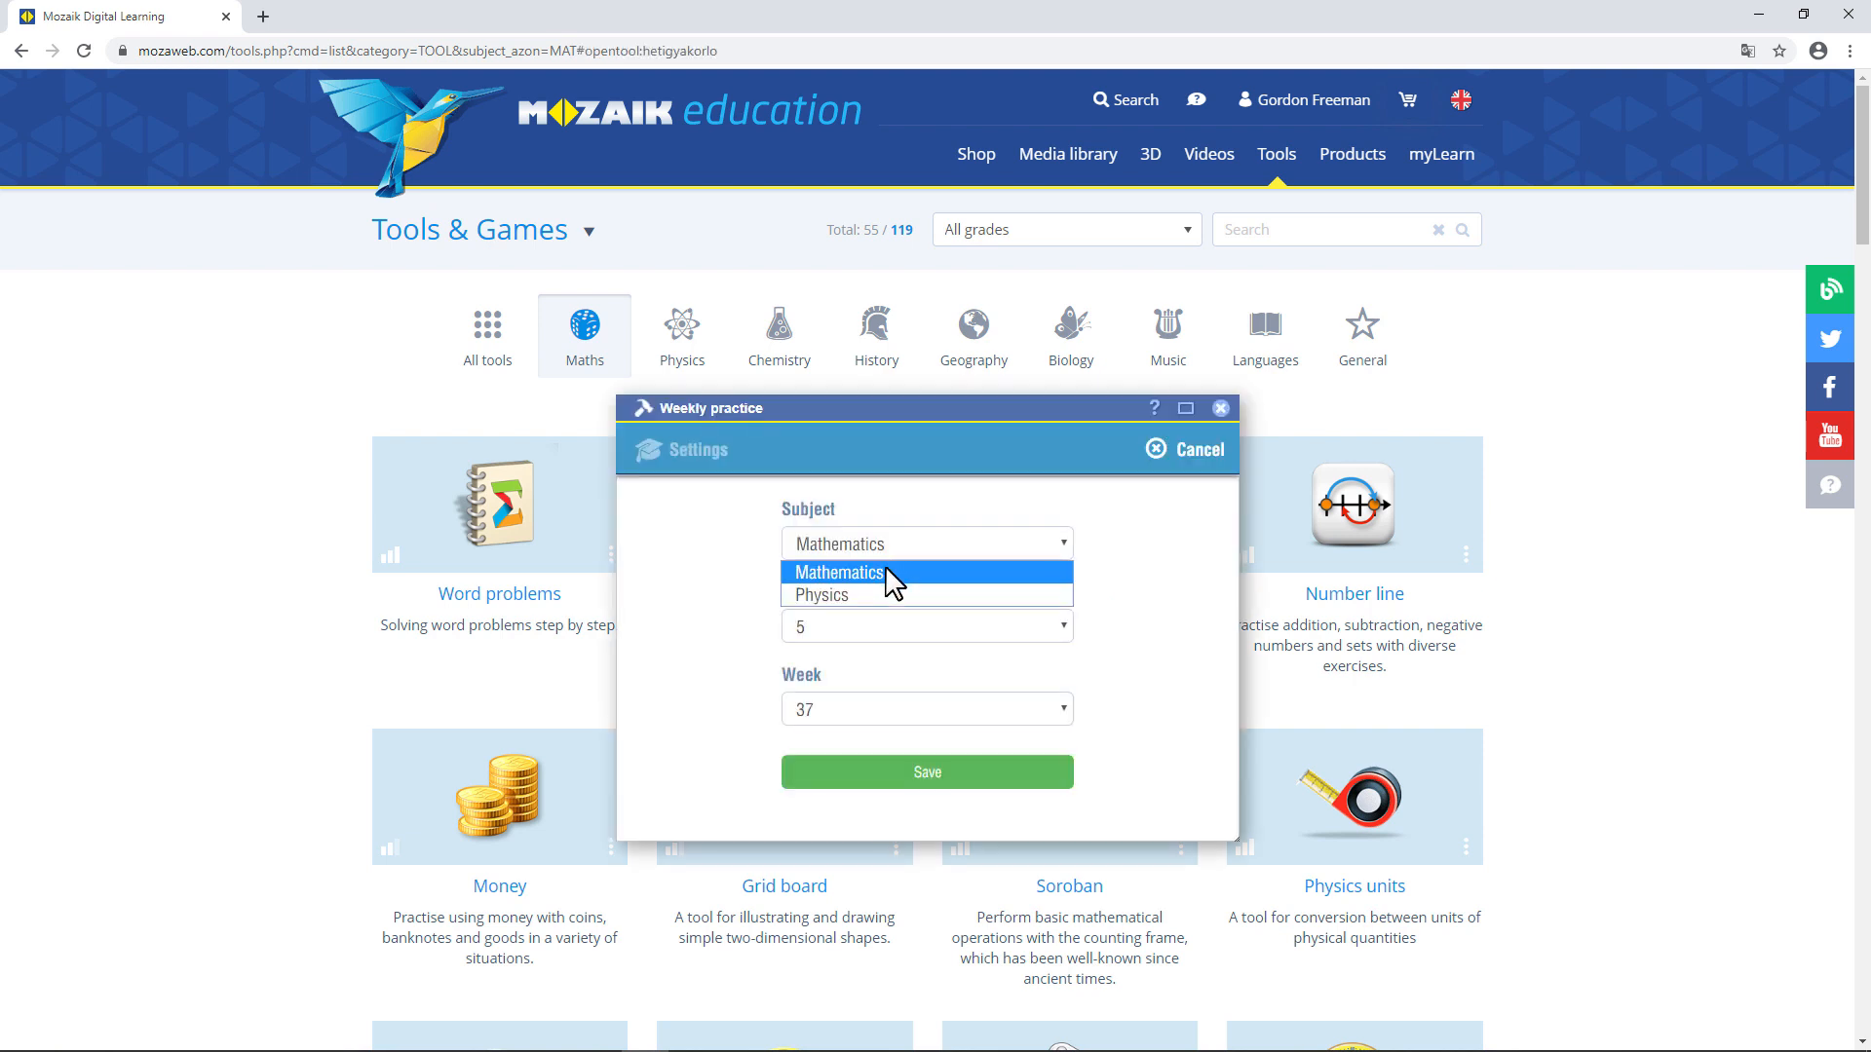
{"action": "left_click", "coordinate": [926, 626]}
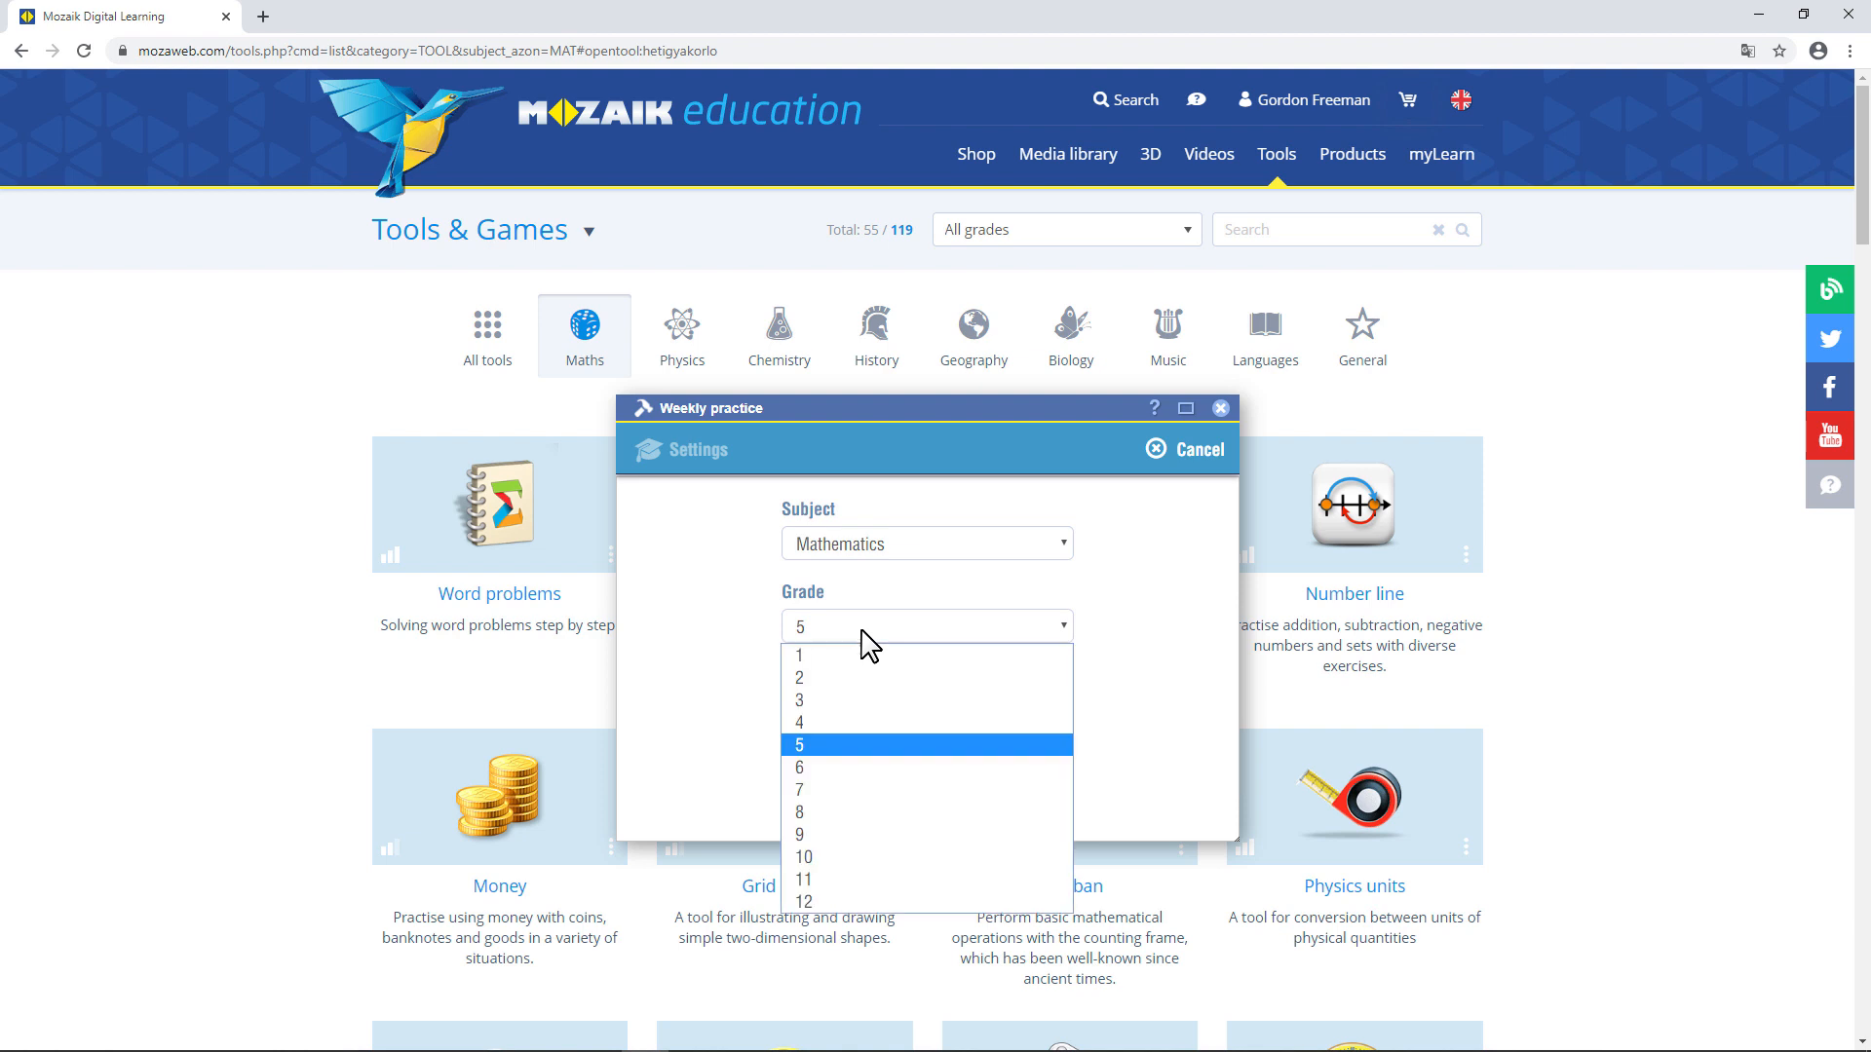
{"action": "left_click", "coordinate": [799, 678]}
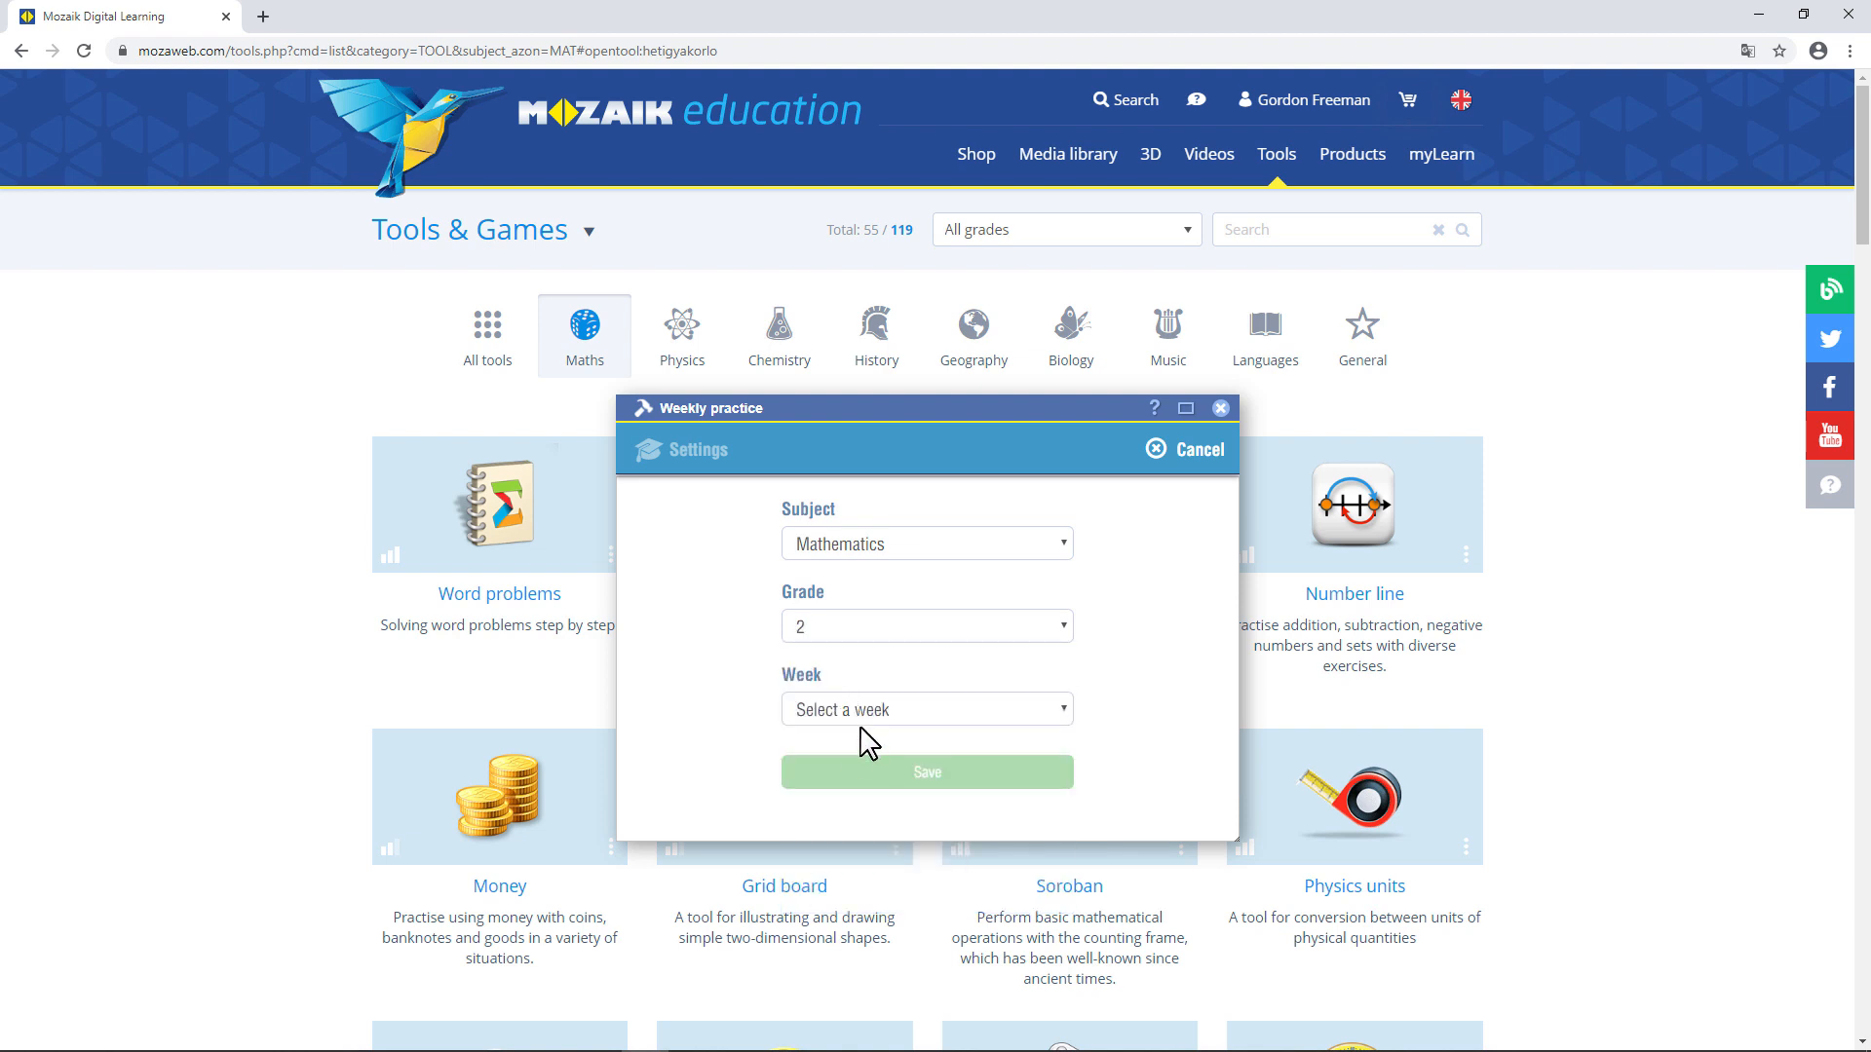
{"action": "left_click", "coordinate": [926, 709]}
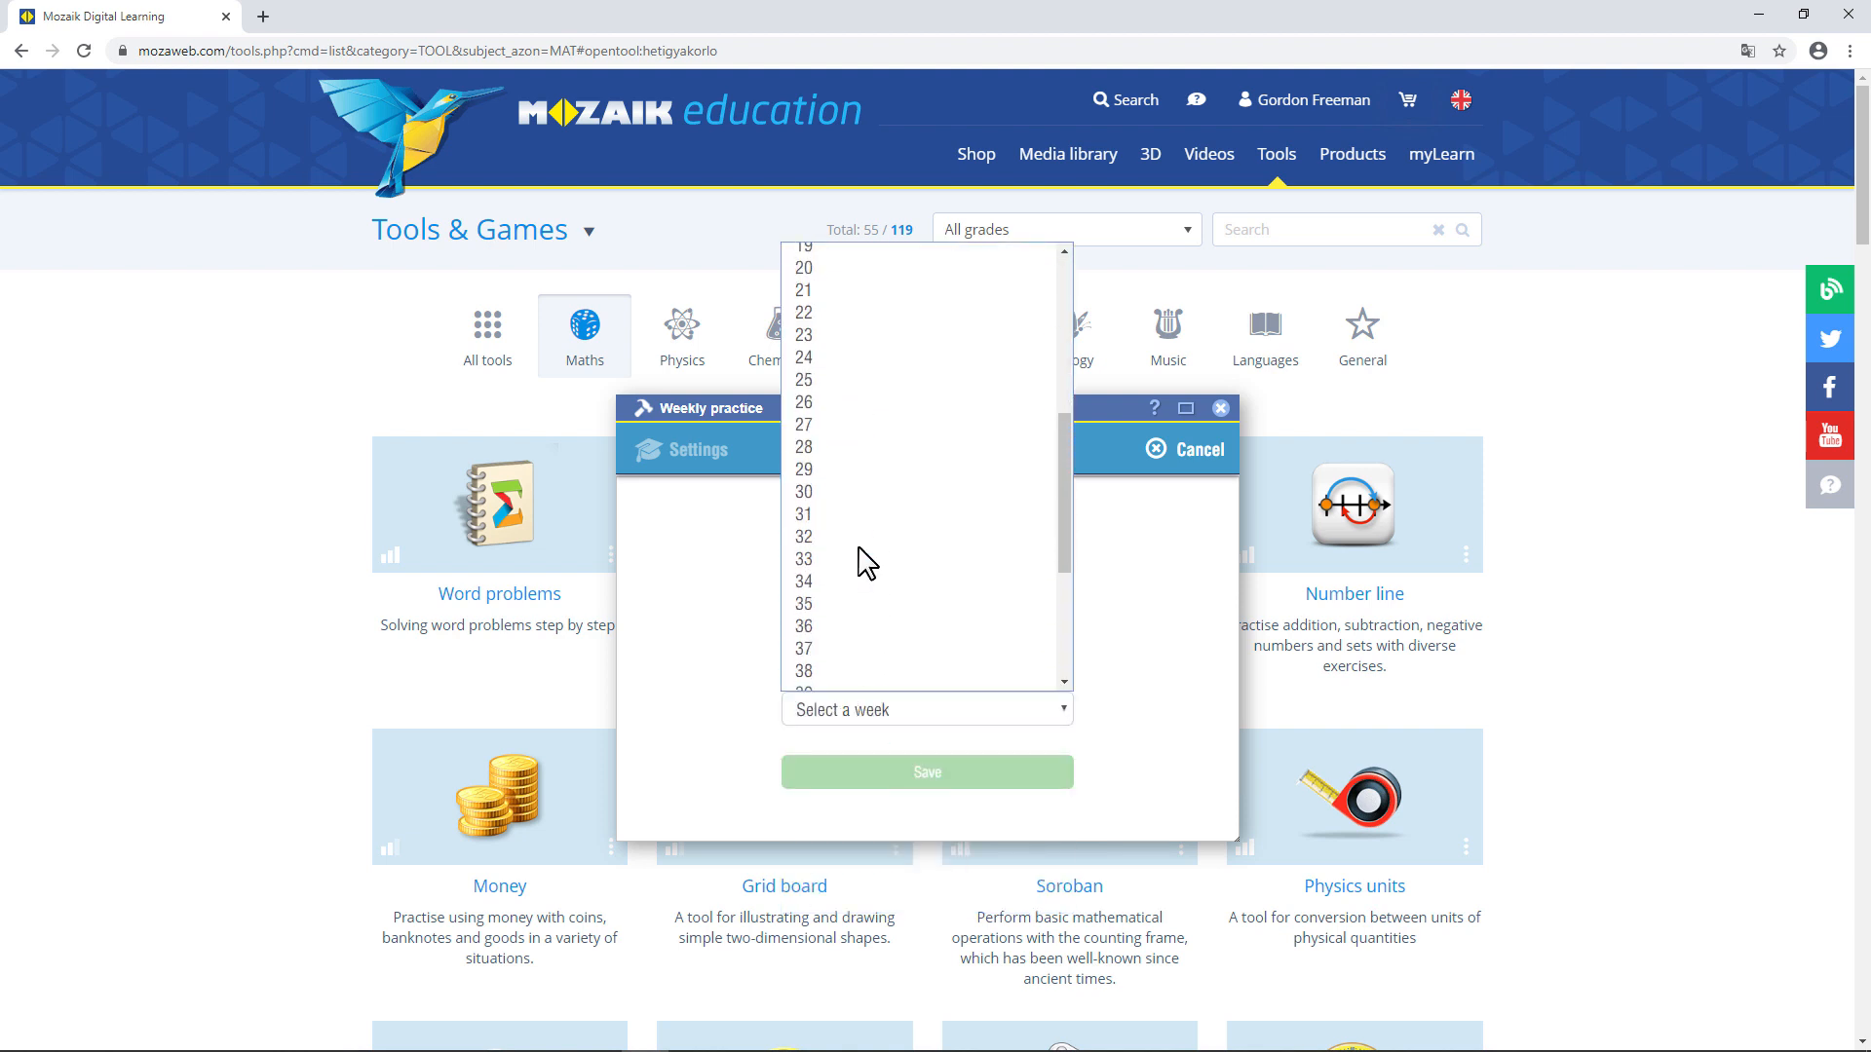
{"action": "left_click", "coordinate": [803, 470]}
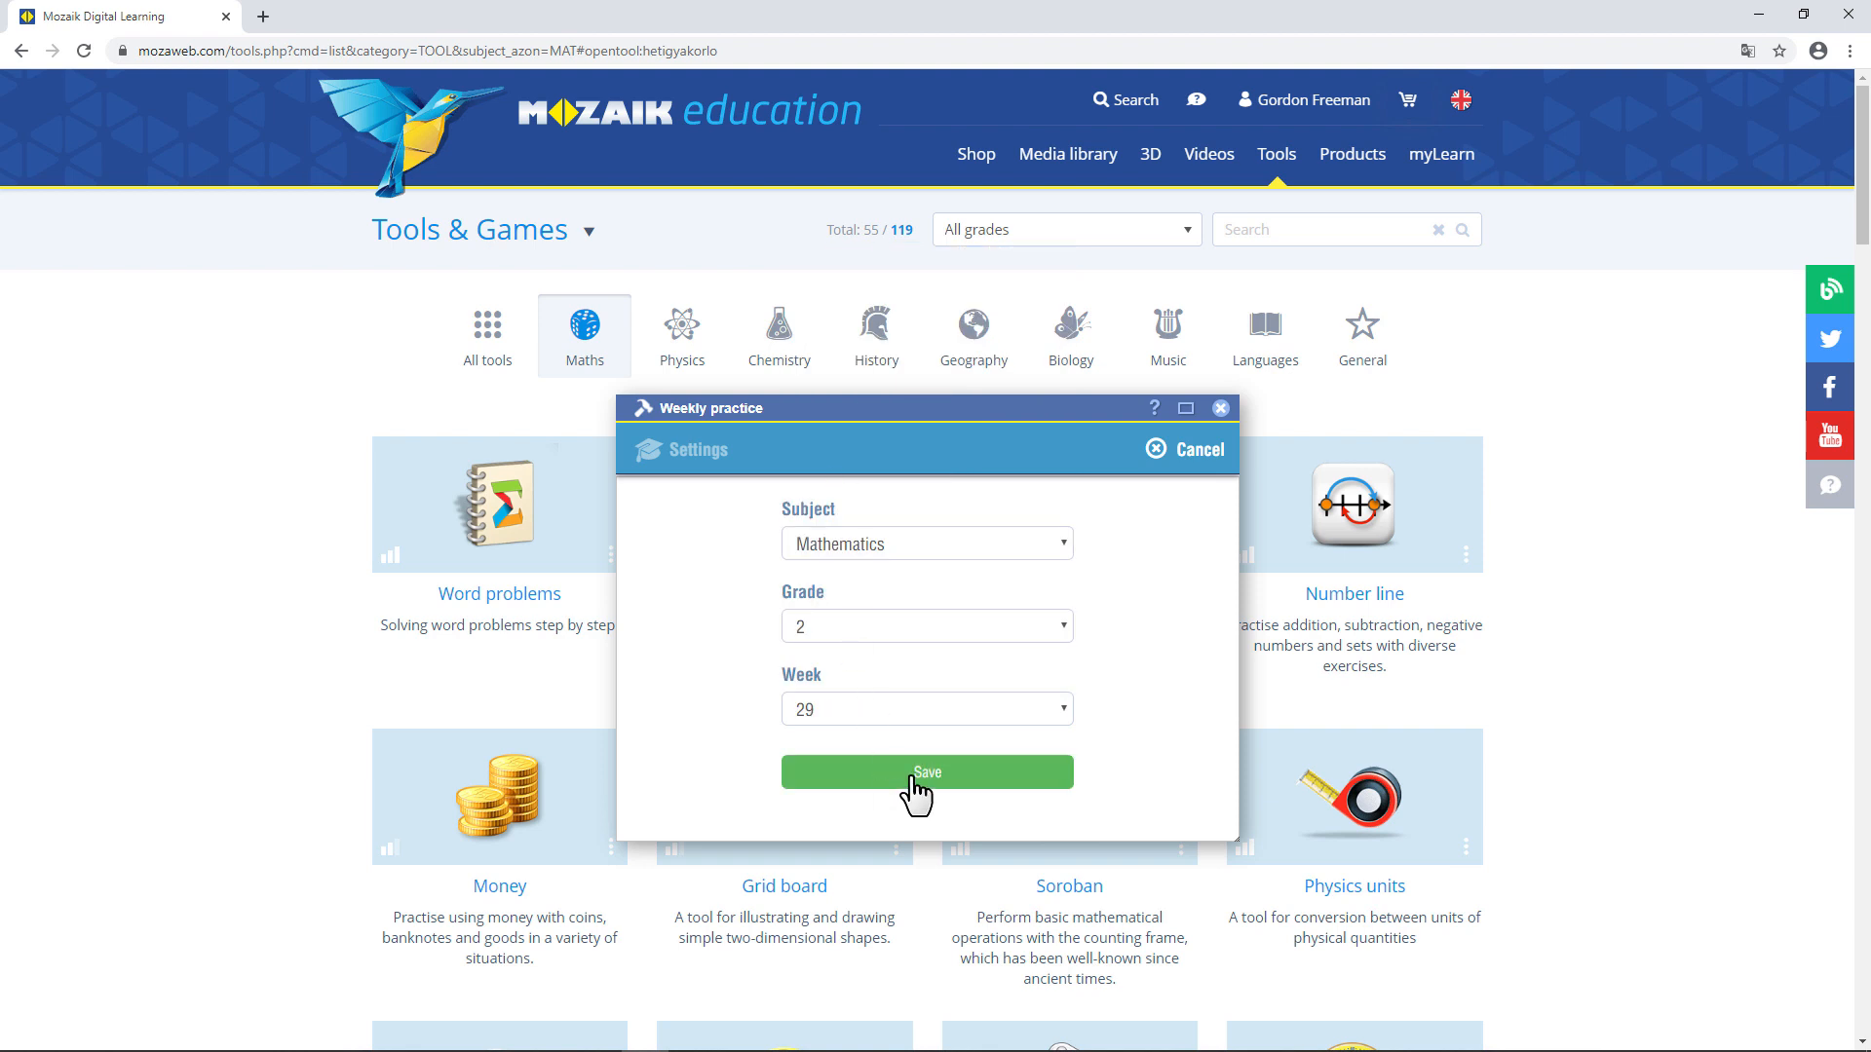
{"action": "left_click", "coordinate": [927, 771]}
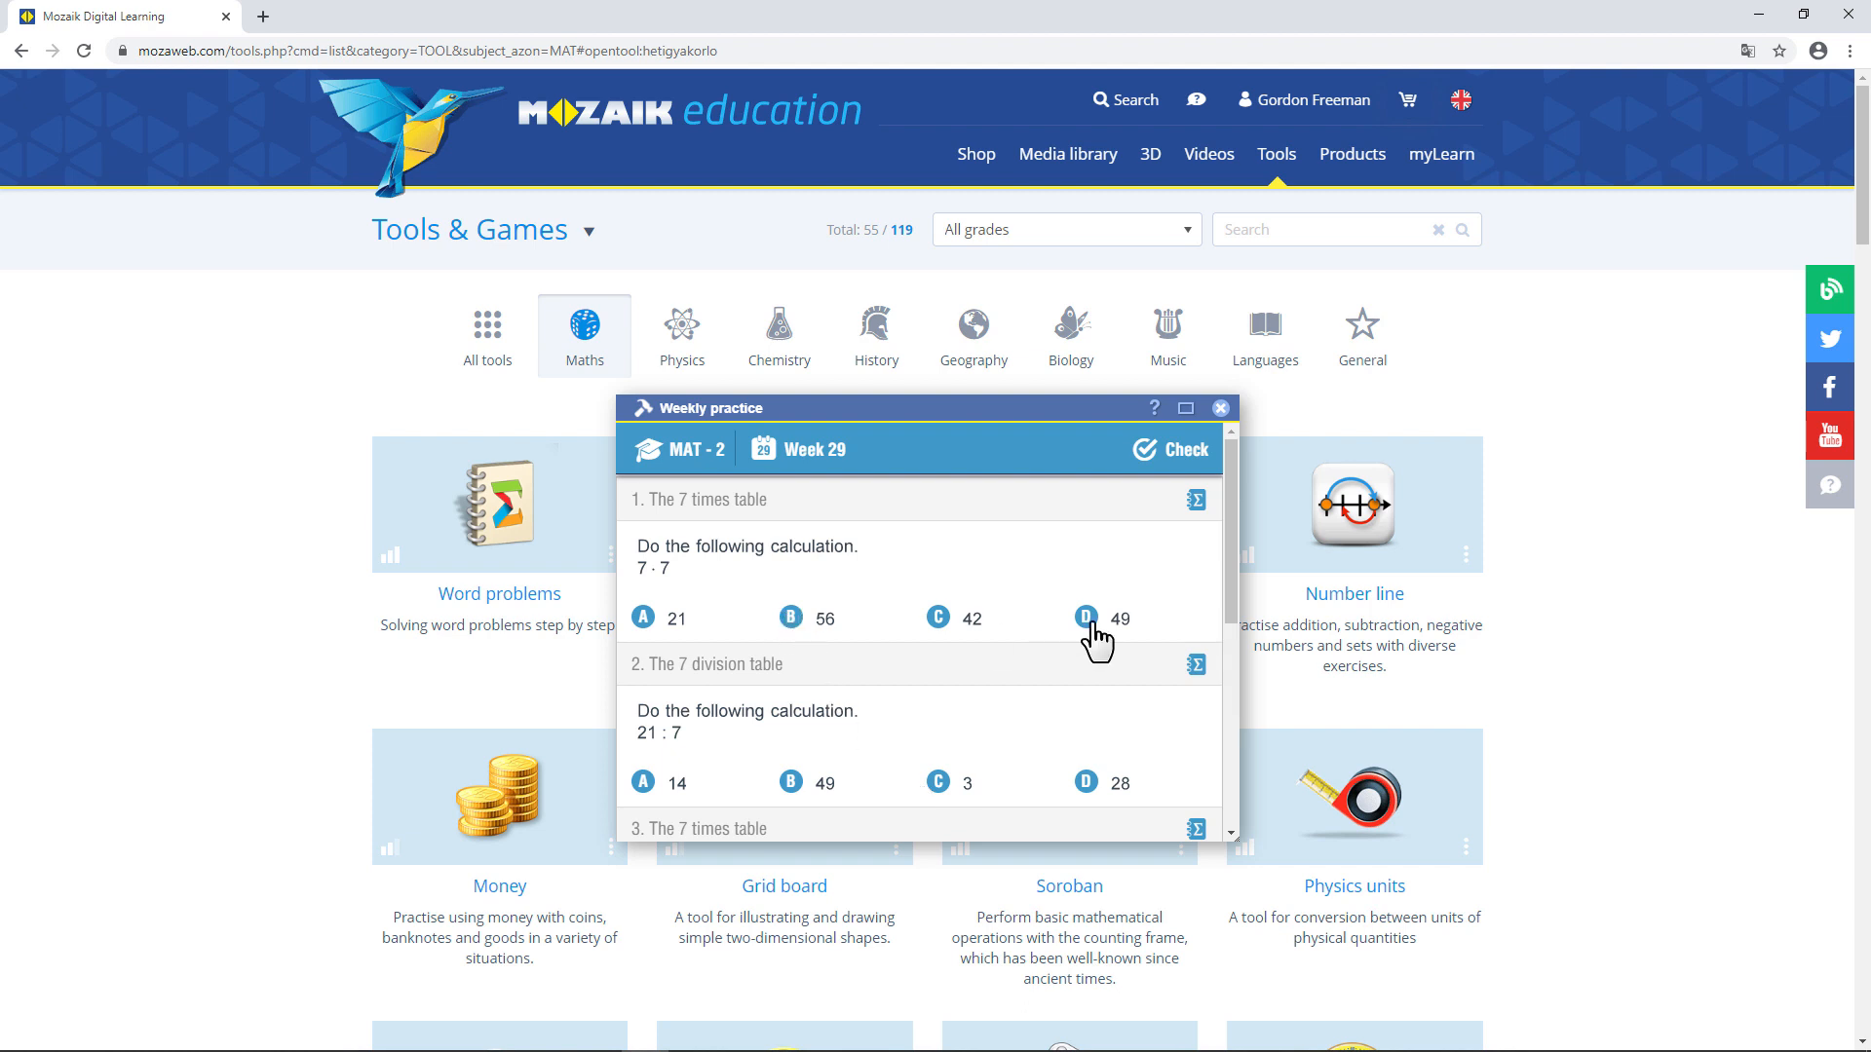
Step: Answer 49 for 7·7 and 3 for 21:7, check the results, and close the worksheet
{"action": "left_click", "coordinate": [1085, 618]}
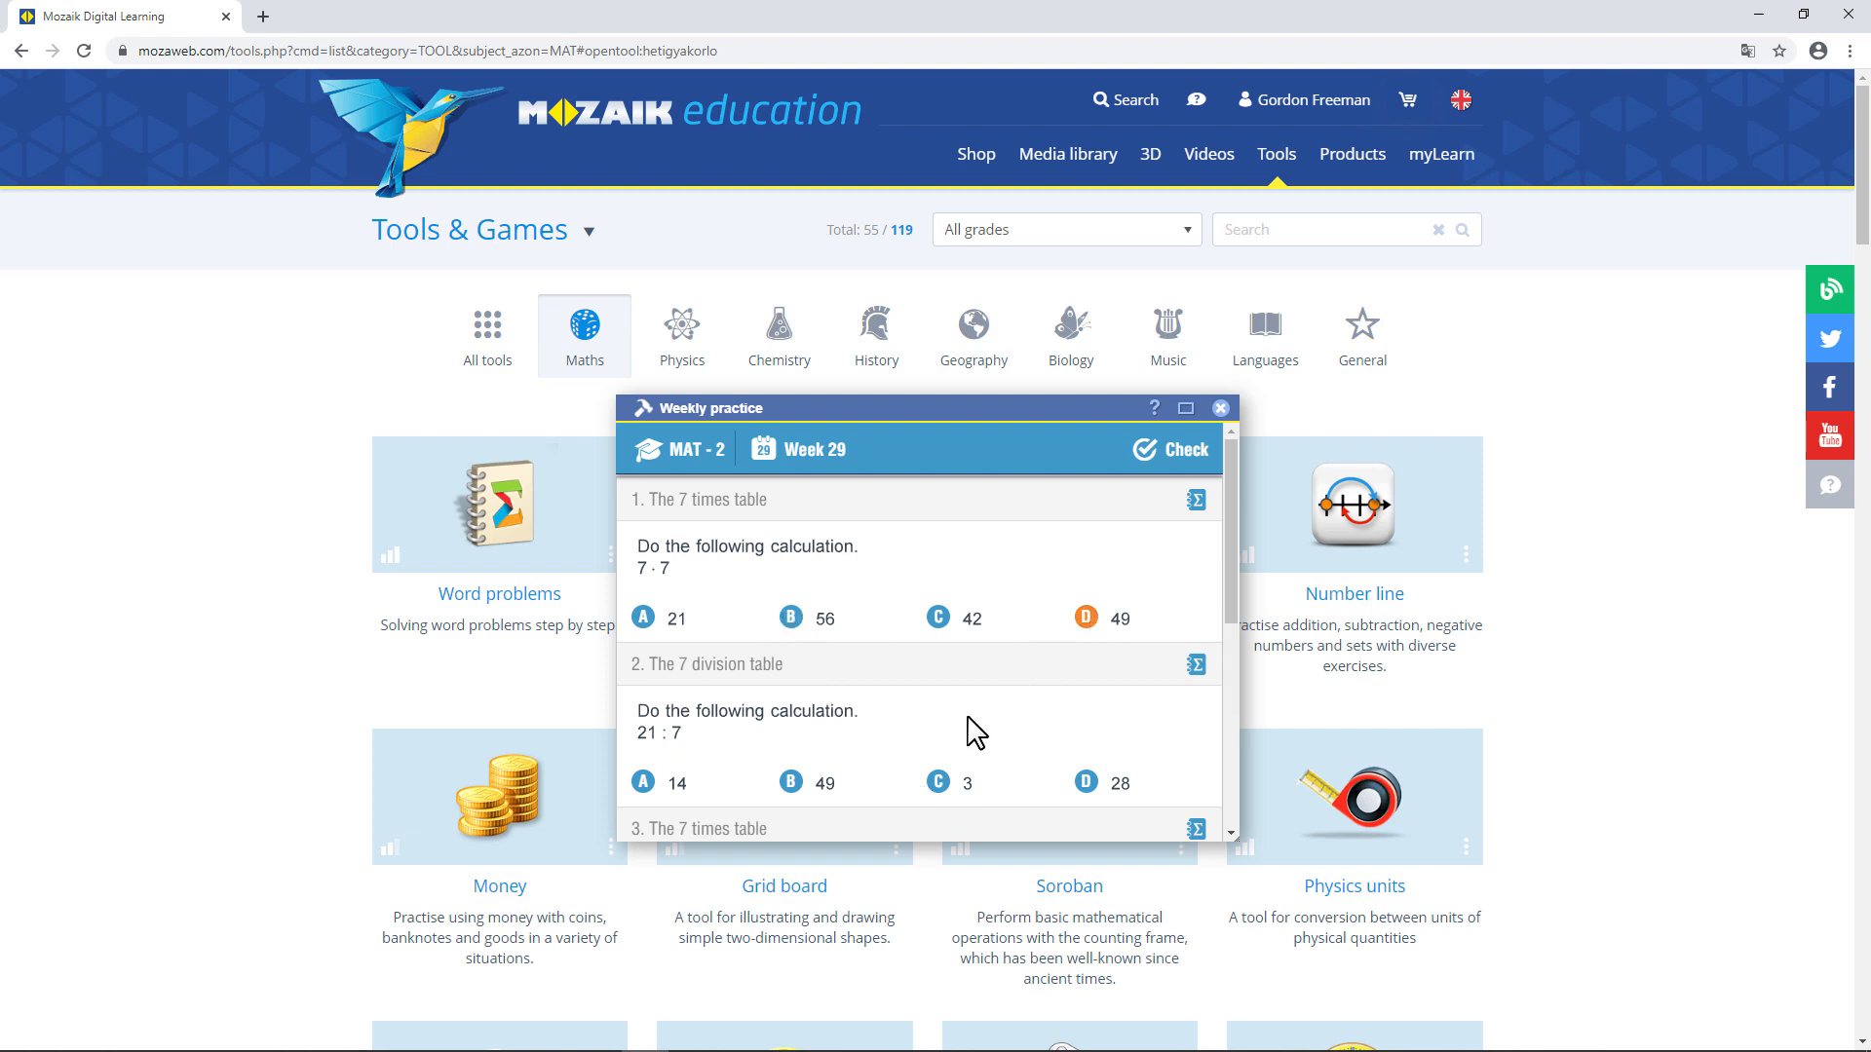
{"action": "scroll", "scroll_direction": "down", "scroll_amount": 3}
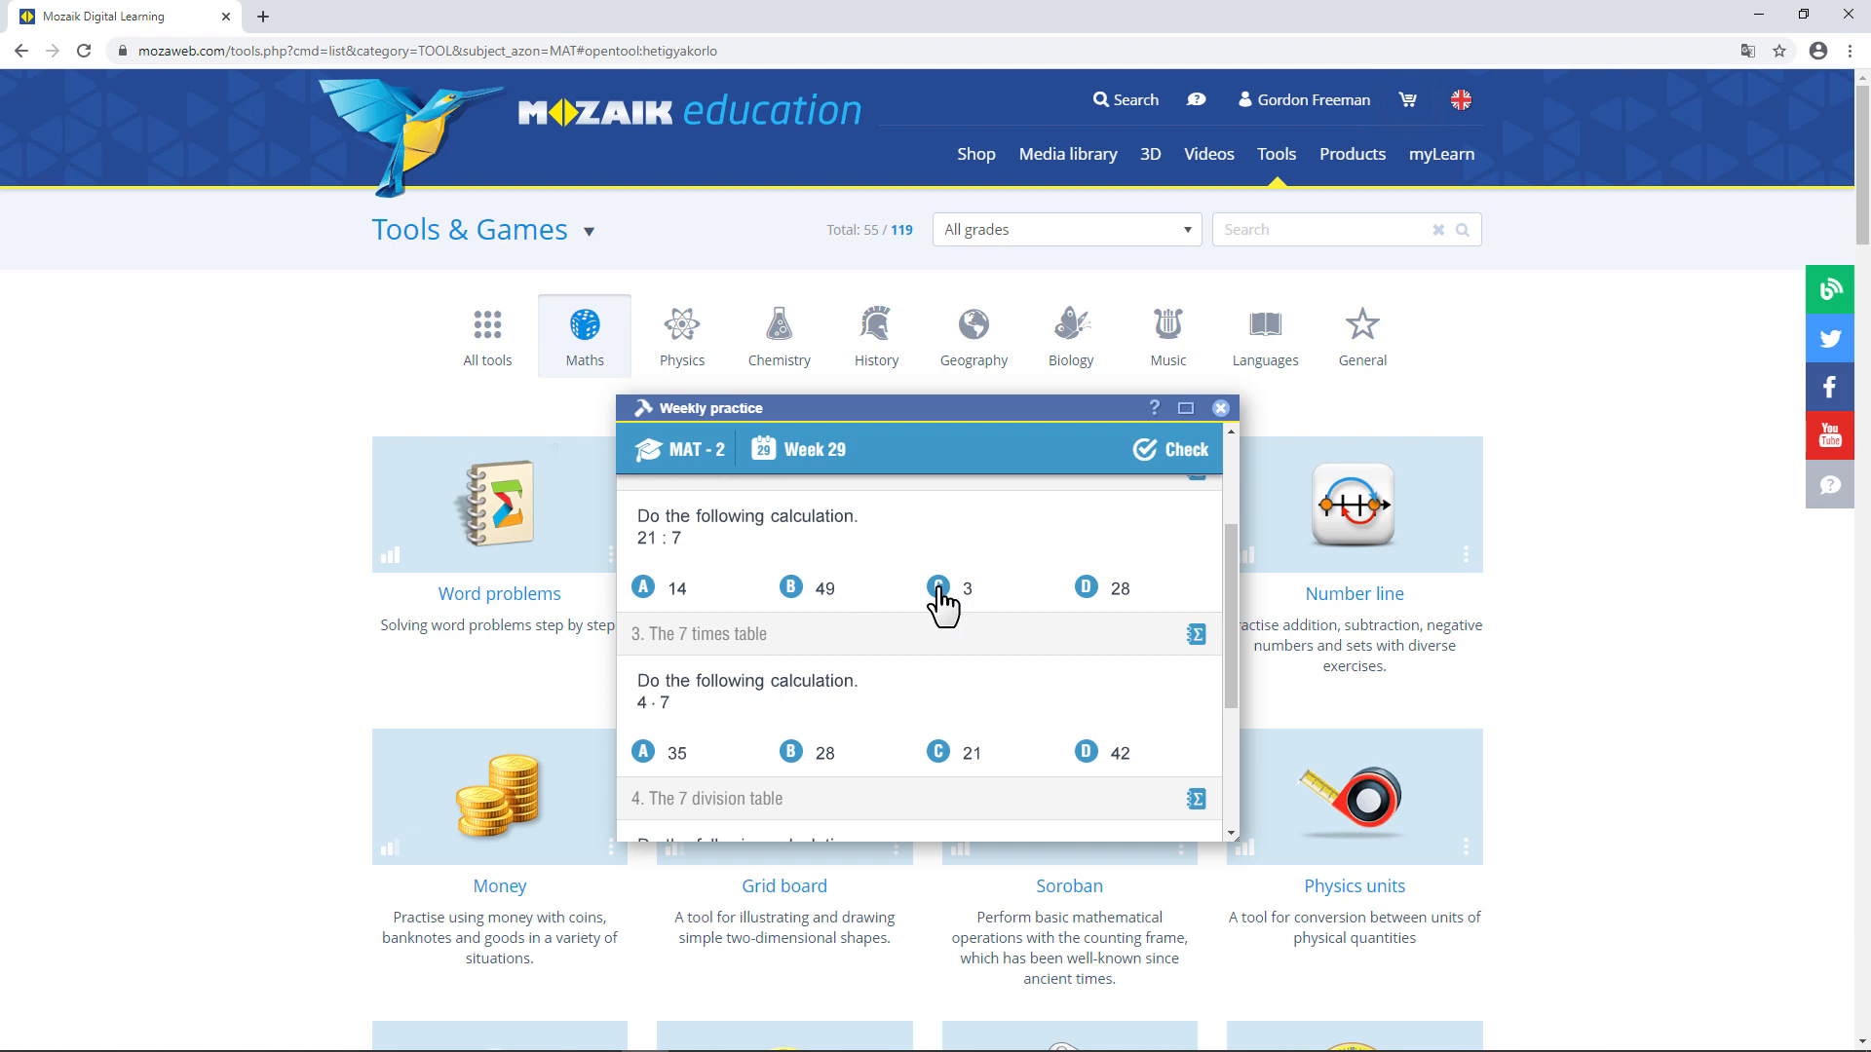
{"action": "left_click", "coordinate": [937, 587]}
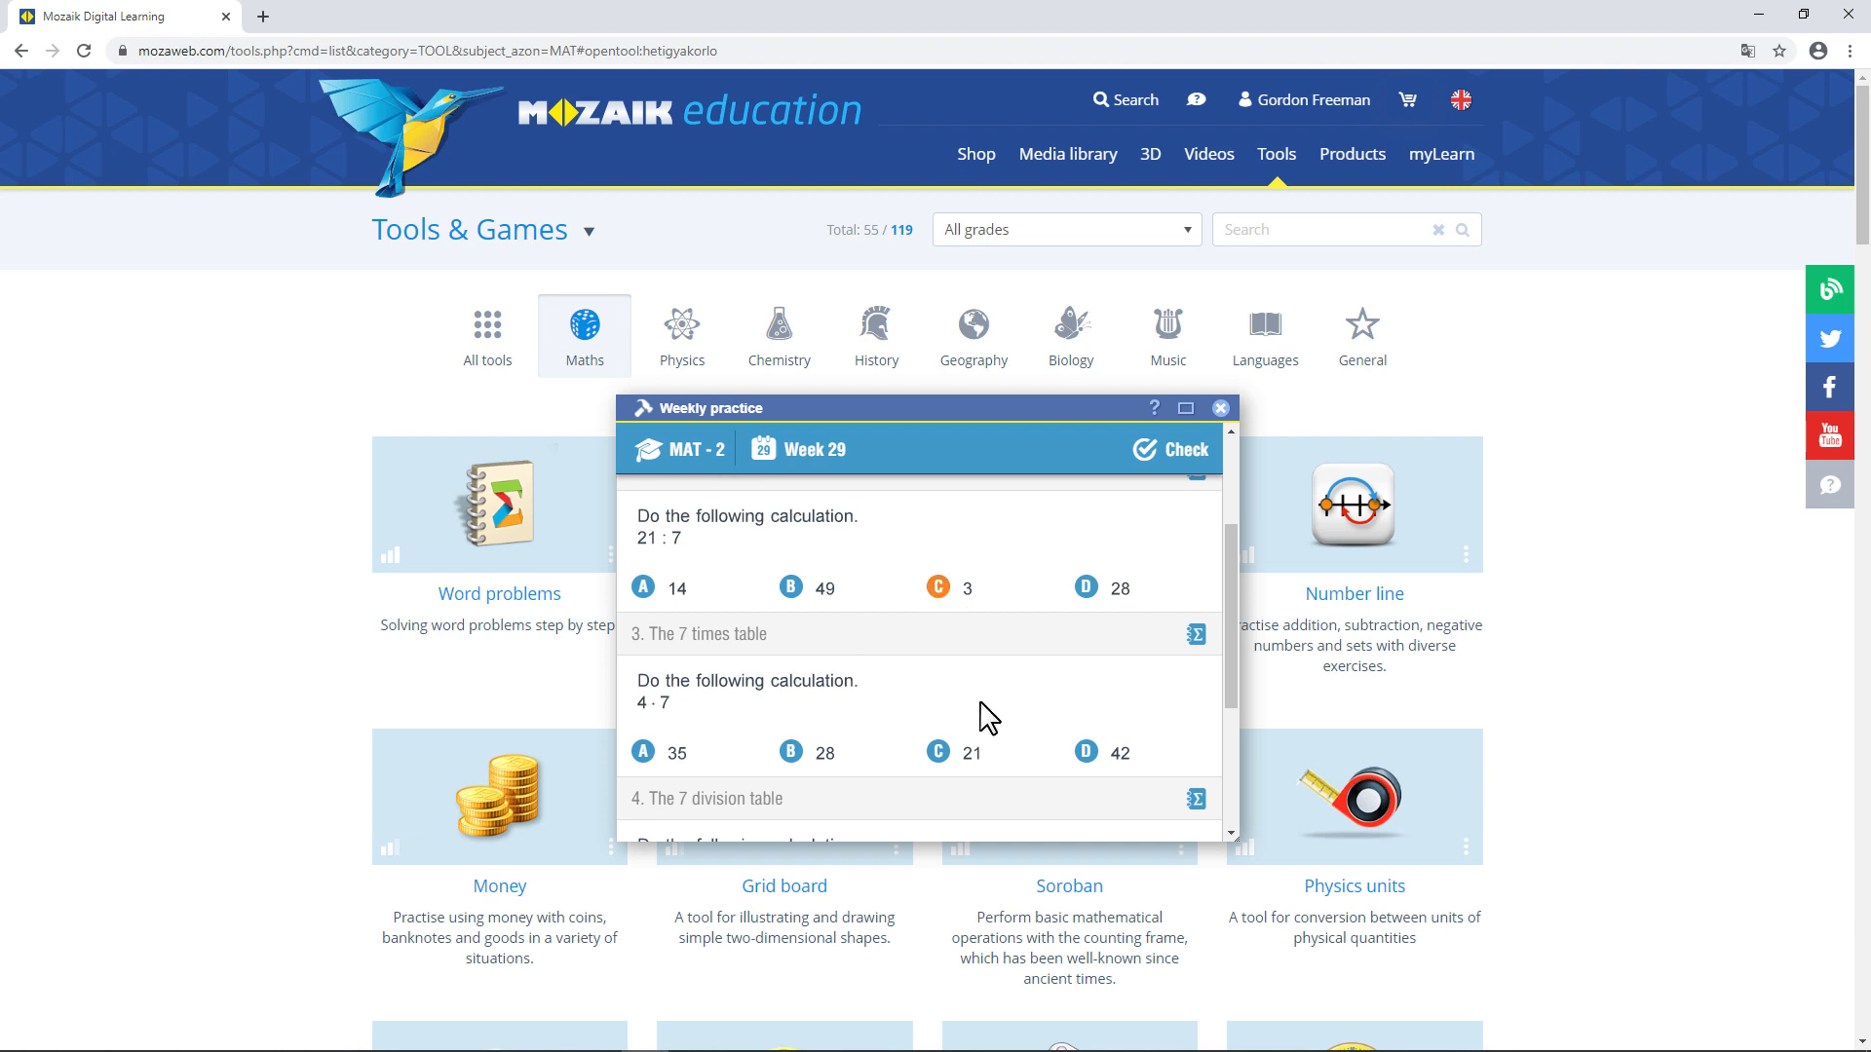
{"action": "scroll", "scroll_direction": "down", "scroll_amount": 3}
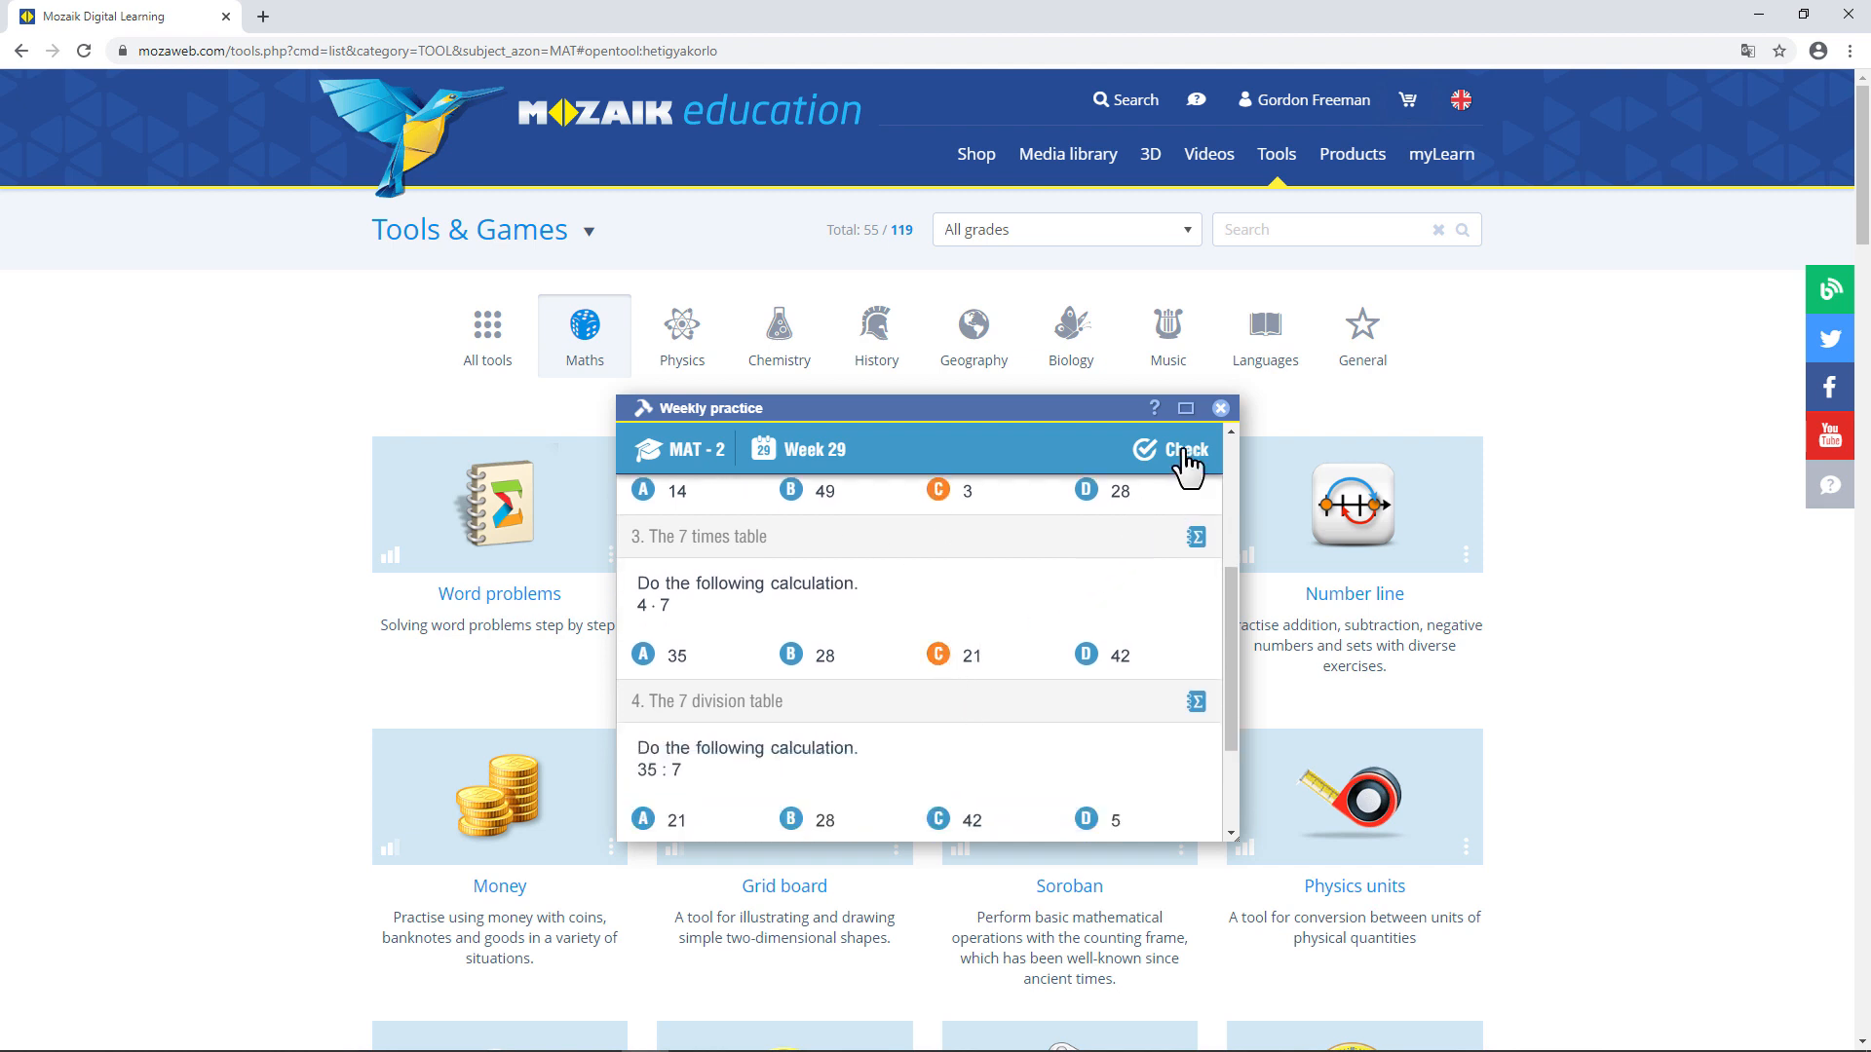
{"action": "left_click", "coordinate": [1183, 450]}
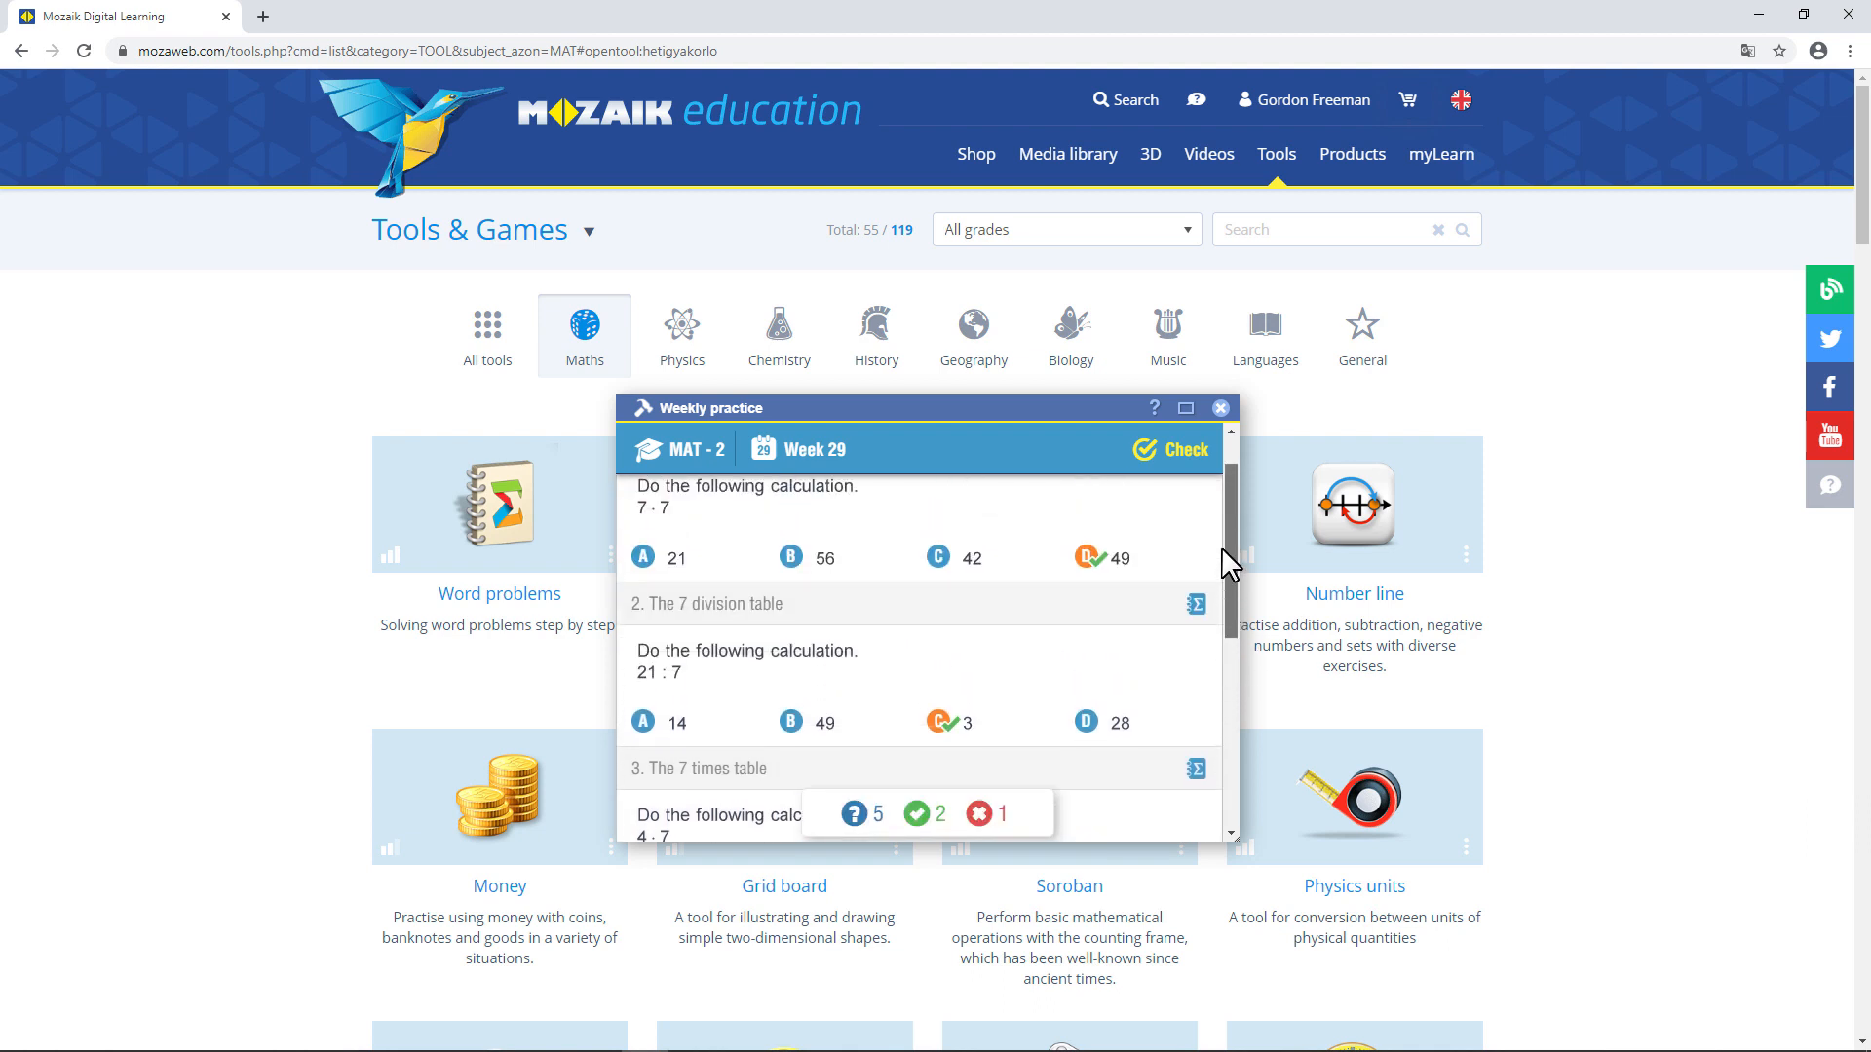
{"action": "left_click", "coordinate": [1220, 407]}
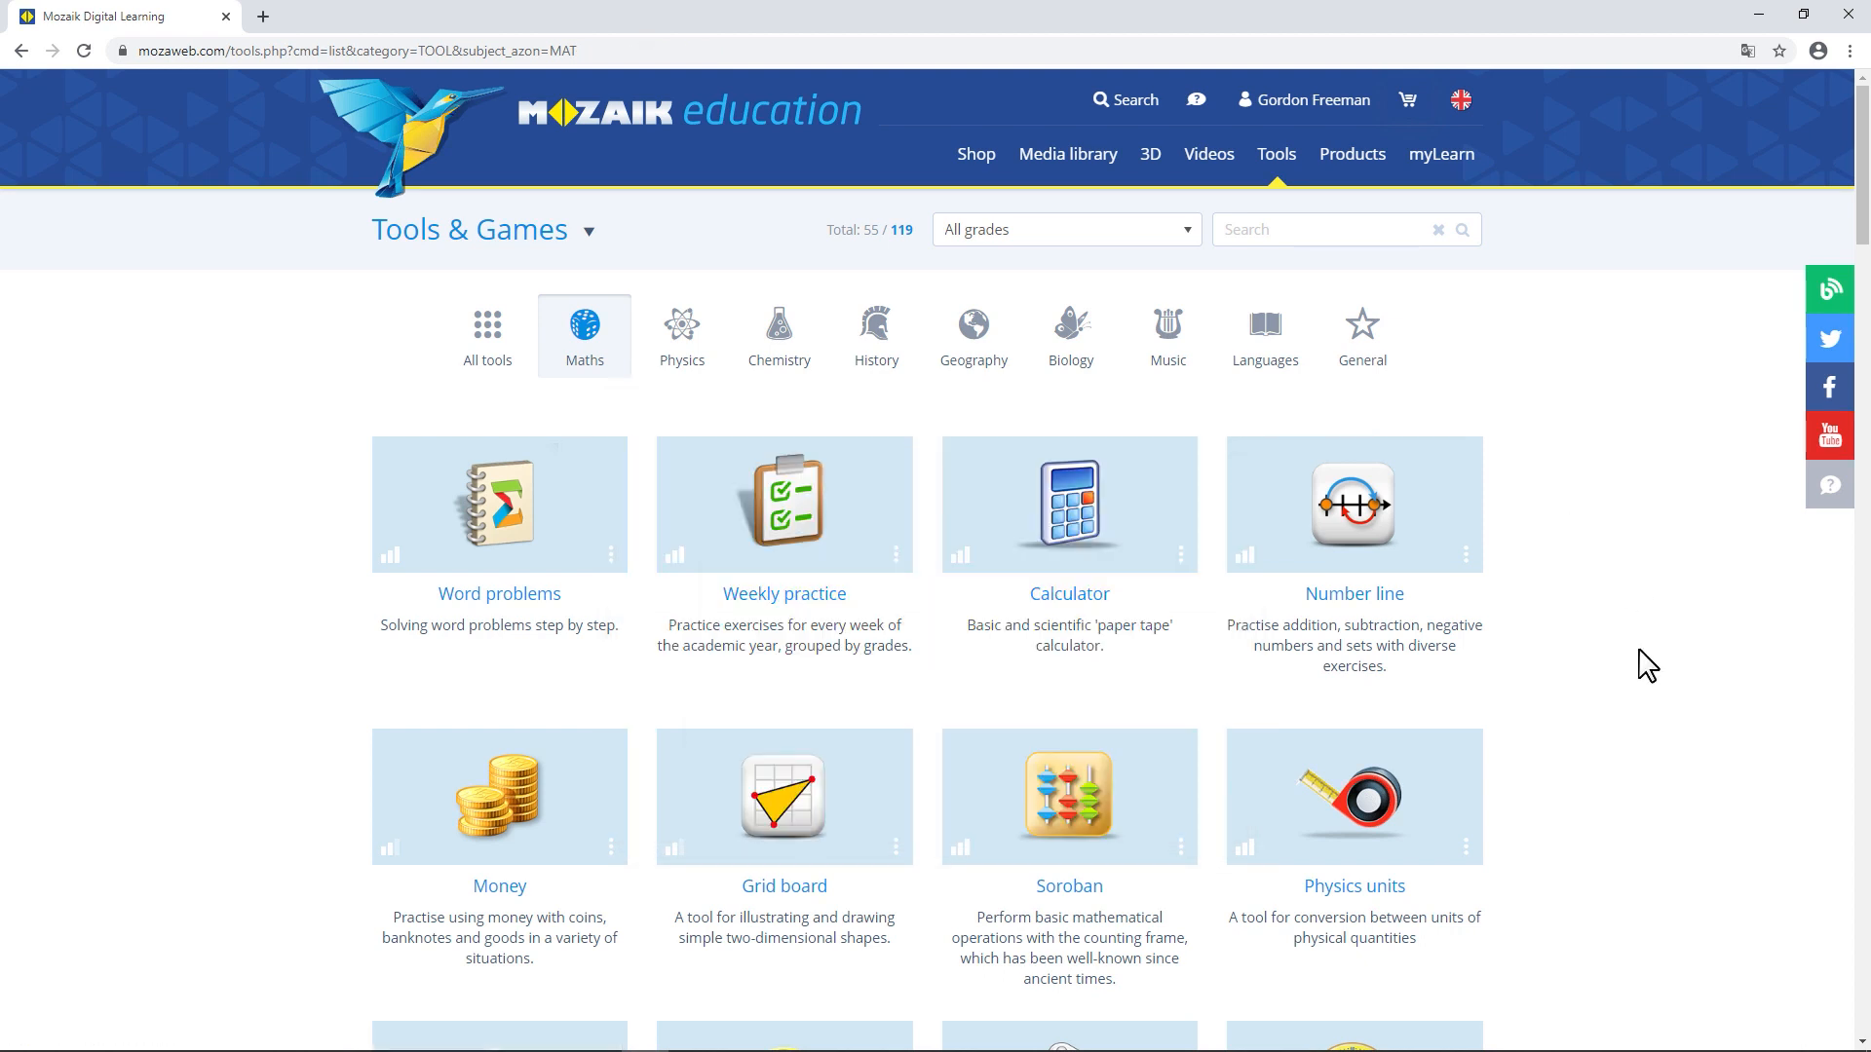
Step: Start a NumberHero Operations game up to 100 and pick +34 to reach building 37
{"action": "scroll", "scroll_direction": "down", "scroll_amount": 3}
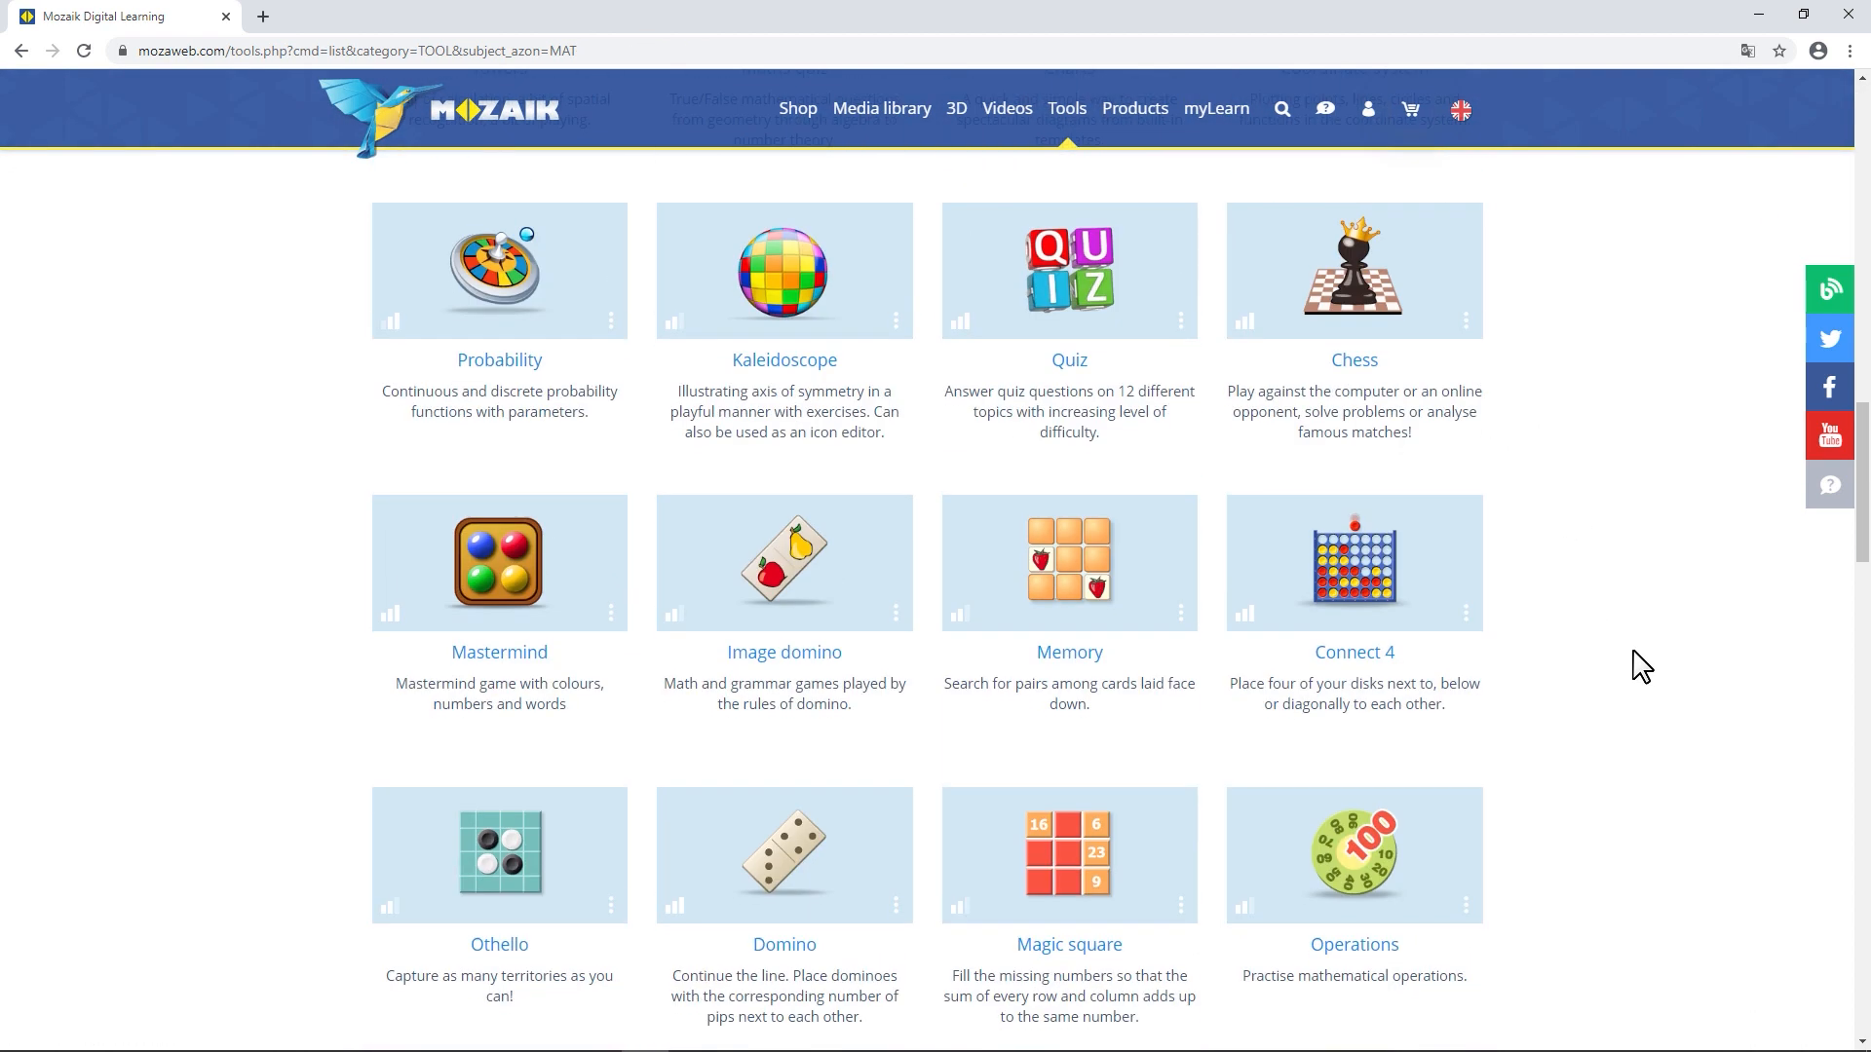
{"action": "scroll", "scroll_direction": "down", "scroll_amount": 3}
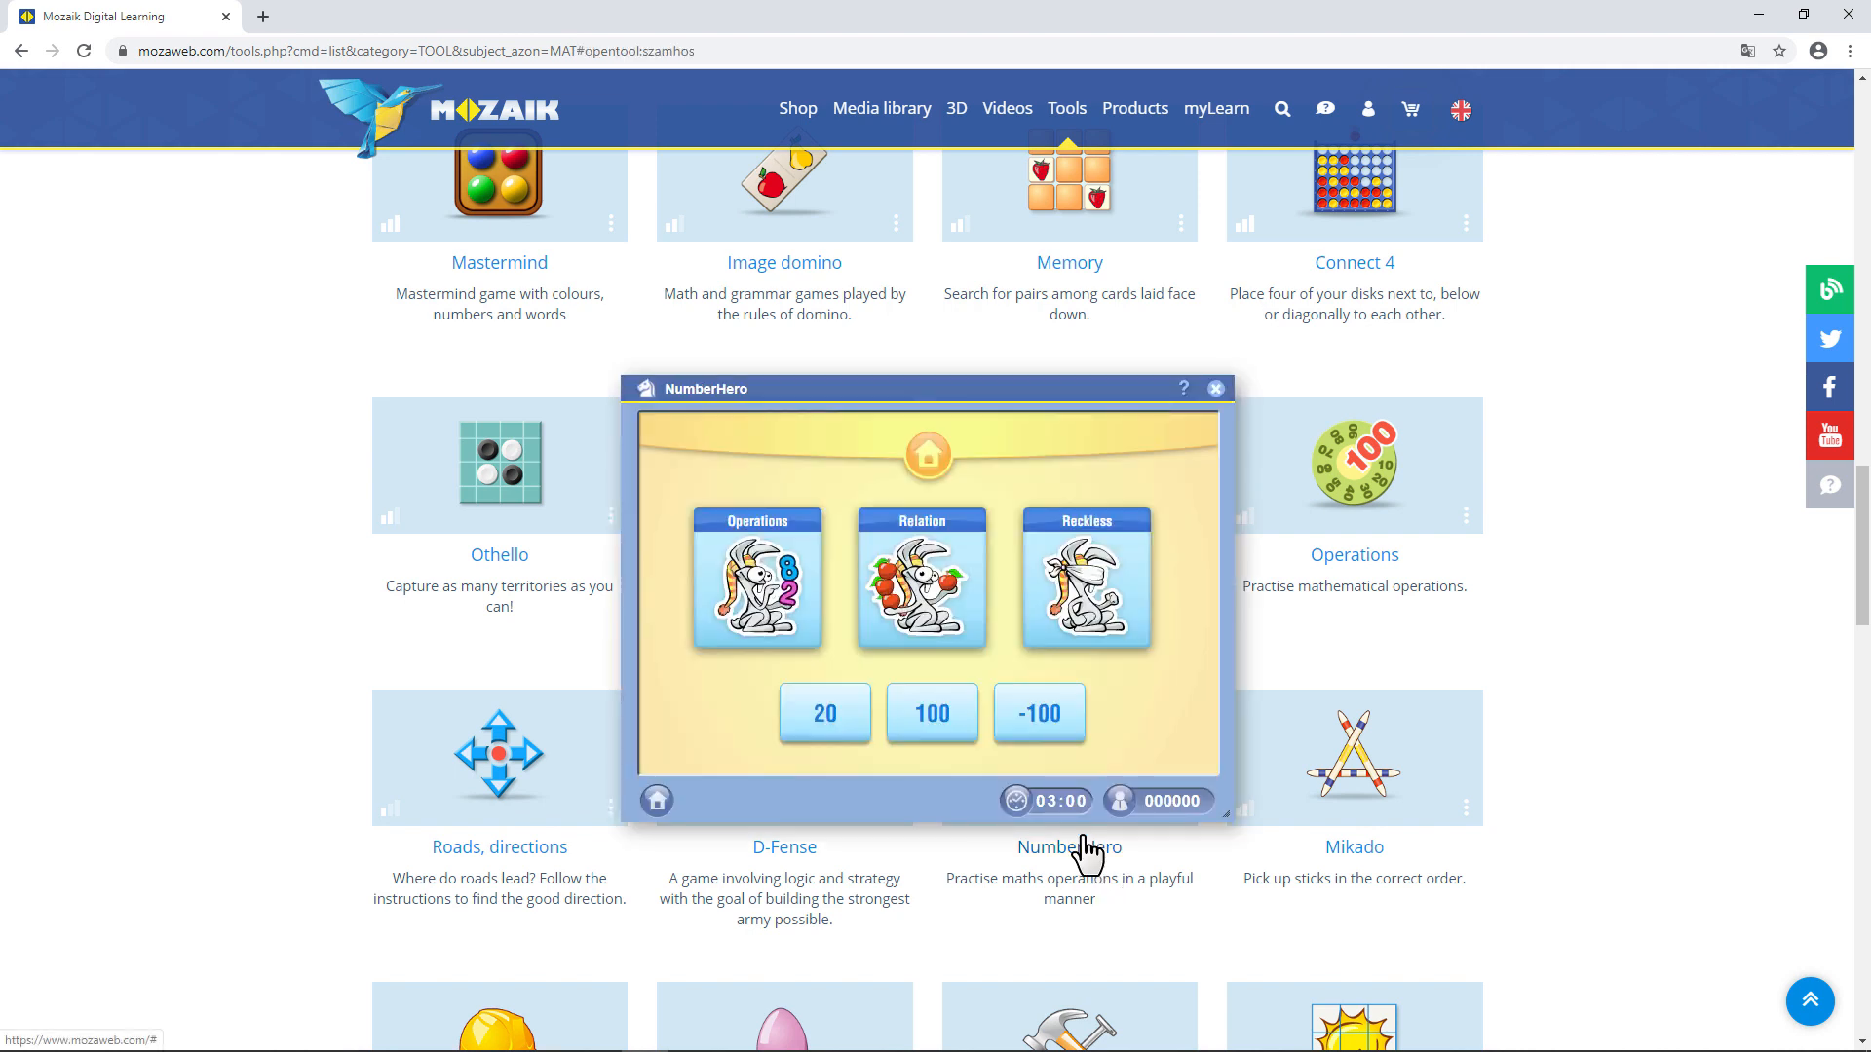
{"action": "mouse_move", "coordinate": [709, 701]}
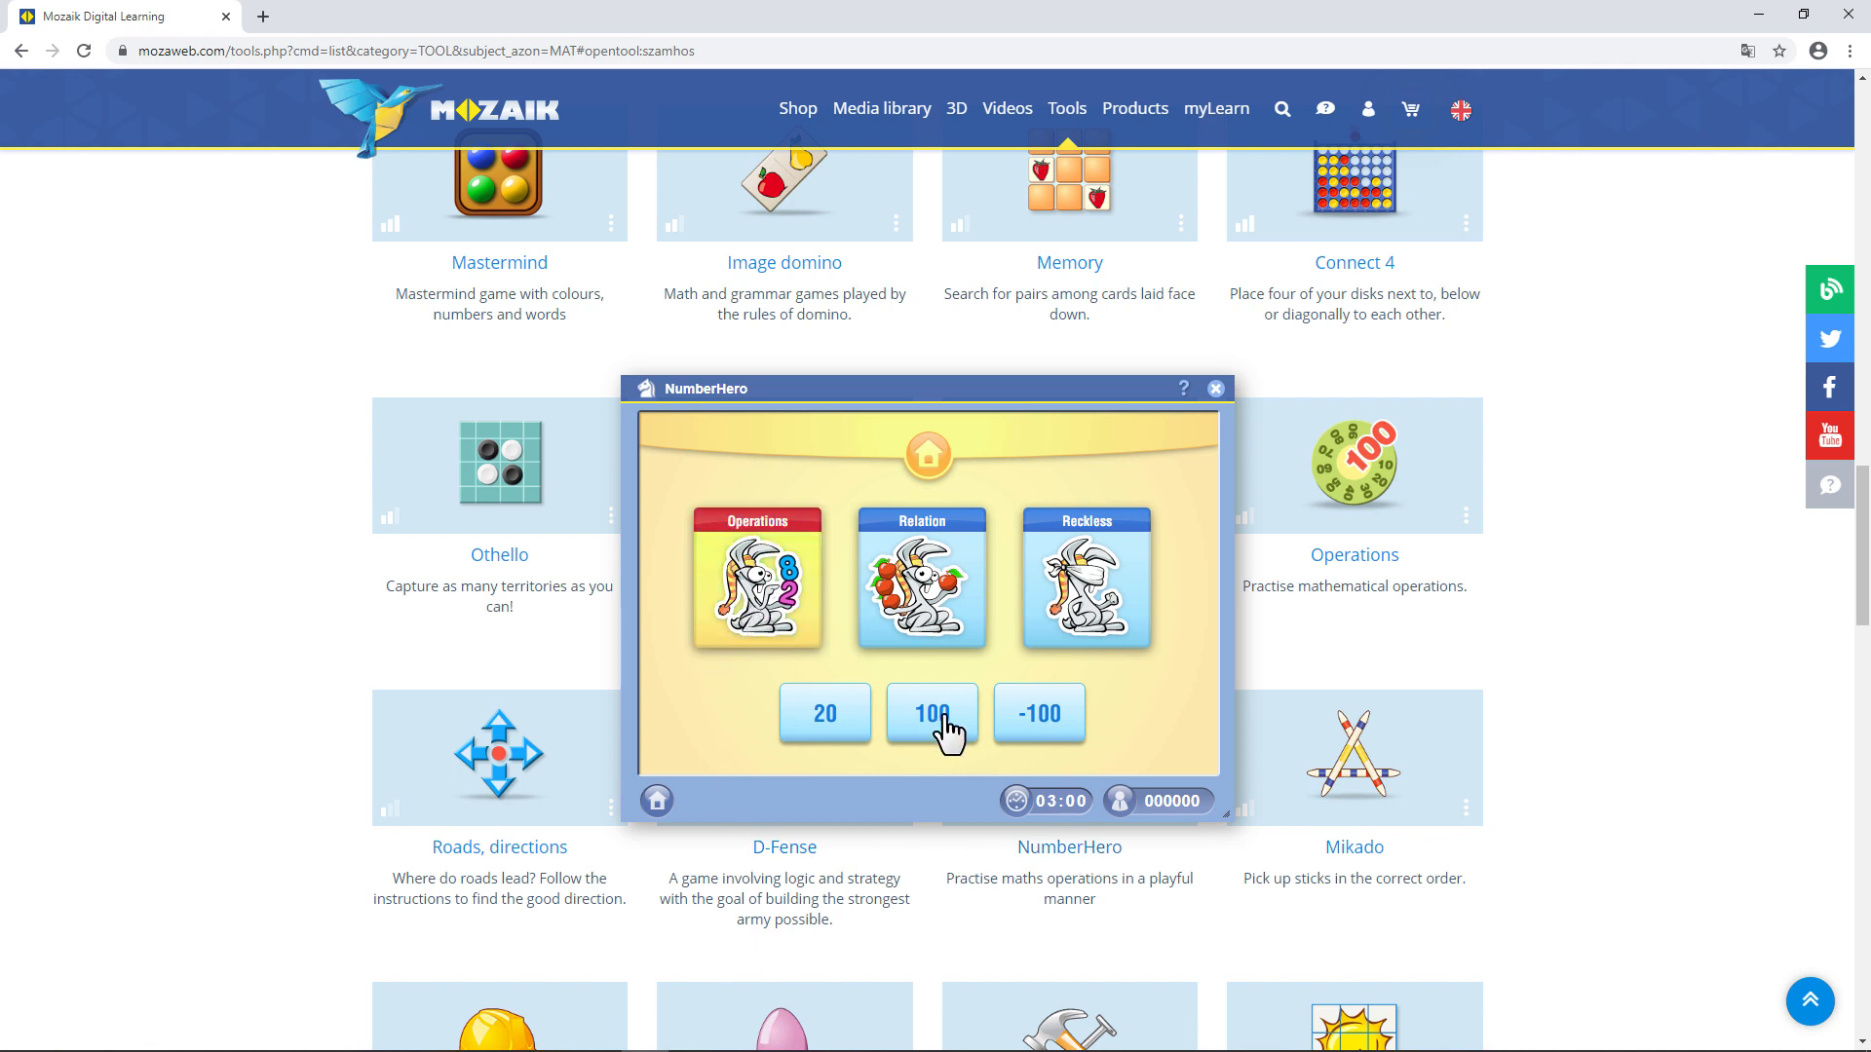
{"action": "left_click", "coordinate": [932, 713]}
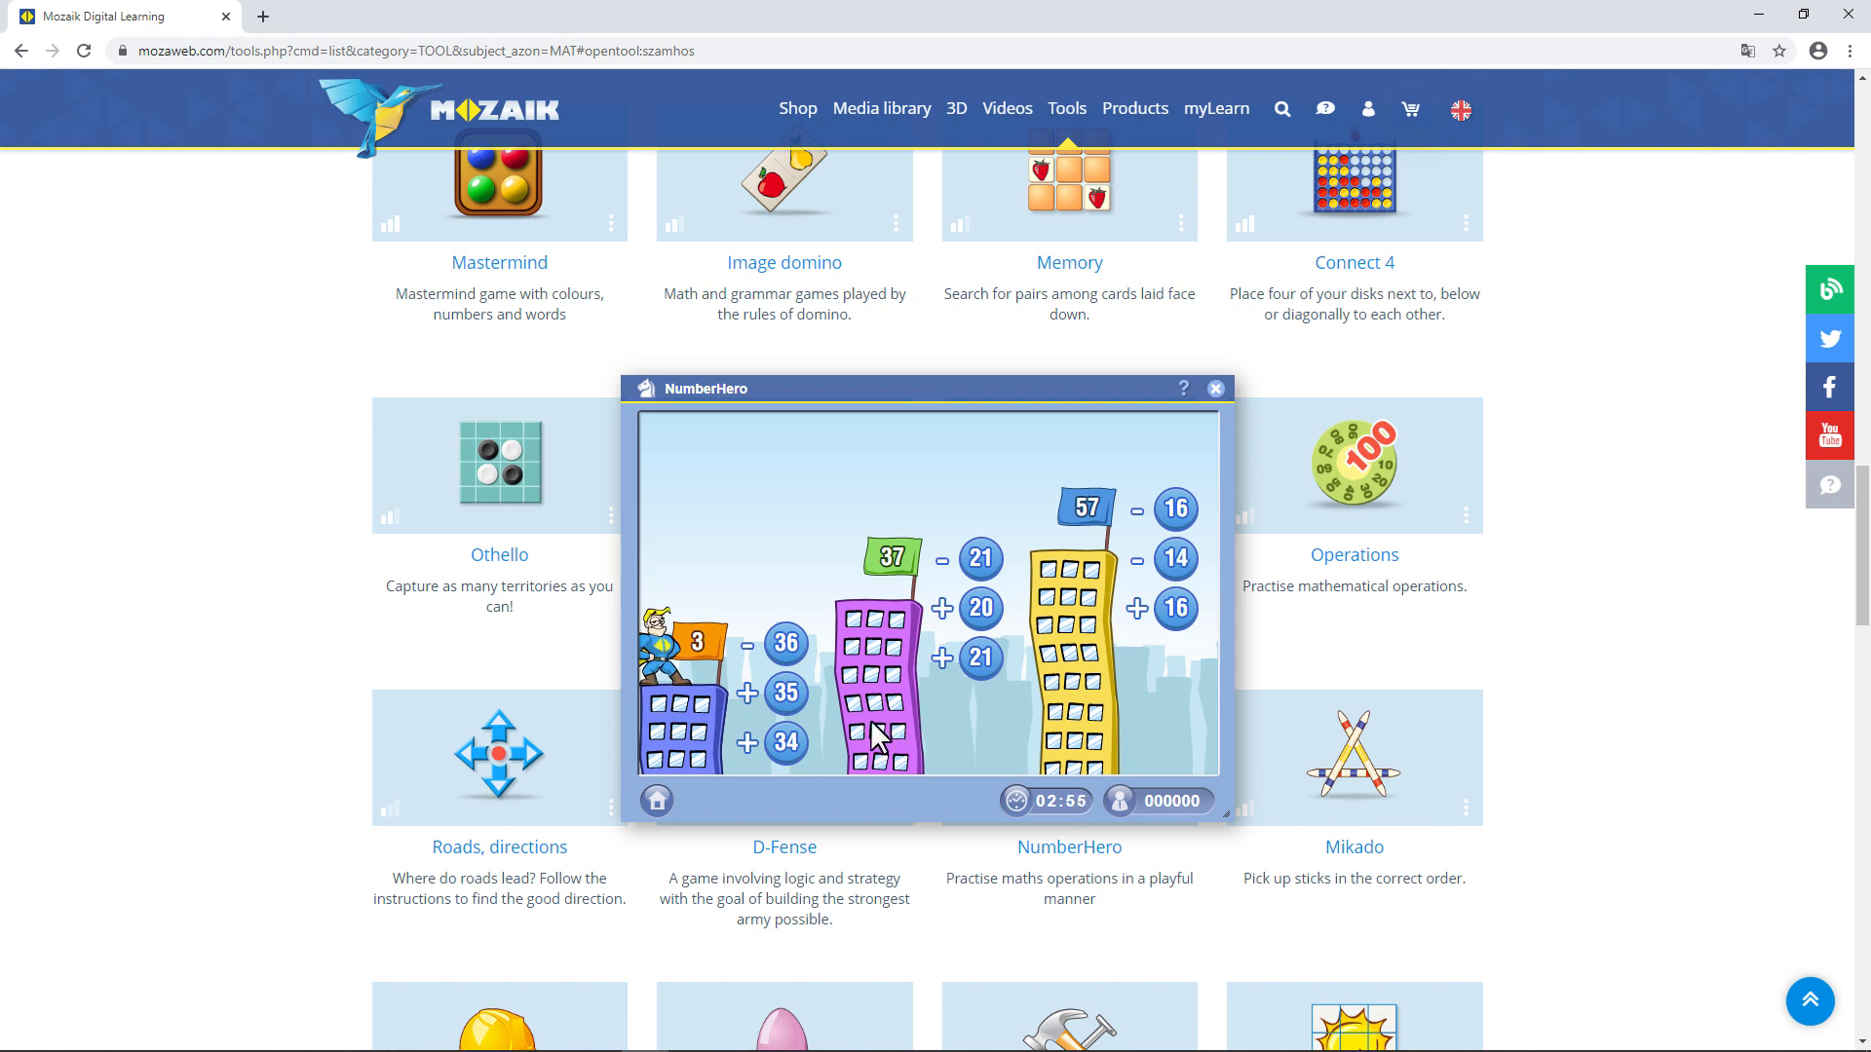
{"action": "left_click", "coordinate": [785, 743]}
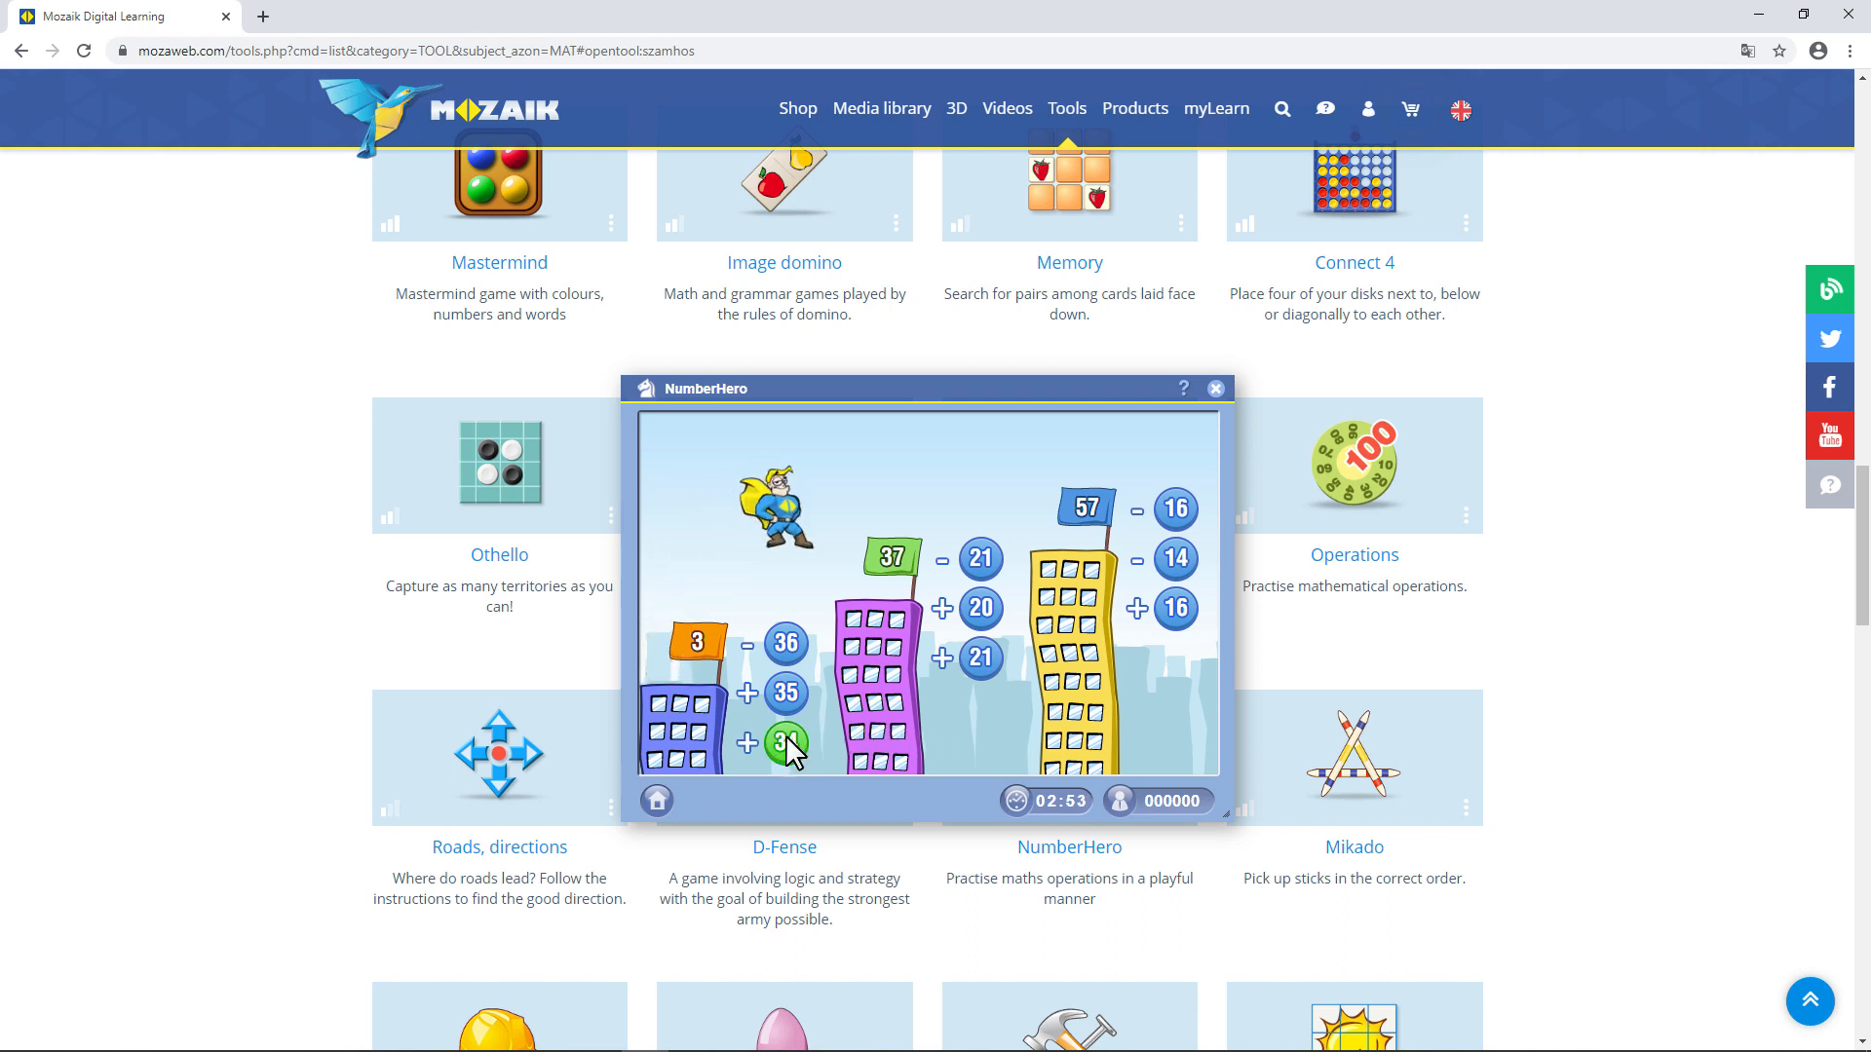